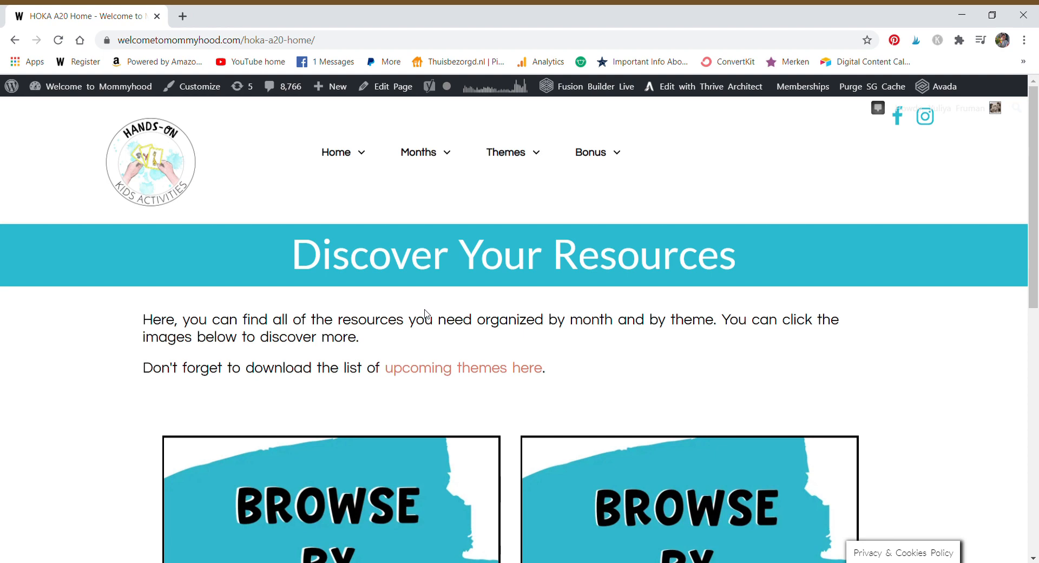
{"action": "mouse_move", "coordinate": [30, 516]}
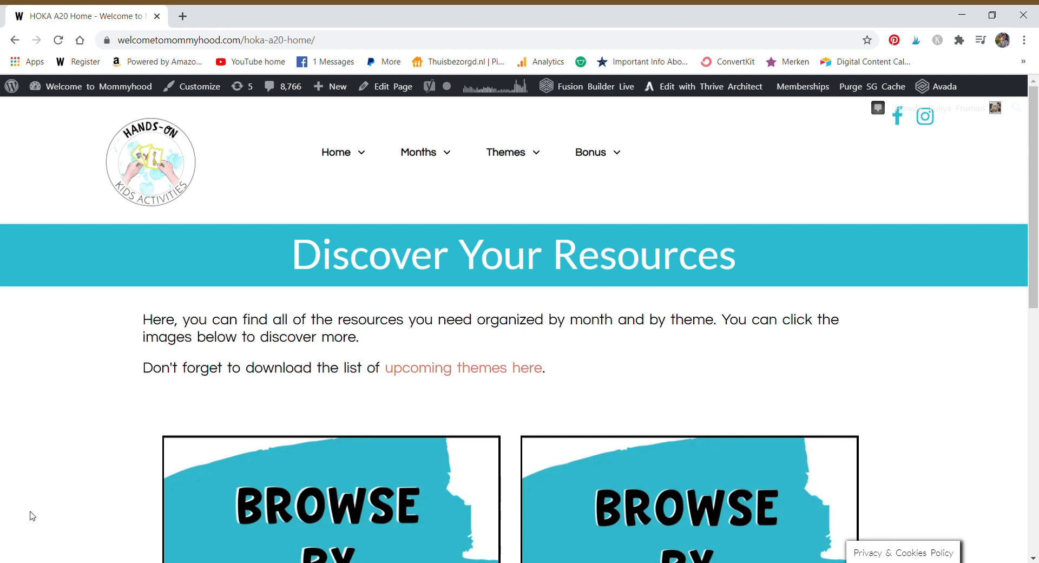
Open the HOKA Themes 2020-2021 PDF from the upcoming themes link
{"action": "scroll", "scroll_direction": "down", "scroll_amount": 3}
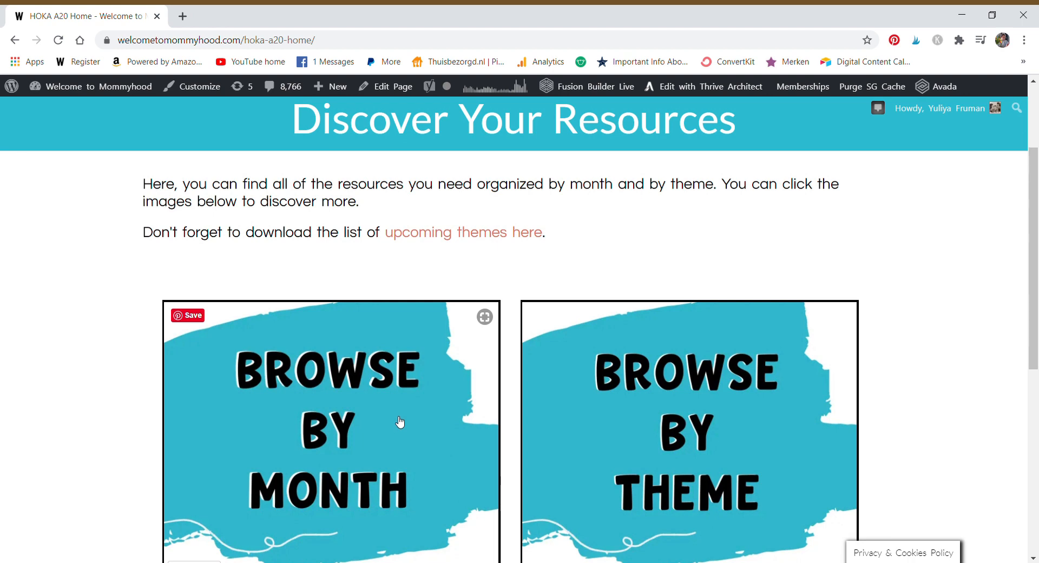
{"action": "mouse_move", "coordinate": [460, 447]}
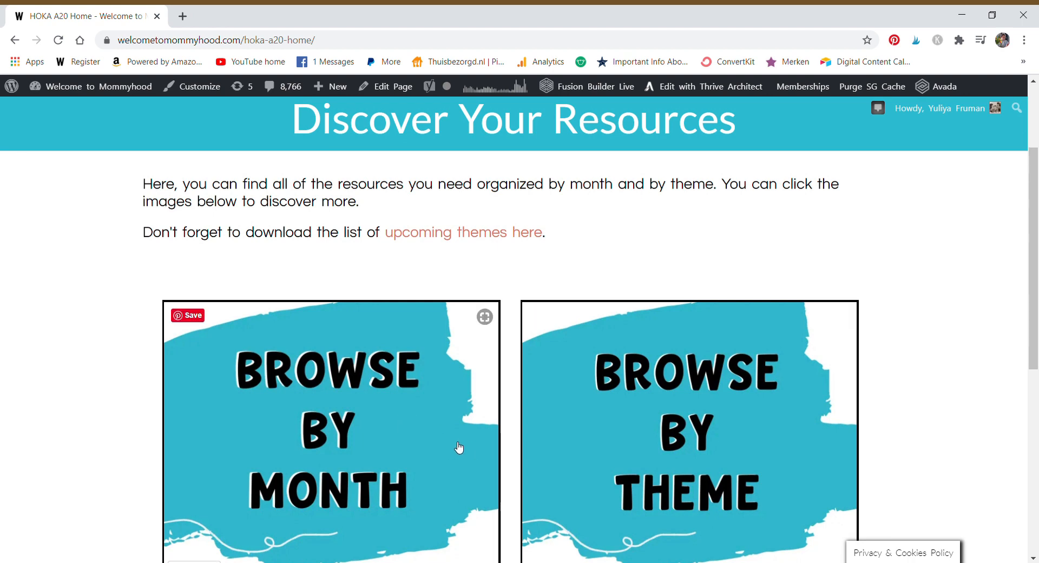
{"action": "mouse_move", "coordinate": [398, 479]}
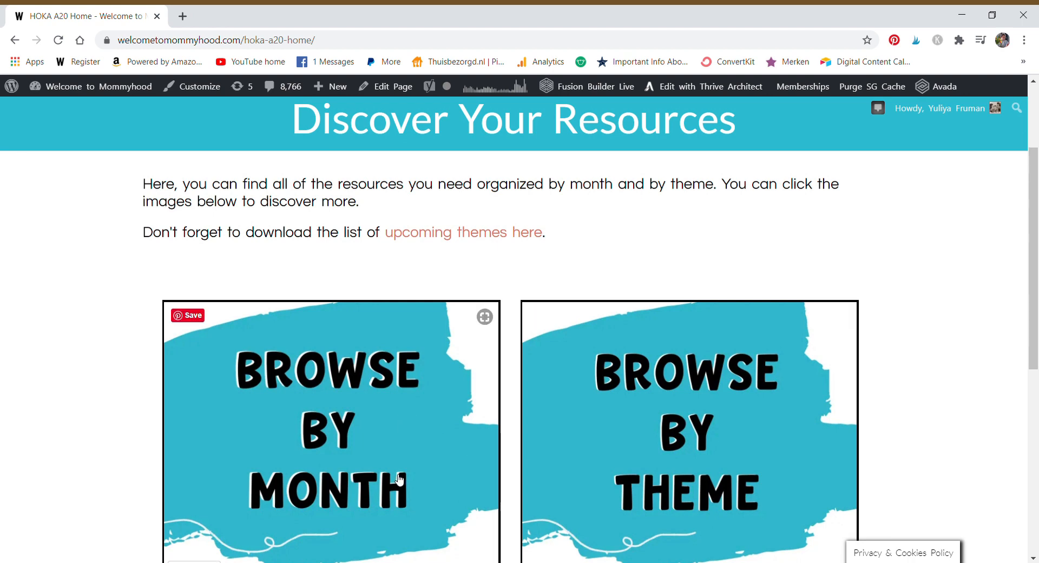
{"action": "scroll", "scroll_direction": "up", "scroll_amount": 3}
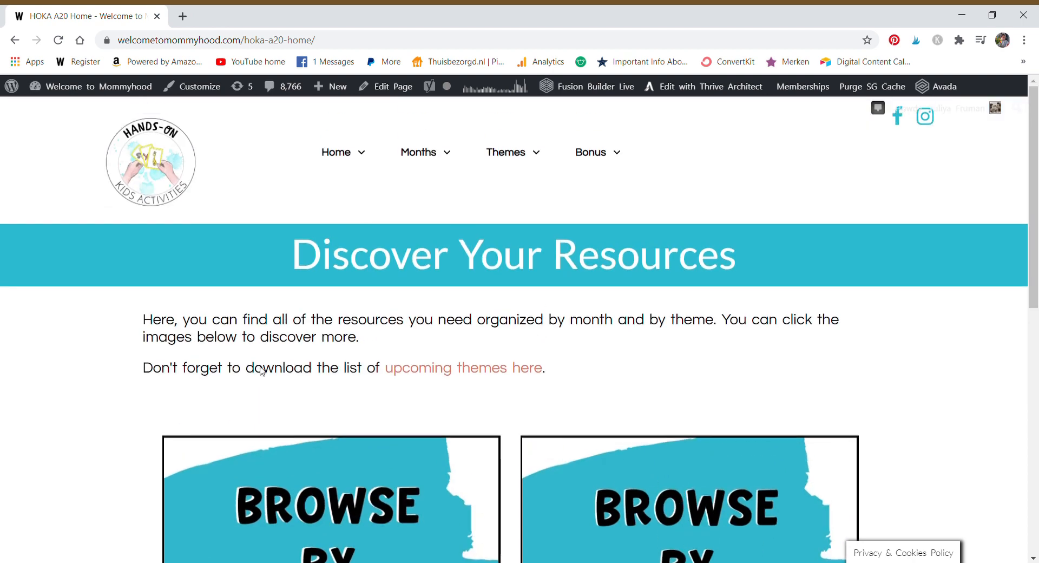
{"action": "mouse_move", "coordinate": [421, 500]}
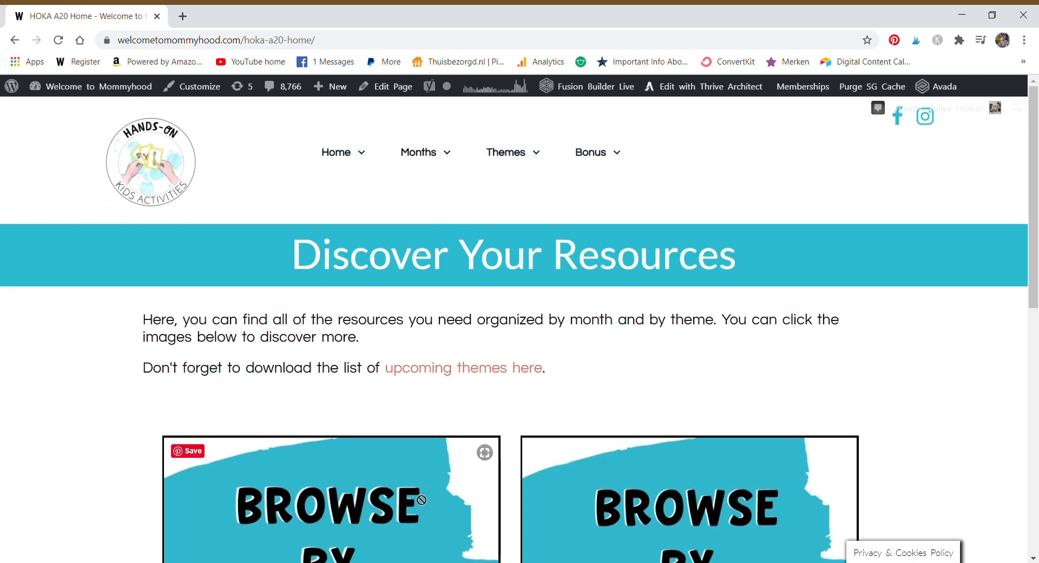
{"action": "scroll", "scroll_direction": "down", "scroll_amount": 3}
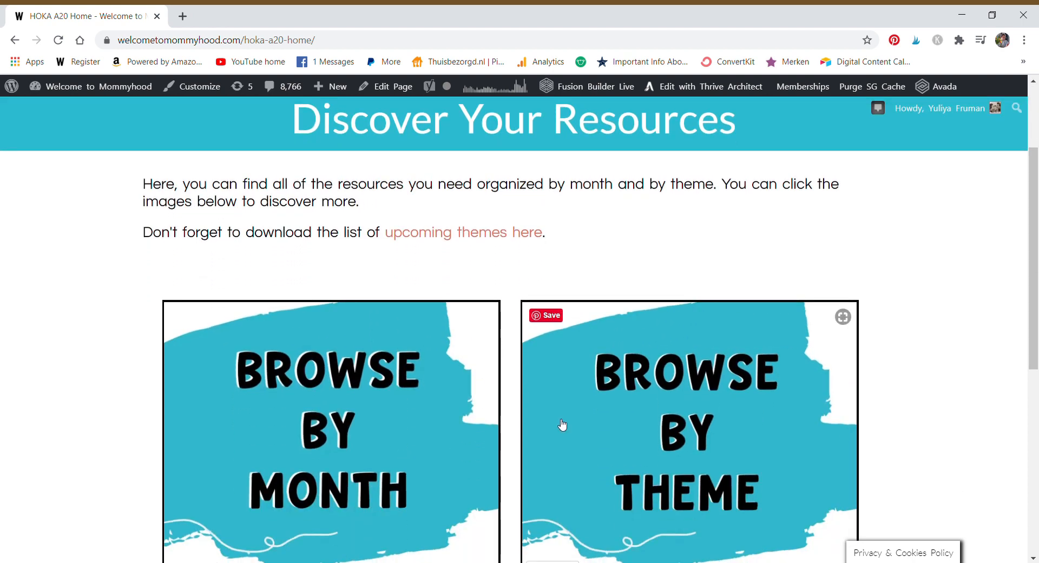
{"action": "mouse_move", "coordinate": [491, 238]}
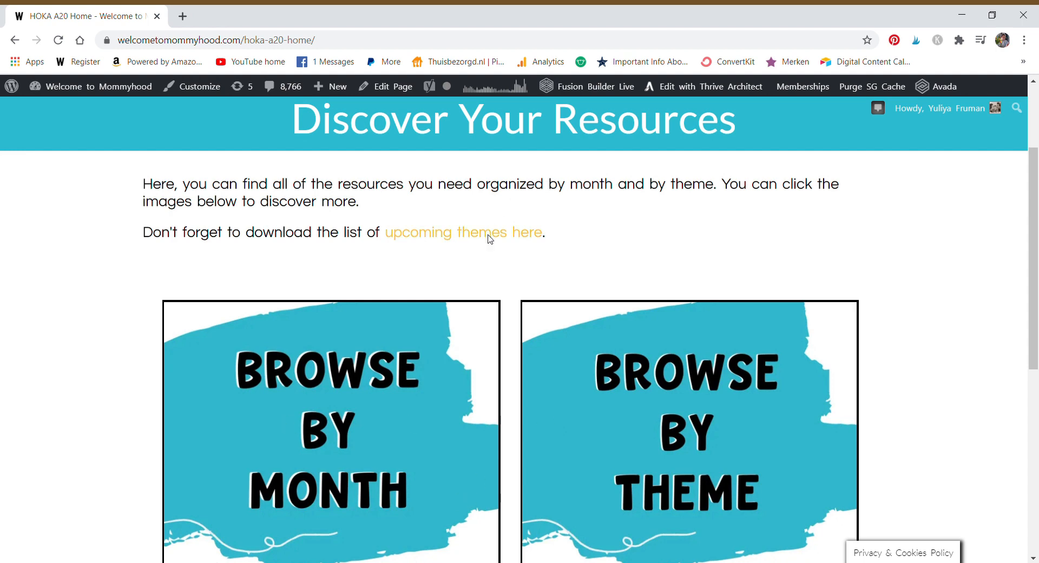
{"action": "left_click", "coordinate": [463, 232]}
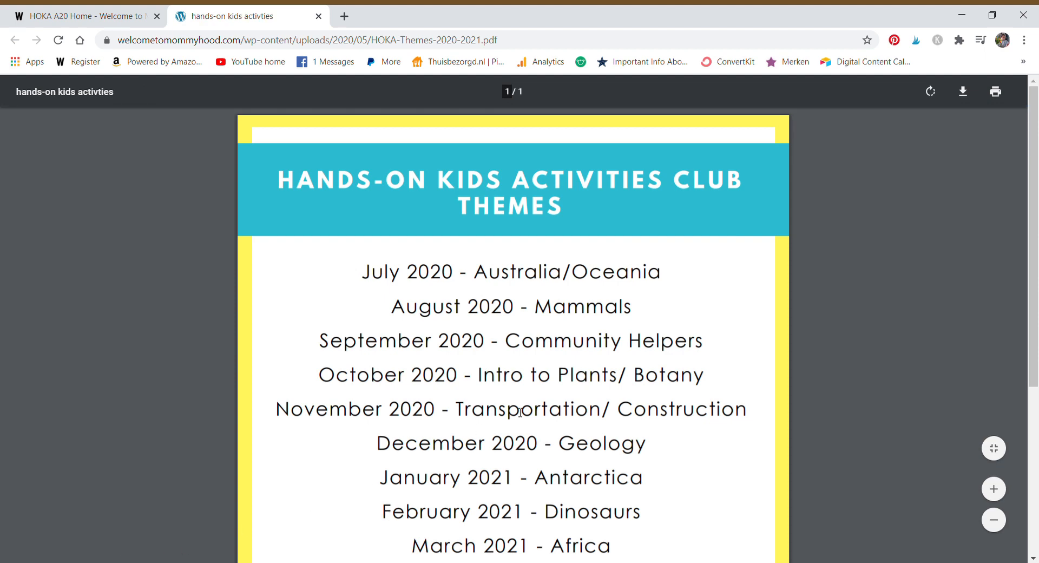
Scroll the themes list and highlight the November Transportation/Construction theme
{"action": "scroll", "scroll_direction": "down", "scroll_amount": 3}
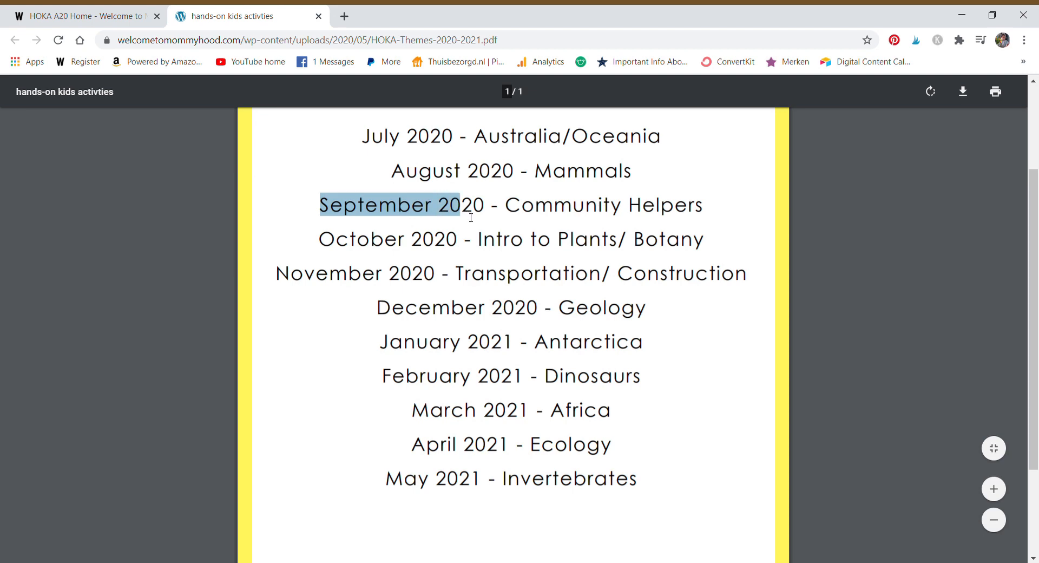
{"action": "mouse_move", "coordinate": [429, 217]}
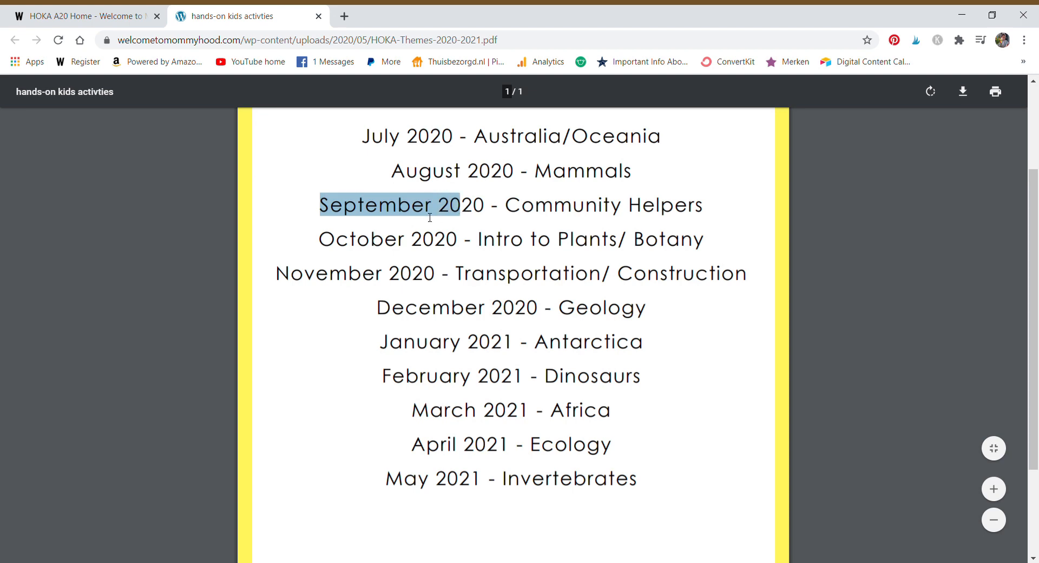
{"action": "mouse_move", "coordinate": [89, 463]}
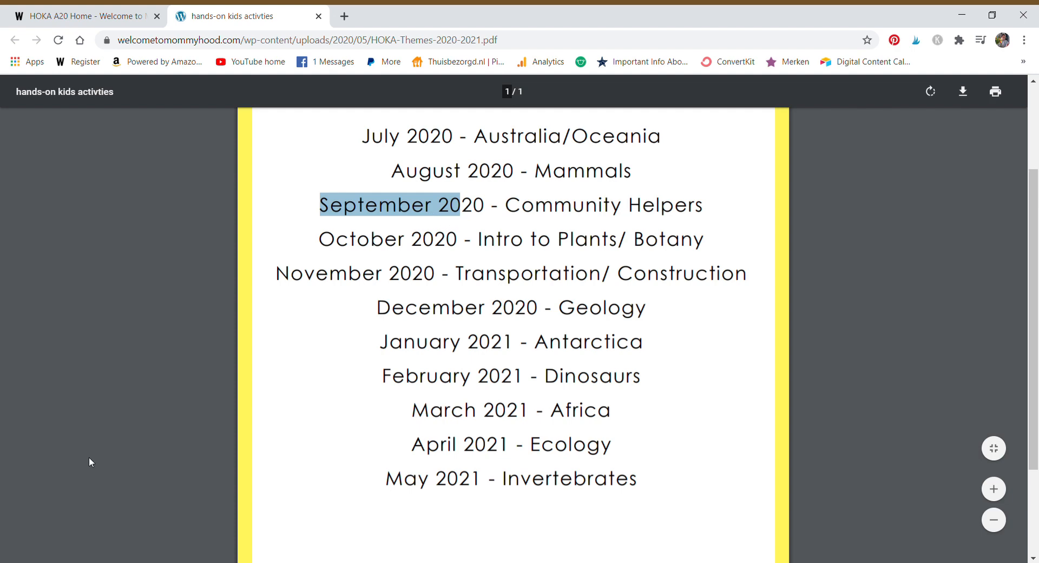
{"action": "mouse_move", "coordinate": [380, 329]}
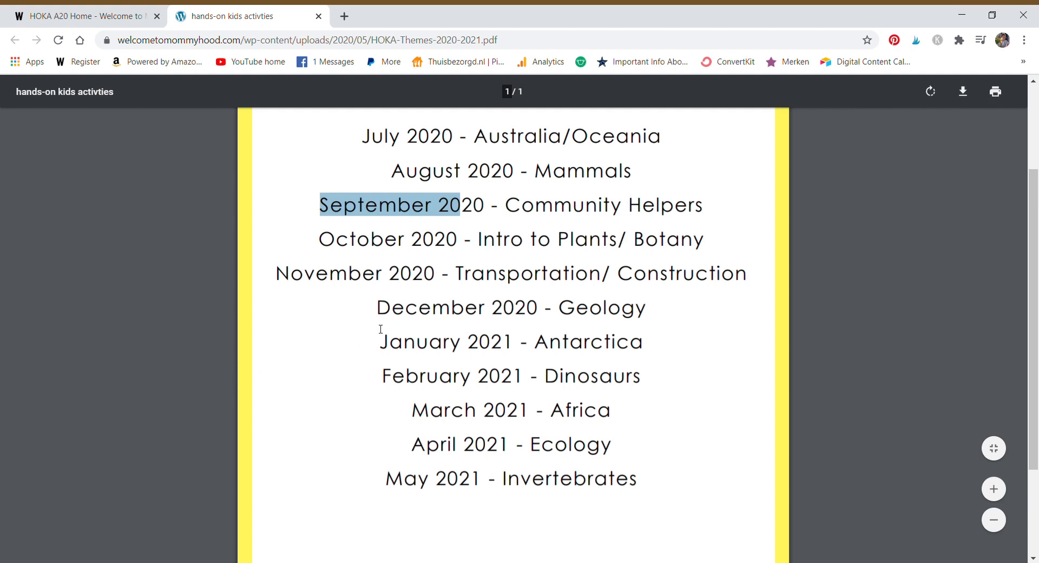
{"action": "mouse_move", "coordinate": [398, 261]}
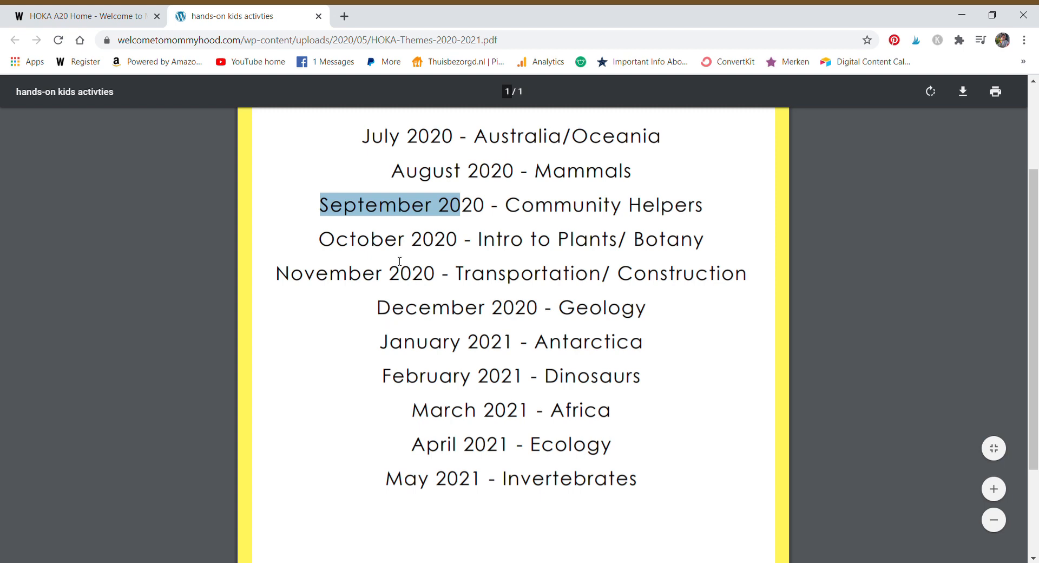
{"action": "left_click", "coordinate": [369, 243]}
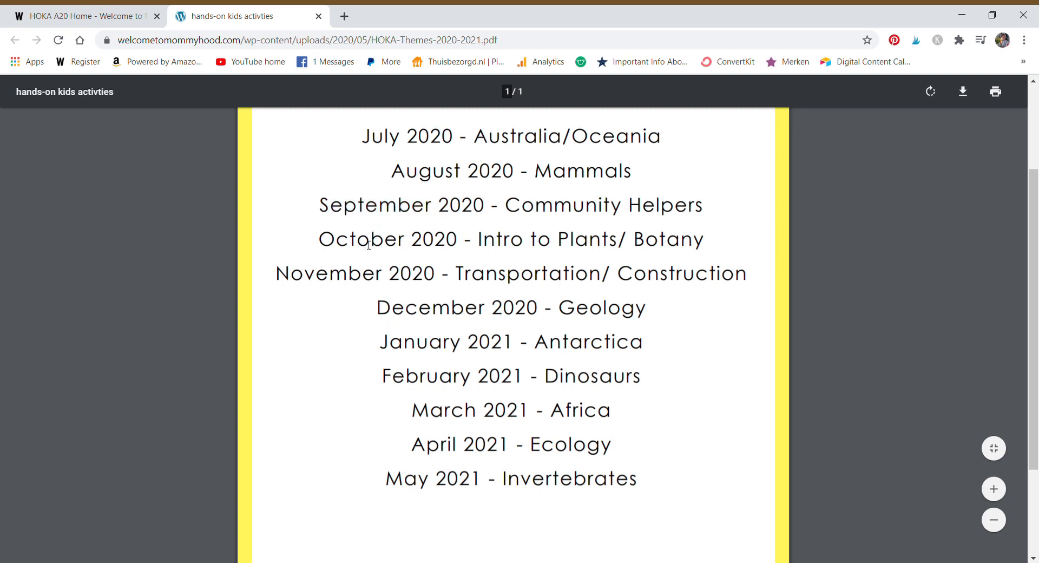
{"action": "mouse_move", "coordinate": [732, 306]}
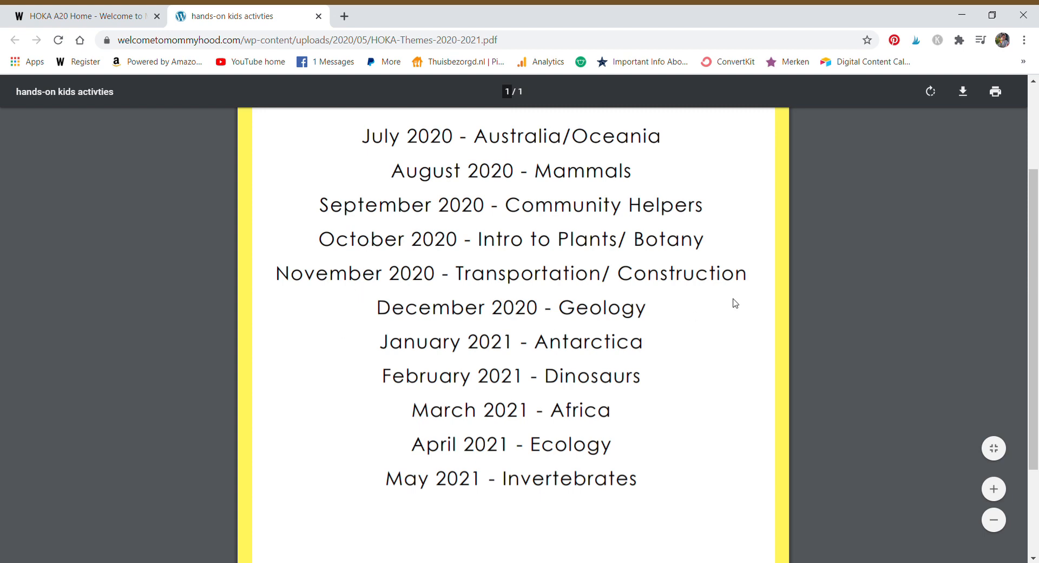
{"action": "mouse_move", "coordinate": [691, 327]}
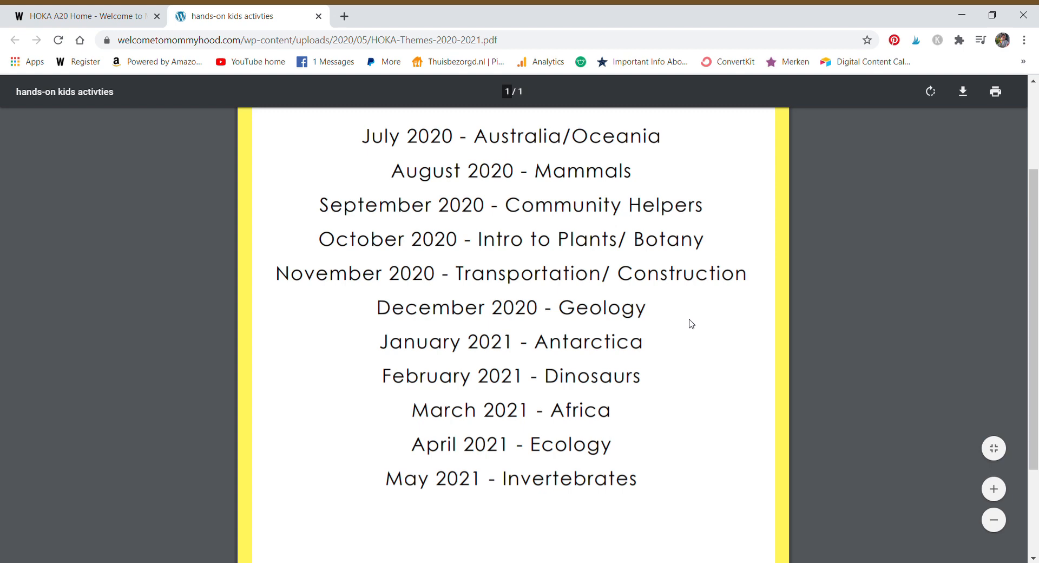
{"action": "mouse_move", "coordinate": [507, 275]}
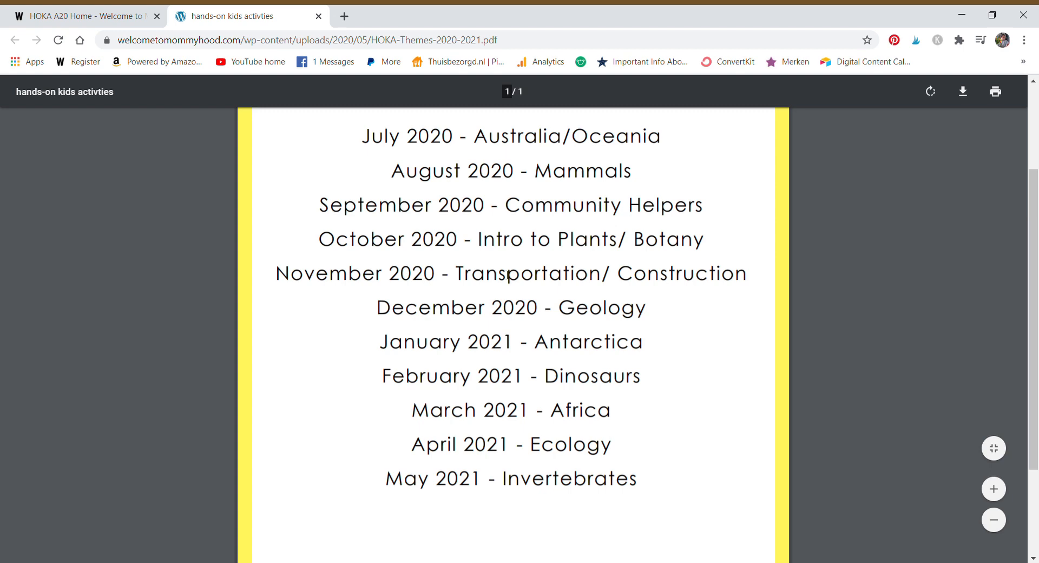
{"action": "left_click_drag", "start_coordinate": [493, 238], "coordinate": [662, 239]}
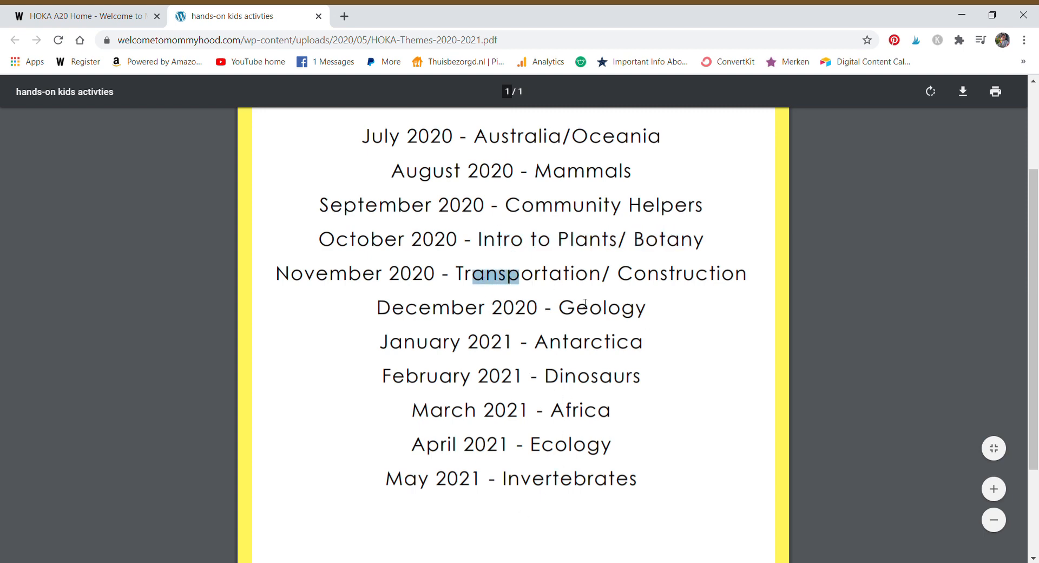
{"action": "mouse_move", "coordinate": [644, 396]}
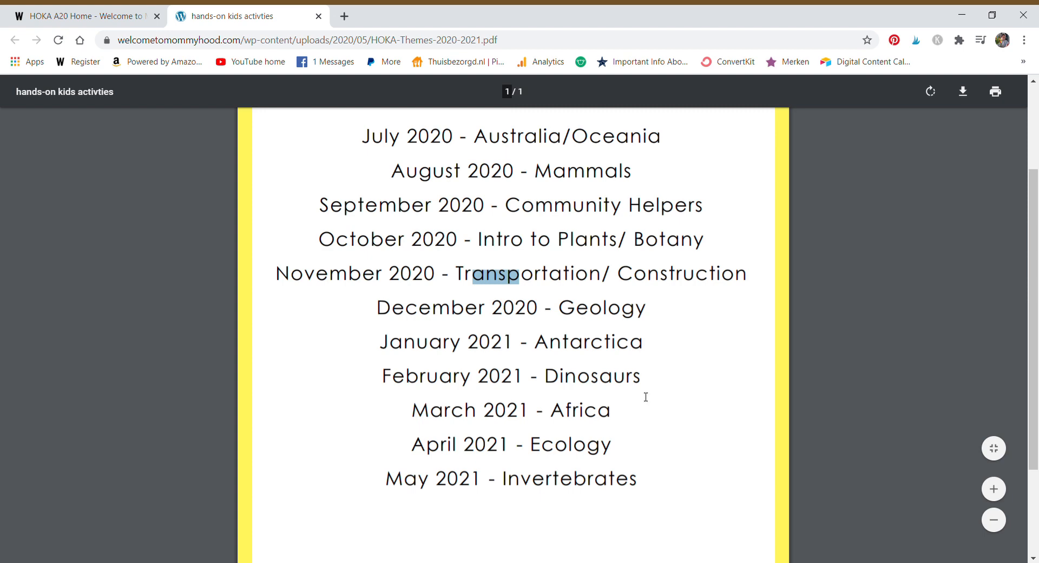
{"action": "mouse_move", "coordinate": [505, 504]}
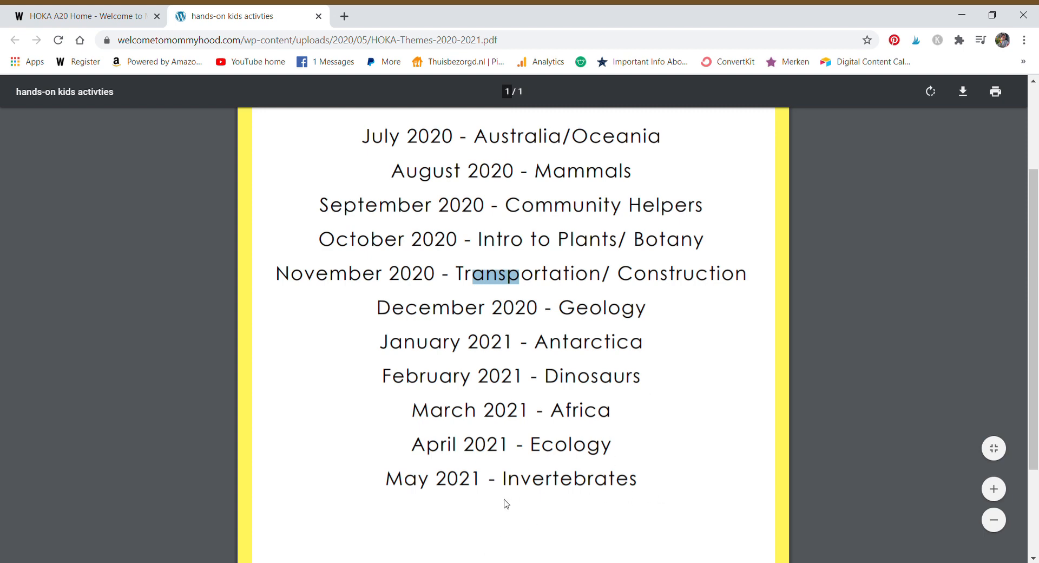
{"action": "mouse_move", "coordinate": [577, 515]}
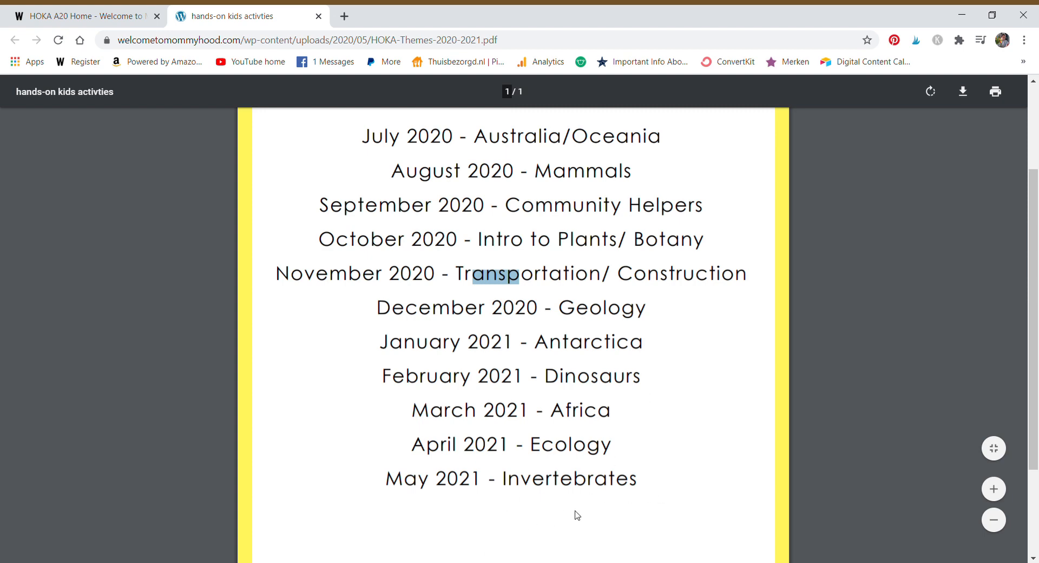
{"action": "mouse_move", "coordinate": [604, 503]}
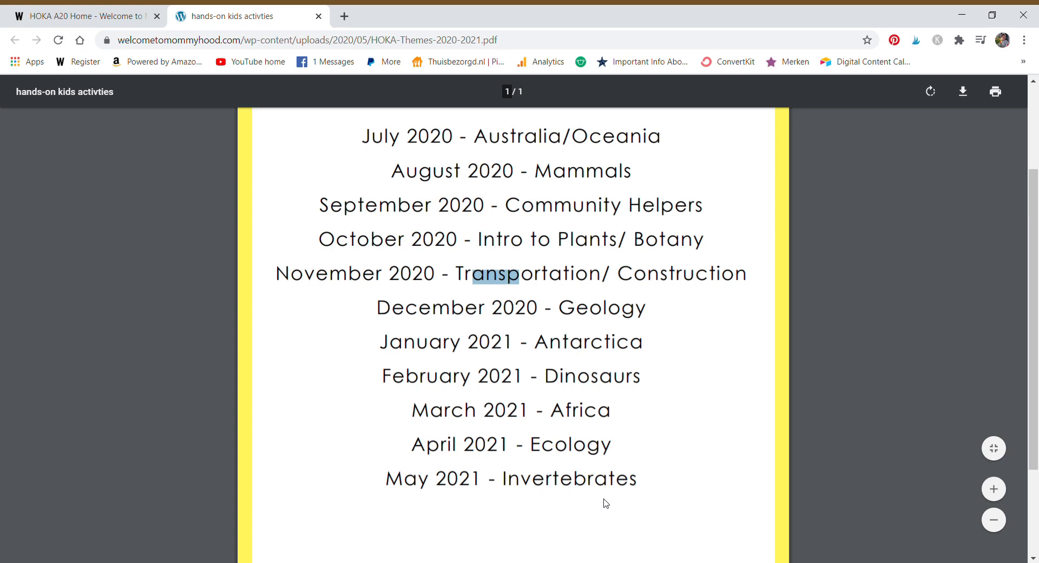
{"action": "mouse_move", "coordinate": [659, 504]}
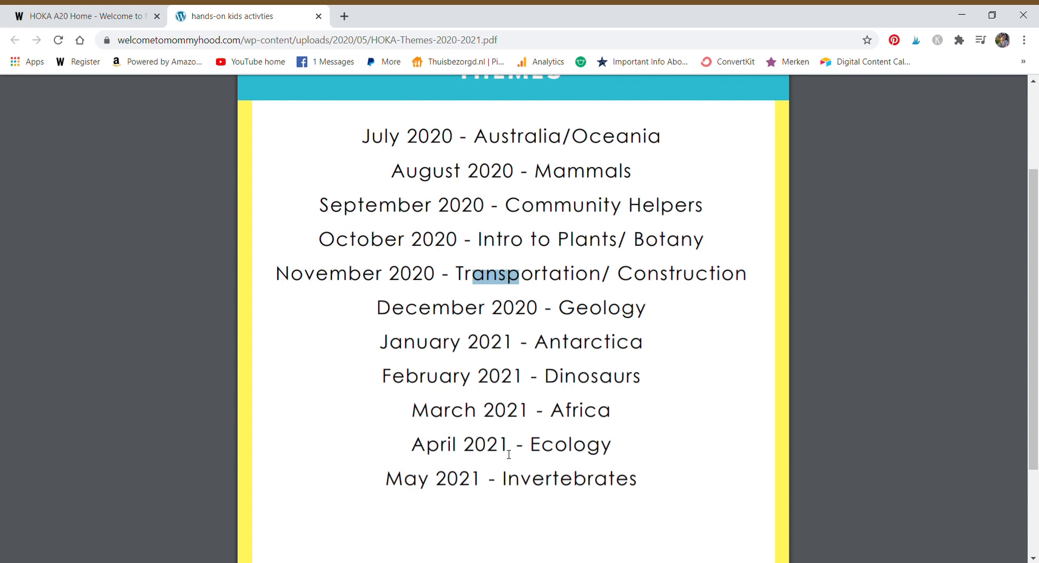
{"action": "mouse_move", "coordinate": [524, 254]}
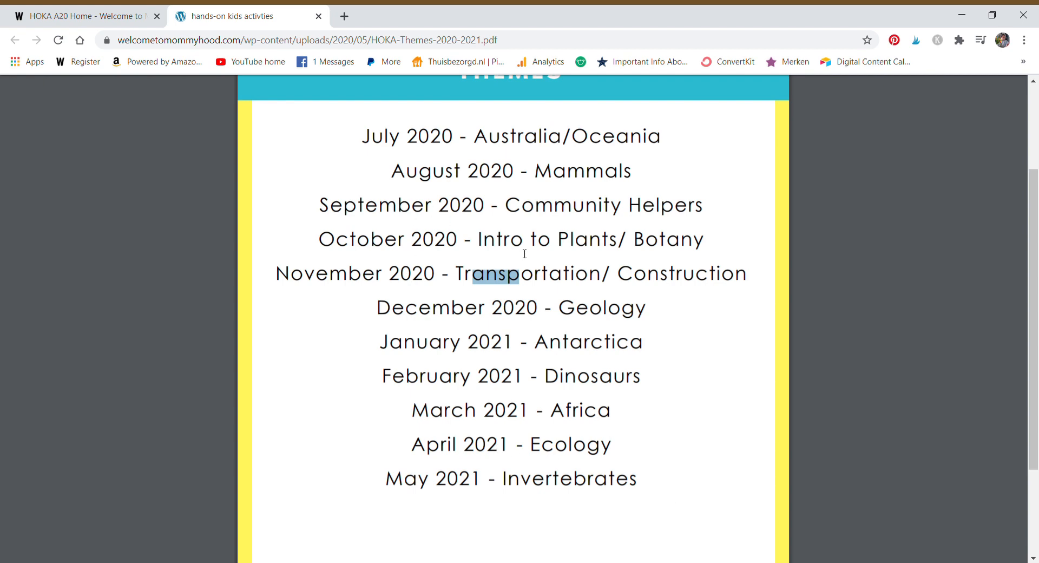
Return to members home, open Browse By Month, and scroll the 2020 bundles
{"action": "left_click", "coordinate": [319, 16]}
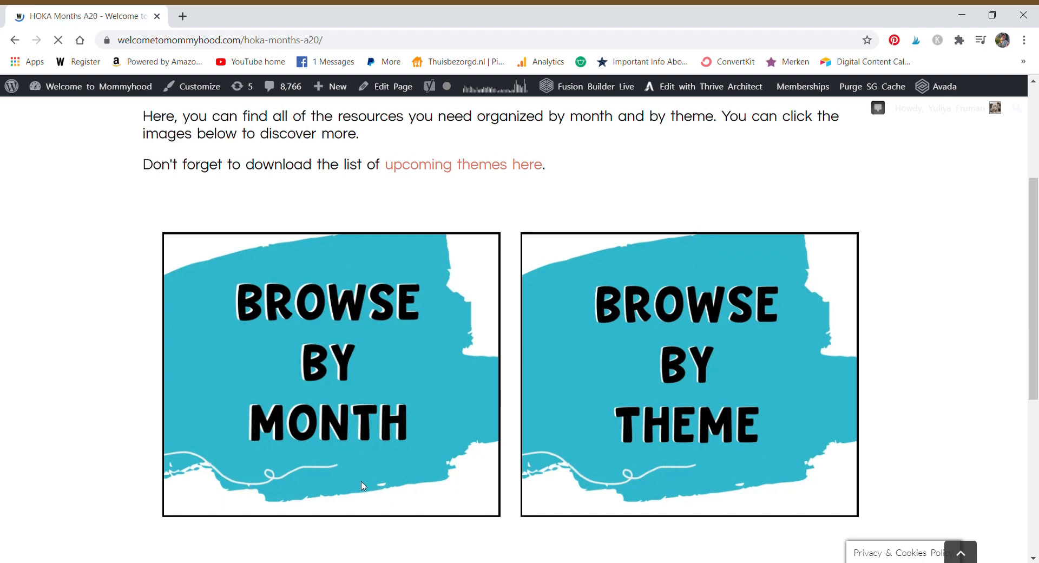
{"action": "left_click", "coordinate": [331, 371]}
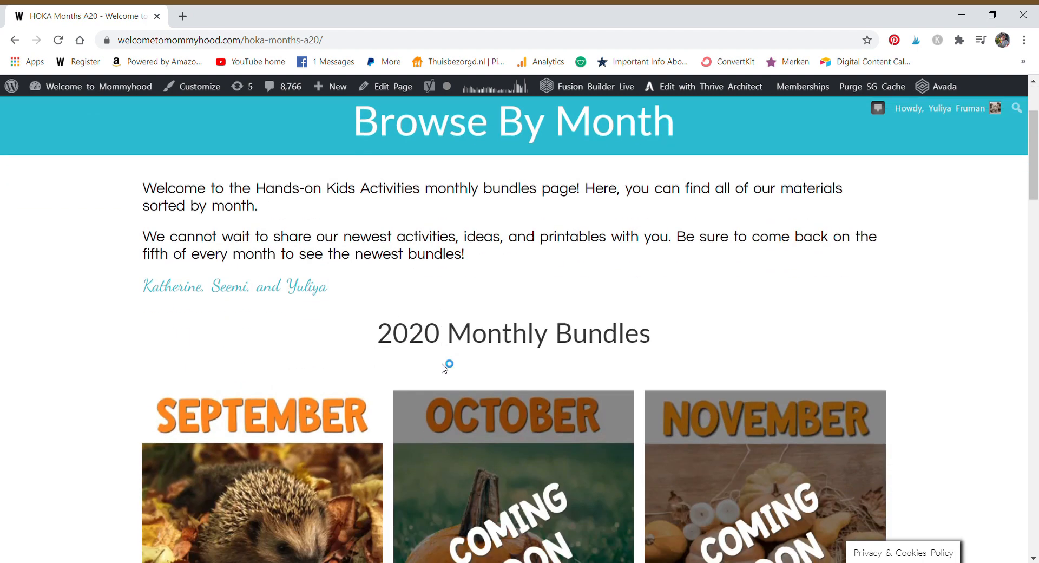
{"action": "scroll", "scroll_direction": "up", "scroll_amount": 3}
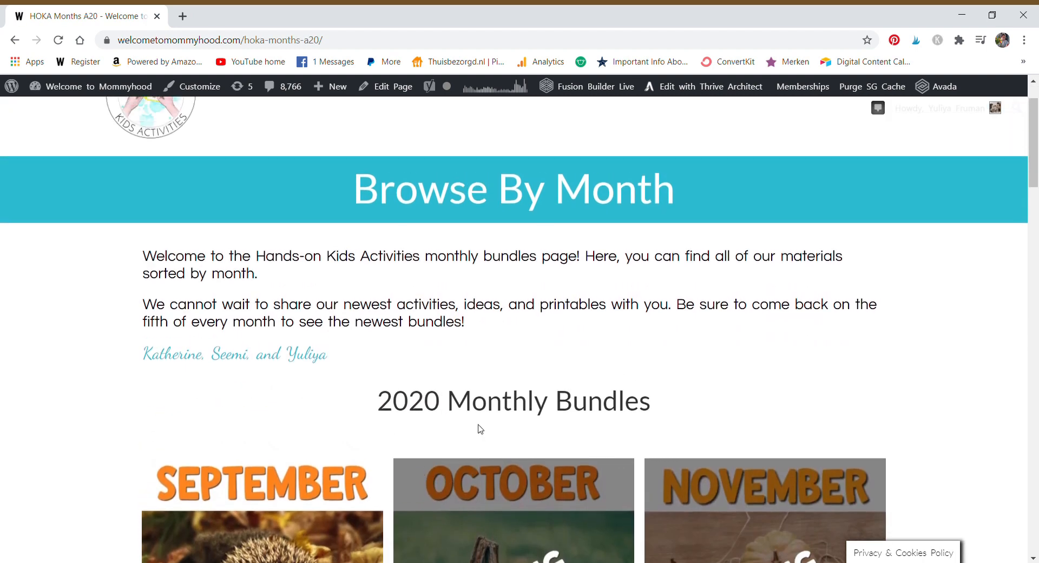
{"action": "scroll", "scroll_direction": "down", "scroll_amount": 3}
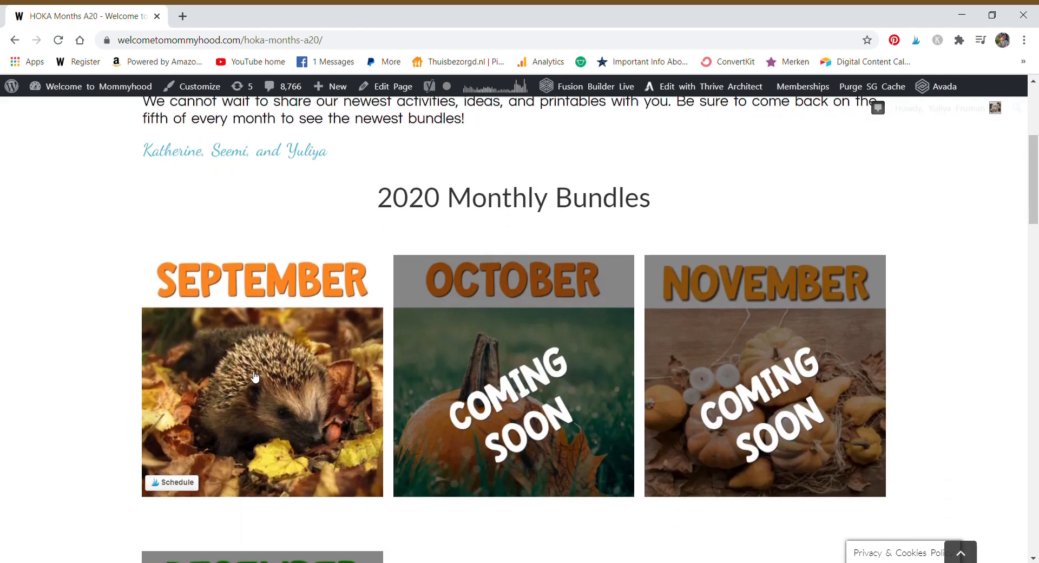
{"action": "mouse_move", "coordinate": [319, 463]}
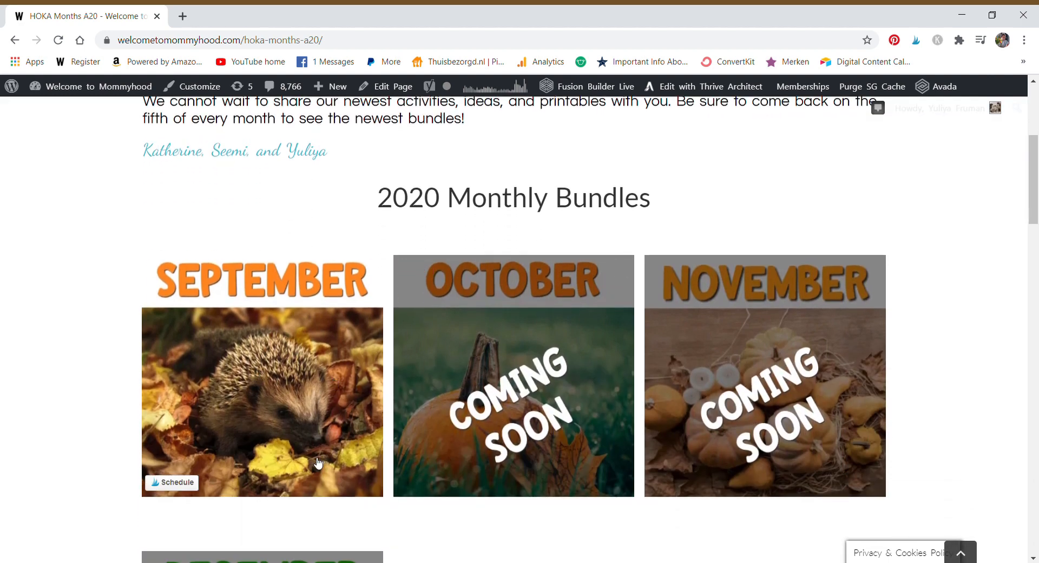
{"action": "mouse_move", "coordinate": [262, 433]}
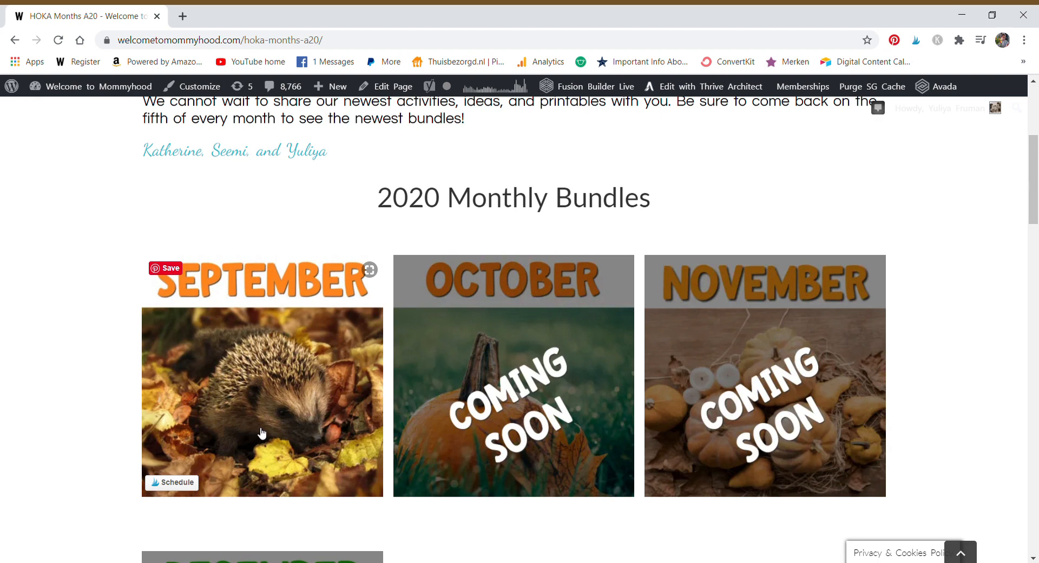
{"action": "mouse_move", "coordinate": [238, 422]}
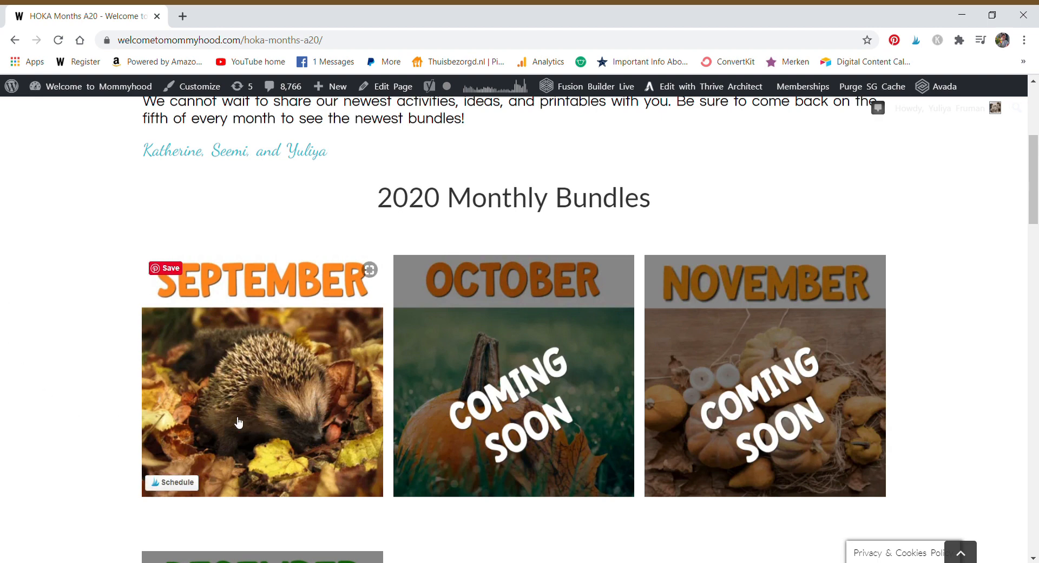
{"action": "mouse_move", "coordinate": [343, 339]}
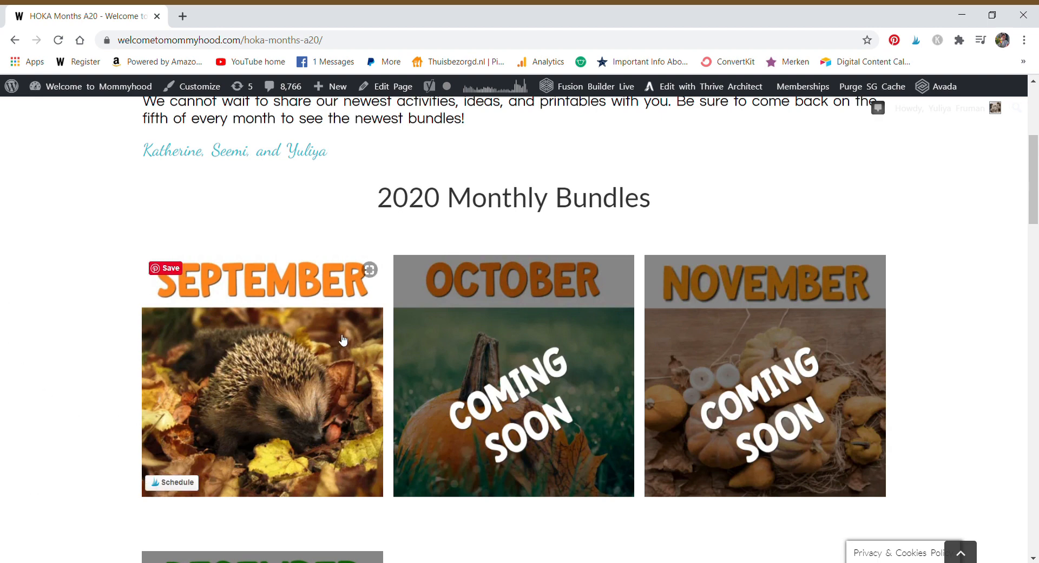
{"action": "scroll", "scroll_direction": "down", "scroll_amount": 3}
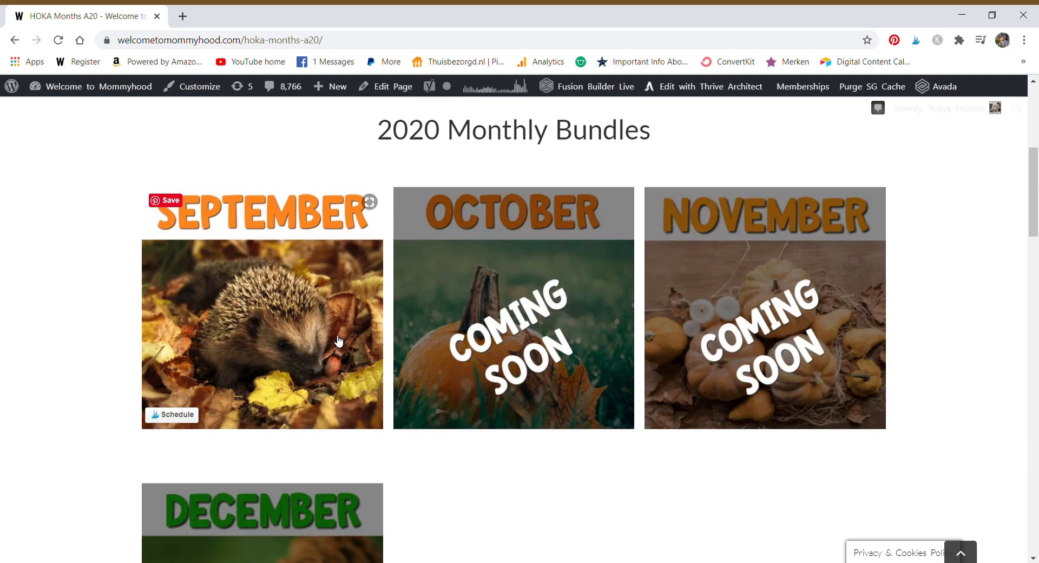
{"action": "mouse_move", "coordinate": [400, 399]}
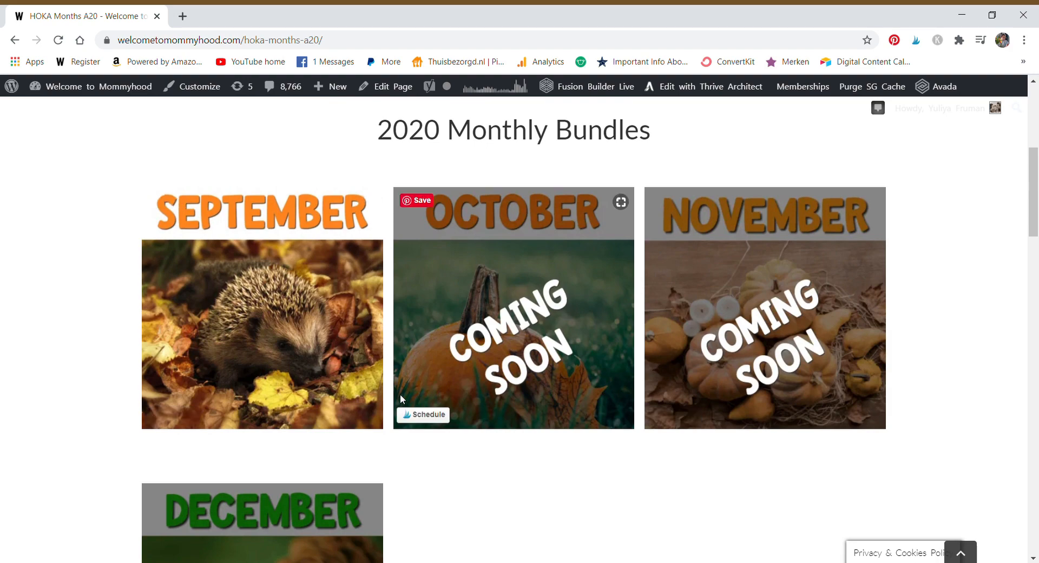
{"action": "scroll", "scroll_direction": "down", "scroll_amount": 3}
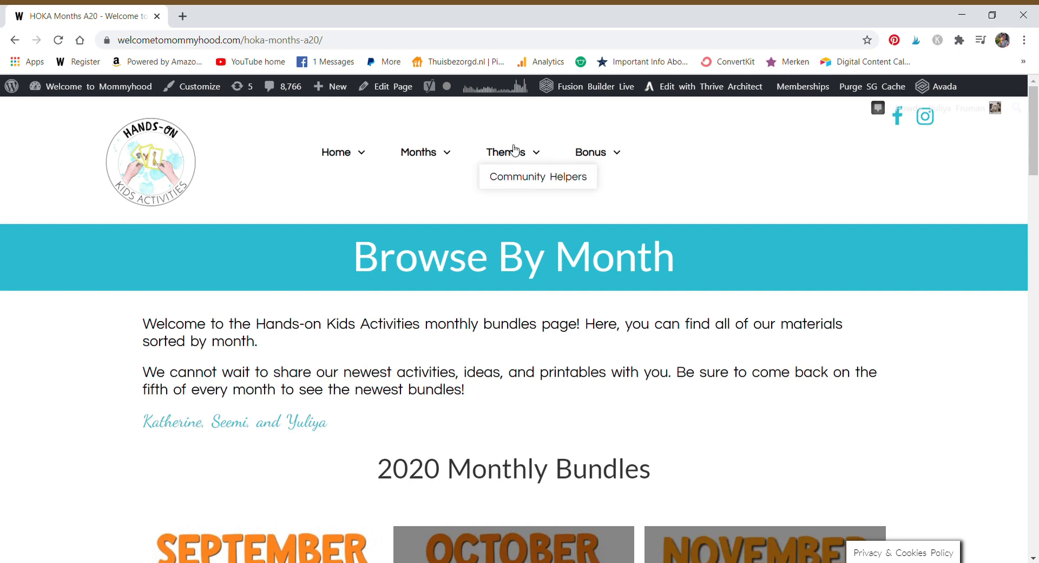
Open Browse By Theme and scroll through Released in 2020 and Coming in 2021
{"action": "left_click", "coordinate": [538, 177]}
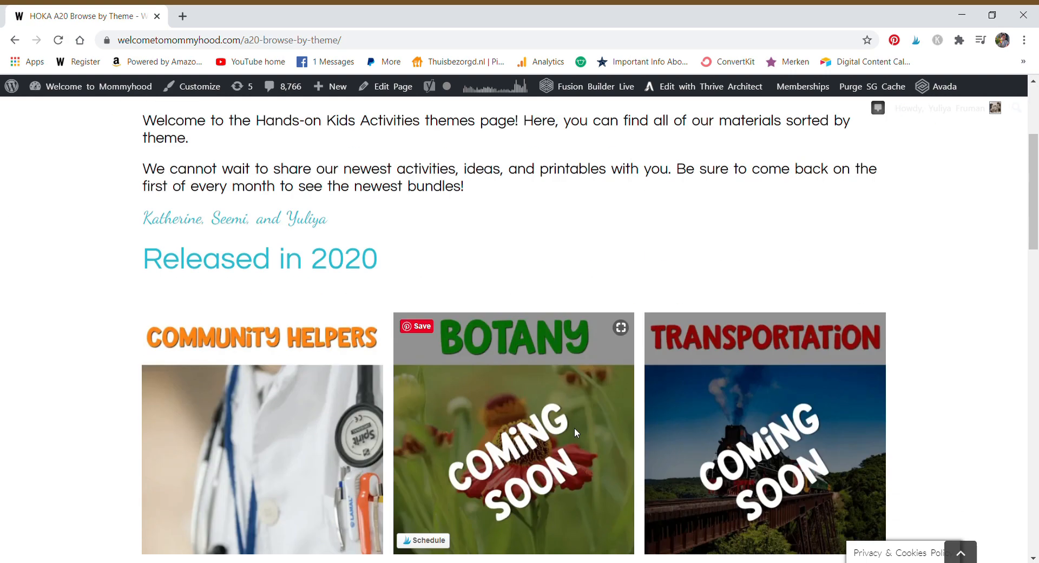
{"action": "scroll", "scroll_direction": "down", "scroll_amount": 3}
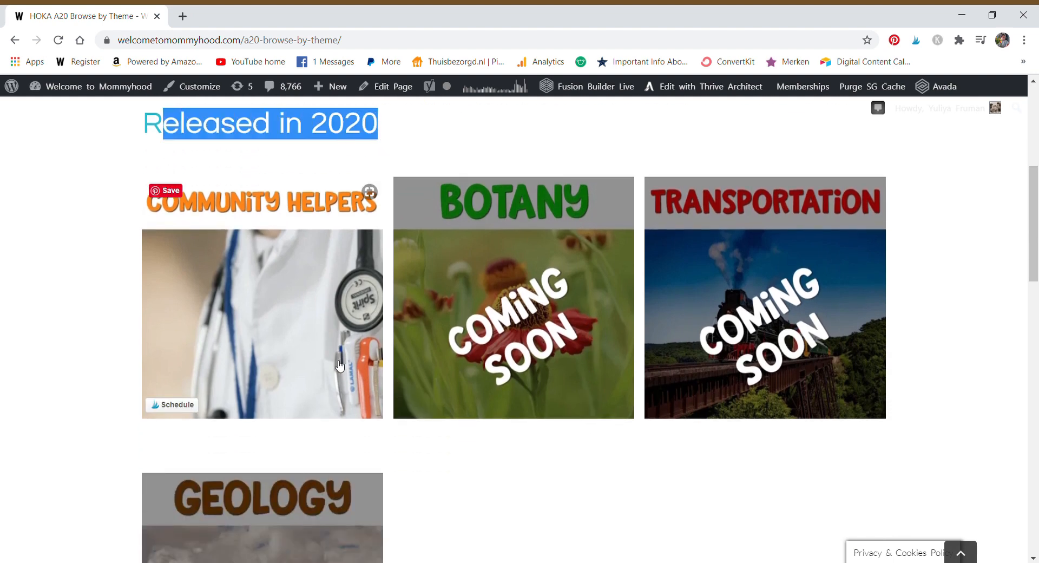
{"action": "mouse_move", "coordinate": [722, 342]}
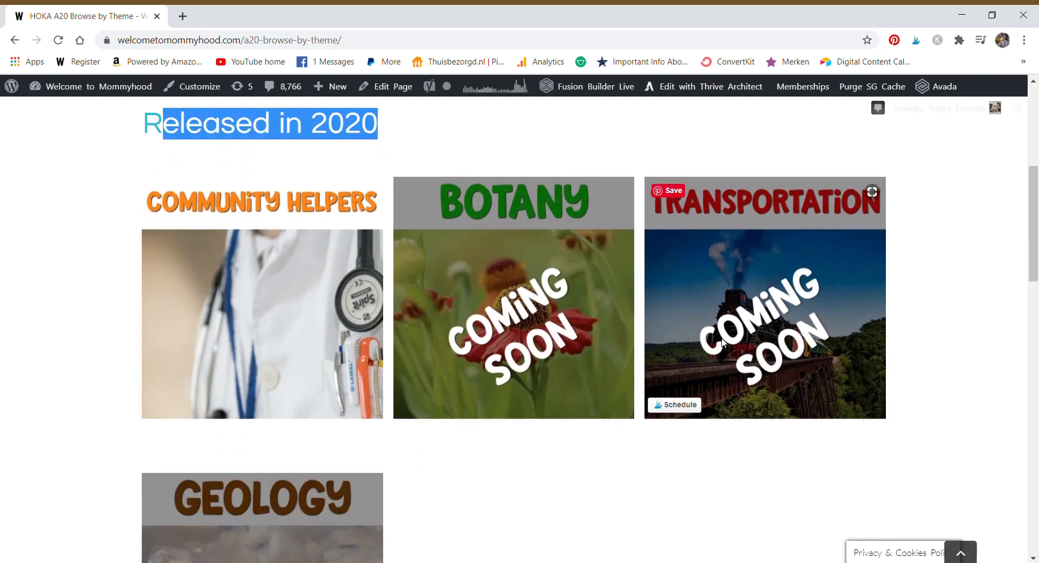
{"action": "scroll", "scroll_direction": "down", "scroll_amount": 3}
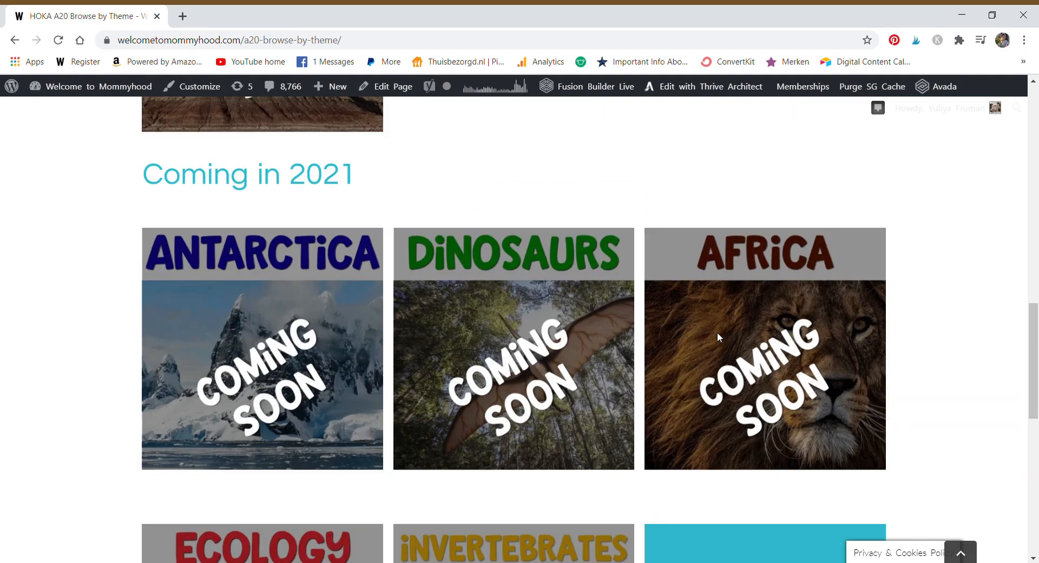
{"action": "scroll", "scroll_direction": "down", "scroll_amount": 3}
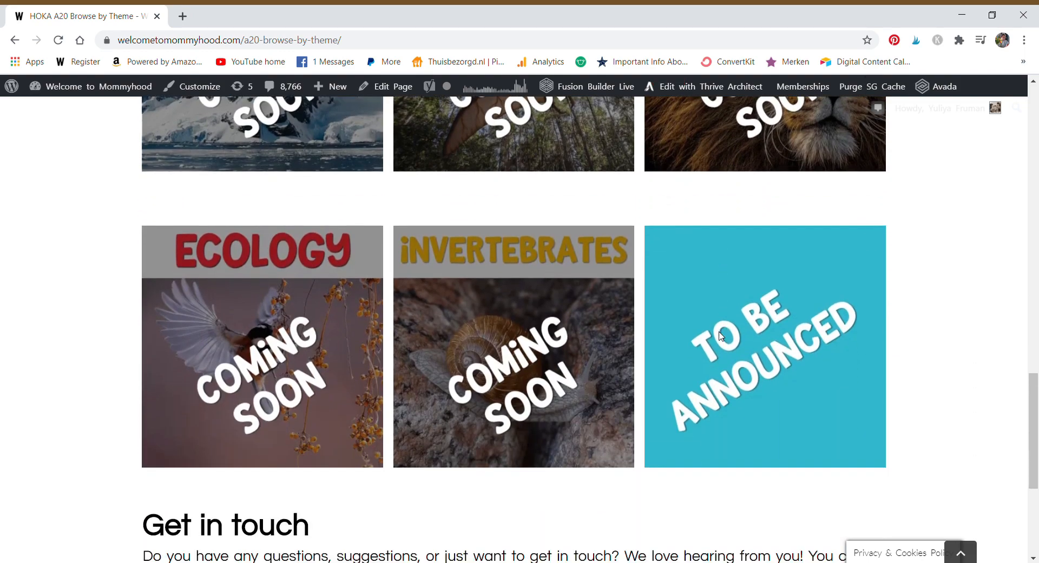
{"action": "scroll", "scroll_direction": "up", "scroll_amount": 3}
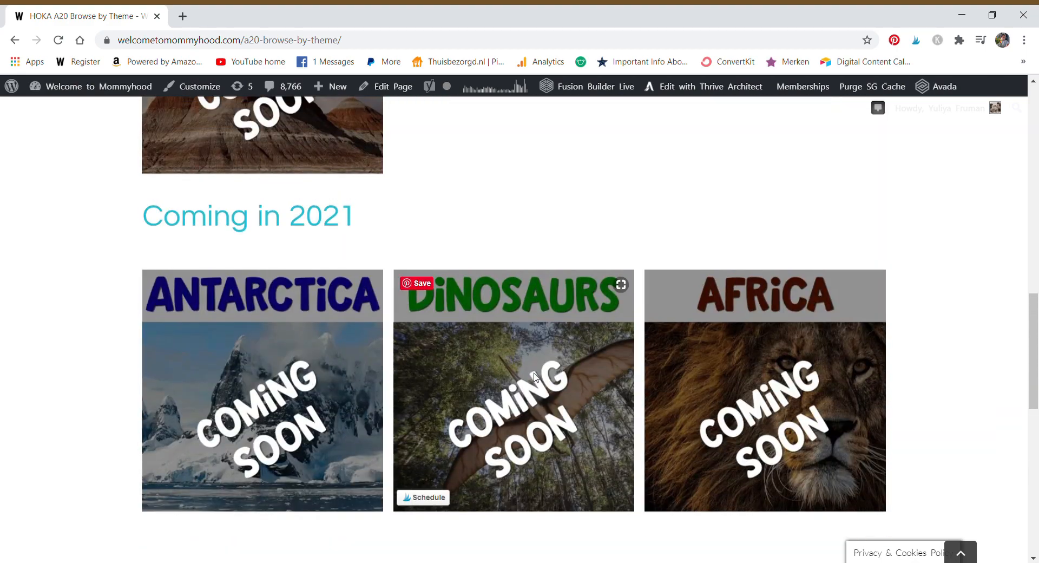
{"action": "scroll", "scroll_direction": "up", "scroll_amount": 3}
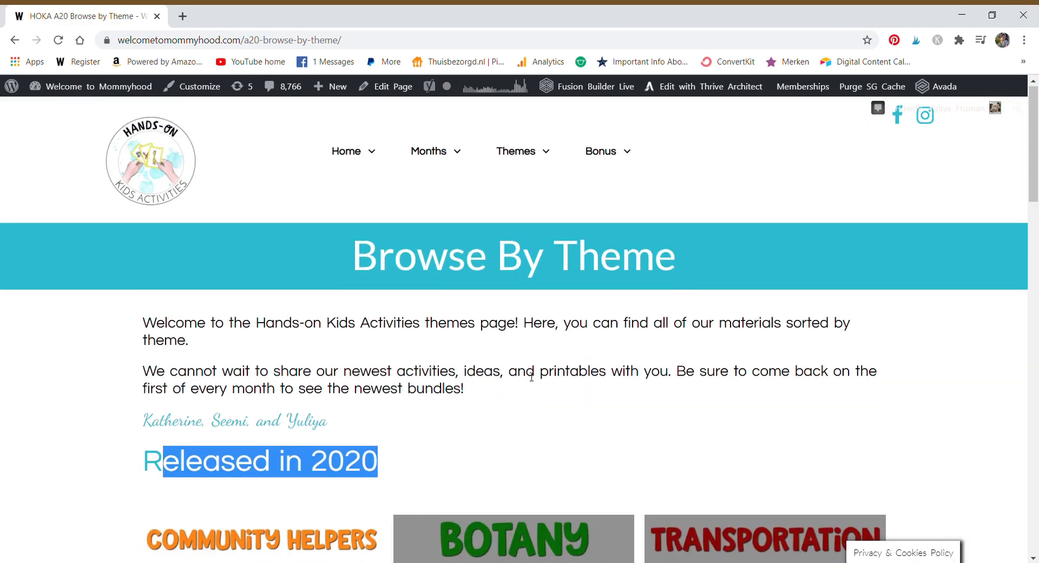
{"action": "scroll", "scroll_direction": "down", "scroll_amount": 3}
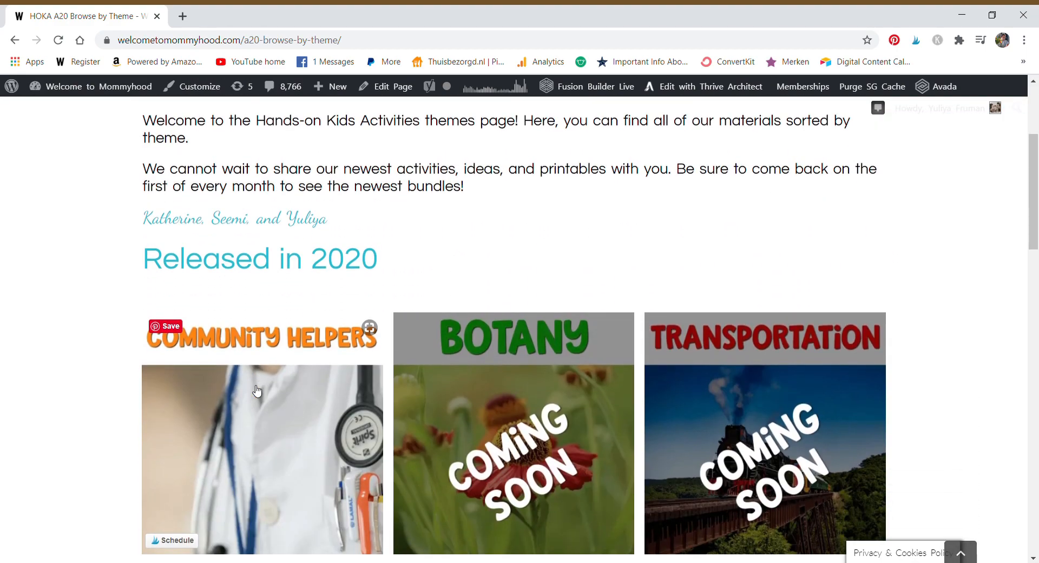
{"action": "mouse_move", "coordinate": [256, 402]}
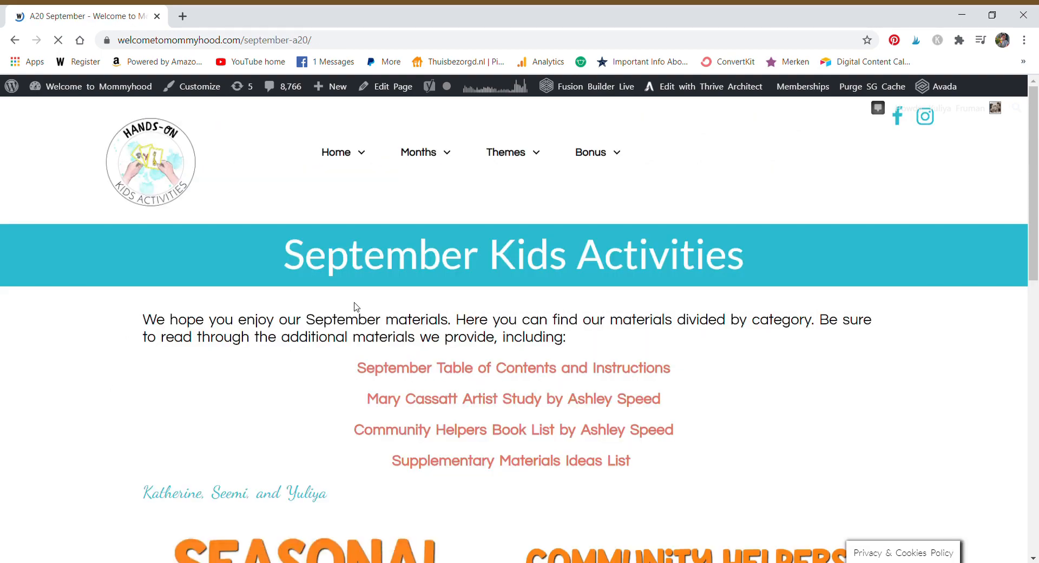
Open the September bundle to reach the September Kids Activities page
{"action": "scroll", "scroll_direction": "down", "scroll_amount": 3}
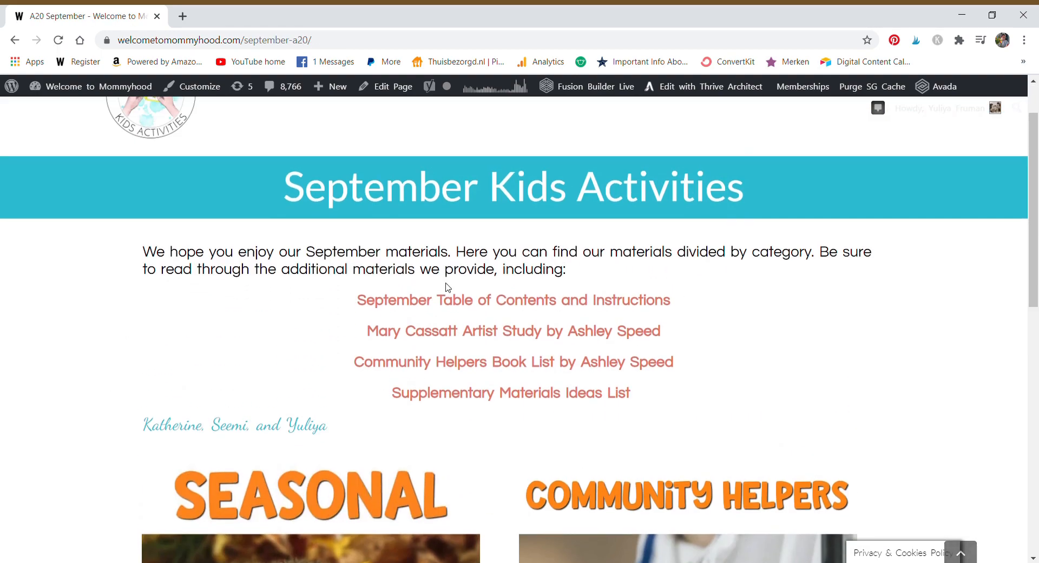
{"action": "mouse_move", "coordinate": [534, 303]}
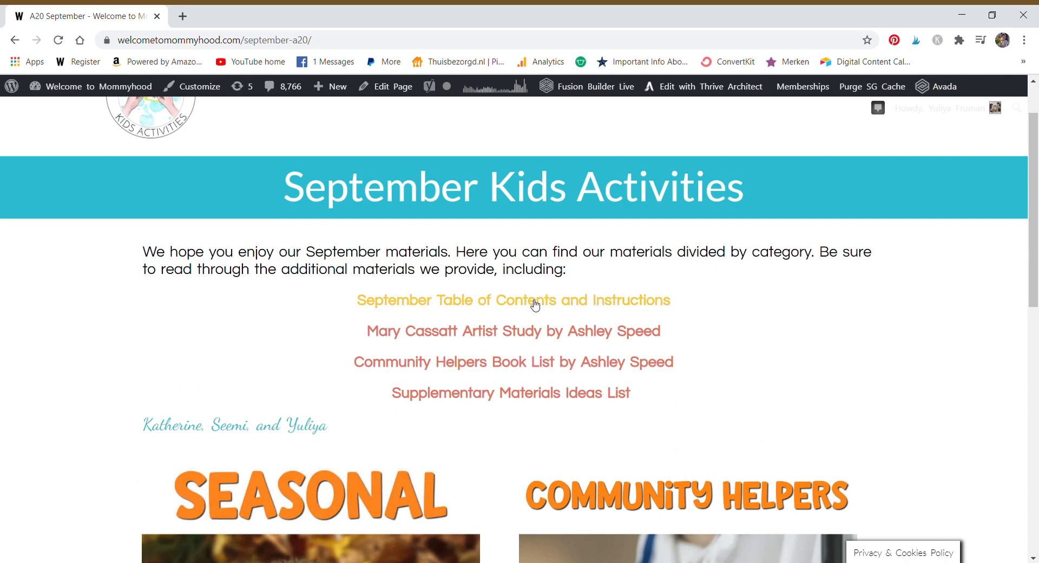
{"action": "mouse_move", "coordinate": [669, 305]}
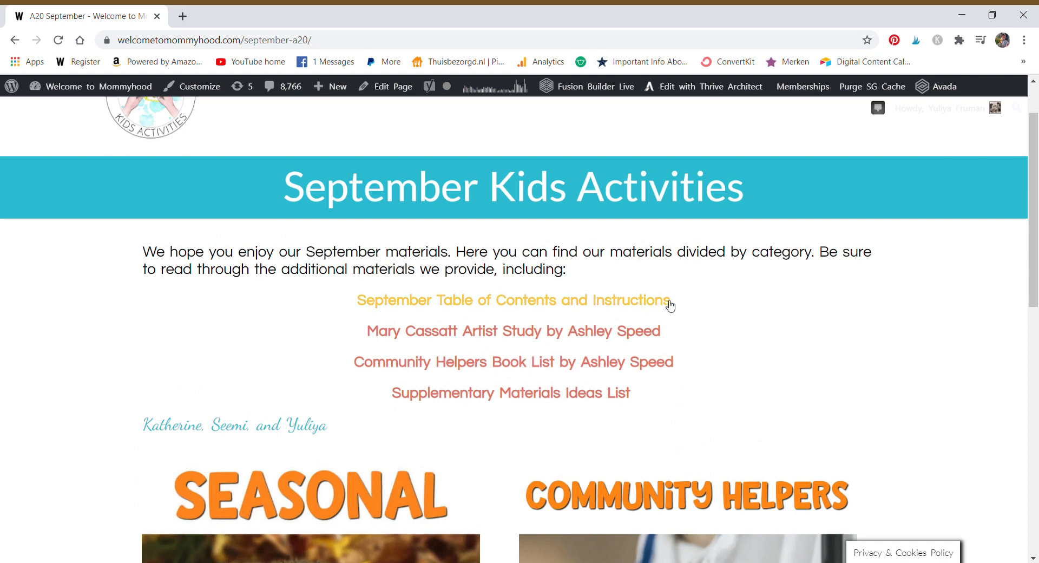
{"action": "mouse_move", "coordinate": [667, 304]}
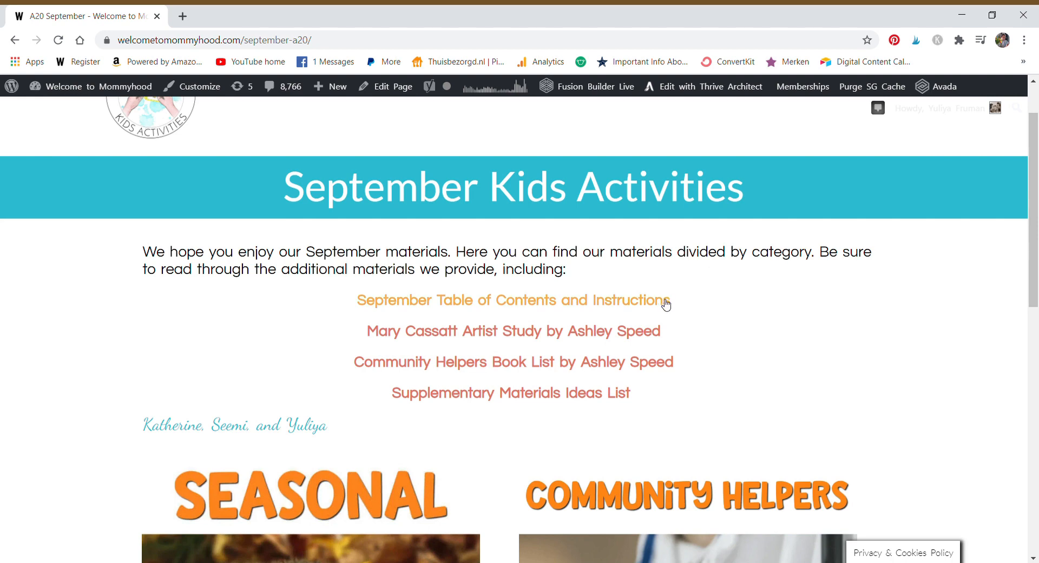
{"action": "mouse_move", "coordinate": [659, 314]}
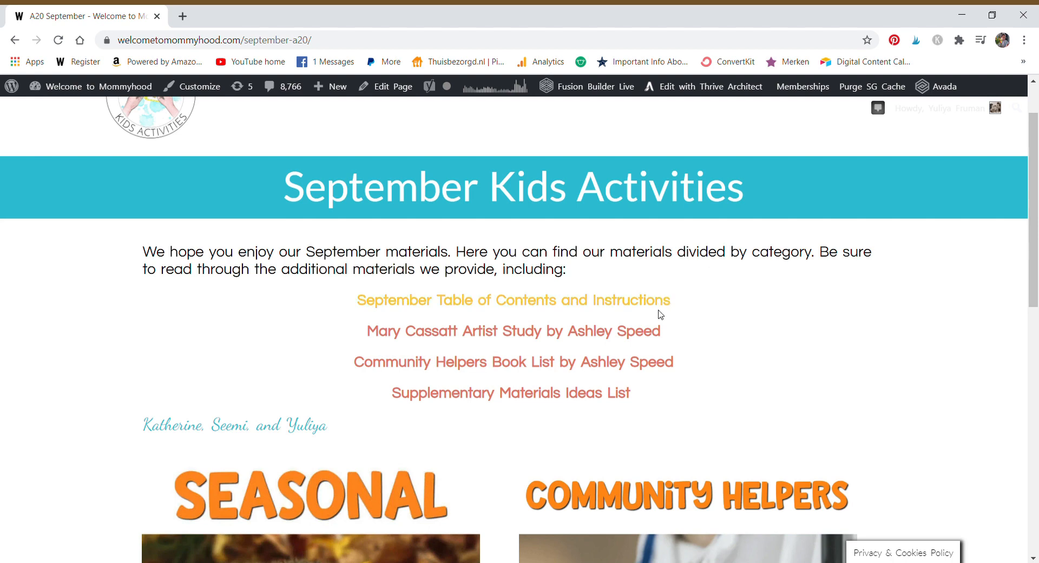
{"action": "mouse_move", "coordinate": [662, 338]}
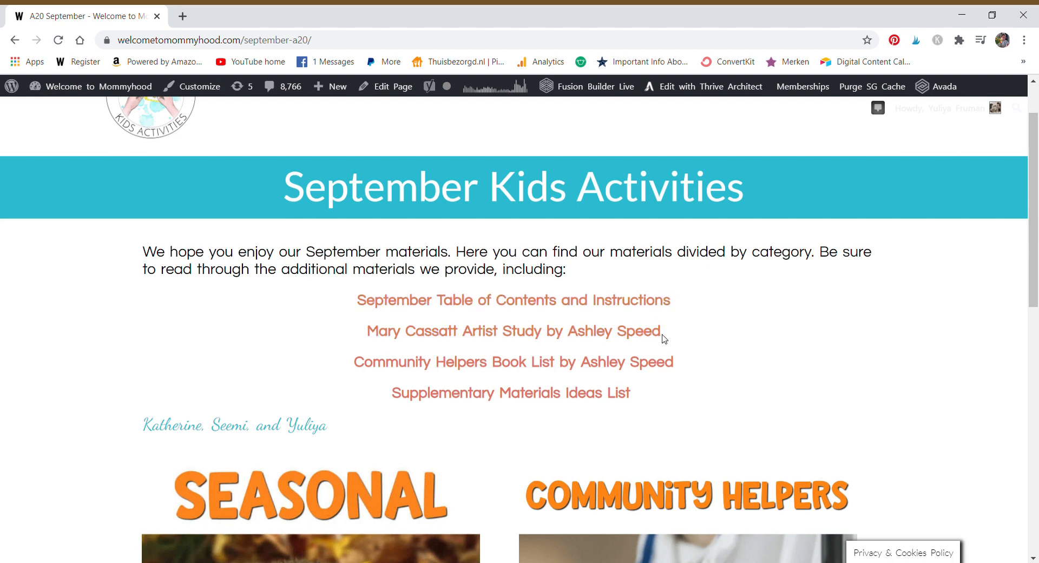
{"action": "double_click", "coordinate": [512, 331]}
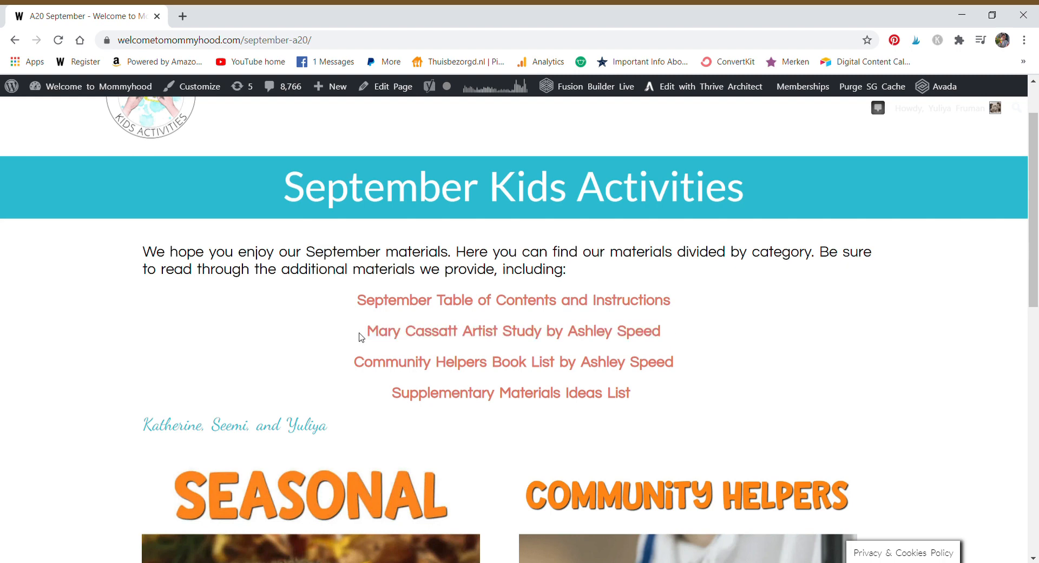
{"action": "mouse_move", "coordinate": [373, 386]}
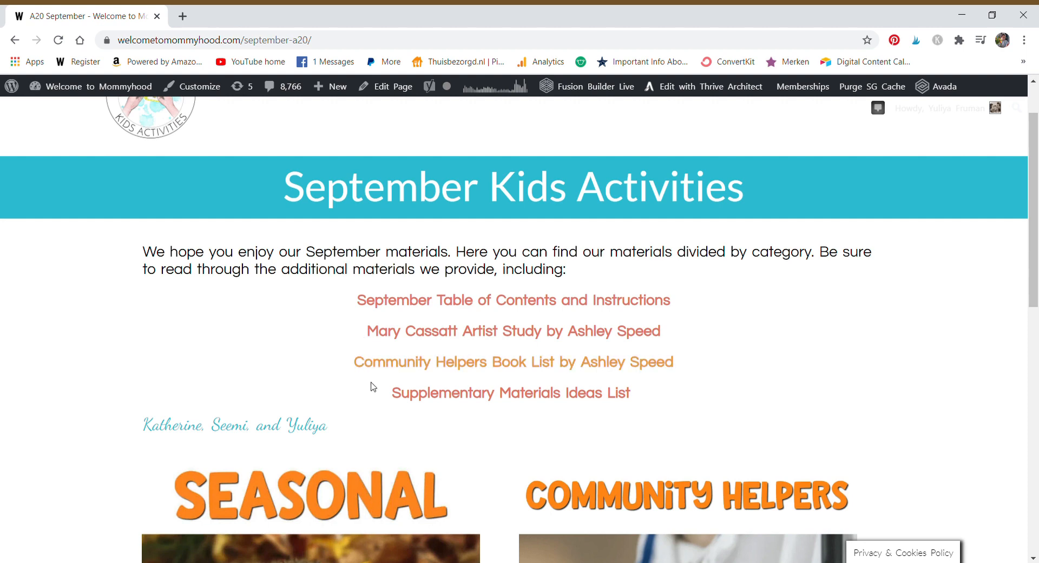
{"action": "mouse_move", "coordinate": [437, 400]}
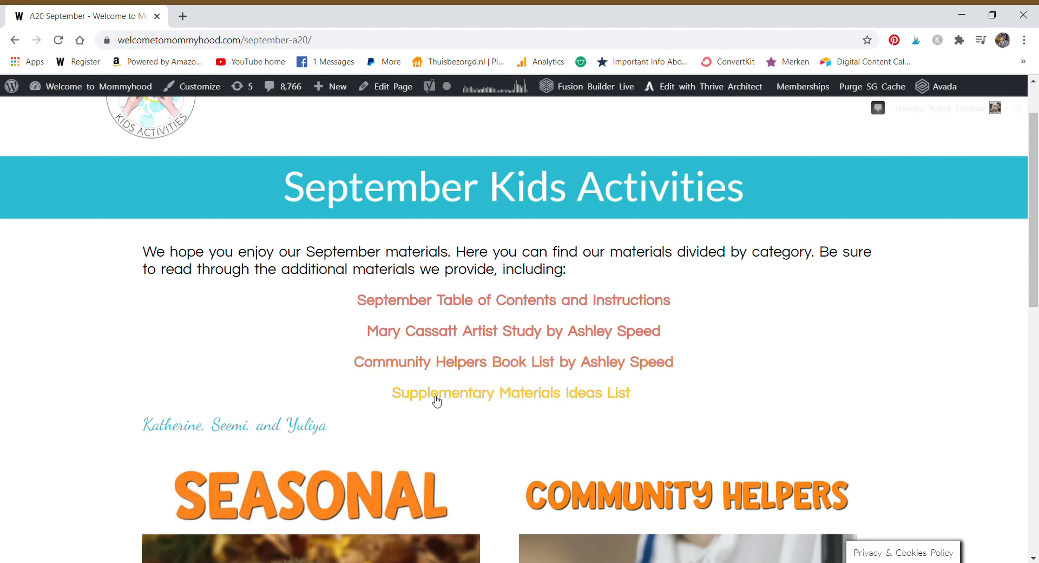
{"action": "mouse_move", "coordinate": [541, 306]}
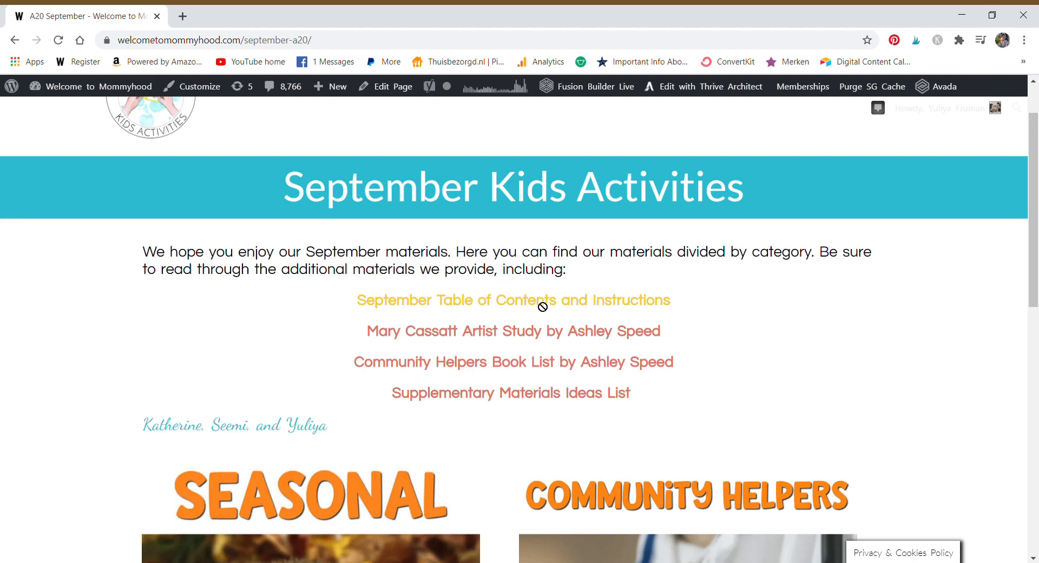
Open the September Table of Contents PDF and scroll to the Community Helpers printables
{"action": "left_click", "coordinate": [513, 300]}
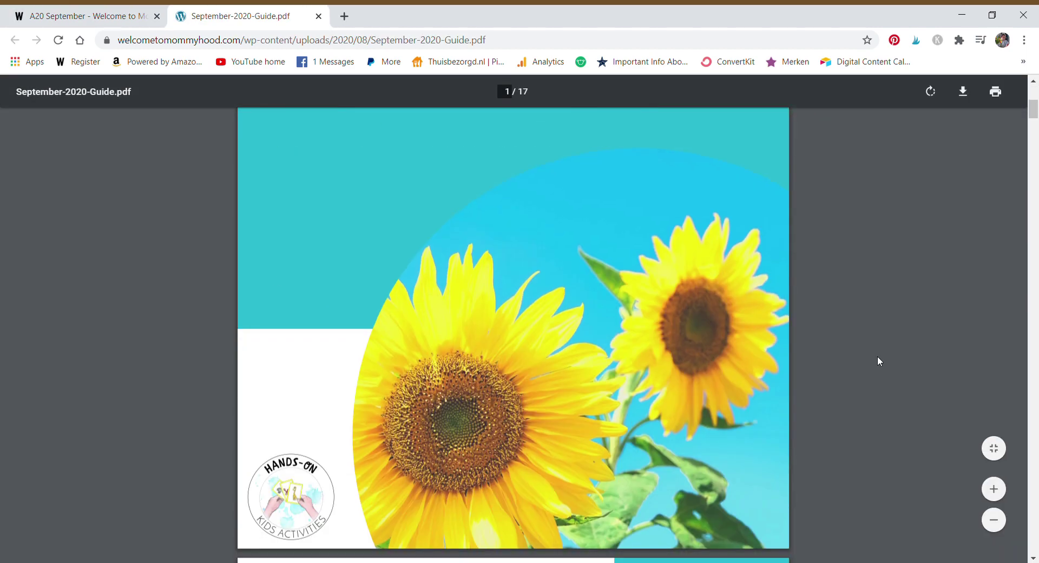
{"action": "scroll", "scroll_direction": "down", "scroll_amount": 3}
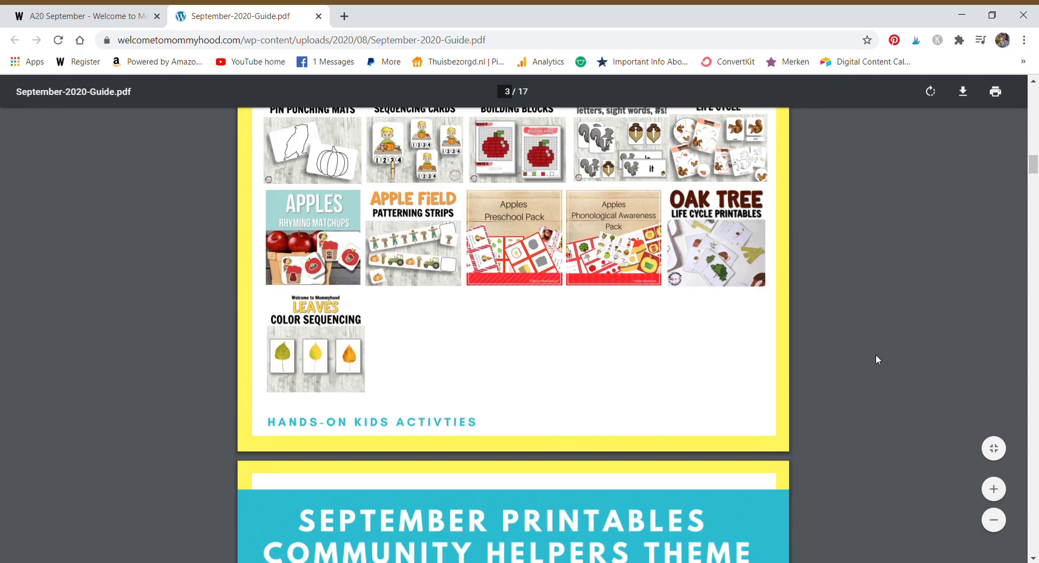
{"action": "scroll", "scroll_direction": "up", "scroll_amount": 3}
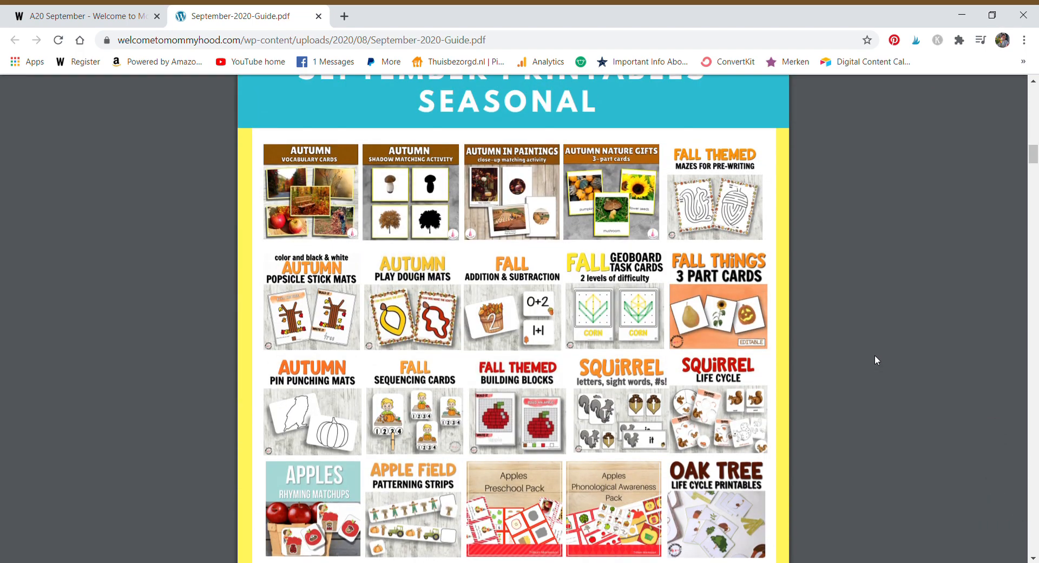
{"action": "scroll", "scroll_direction": "up", "scroll_amount": 3}
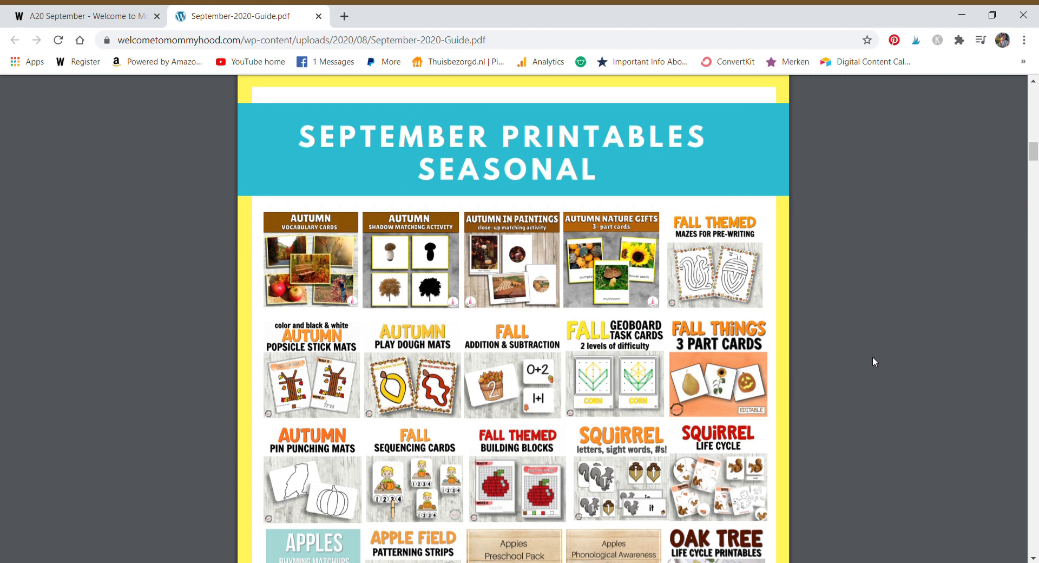
{"action": "scroll", "scroll_direction": "down", "scroll_amount": 3}
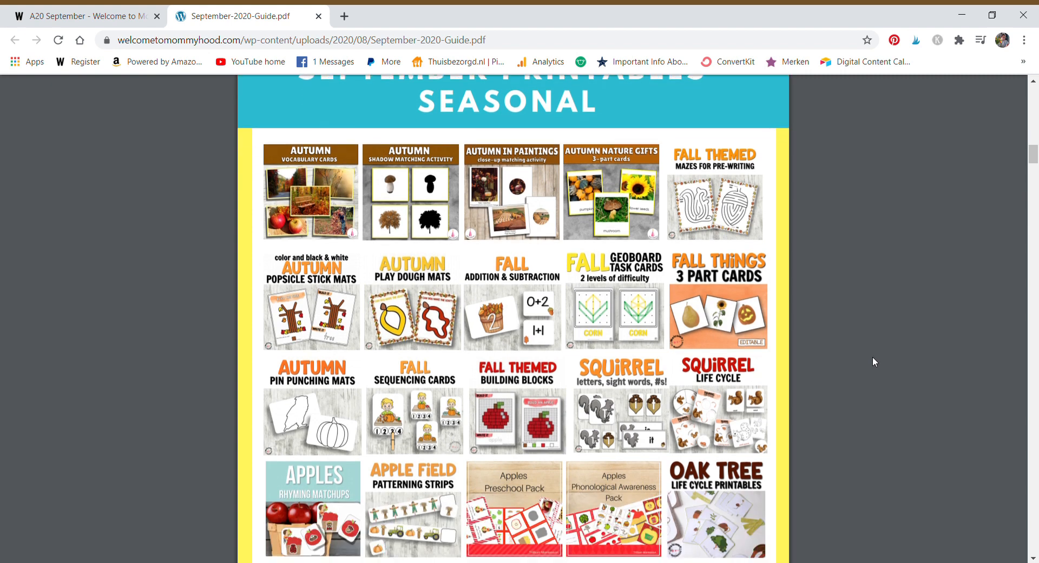
{"action": "mouse_move", "coordinate": [883, 362]}
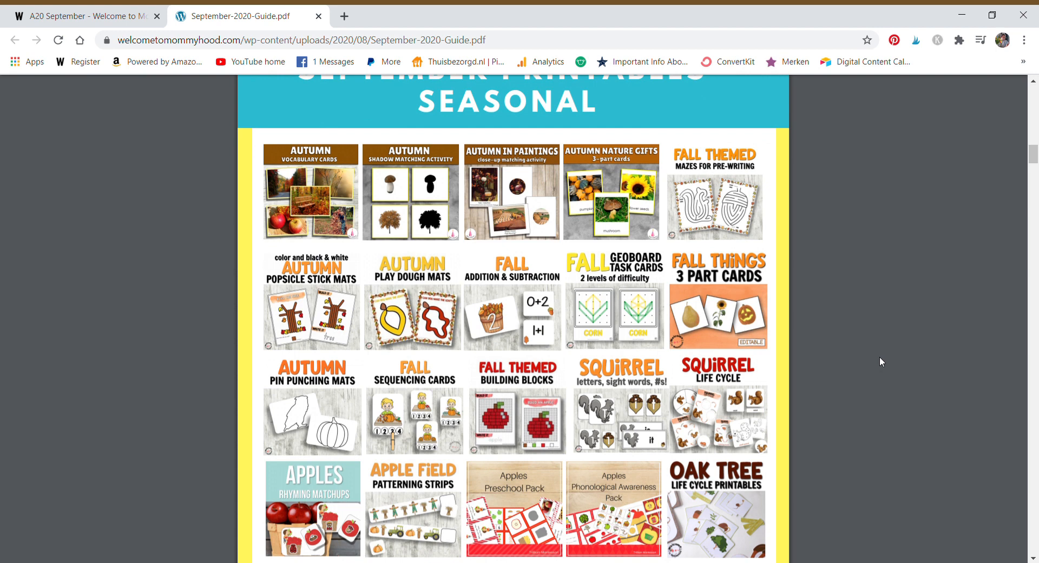
{"action": "mouse_move", "coordinate": [817, 352]}
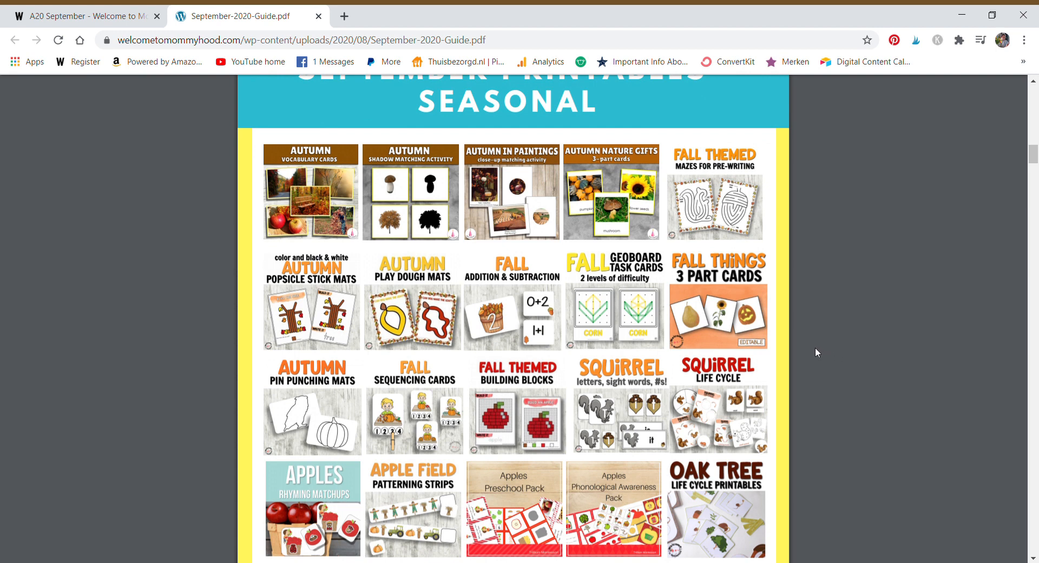
{"action": "mouse_move", "coordinate": [818, 349]}
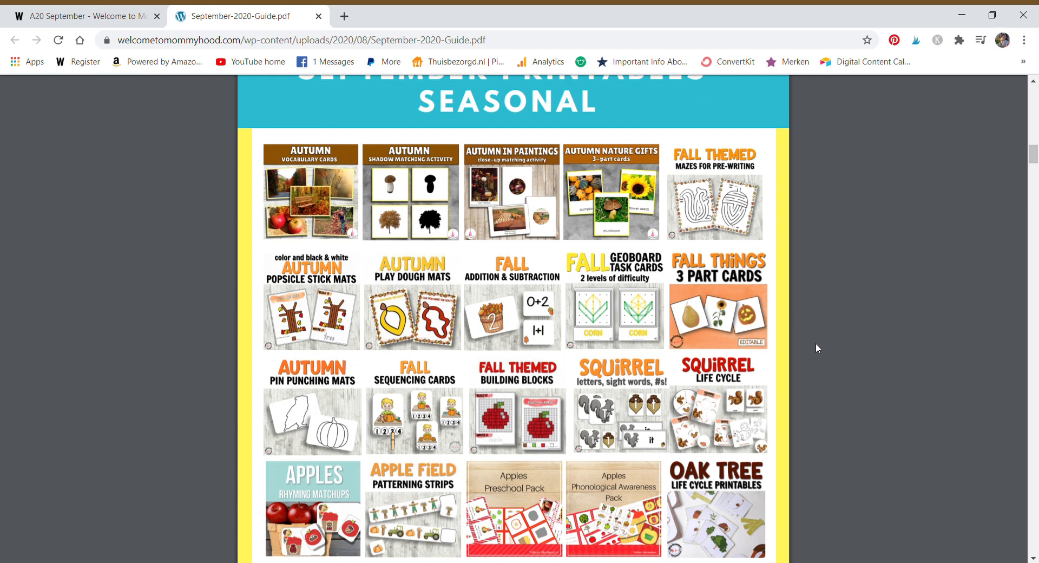
{"action": "scroll", "scroll_direction": "down", "scroll_amount": 3}
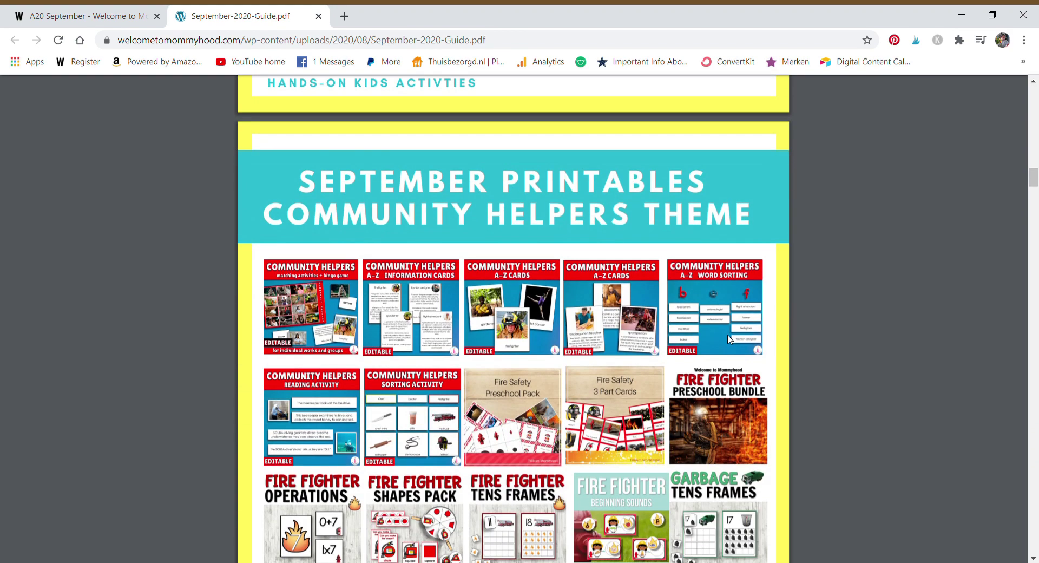
{"action": "scroll", "scroll_direction": "down", "scroll_amount": 3}
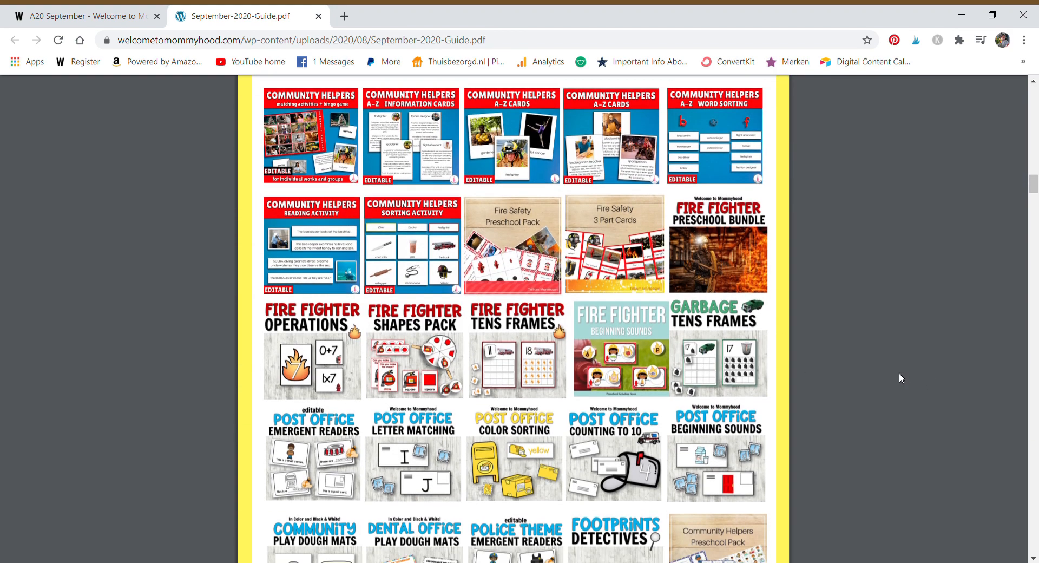
{"action": "scroll", "scroll_direction": "down", "scroll_amount": 3}
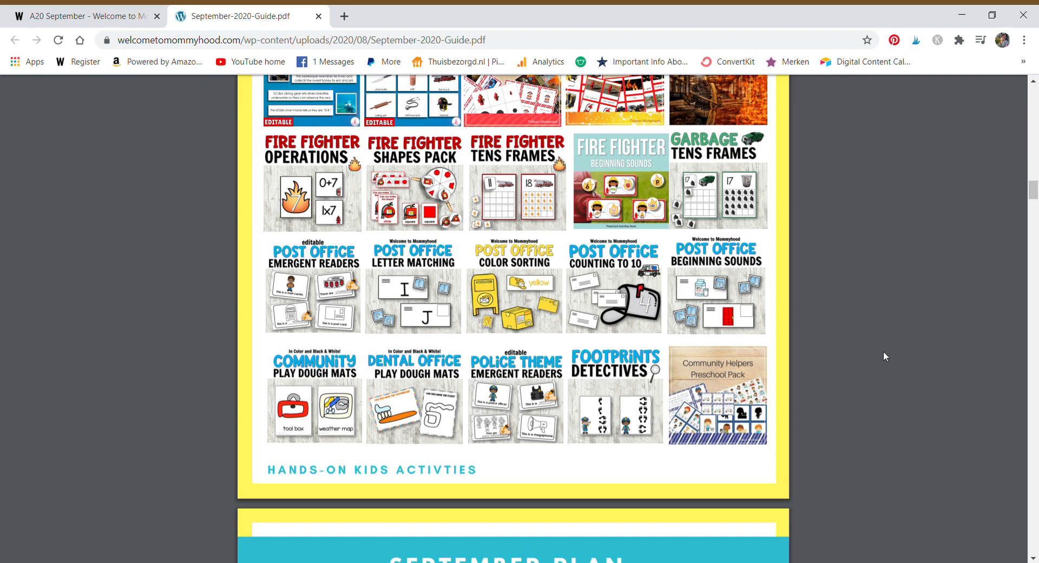
{"action": "scroll", "scroll_direction": "up", "scroll_amount": 3}
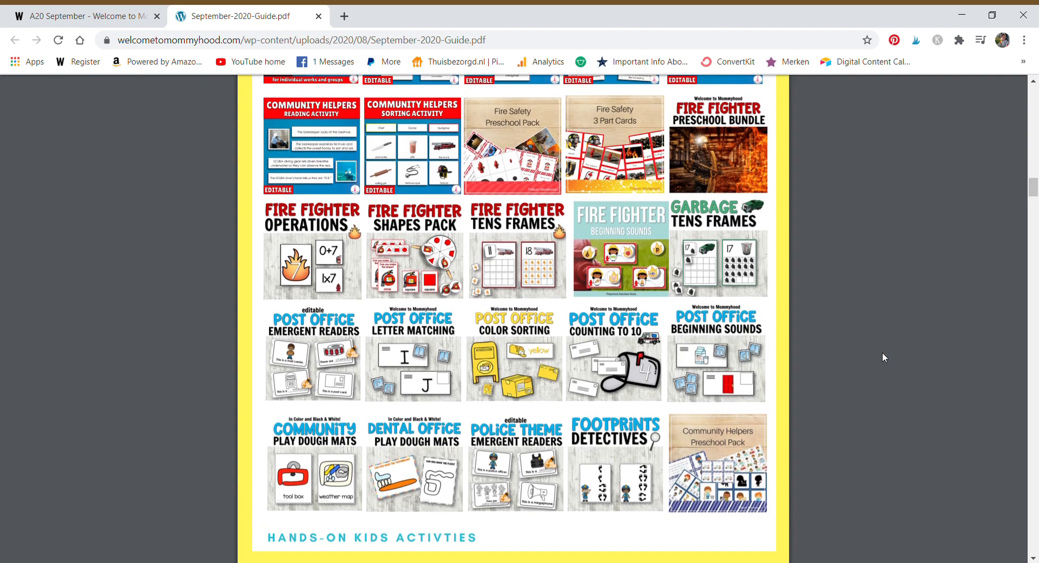
Scroll the guide through week plans, fingerplays and shelf maps to page 17
{"action": "scroll", "scroll_direction": "down", "scroll_amount": 3}
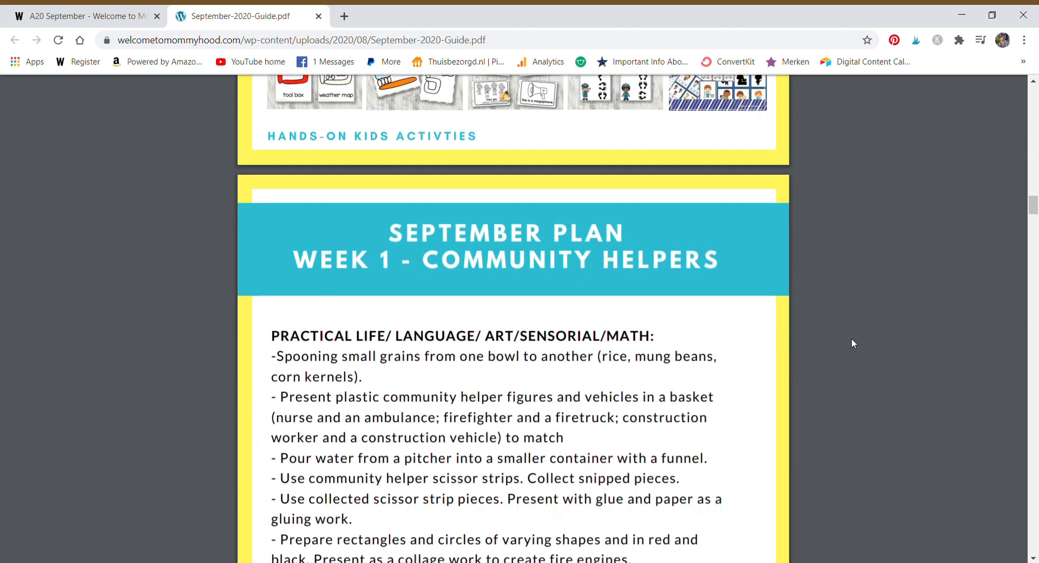
{"action": "scroll", "scroll_direction": "down", "scroll_amount": 3}
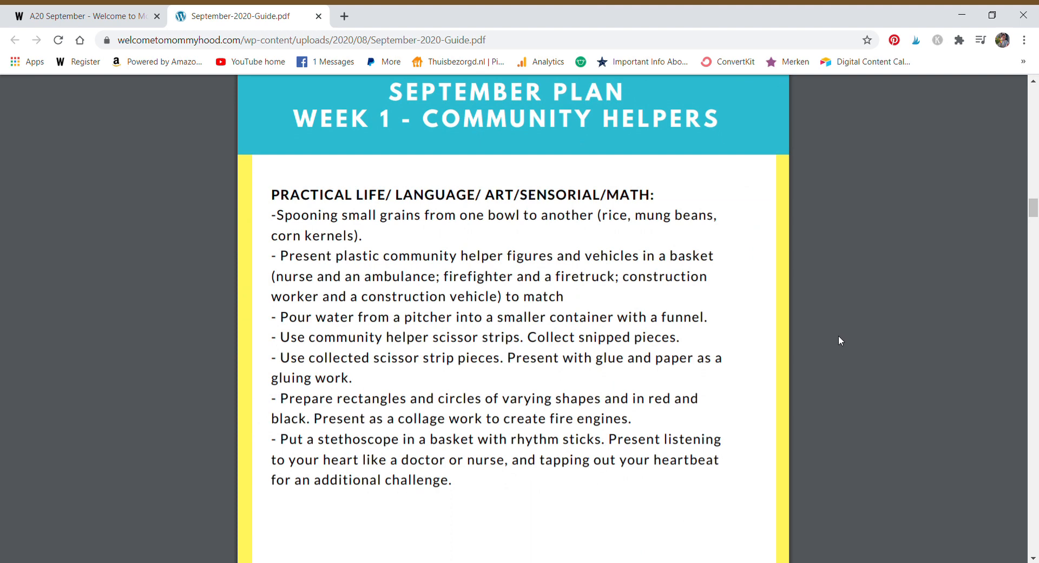
{"action": "scroll", "scroll_direction": "down", "scroll_amount": 3}
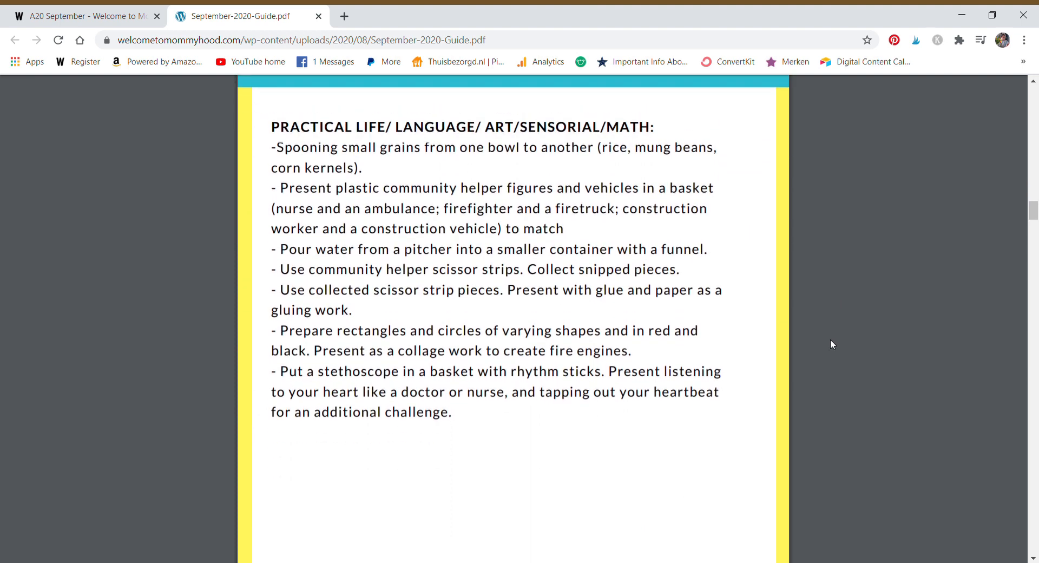
{"action": "scroll", "scroll_direction": "up", "scroll_amount": 3}
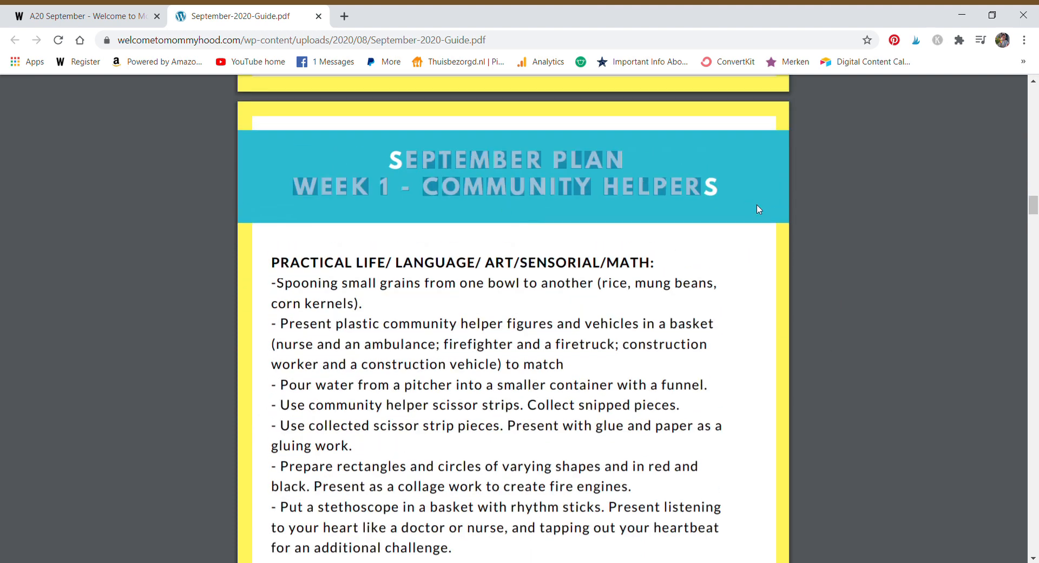
{"action": "scroll", "scroll_direction": "down", "scroll_amount": 3}
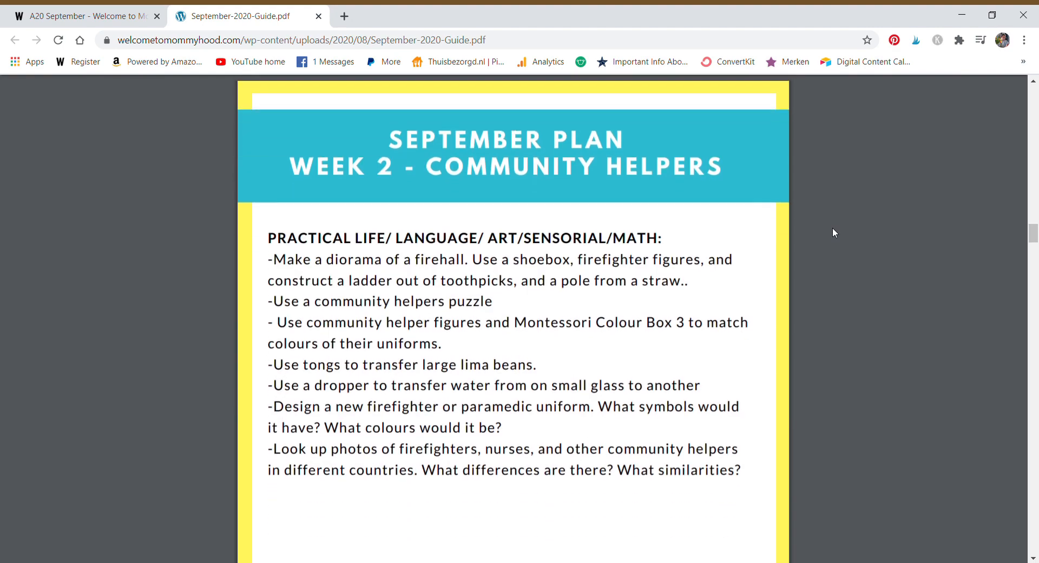
{"action": "scroll", "scroll_direction": "down", "scroll_amount": 3}
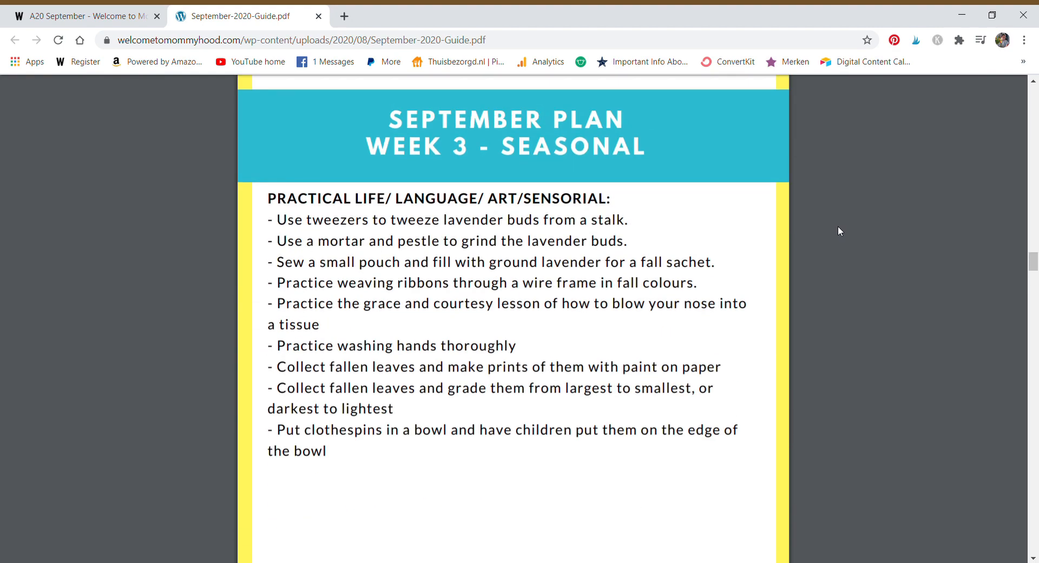
{"action": "scroll", "scroll_direction": "down", "scroll_amount": 3}
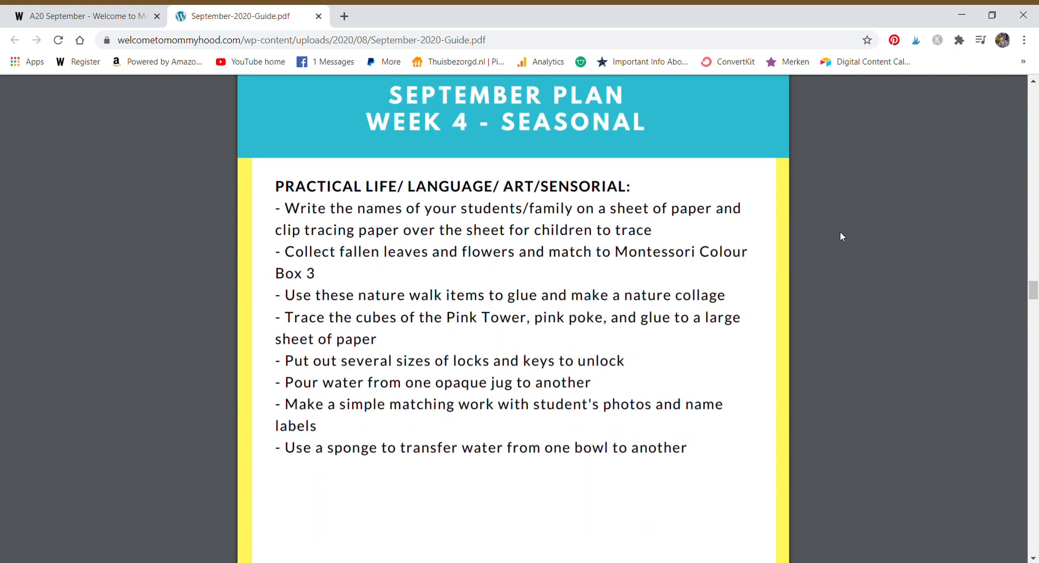
{"action": "scroll", "scroll_direction": "down", "scroll_amount": 3}
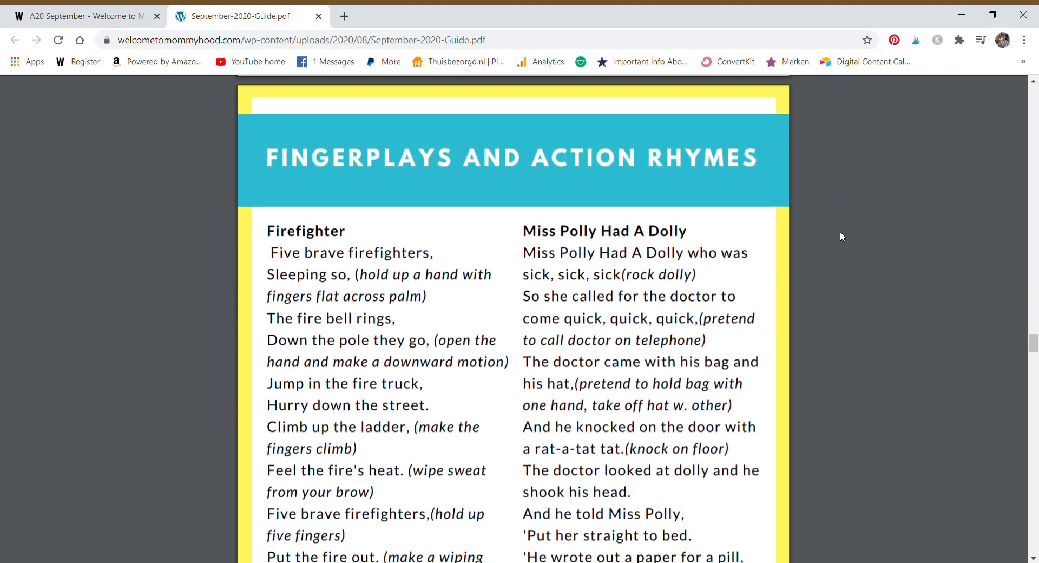
{"action": "scroll", "scroll_direction": "down", "scroll_amount": 3}
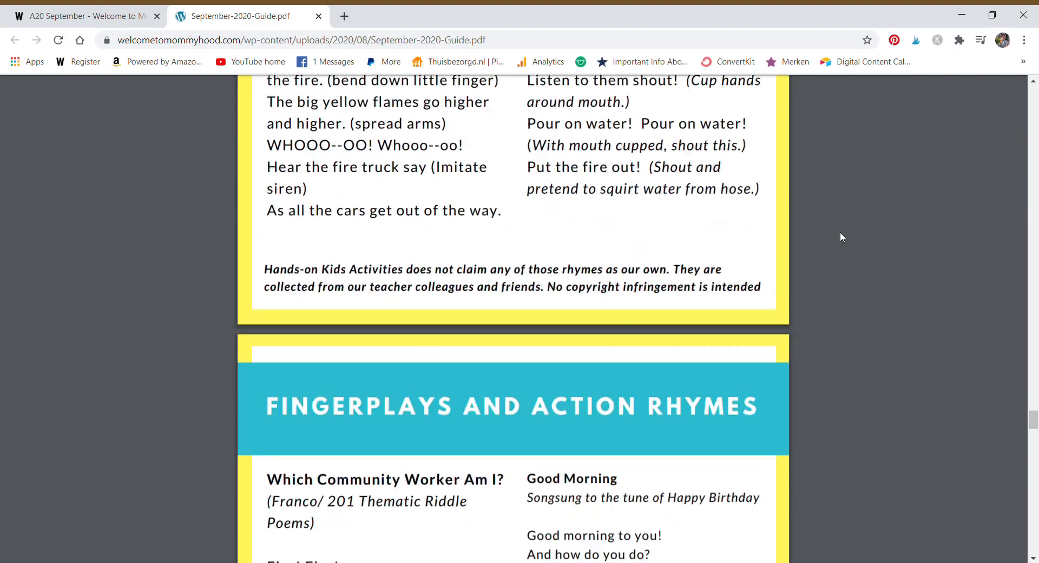
{"action": "scroll", "scroll_direction": "down", "scroll_amount": 3}
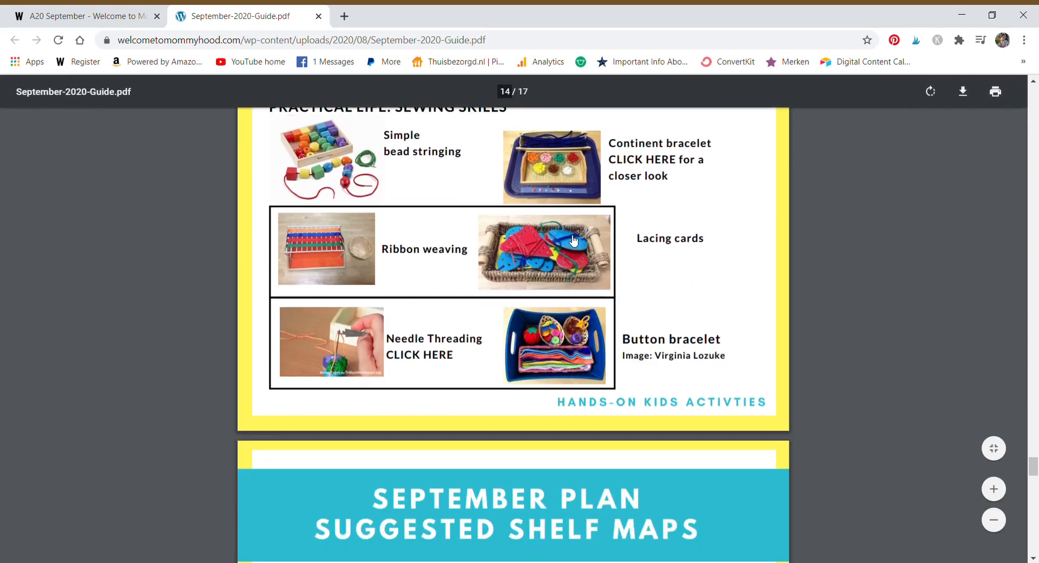
{"action": "scroll", "scroll_direction": "up", "scroll_amount": 3}
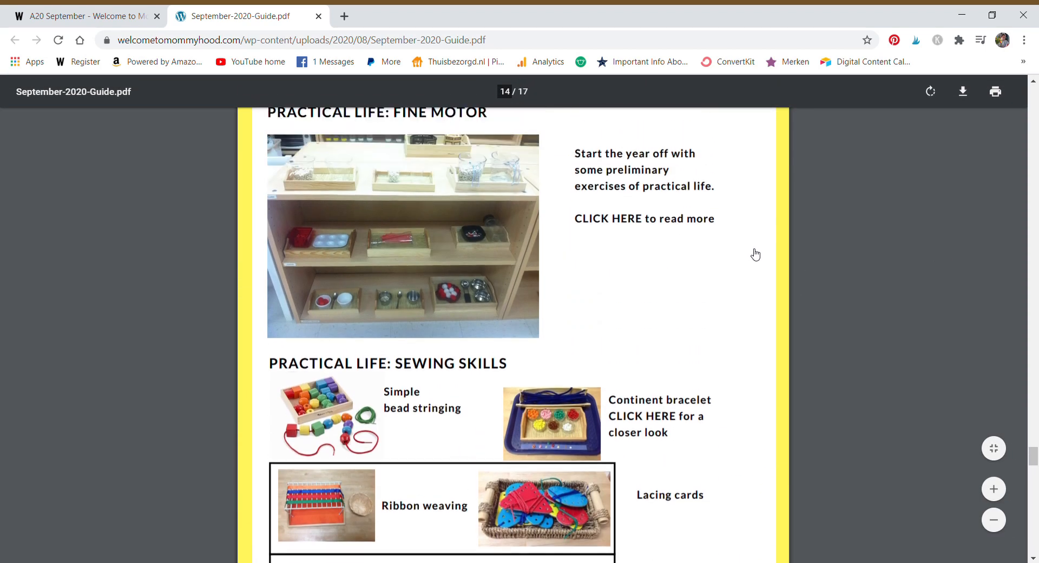
{"action": "scroll", "scroll_direction": "down", "scroll_amount": 3}
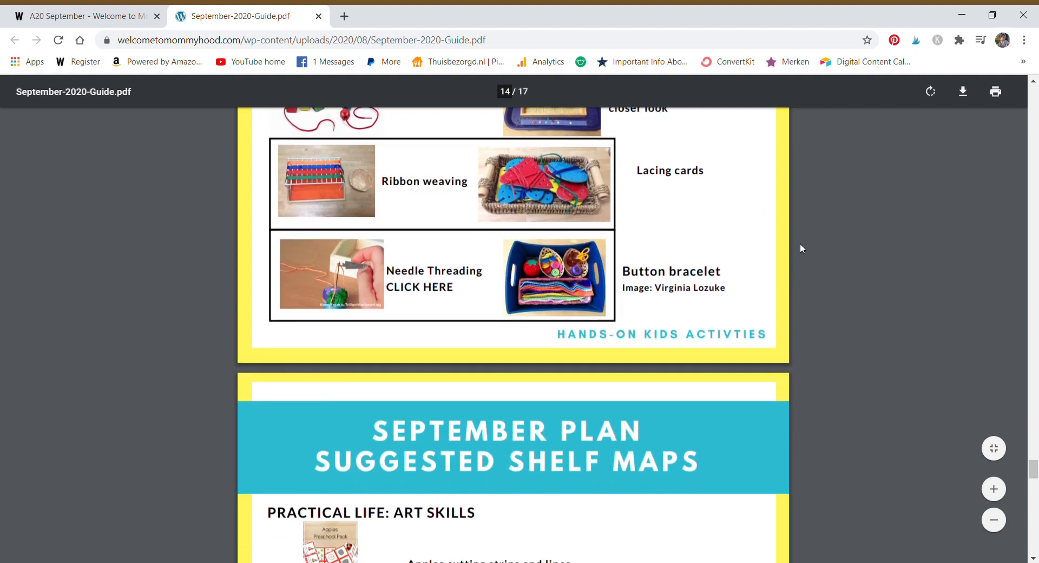
{"action": "scroll", "scroll_direction": "down", "scroll_amount": 3}
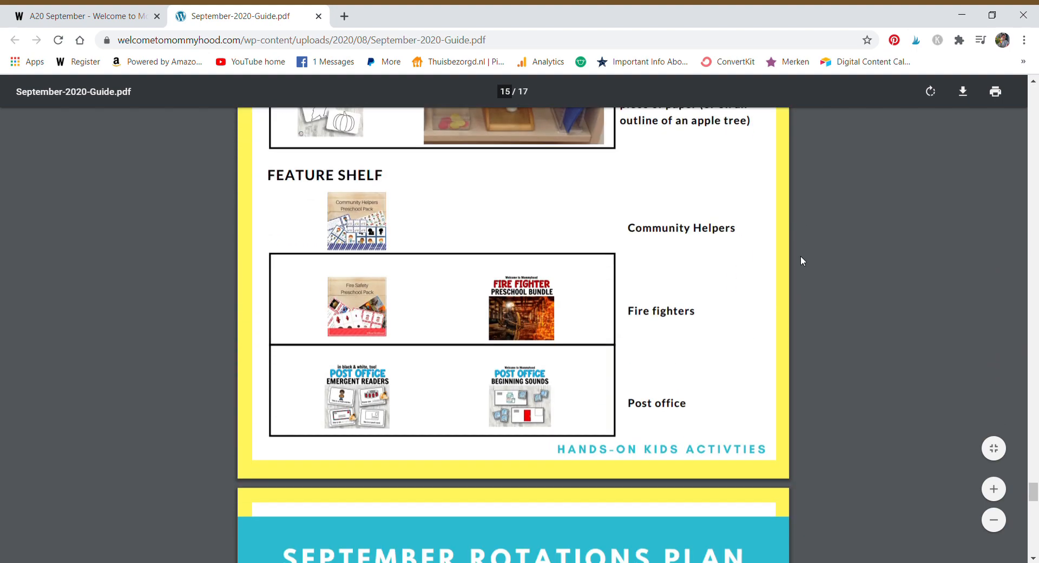
{"action": "scroll", "scroll_direction": "down", "scroll_amount": 3}
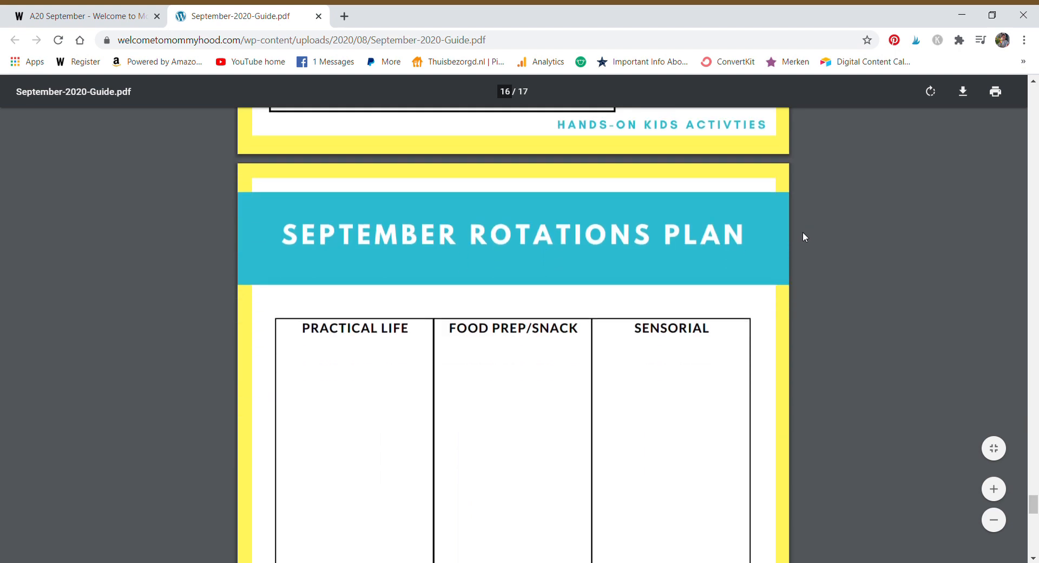
{"action": "scroll", "scroll_direction": "down", "scroll_amount": 3}
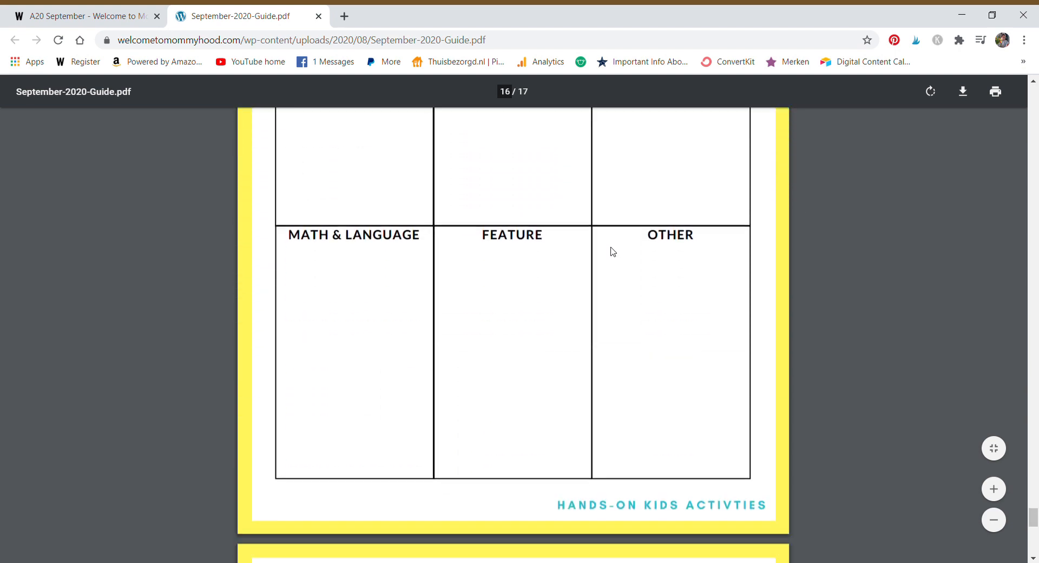
{"action": "scroll", "scroll_direction": "down", "scroll_amount": 3}
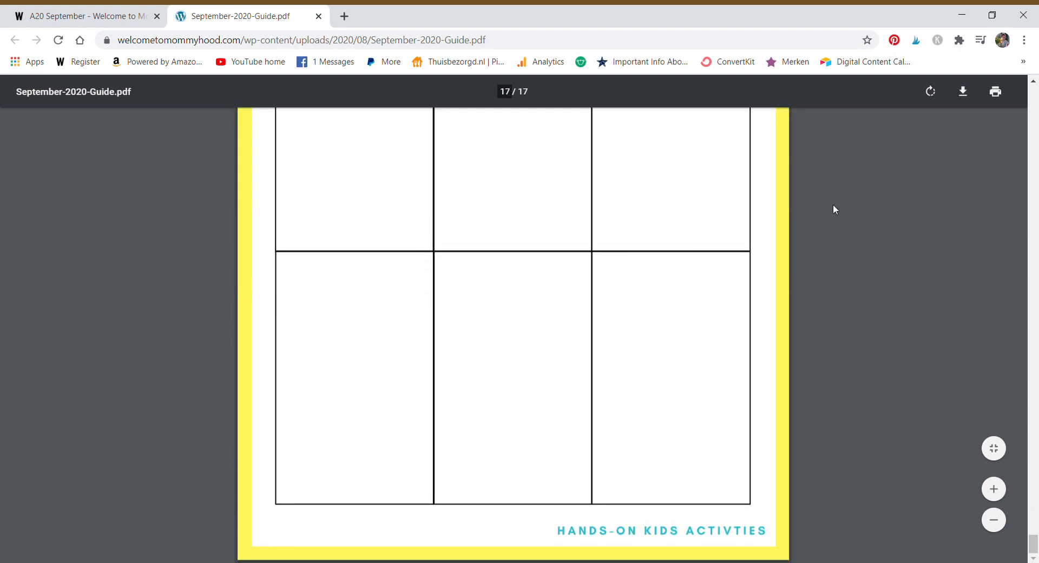
Close the guide, skim the Mary Cassatt artist study PDF, then close it
{"action": "left_click", "coordinate": [319, 15]}
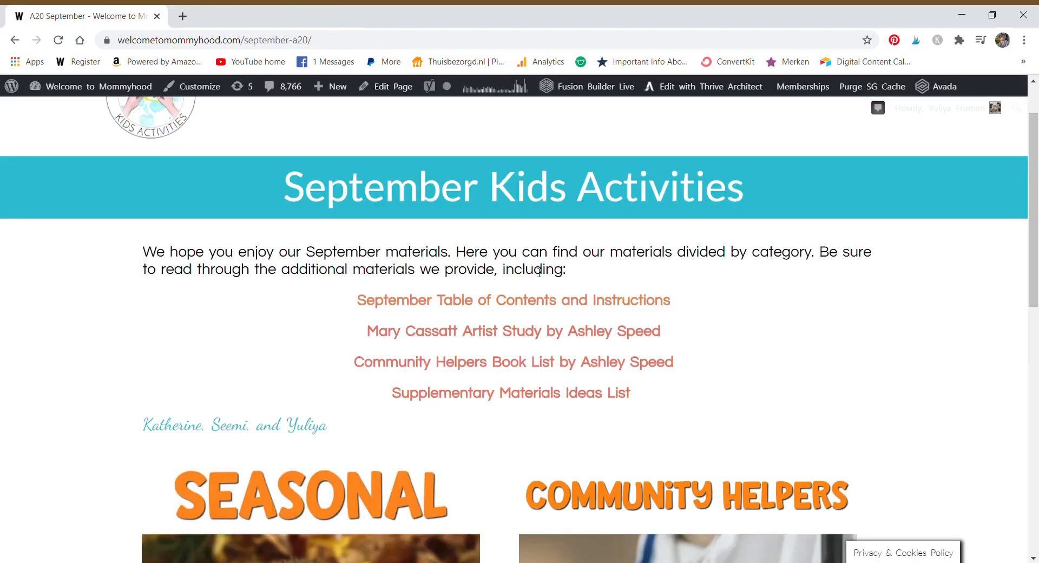
{"action": "left_click", "coordinate": [514, 331]}
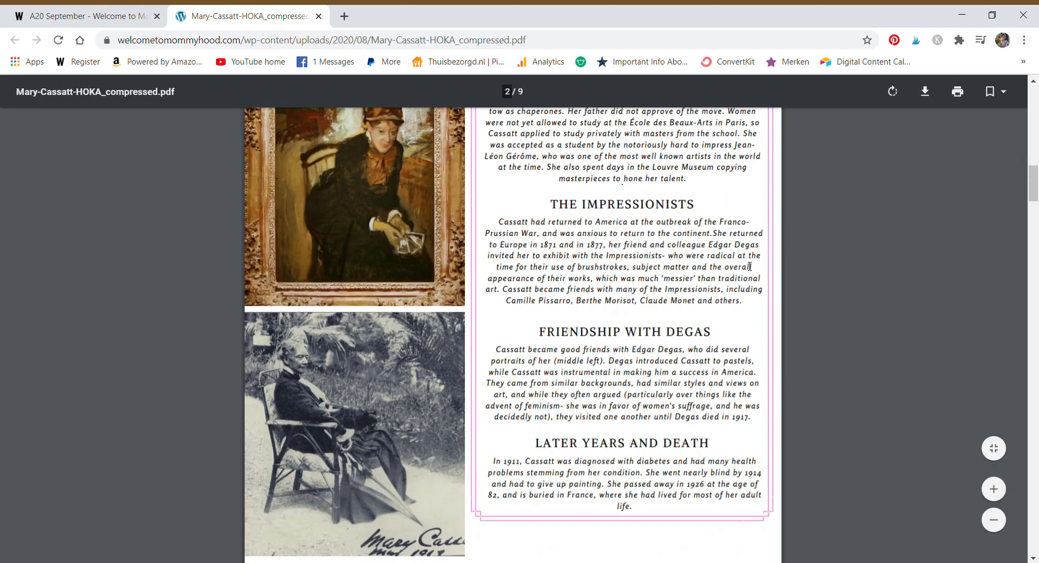
{"action": "scroll", "scroll_direction": "down", "scroll_amount": 3}
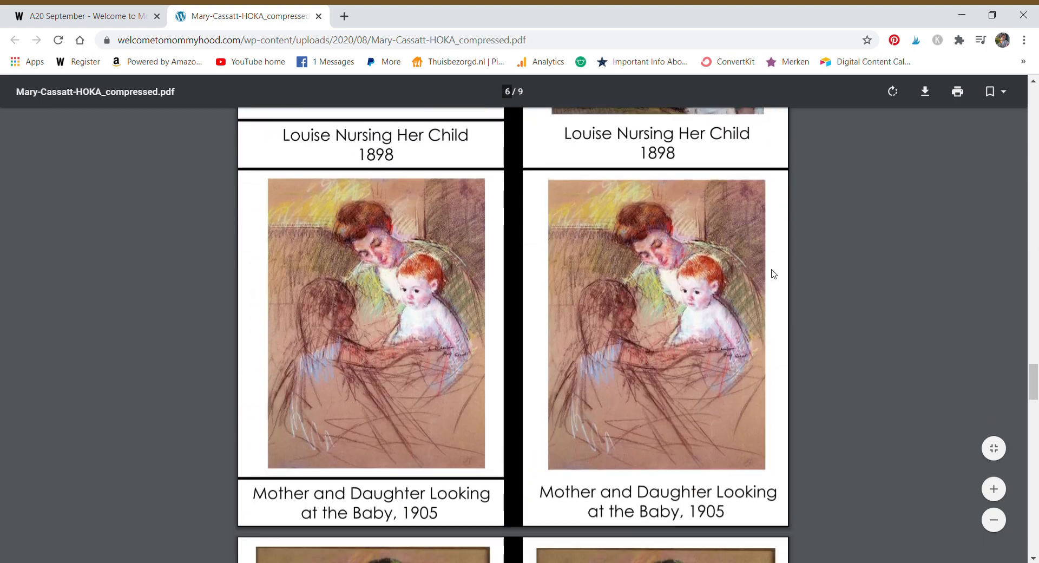
{"action": "scroll", "scroll_direction": "down", "scroll_amount": 3}
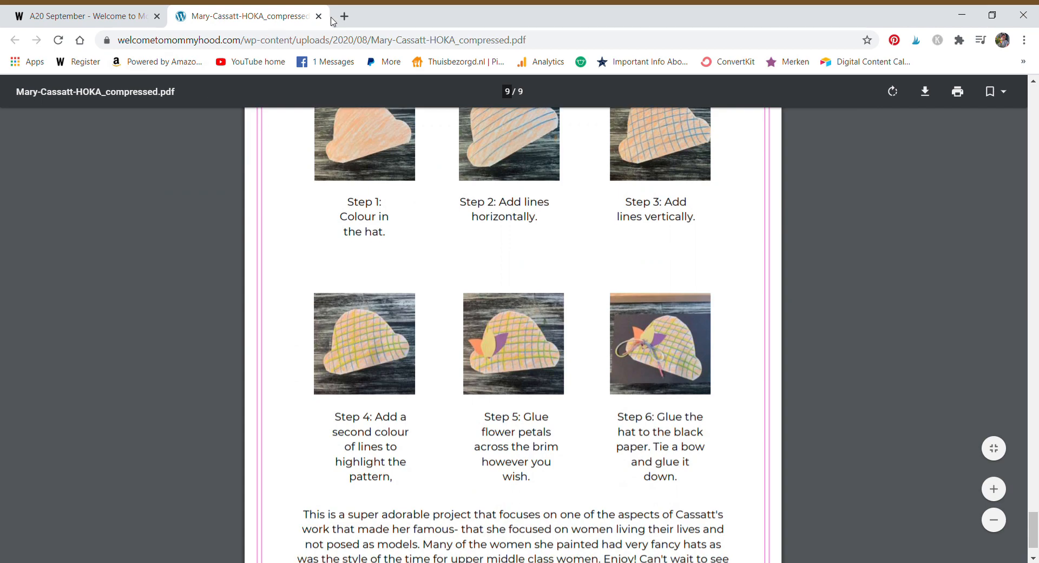
{"action": "left_click", "coordinate": [319, 15]}
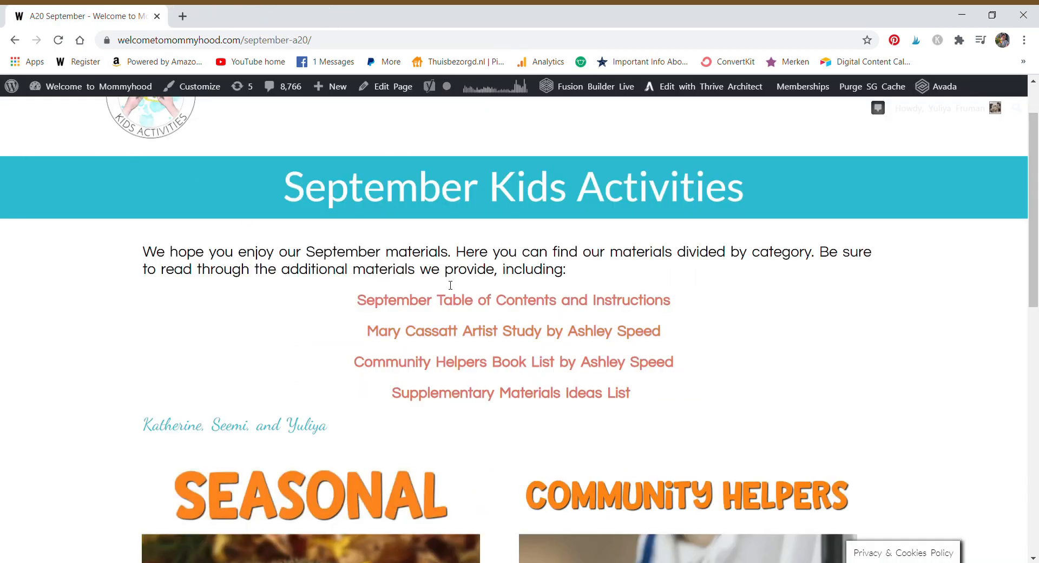
{"action": "left_click", "coordinate": [513, 361]}
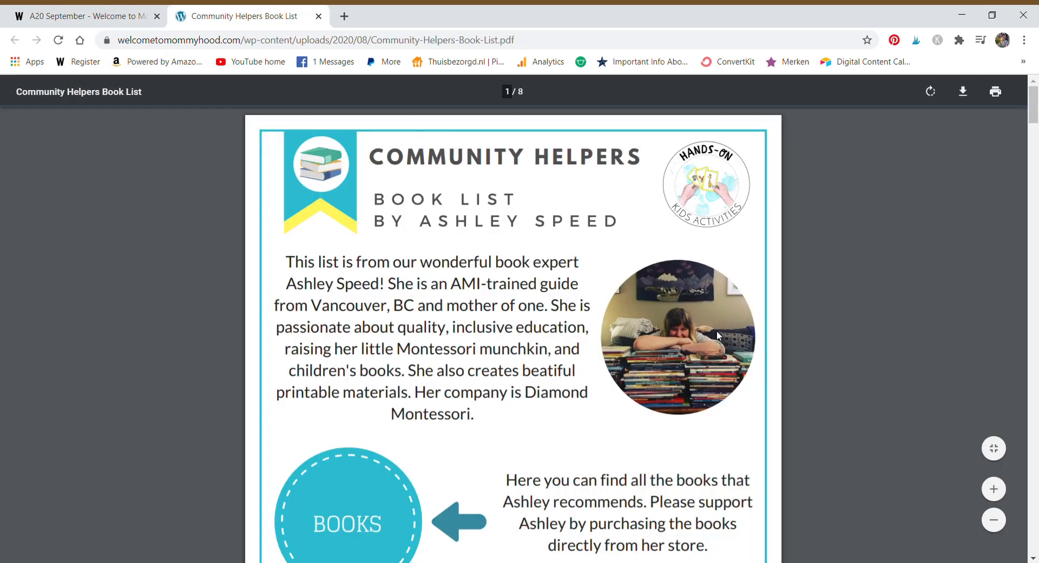
{"action": "scroll", "scroll_direction": "down", "scroll_amount": 3}
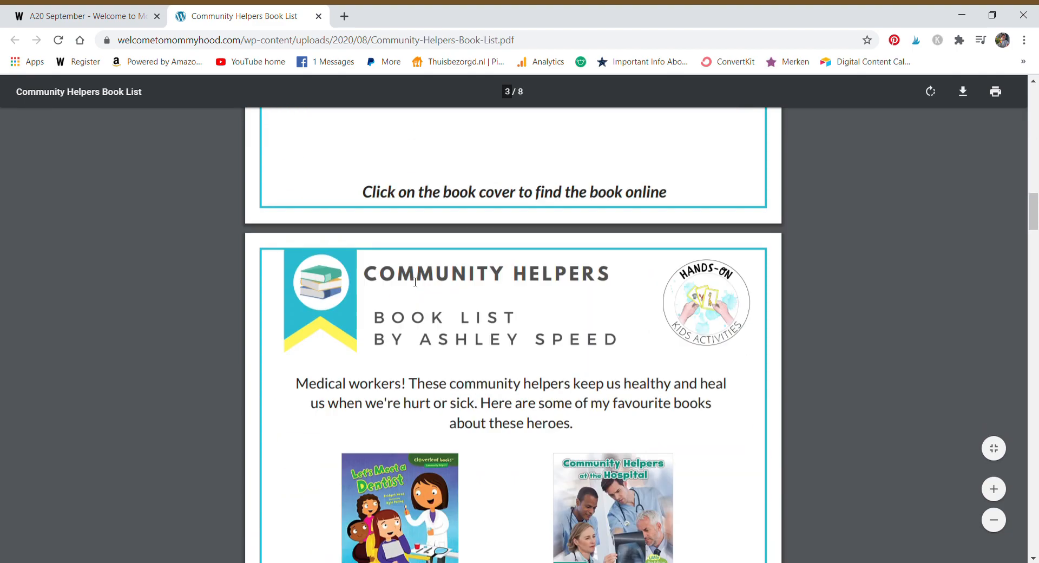
{"action": "scroll", "scroll_direction": "down", "scroll_amount": 3}
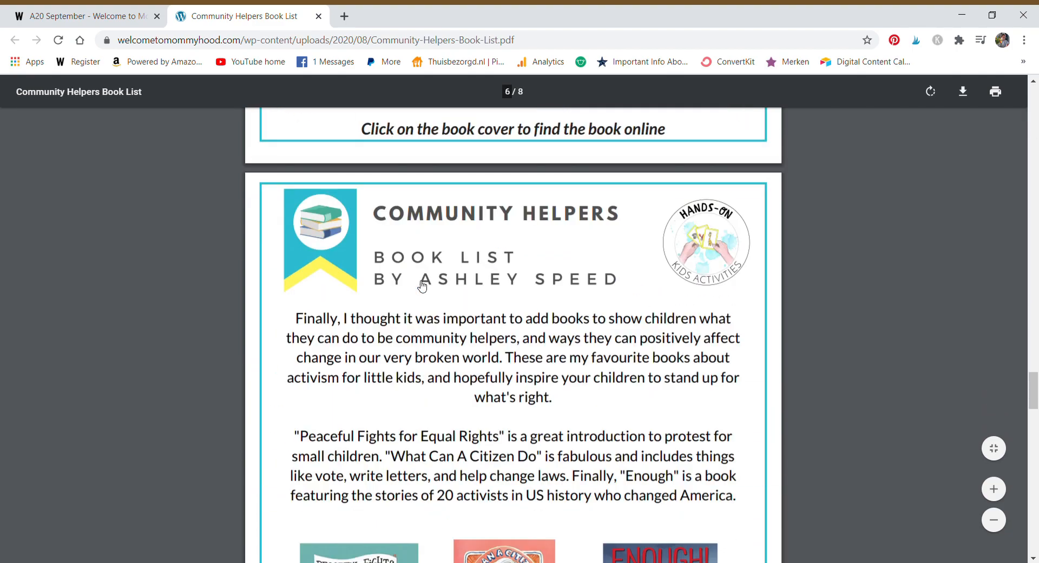
{"action": "scroll", "scroll_direction": "down", "scroll_amount": 3}
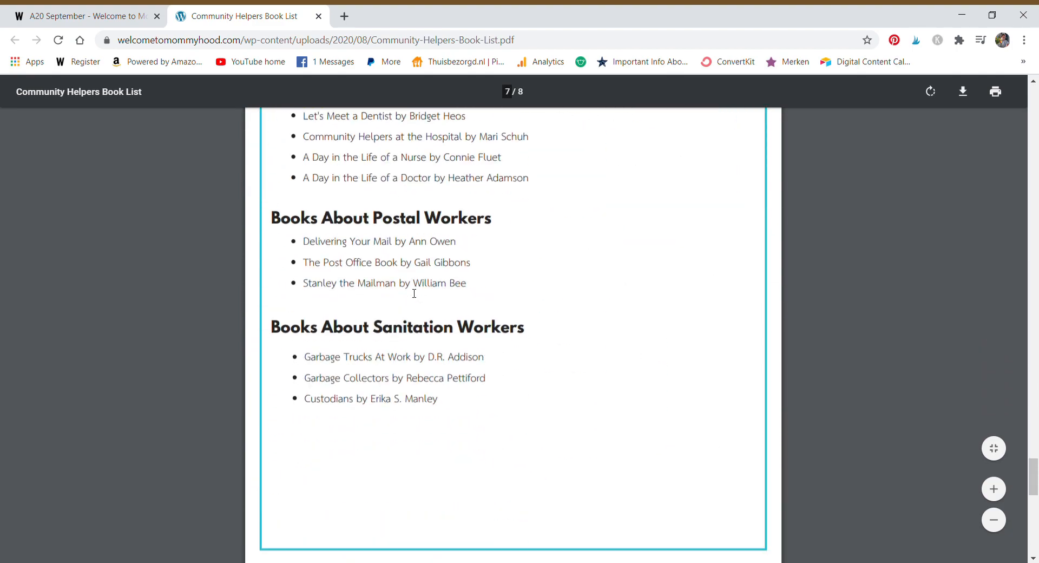
{"action": "scroll", "scroll_direction": "down", "scroll_amount": 3}
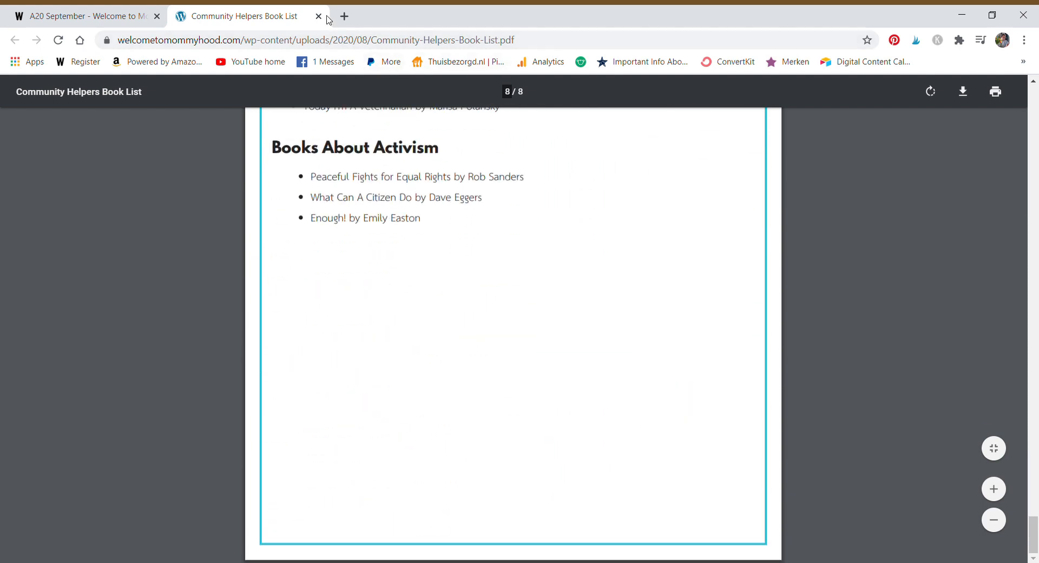
{"action": "left_click", "coordinate": [318, 15]}
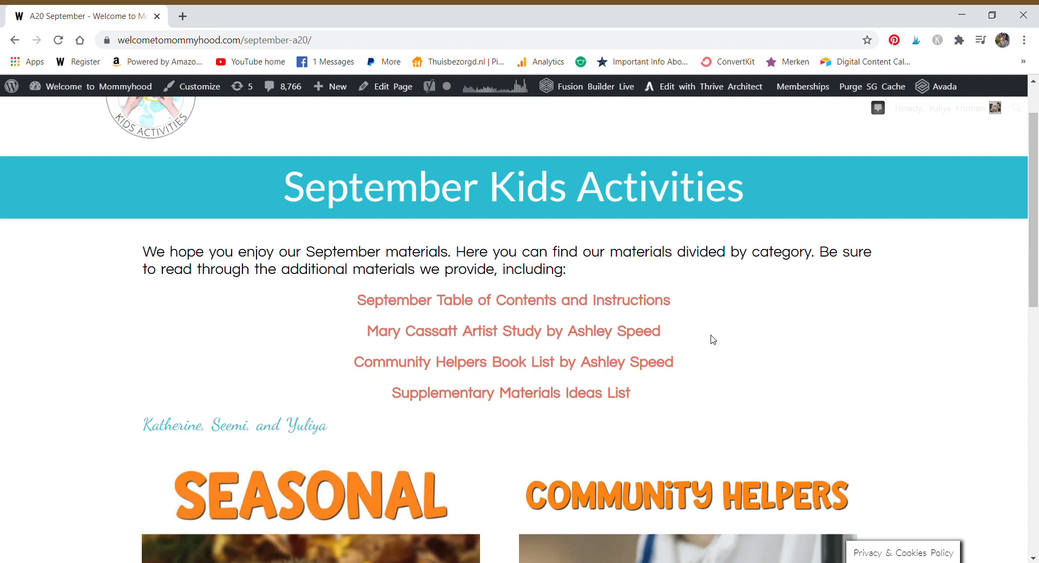
{"action": "mouse_move", "coordinate": [622, 356]}
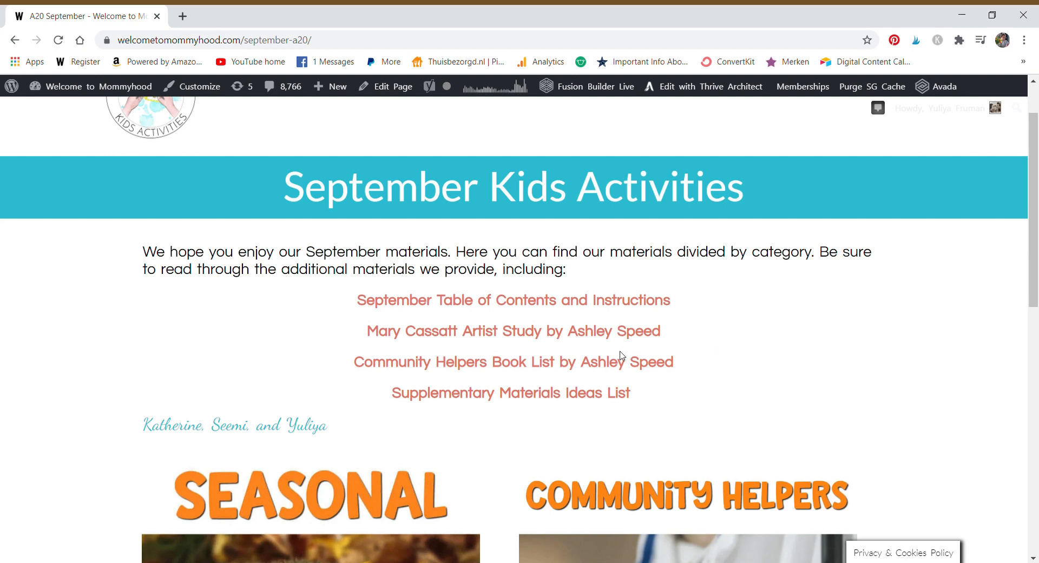
{"action": "mouse_move", "coordinate": [567, 399]}
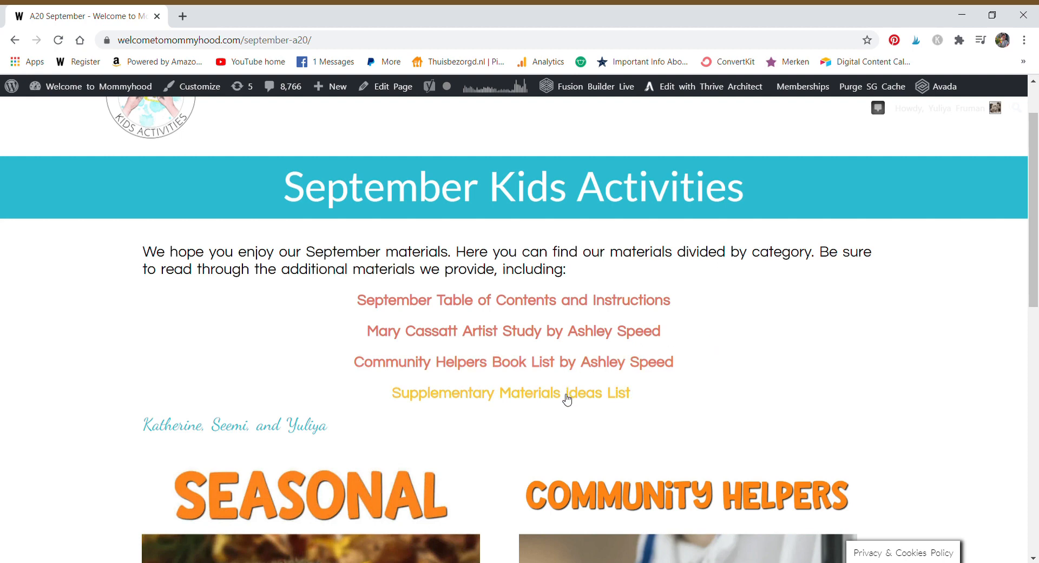
{"action": "mouse_move", "coordinate": [571, 396]}
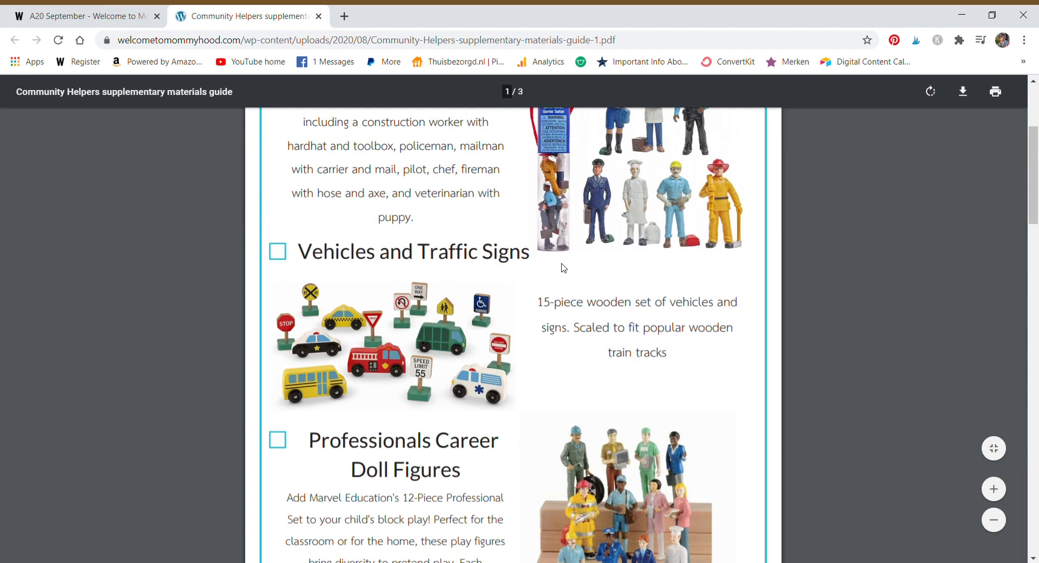
{"action": "mouse_move", "coordinate": [558, 303]}
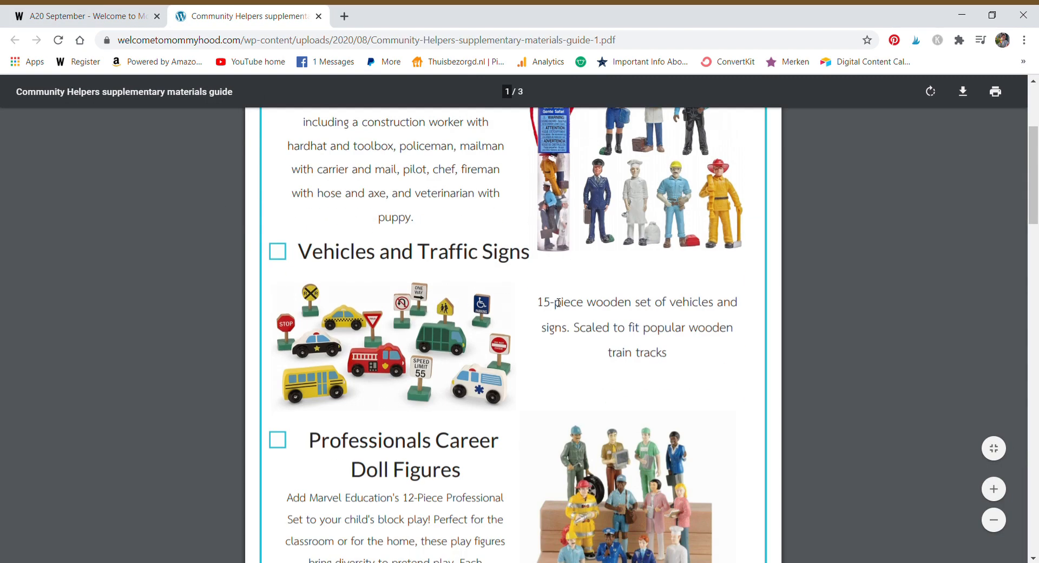
Scroll the three-page supplementary guide, close it, and open September Seasonal materials
{"action": "scroll", "scroll_direction": "up", "scroll_amount": 3}
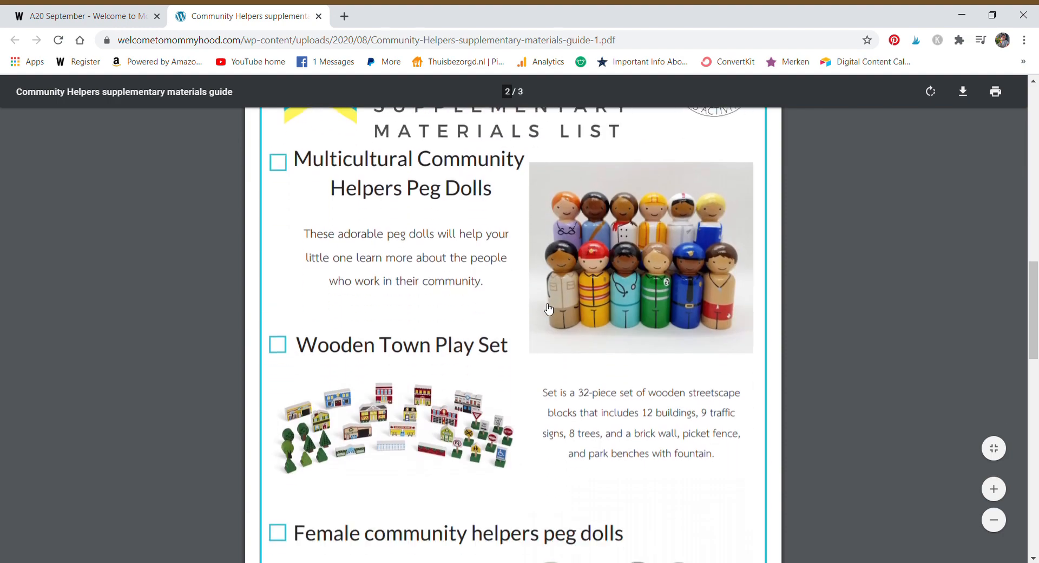
{"action": "mouse_move", "coordinate": [550, 330]}
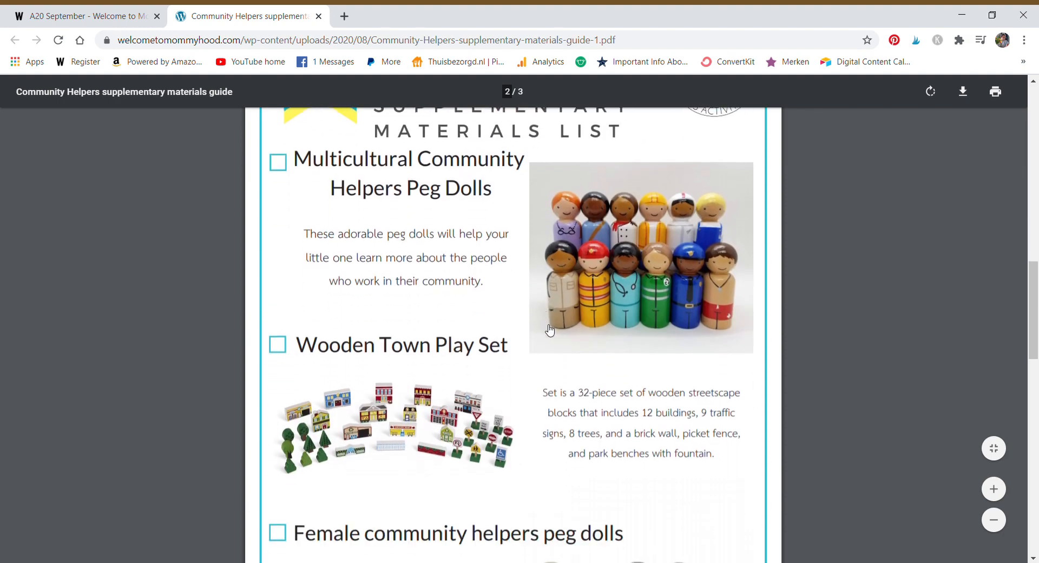
{"action": "scroll", "scroll_direction": "down", "scroll_amount": 3}
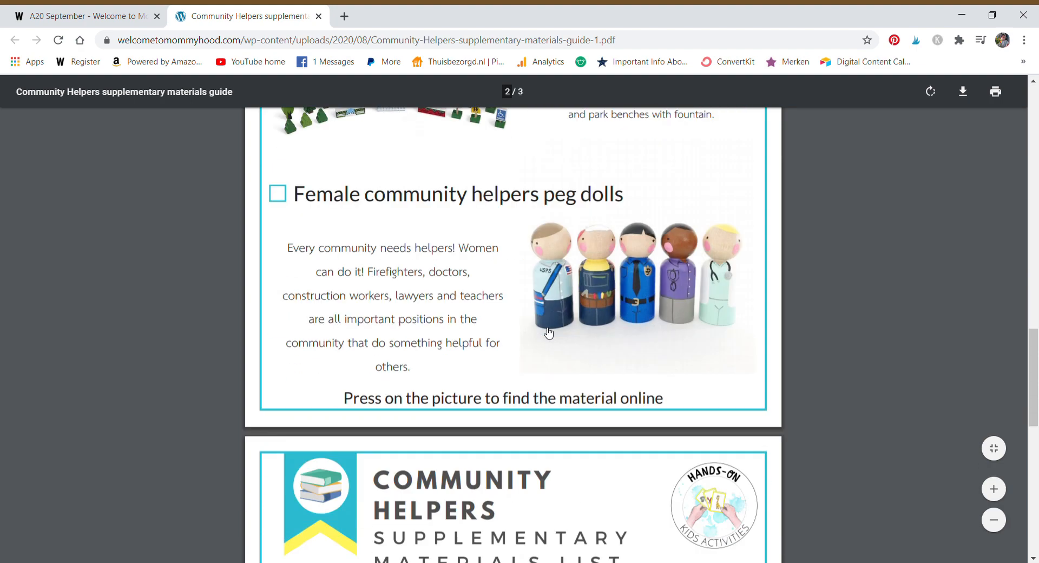
{"action": "scroll", "scroll_direction": "down", "scroll_amount": 3}
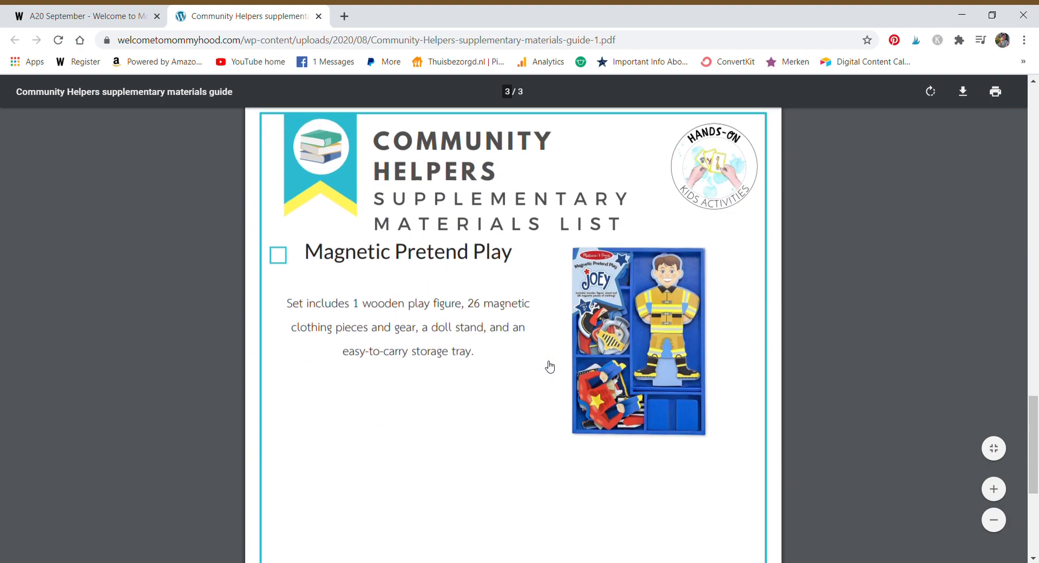
{"action": "scroll", "scroll_direction": "down", "scroll_amount": 3}
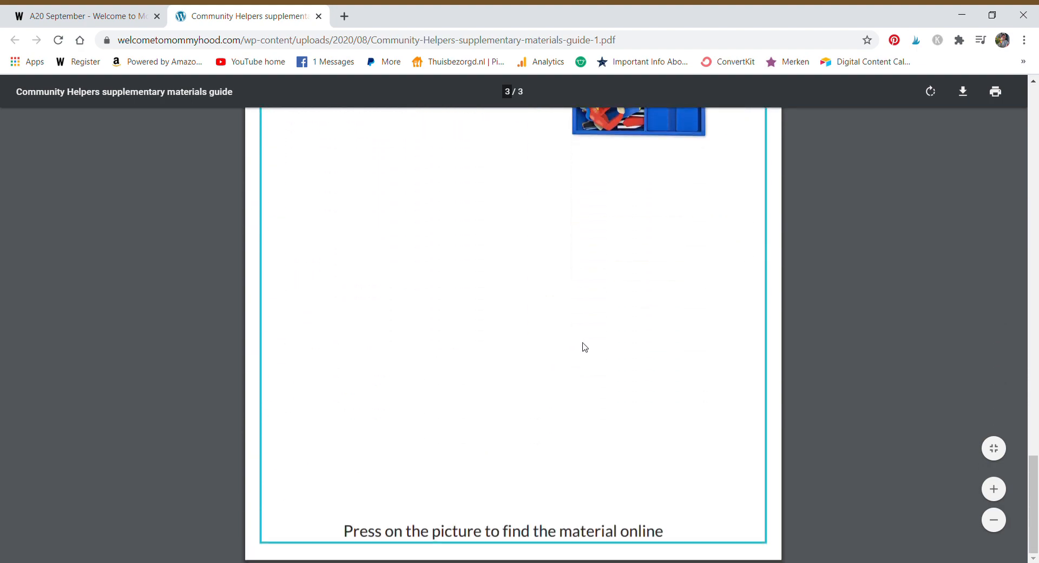
{"action": "scroll", "scroll_direction": "up", "scroll_amount": 3}
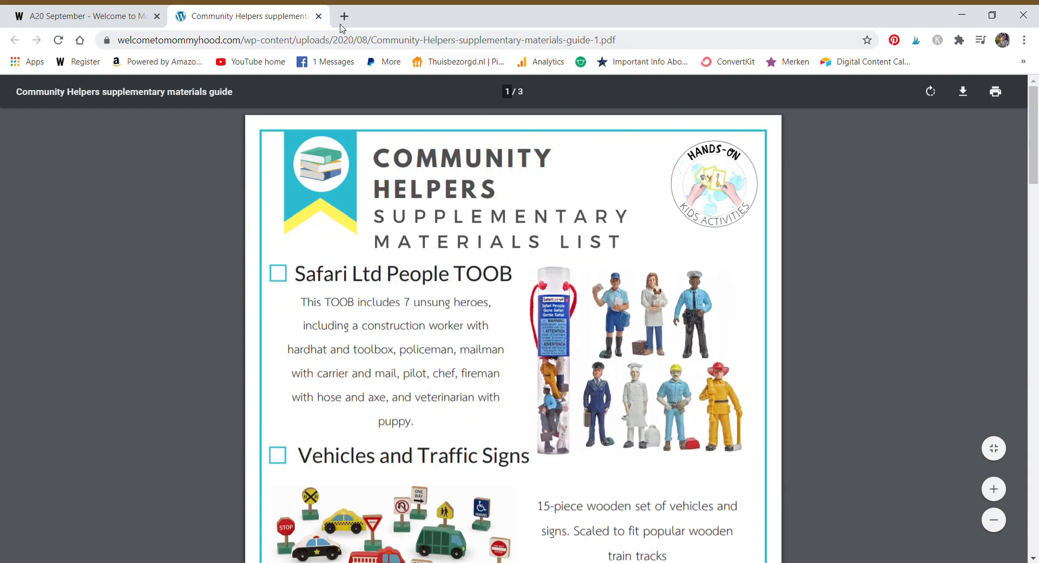
{"action": "left_click", "coordinate": [319, 16]}
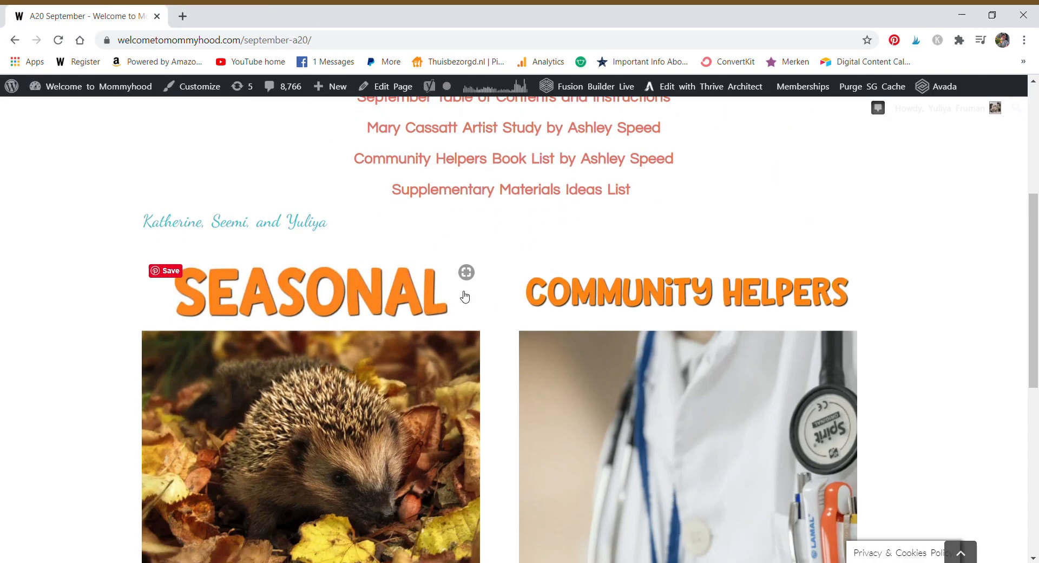
{"action": "mouse_move", "coordinate": [487, 351]}
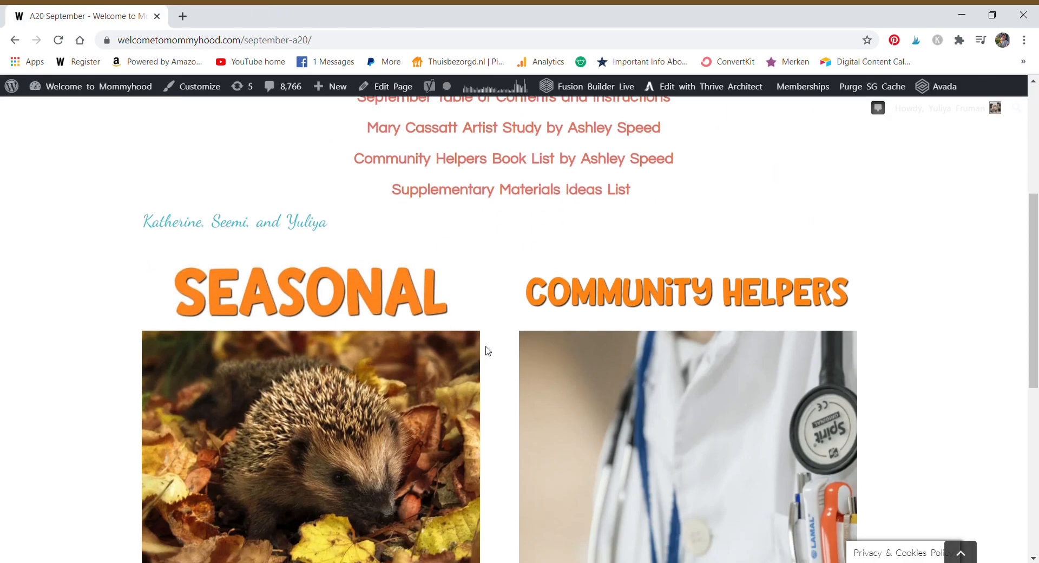
{"action": "mouse_move", "coordinate": [387, 407]}
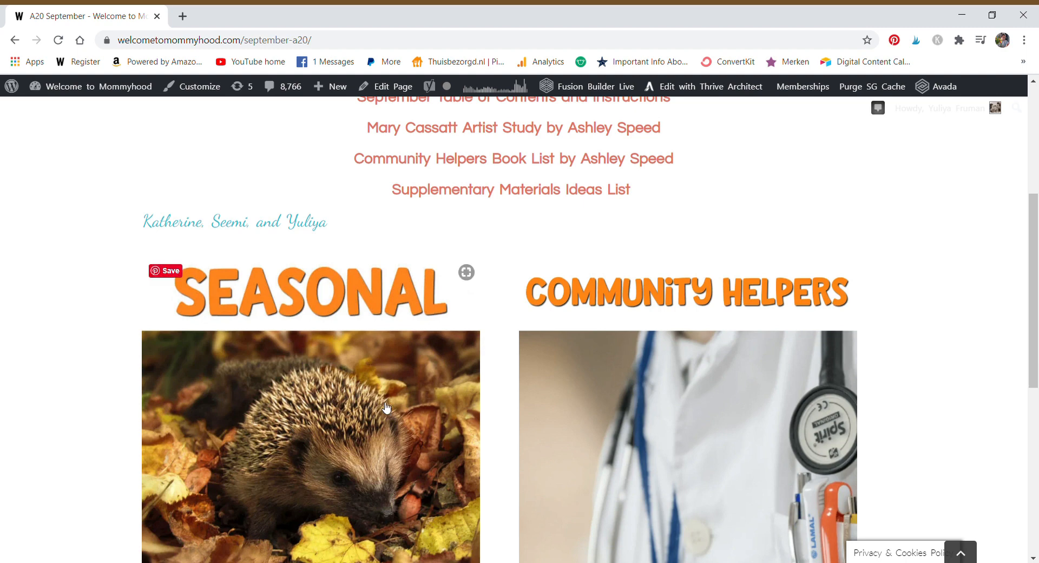
{"action": "left_click", "coordinate": [291, 291]}
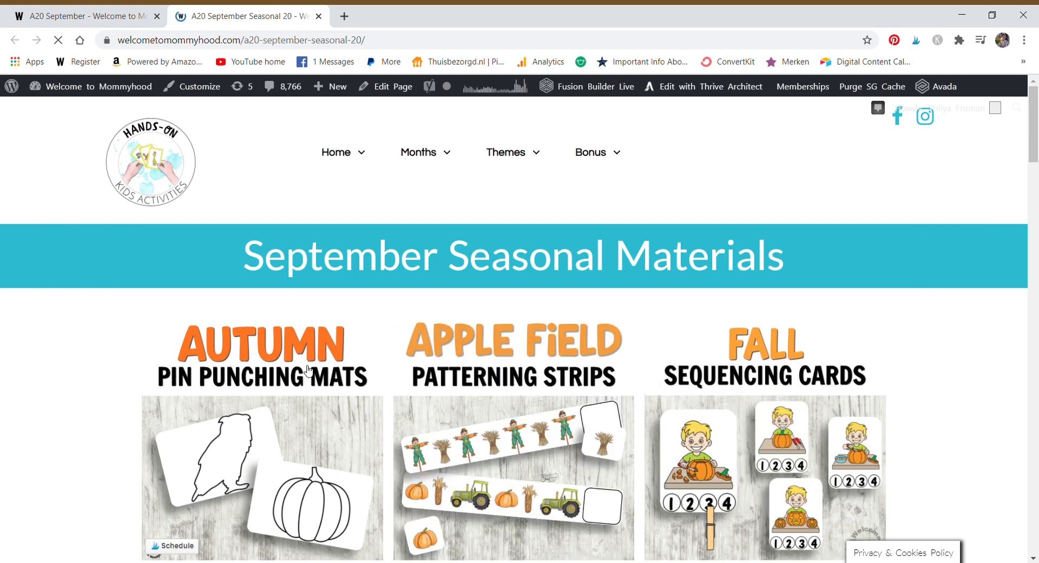
{"action": "mouse_move", "coordinate": [902, 343]}
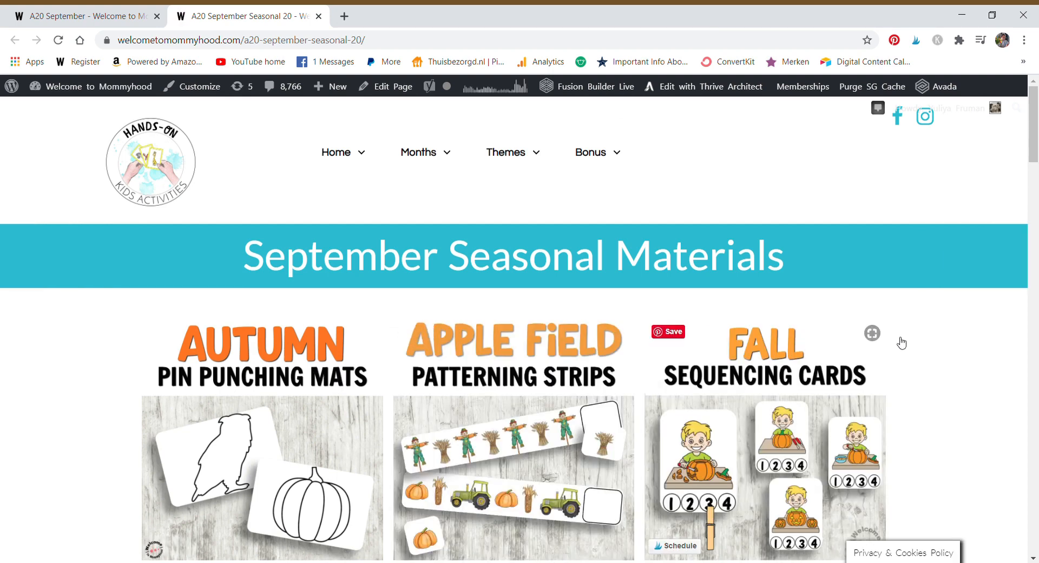
Scroll down to the Download All Seasonal Materials Here heading
{"action": "scroll", "scroll_direction": "down", "scroll_amount": 3}
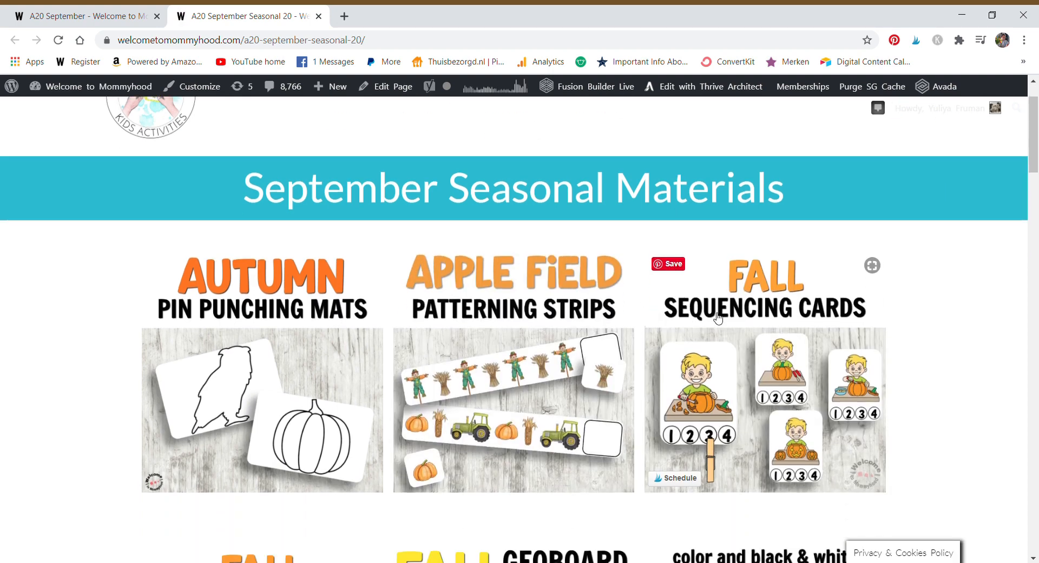
{"action": "scroll", "scroll_direction": "down", "scroll_amount": 3}
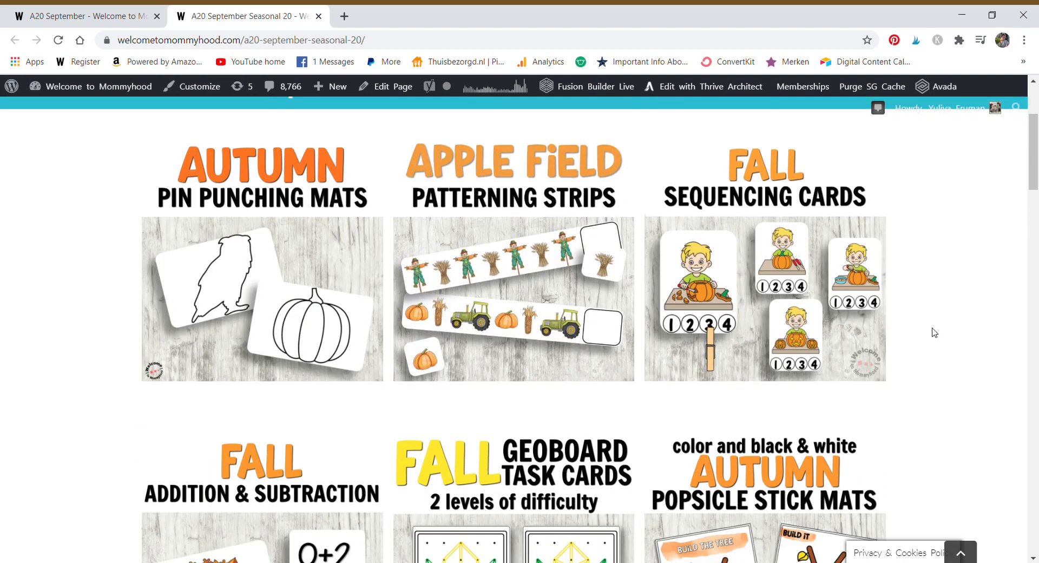
{"action": "scroll", "scroll_direction": "down", "scroll_amount": 3}
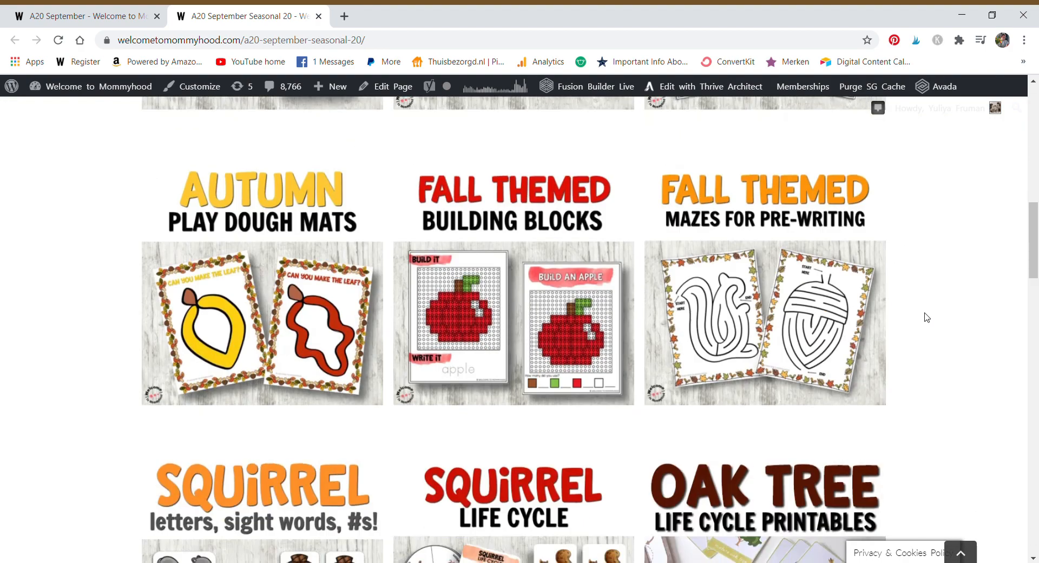
{"action": "scroll", "scroll_direction": "down", "scroll_amount": 3}
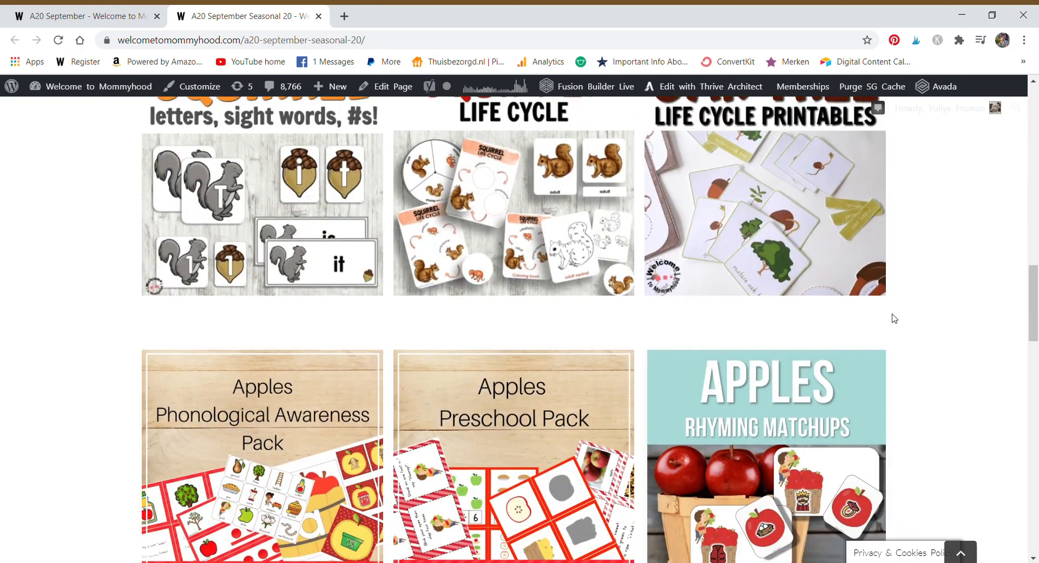
{"action": "scroll", "scroll_direction": "down", "scroll_amount": 3}
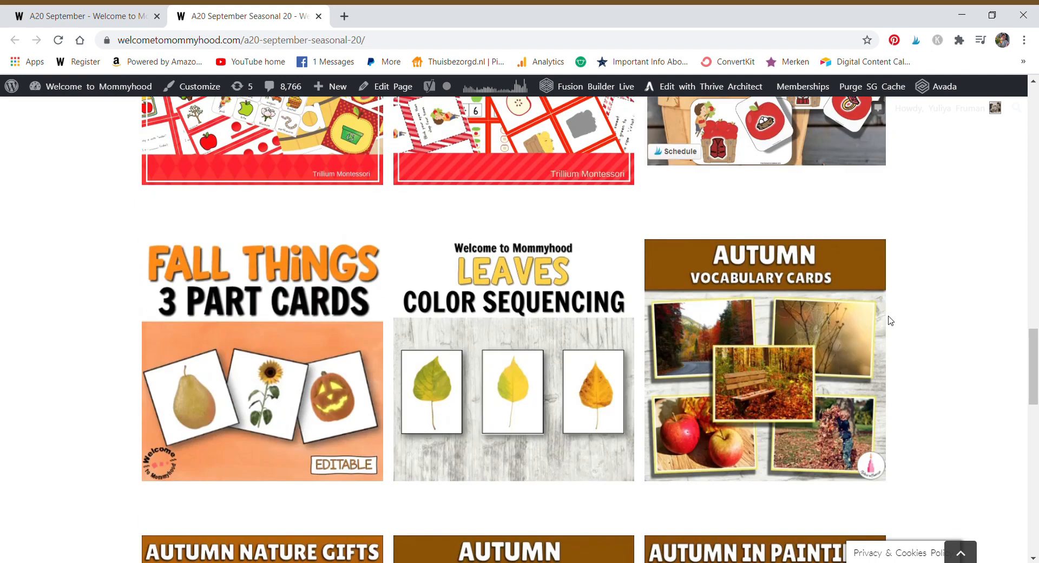
{"action": "scroll", "scroll_direction": "down", "scroll_amount": 3}
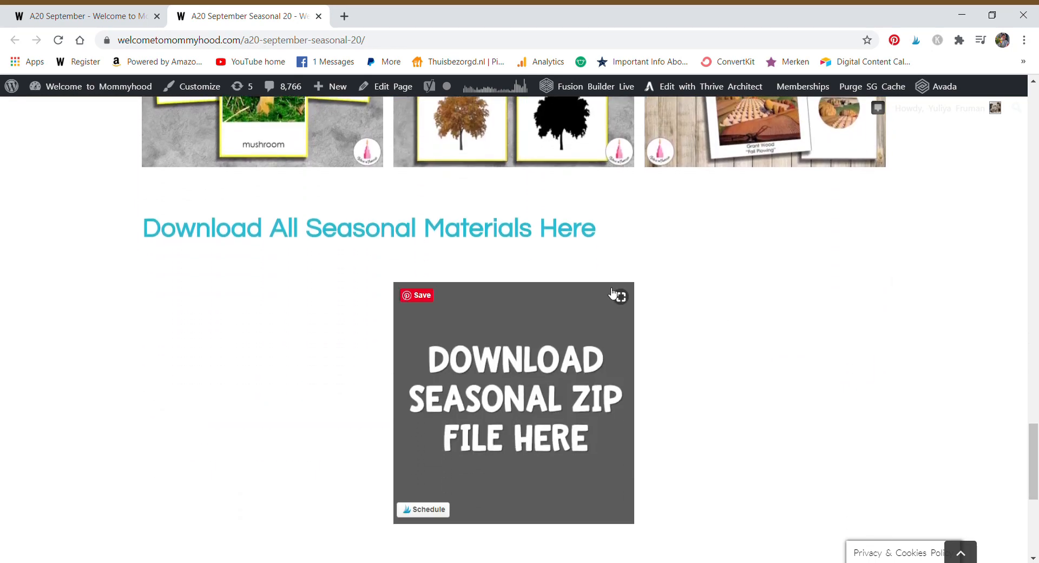
{"action": "double_click", "coordinate": [450, 228]}
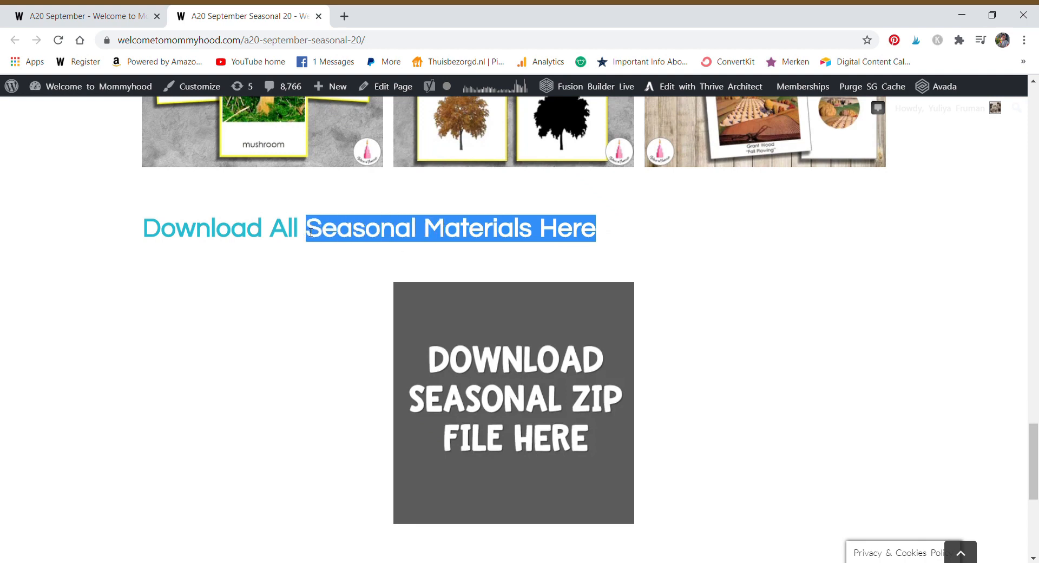
{"action": "left_click", "coordinate": [278, 240]}
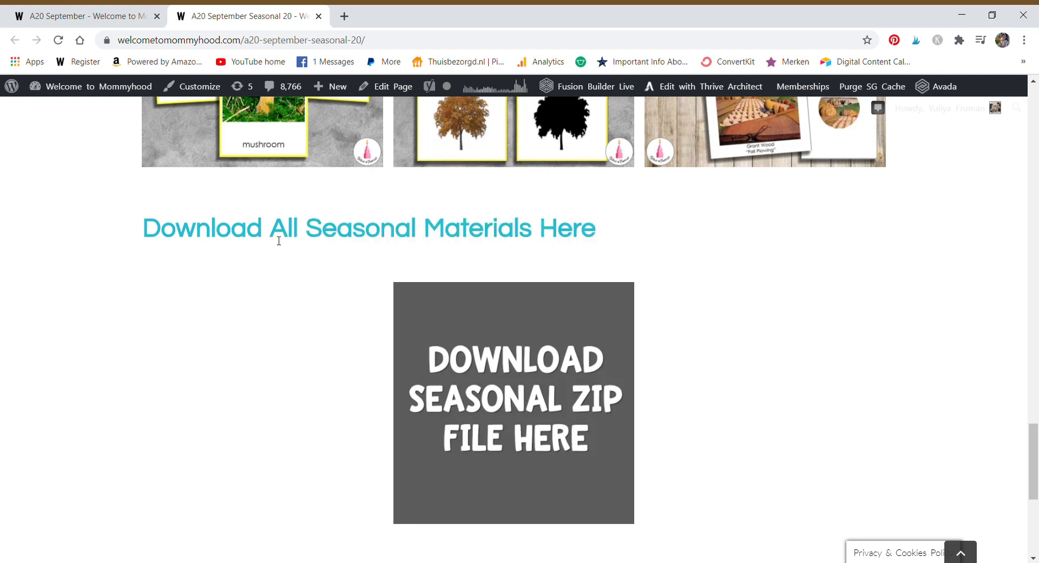
{"action": "mouse_move", "coordinate": [655, 345]}
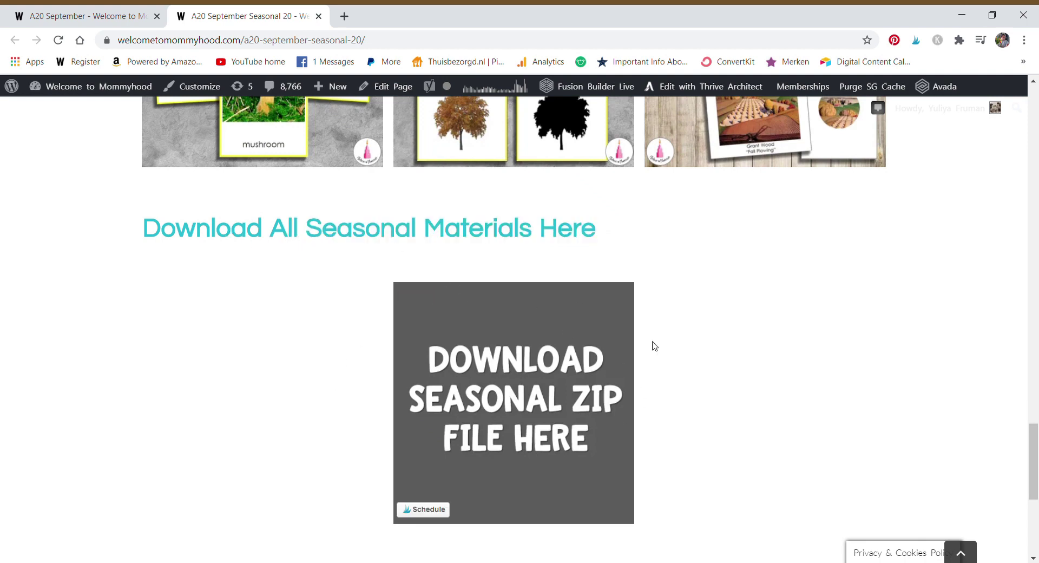
{"action": "mouse_move", "coordinate": [746, 363]}
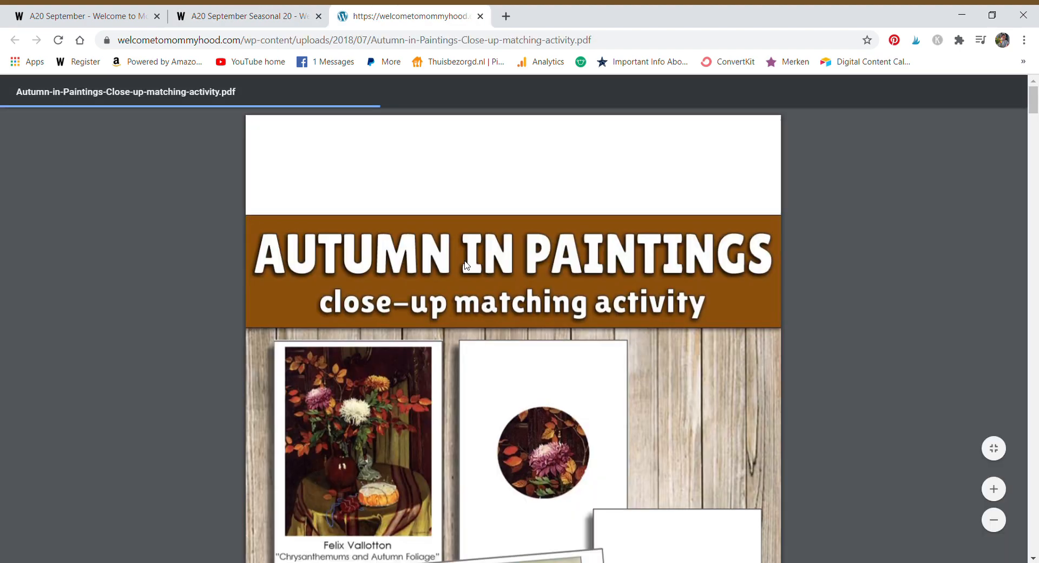
{"action": "scroll", "scroll_direction": "down", "scroll_amount": 3}
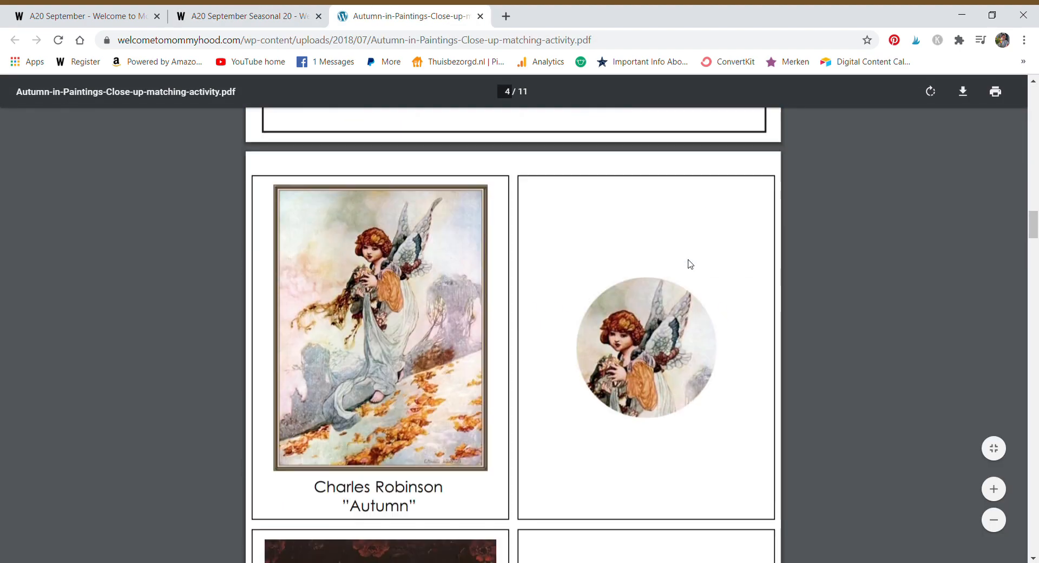
{"action": "scroll", "scroll_direction": "down", "scroll_amount": 3}
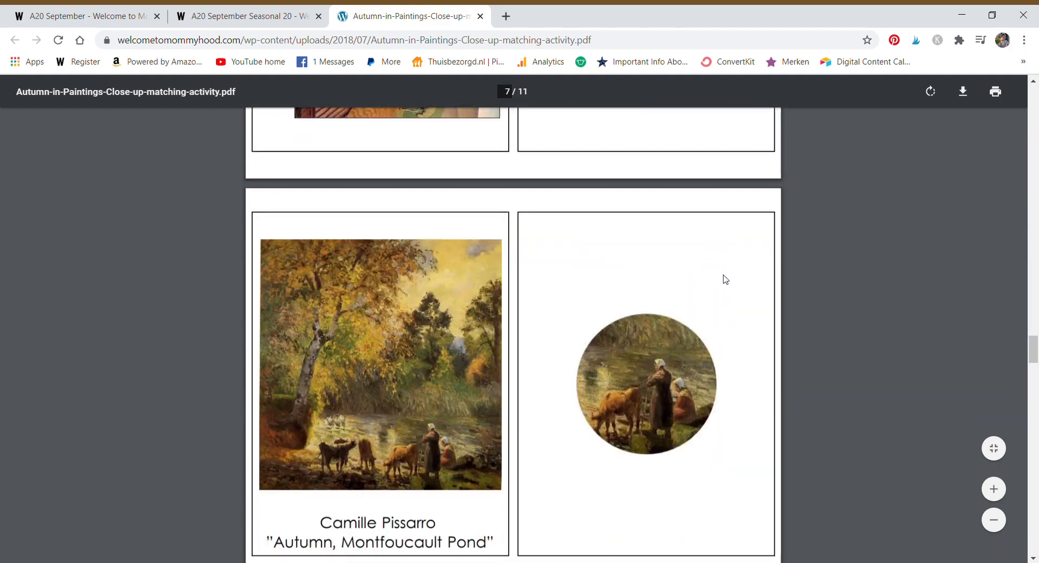
{"action": "left_click", "coordinate": [480, 15]}
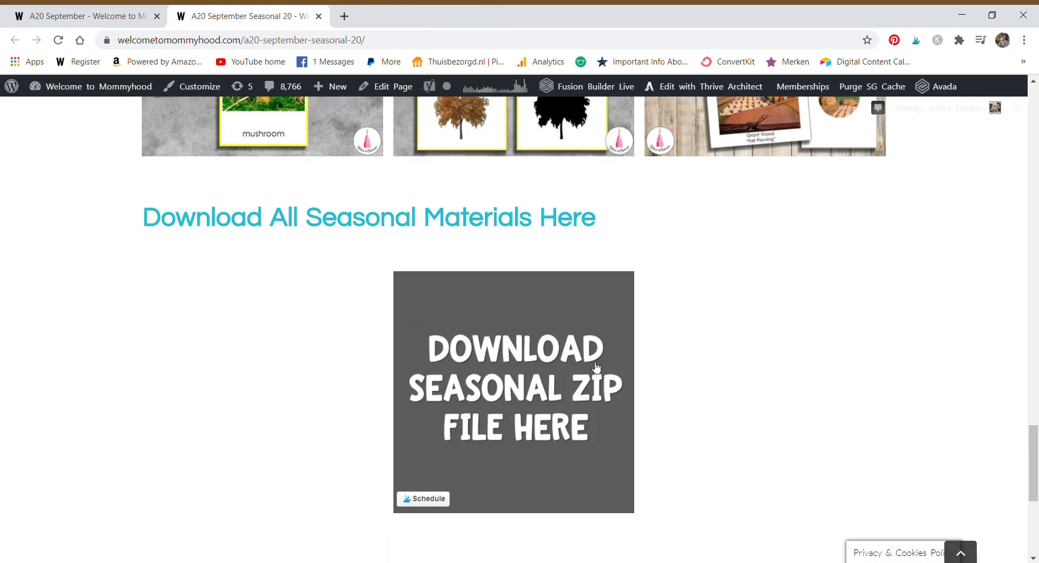
Scroll to Get in touch and select parts of the contact email address
{"action": "scroll", "scroll_direction": "down", "scroll_amount": 3}
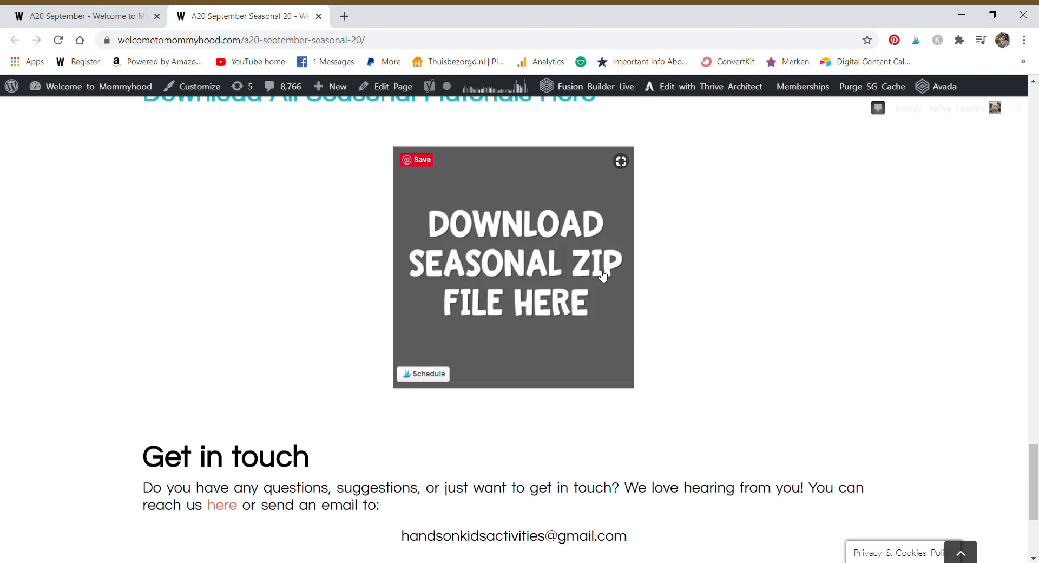
{"action": "scroll", "scroll_direction": "down", "scroll_amount": 3}
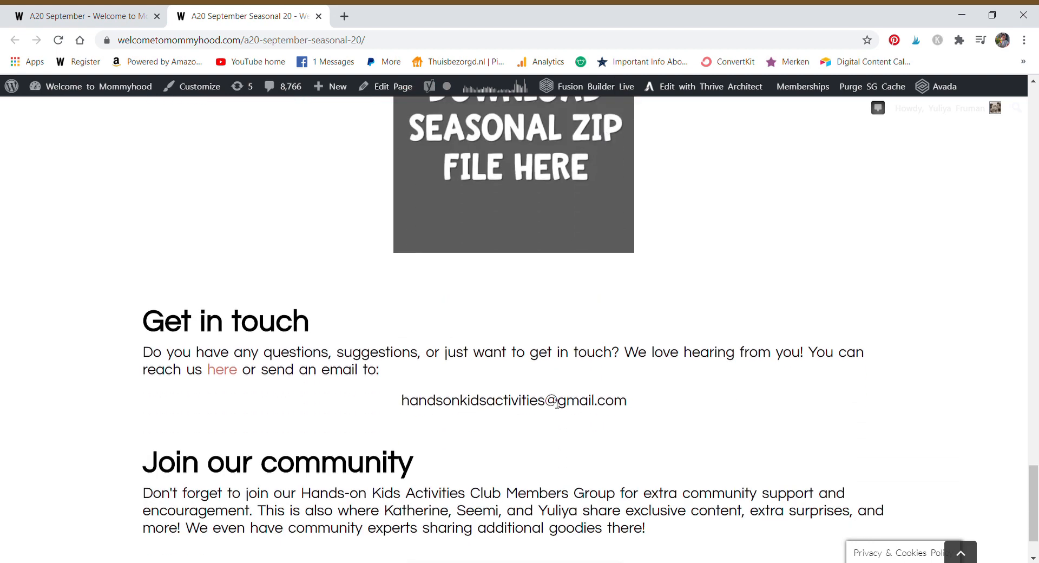
{"action": "double_click", "coordinate": [514, 400]}
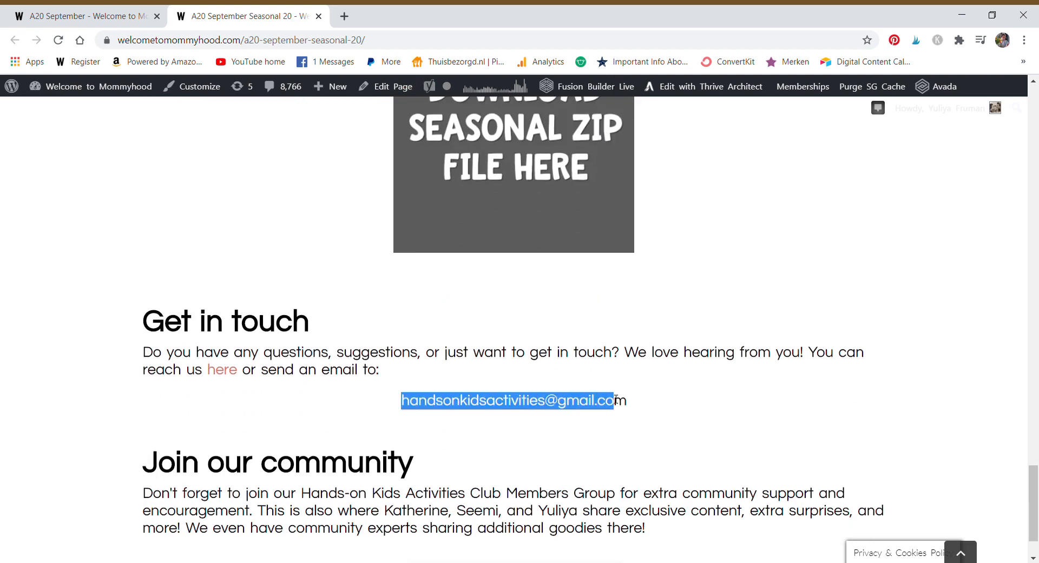
{"action": "mouse_move", "coordinate": [640, 408]}
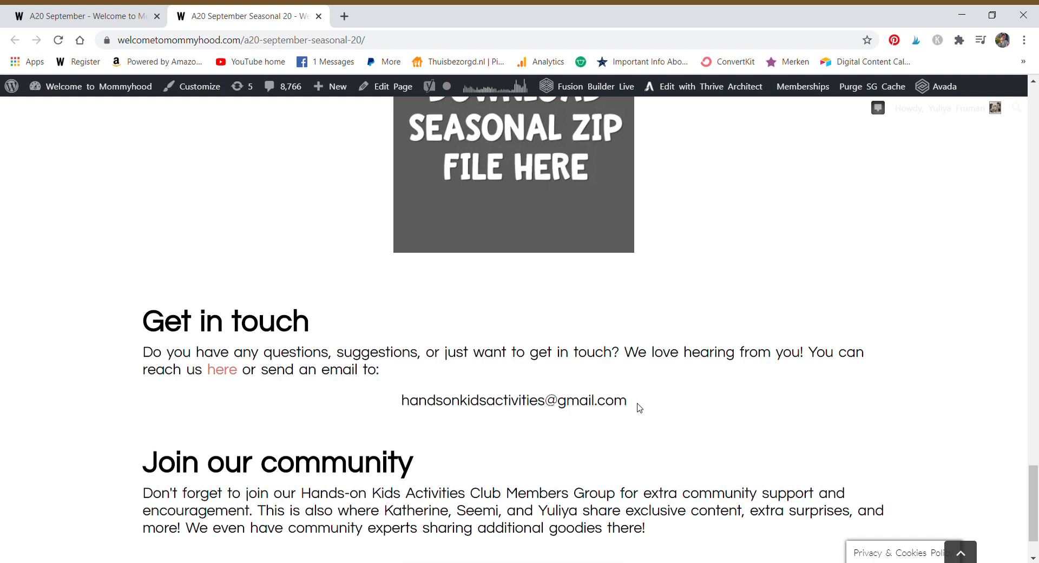
{"action": "mouse_move", "coordinate": [384, 398]}
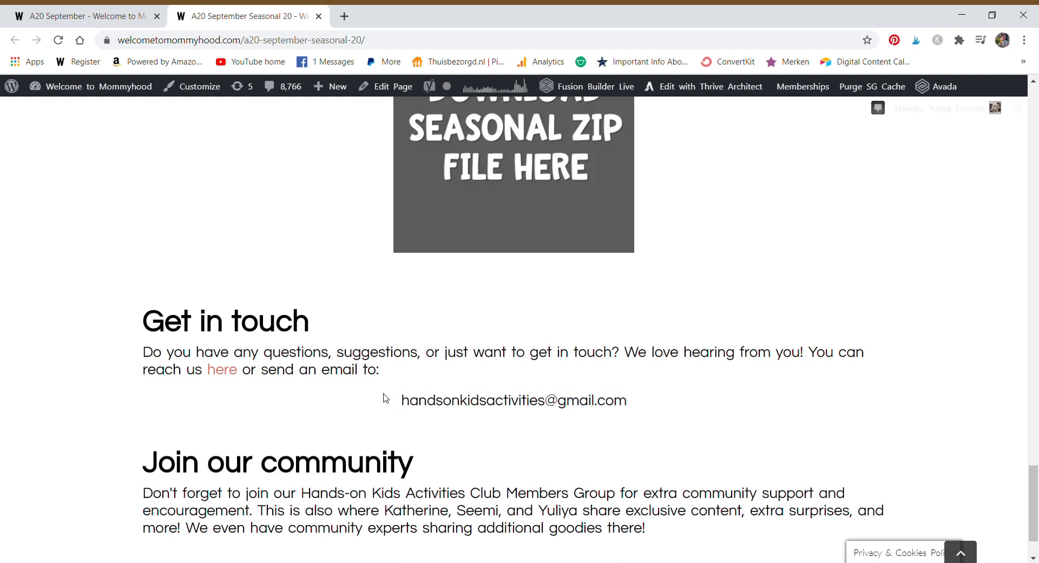
{"action": "mouse_move", "coordinate": [439, 413]}
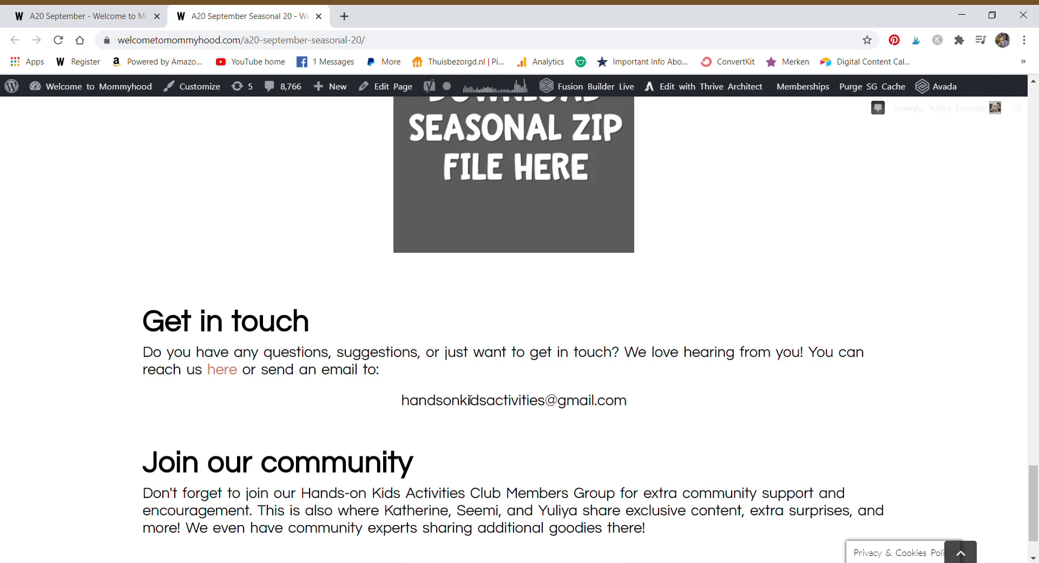
{"action": "double_click", "coordinate": [471, 400]}
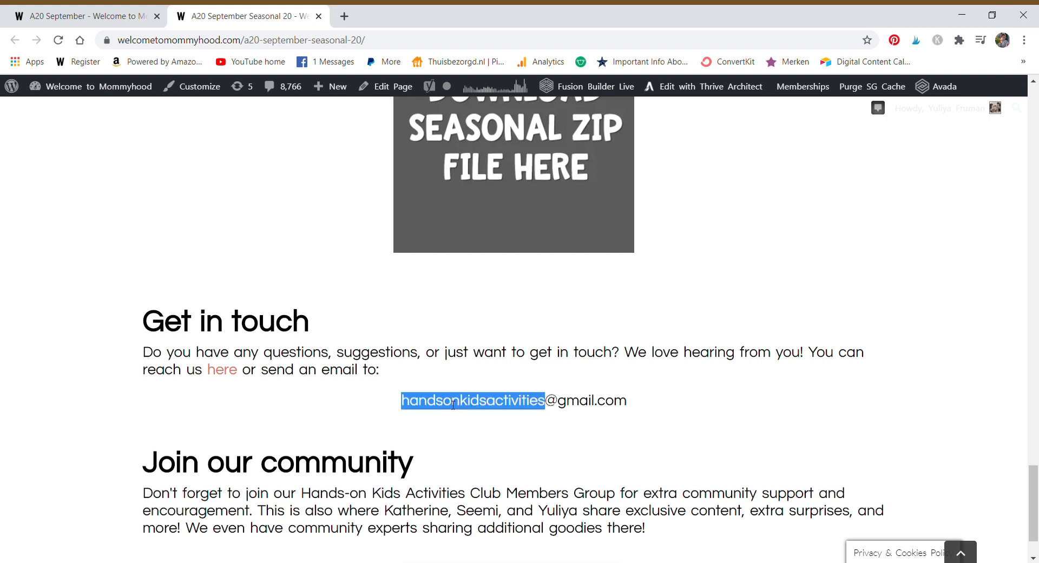
{"action": "mouse_move", "coordinate": [567, 409]}
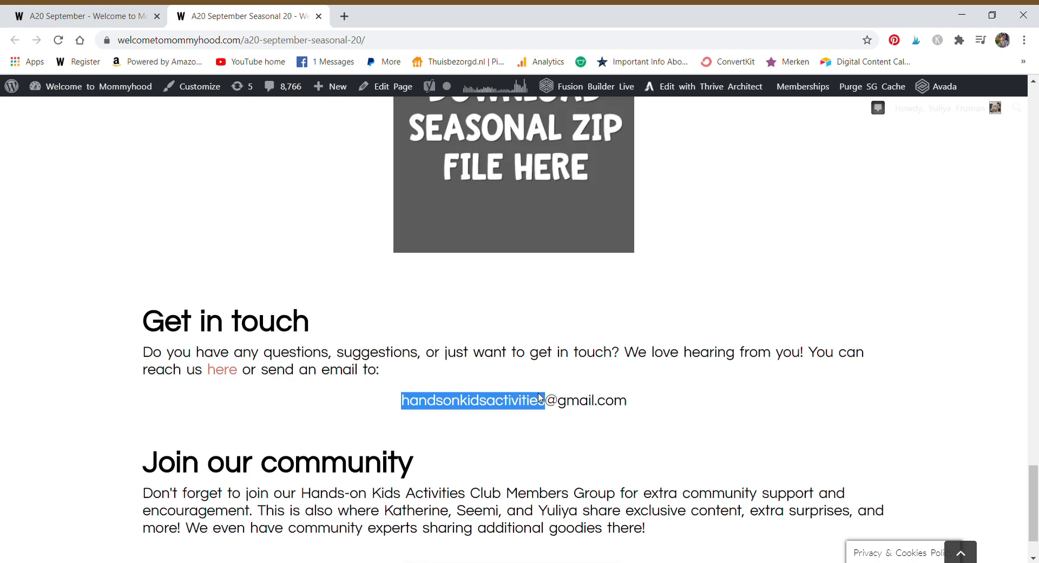
{"action": "left_click", "coordinate": [318, 15]}
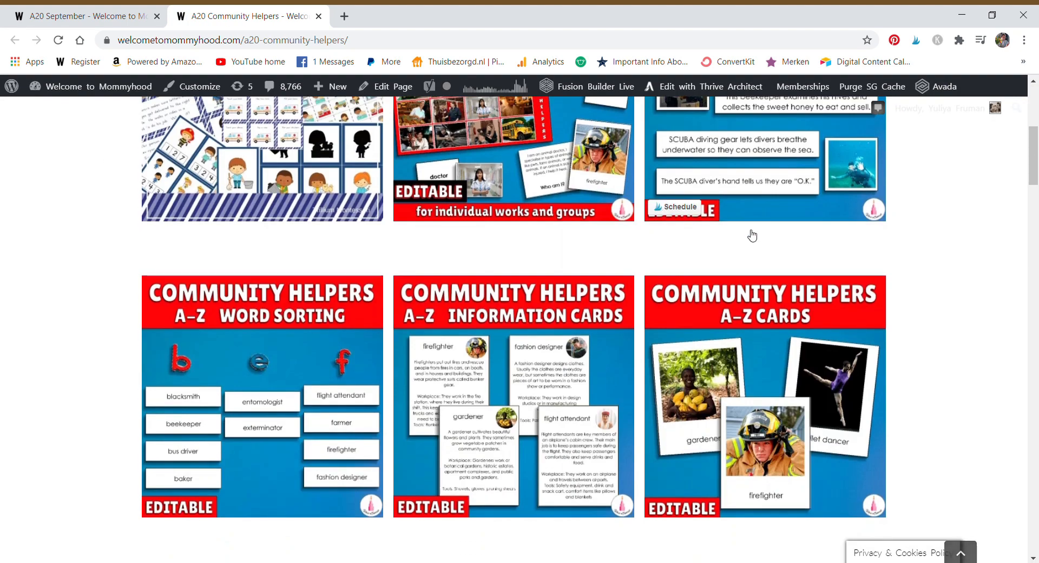
Scroll the Community Helpers page and open the Community Helpers Preschool Pack PDF
{"action": "scroll", "scroll_direction": "down", "scroll_amount": 3}
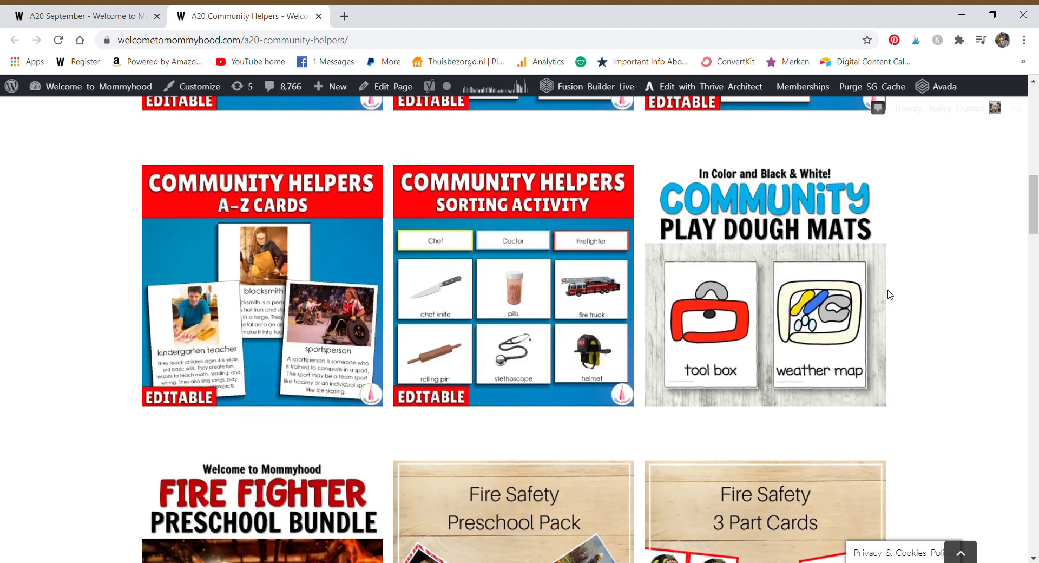
{"action": "scroll", "scroll_direction": "down", "scroll_amount": 3}
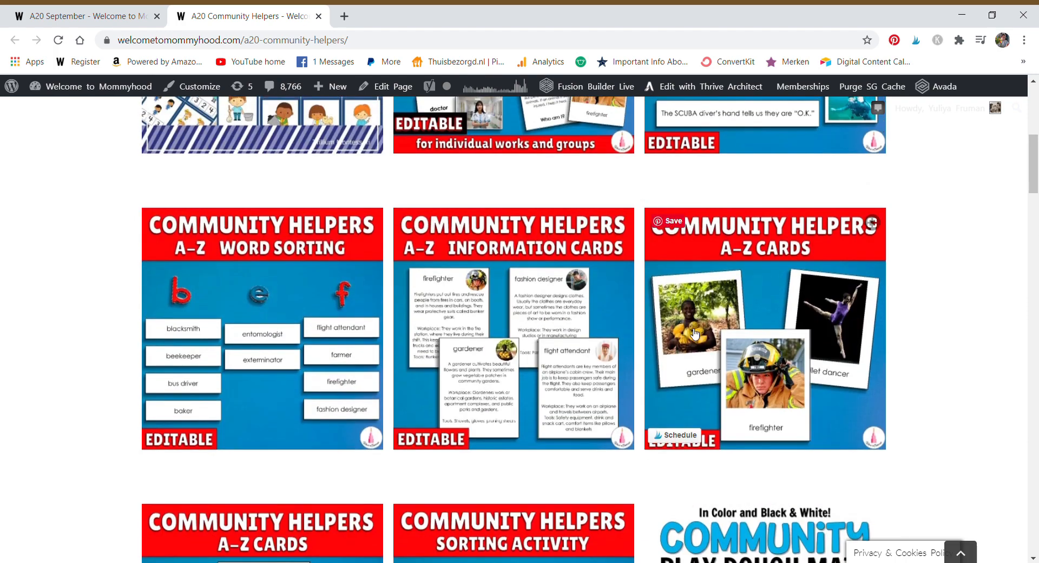
{"action": "mouse_move", "coordinate": [637, 423]}
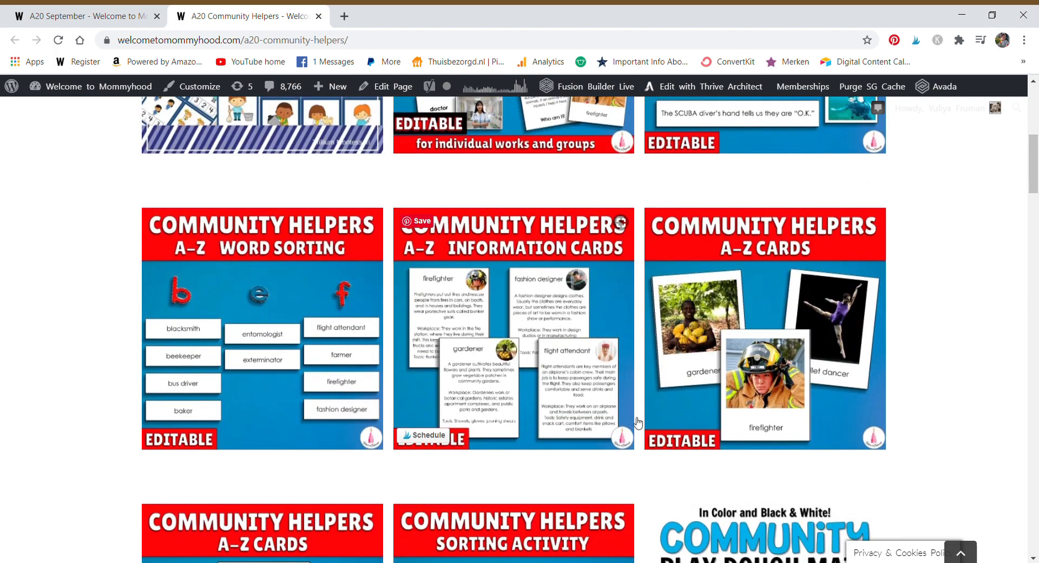
{"action": "scroll", "scroll_direction": "up", "scroll_amount": 3}
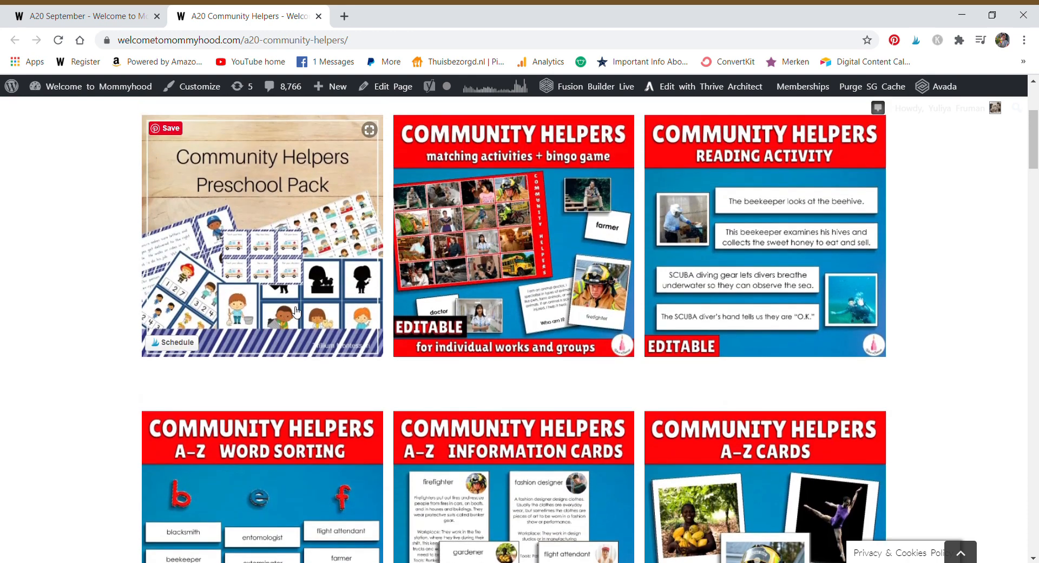
{"action": "left_click", "coordinate": [261, 235]}
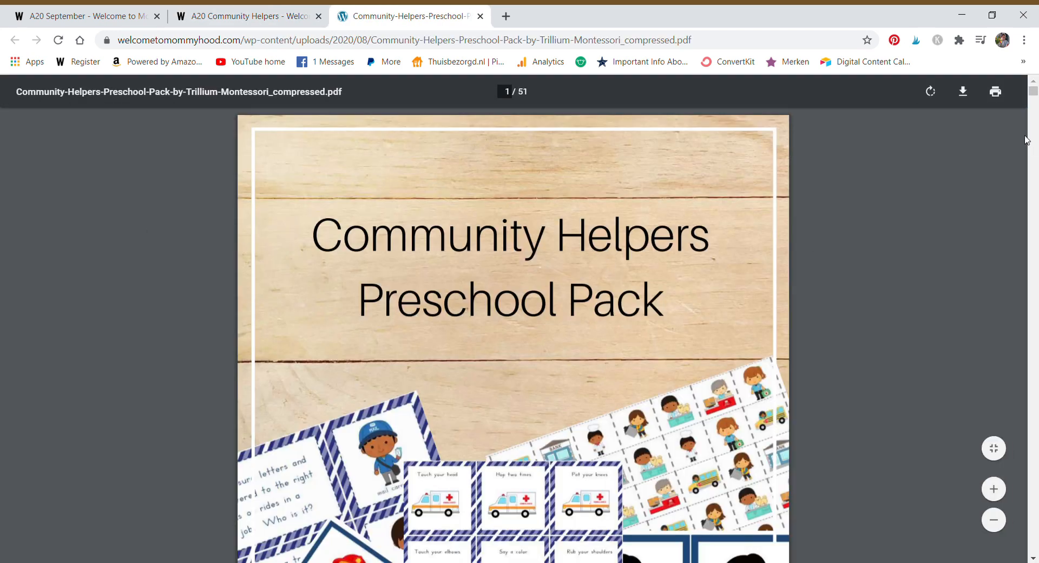
Scroll the Preschool Pack to page 31's riddle cards, then select and deselect the grocery clerk riddle
{"action": "scroll", "scroll_direction": "down", "scroll_amount": 3}
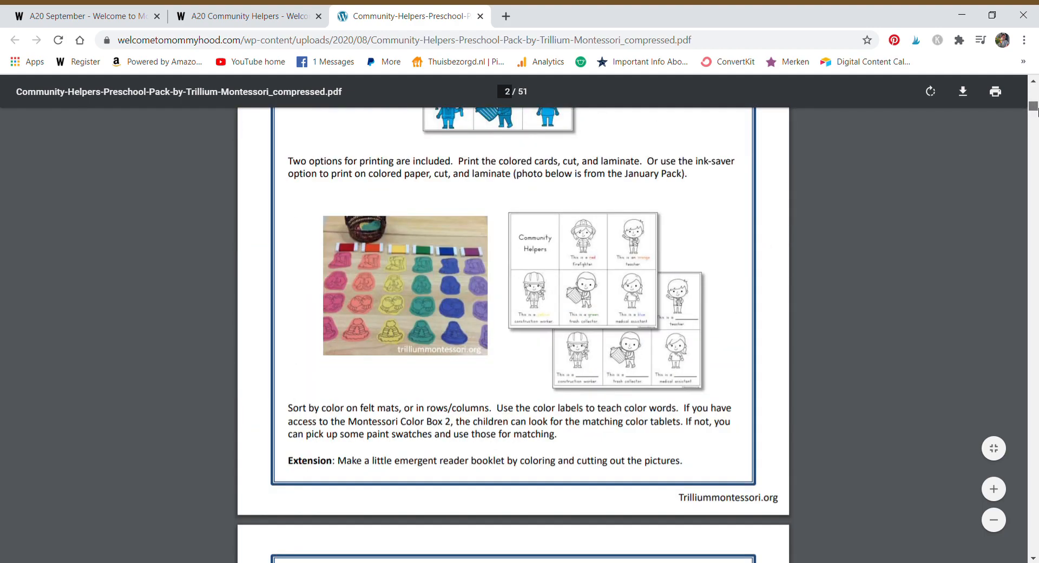
{"action": "scroll", "scroll_direction": "down", "scroll_amount": 3}
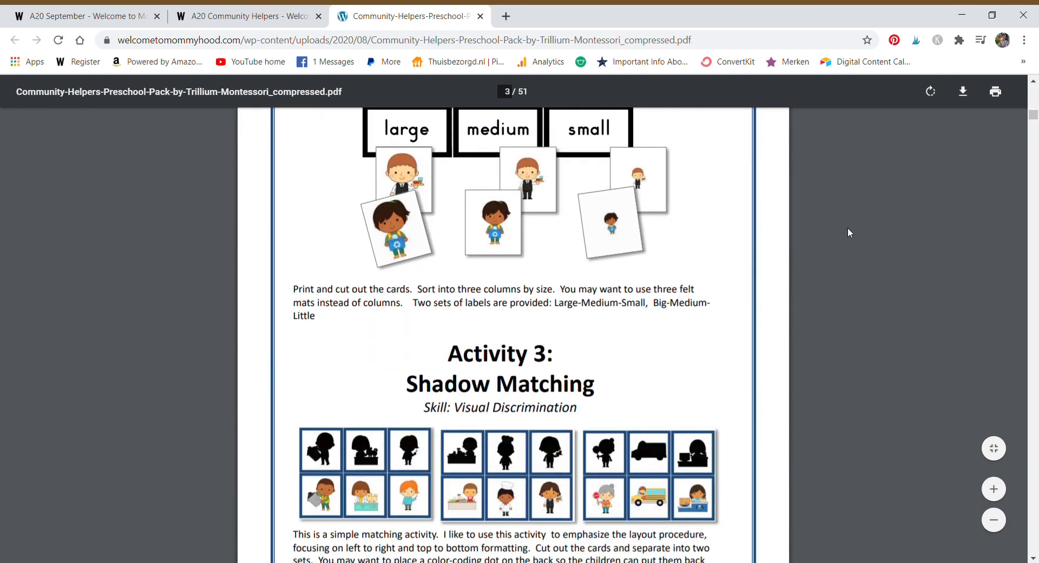
{"action": "scroll", "scroll_direction": "down", "scroll_amount": 3}
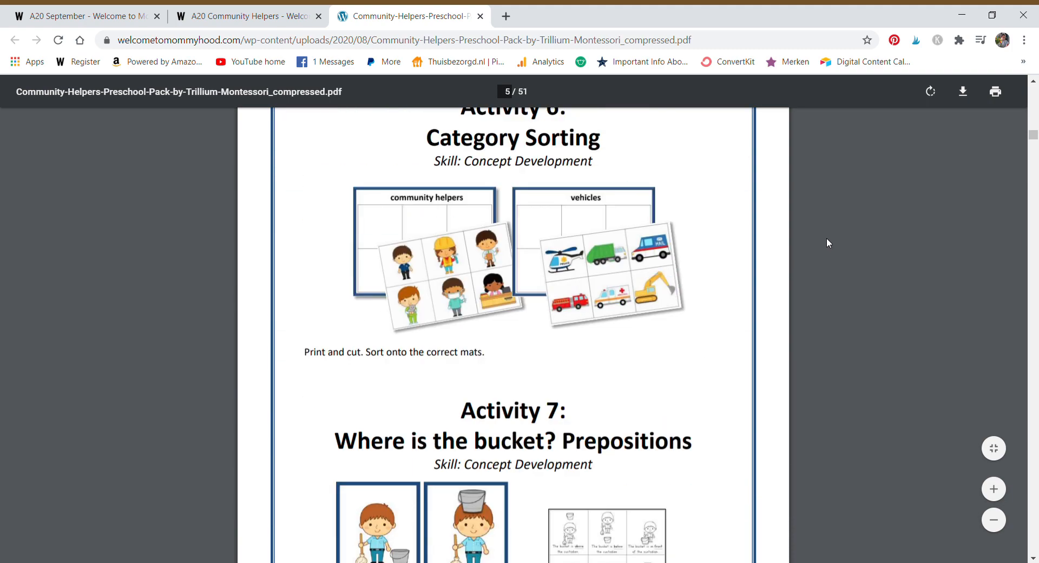
{"action": "scroll", "scroll_direction": "down", "scroll_amount": 3}
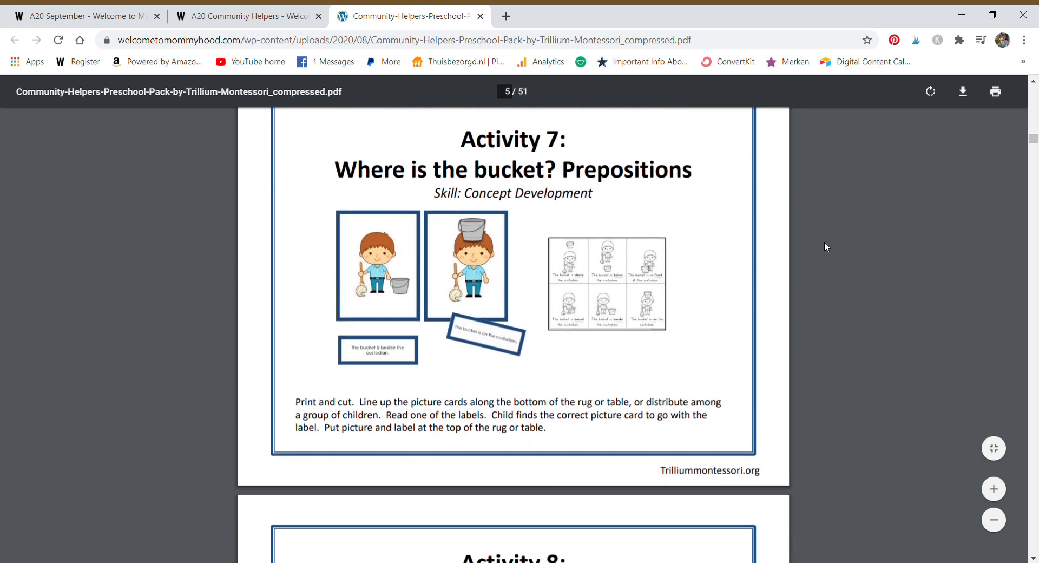
{"action": "scroll", "scroll_direction": "down", "scroll_amount": 3}
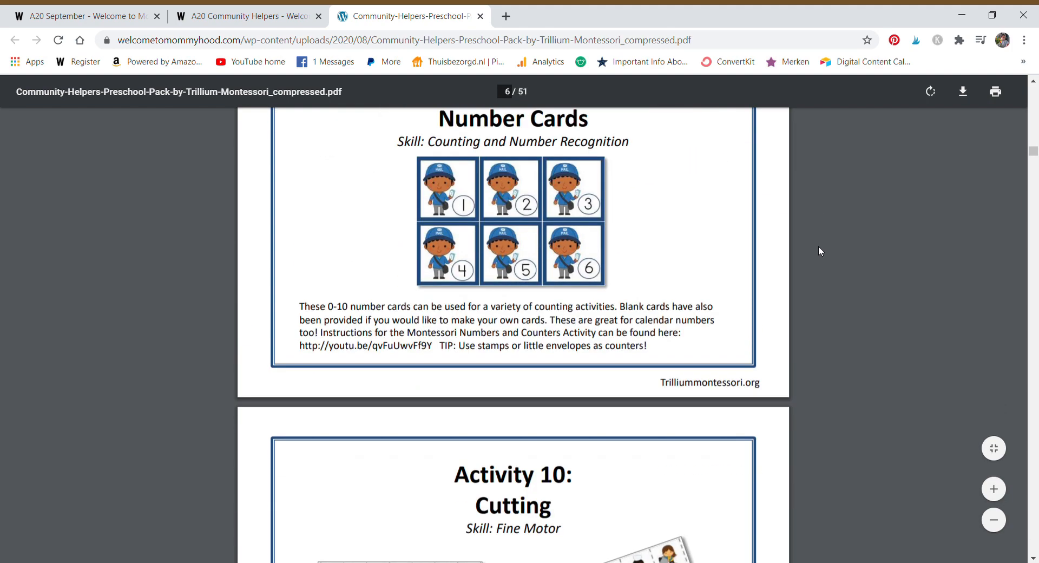
{"action": "scroll", "scroll_direction": "down", "scroll_amount": 3}
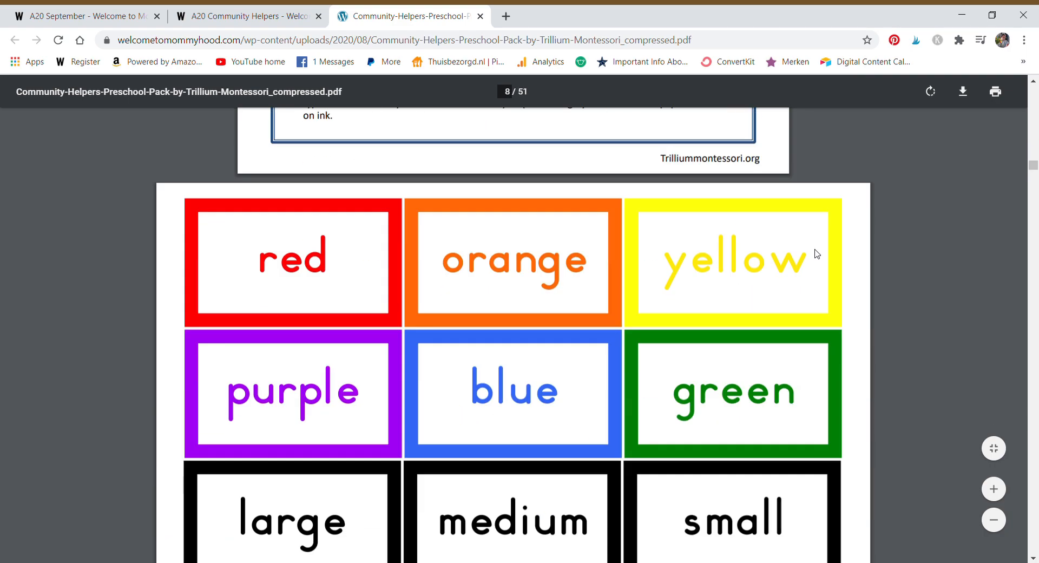
{"action": "scroll", "scroll_direction": "down", "scroll_amount": 3}
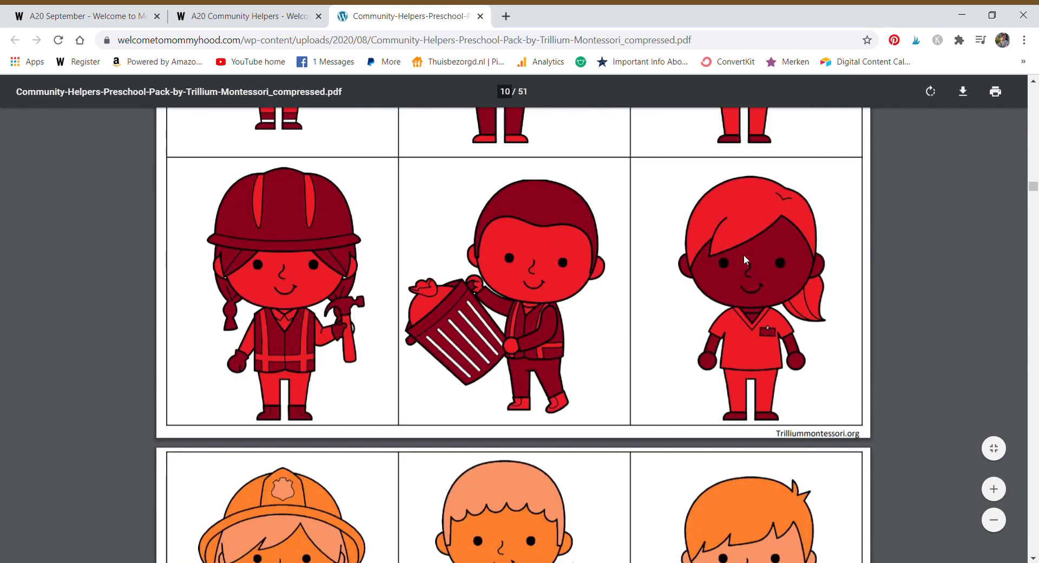
{"action": "scroll", "scroll_direction": "down", "scroll_amount": 3}
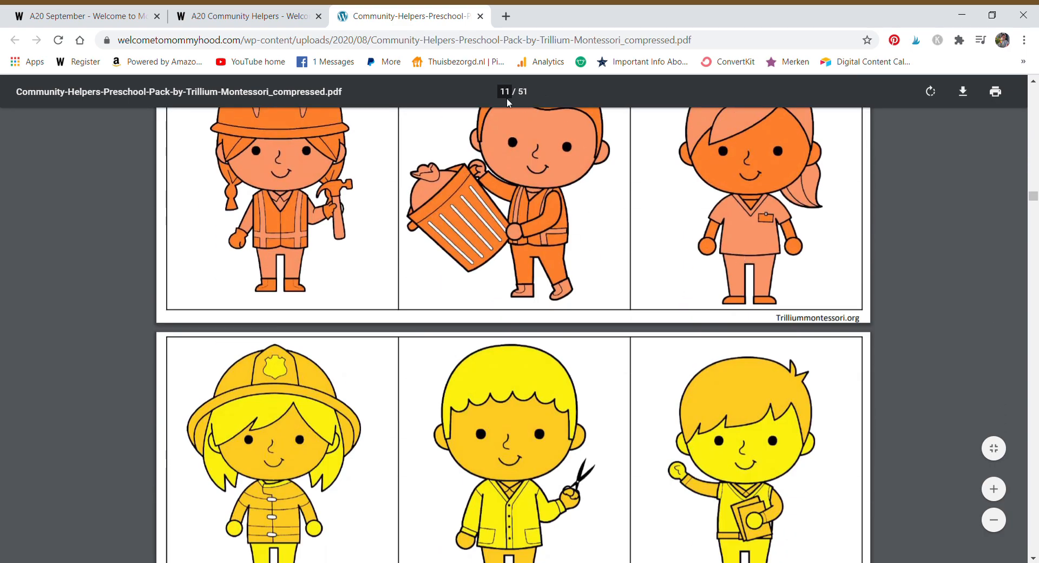
{"action": "scroll", "scroll_direction": "down", "scroll_amount": 3}
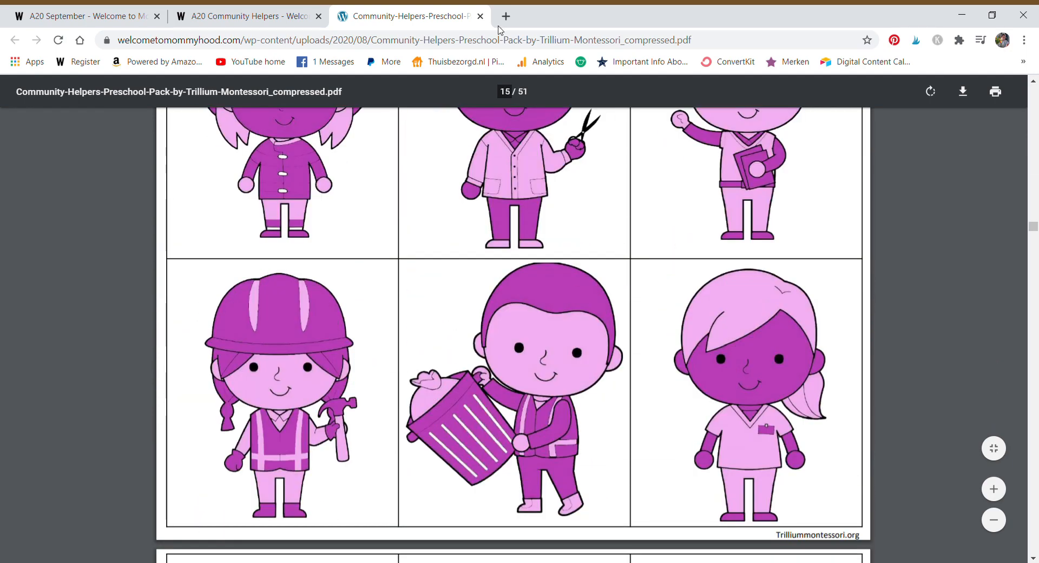
{"action": "scroll", "scroll_direction": "down", "scroll_amount": 3}
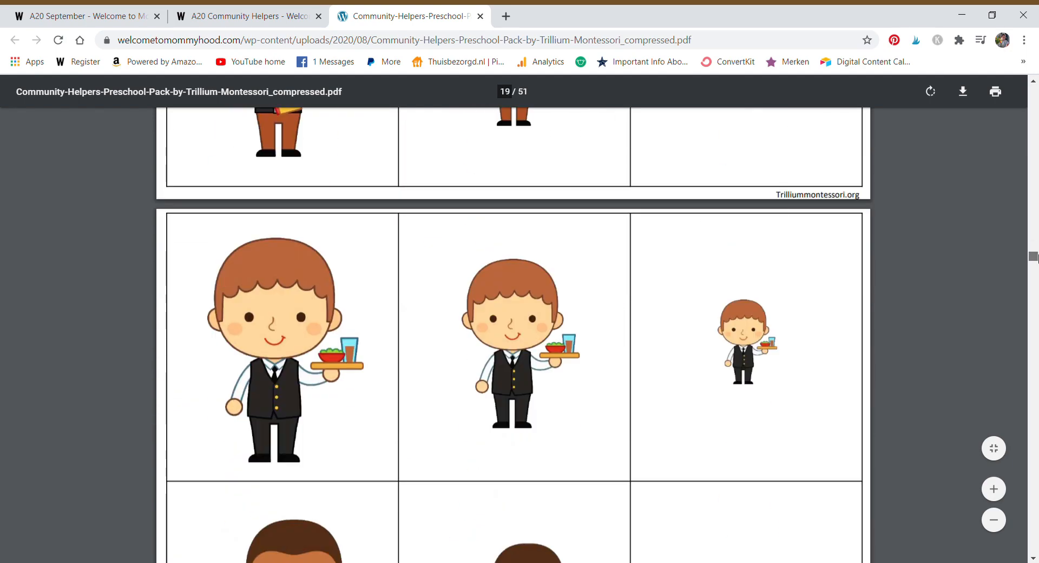
{"action": "scroll", "scroll_direction": "down", "scroll_amount": 3}
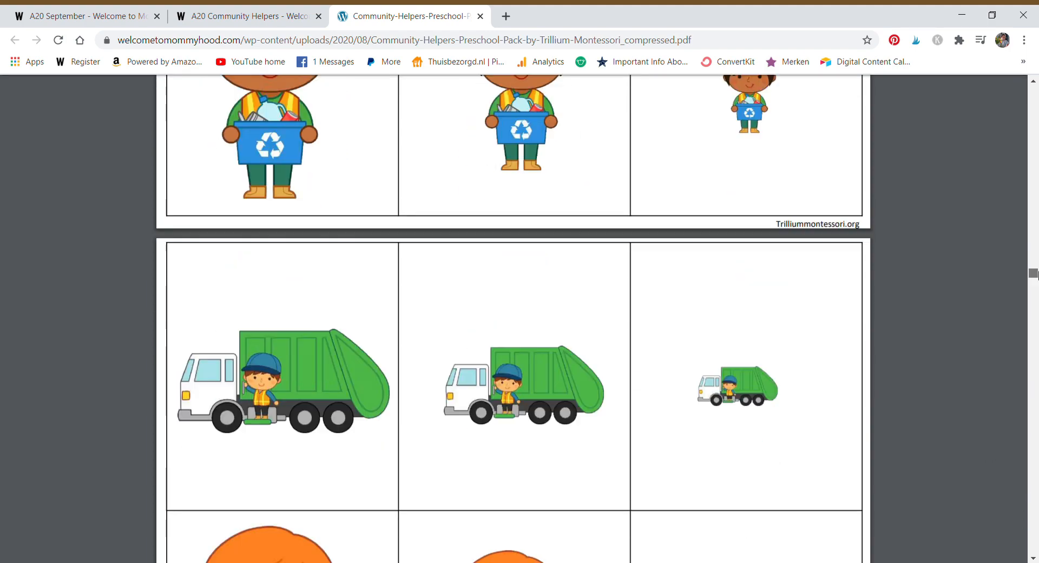
{"action": "scroll", "scroll_direction": "down", "scroll_amount": 3}
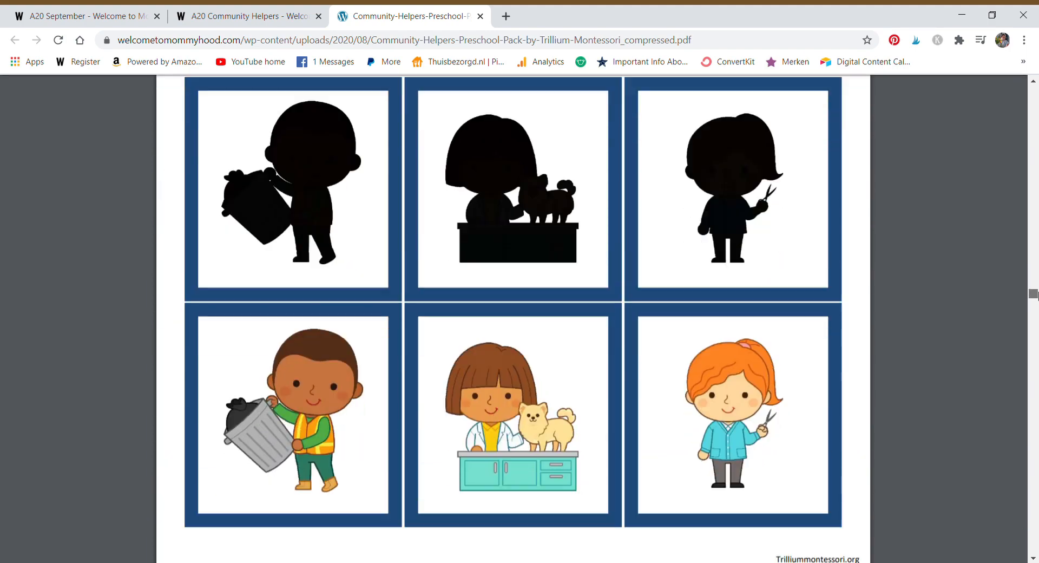
{"action": "scroll", "scroll_direction": "down", "scroll_amount": 3}
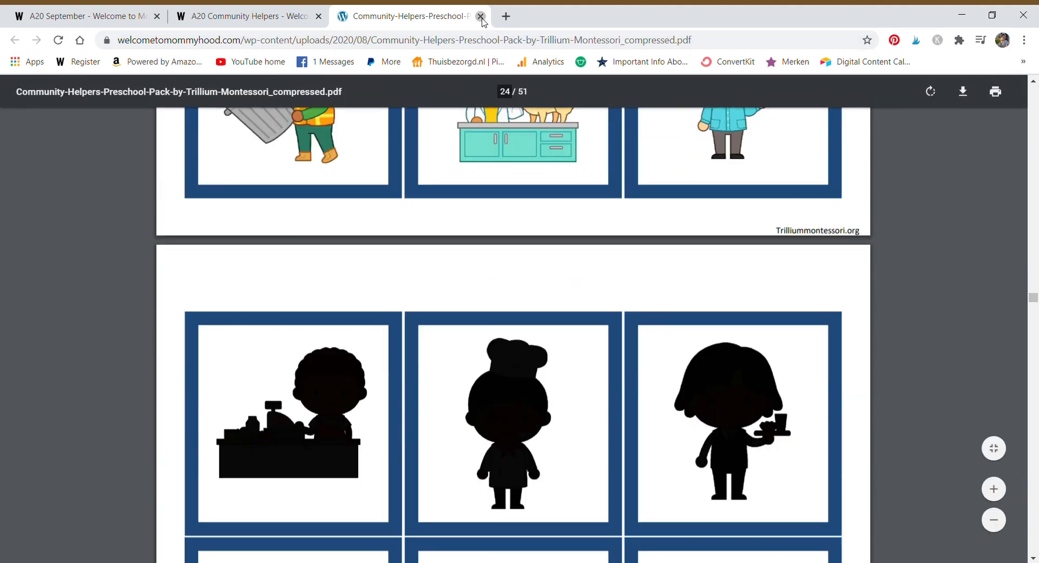
{"action": "scroll", "scroll_direction": "down", "scroll_amount": 3}
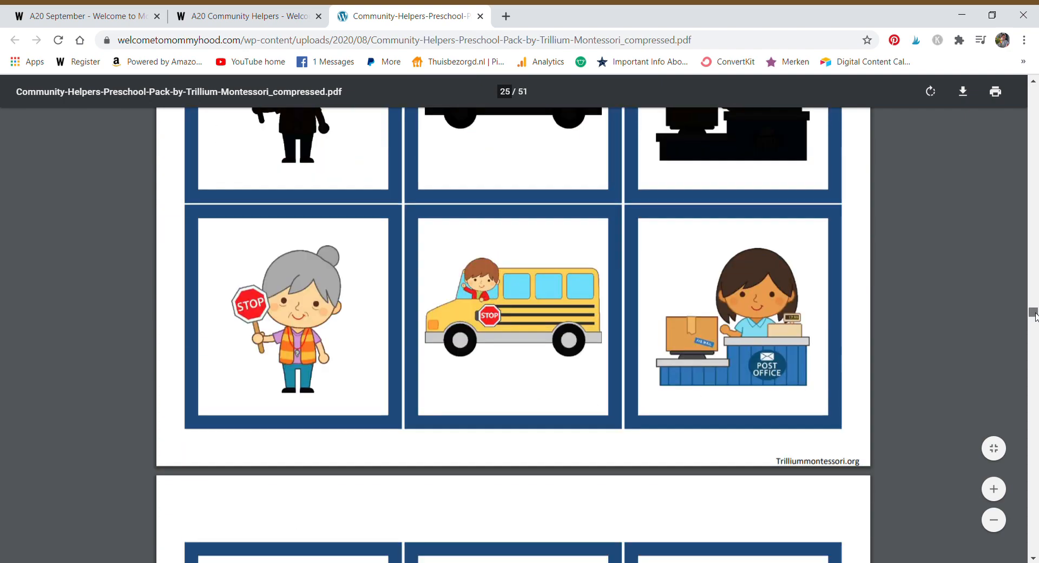
{"action": "scroll", "scroll_direction": "down", "scroll_amount": 3}
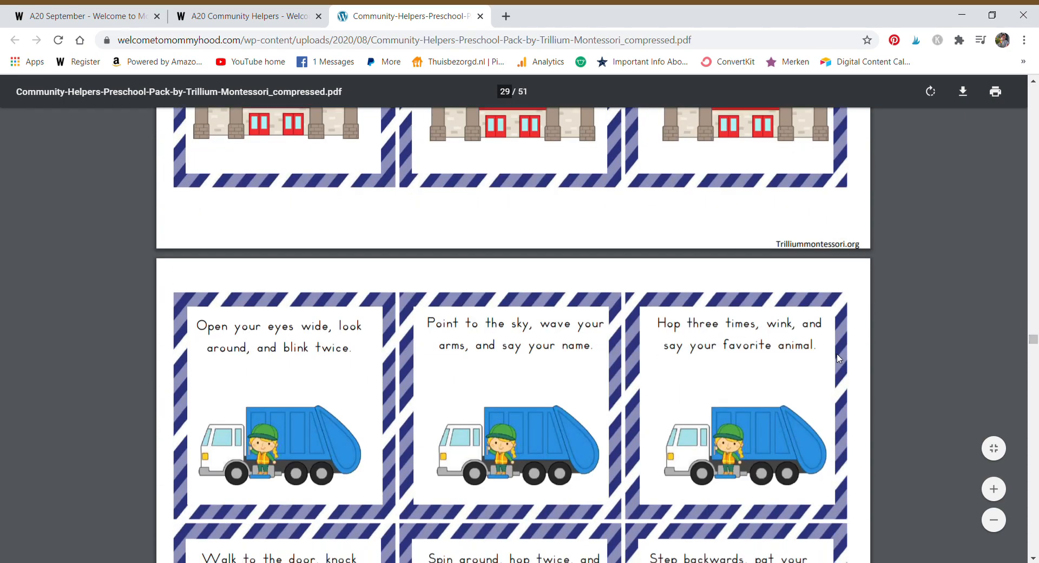
{"action": "scroll", "scroll_direction": "down", "scroll_amount": 3}
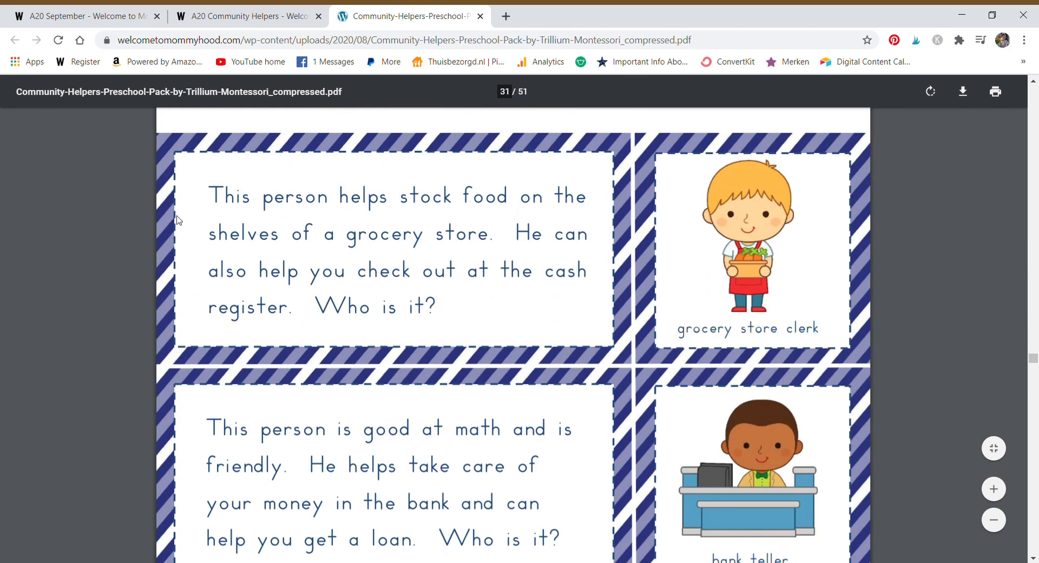
{"action": "mouse_move", "coordinate": [462, 241]}
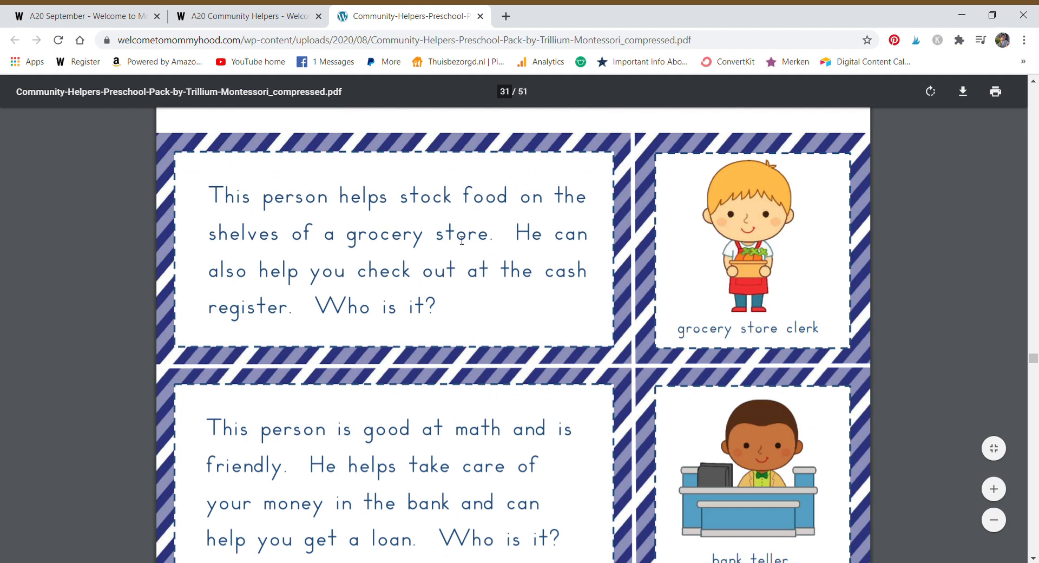
{"action": "left_click_drag", "start_coordinate": [232, 197], "coordinate": [571, 271]}
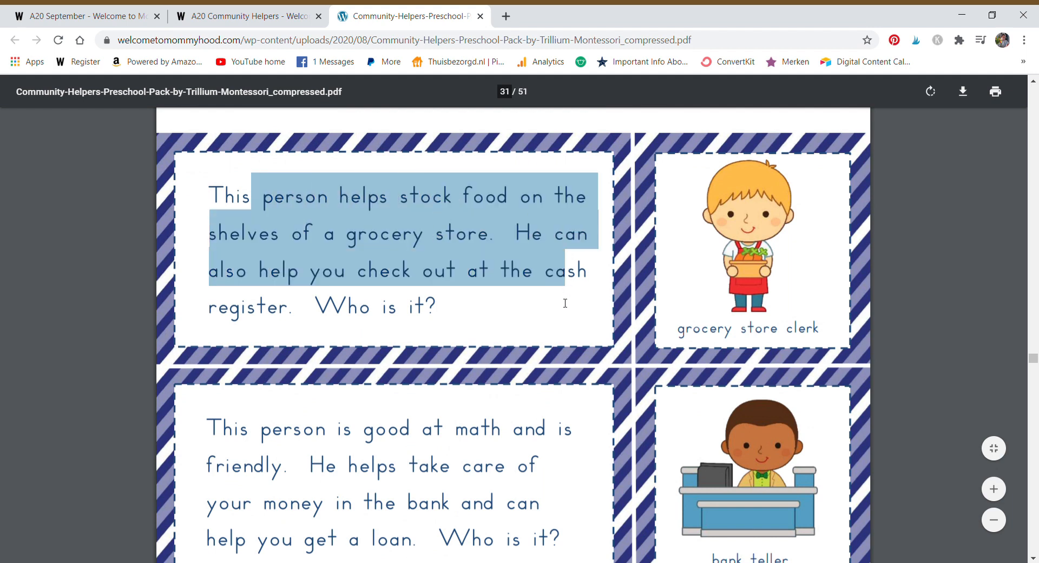
{"action": "left_click", "coordinate": [443, 311]}
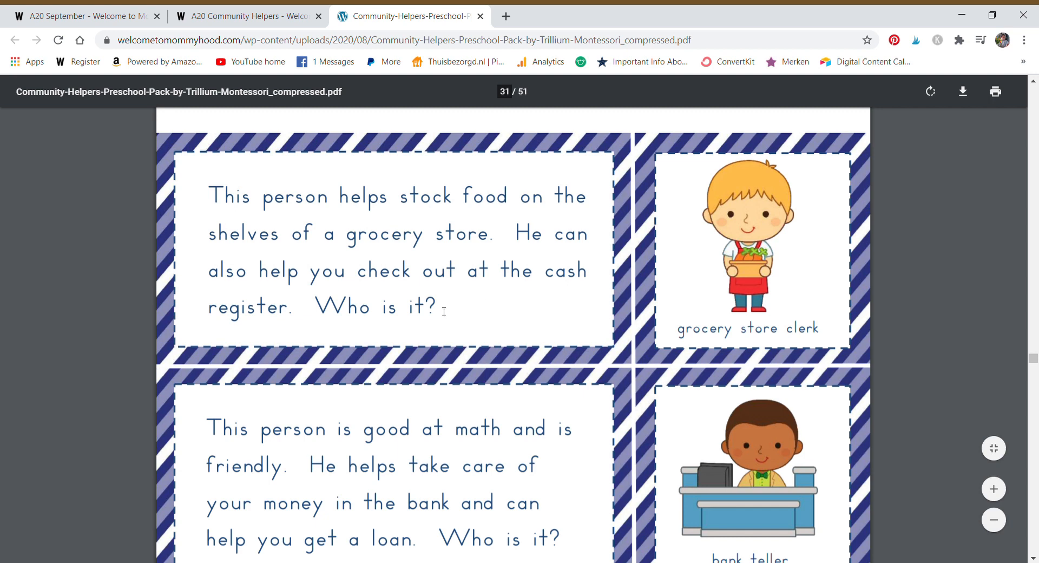
{"action": "mouse_move", "coordinate": [652, 220]}
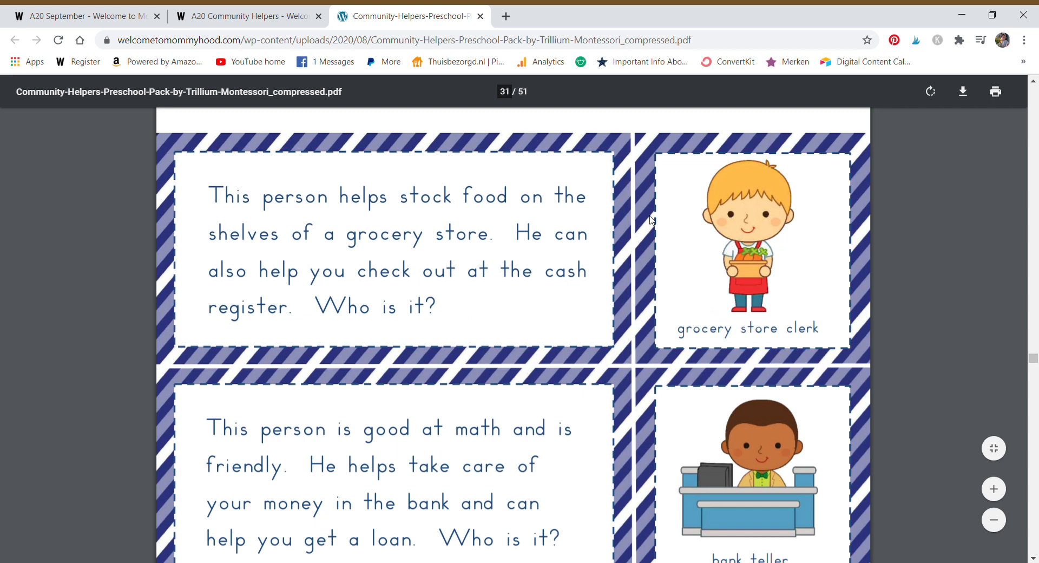
{"action": "mouse_move", "coordinate": [326, 79]}
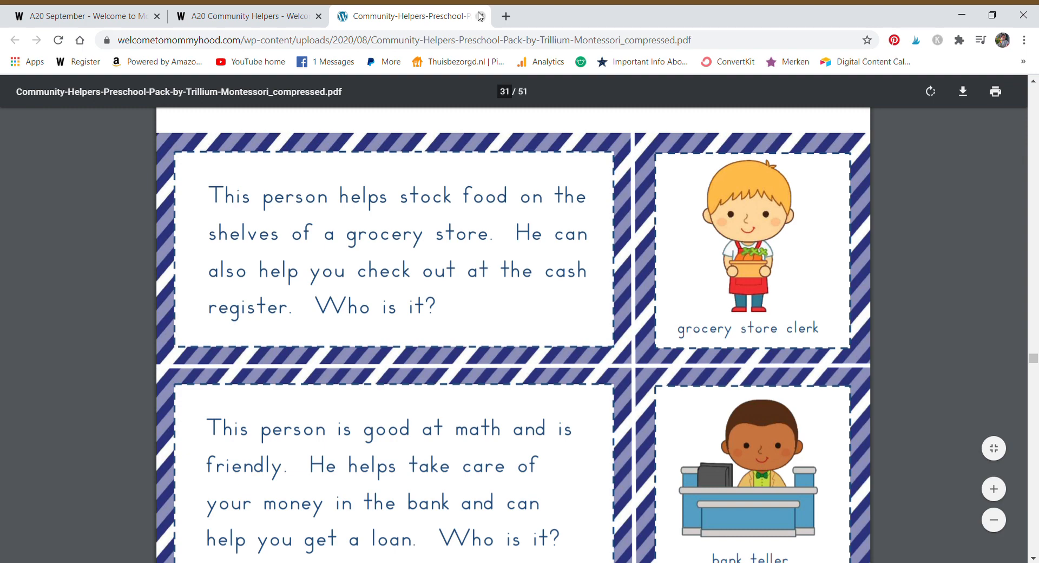
Close the Preschool Pack PDF and scroll the Community Helpers page to the A–Z printables
{"action": "left_click", "coordinate": [479, 15]}
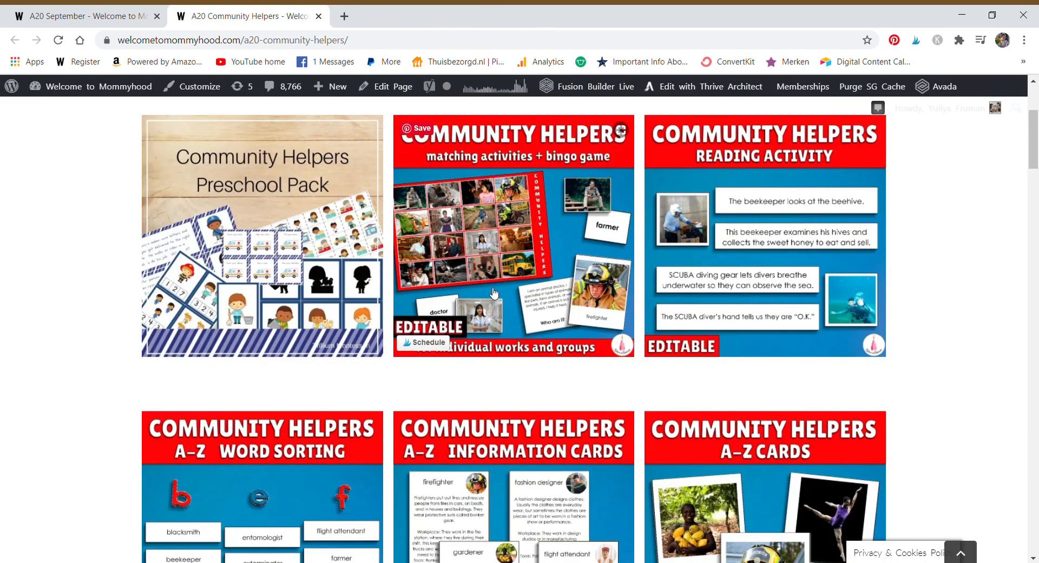
{"action": "scroll", "scroll_direction": "down", "scroll_amount": 3}
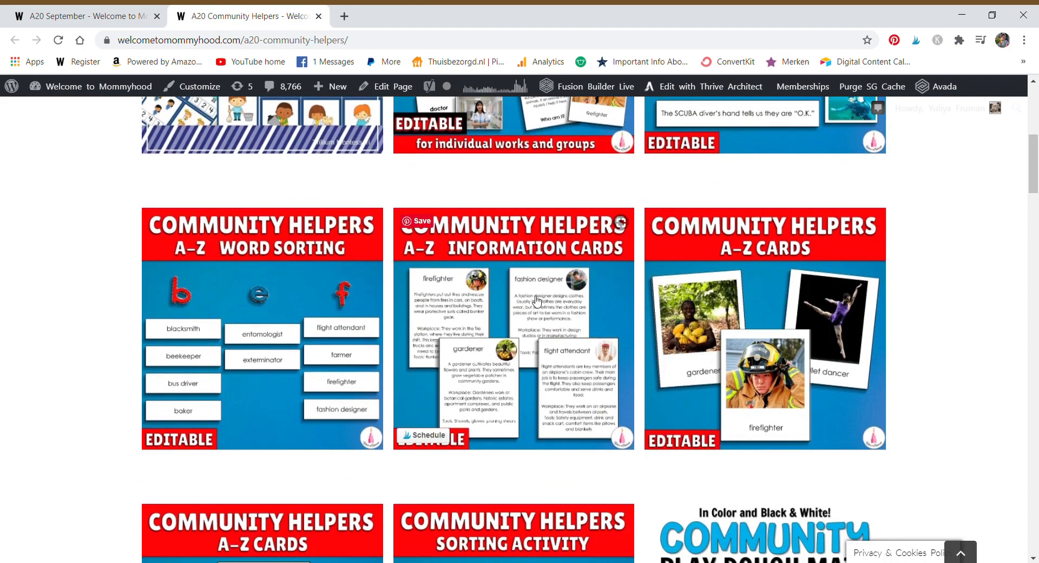
{"action": "mouse_move", "coordinate": [592, 170]}
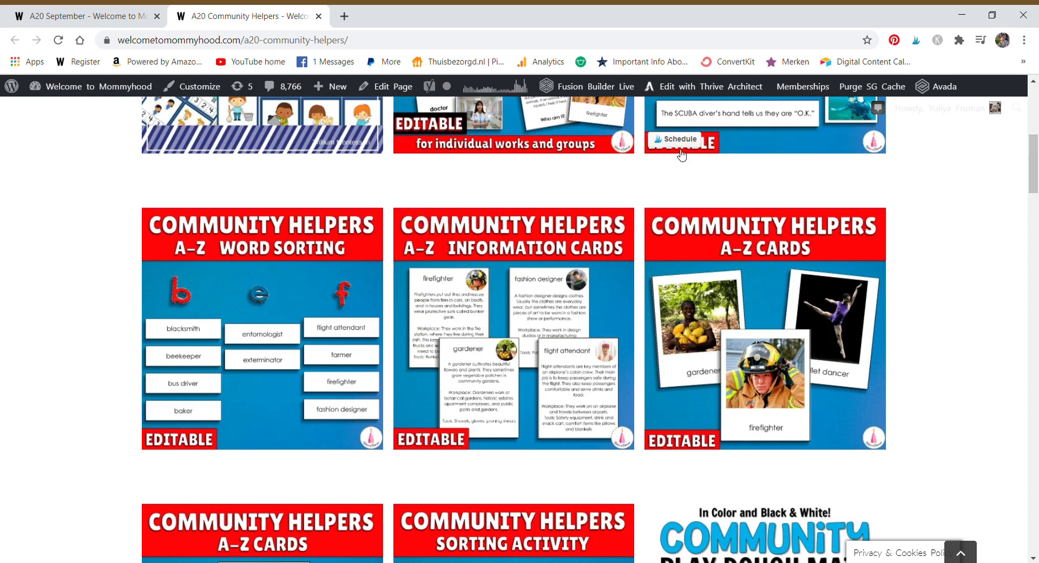
{"action": "mouse_move", "coordinate": [993, 351]}
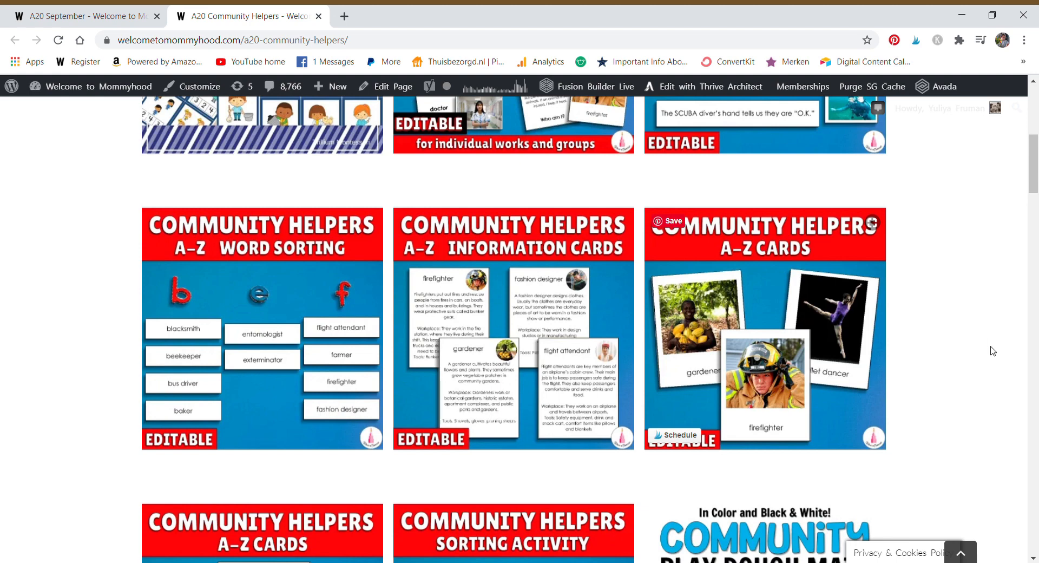
{"action": "mouse_move", "coordinate": [611, 366]}
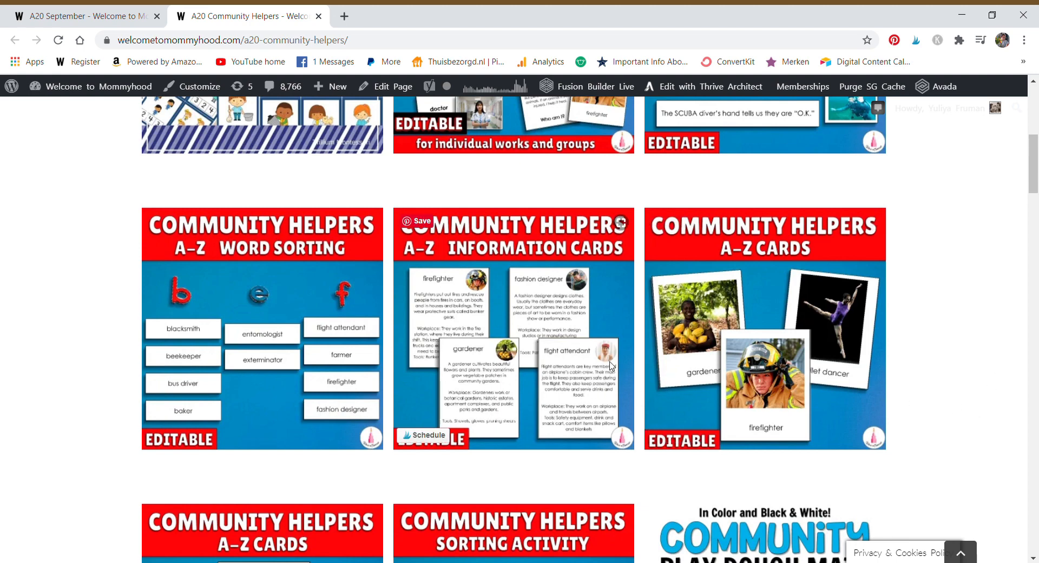
Open the A–Z Information Cards PDF, scroll through it, then move to the tools sorting activity PDF
{"action": "left_click", "coordinate": [512, 330]}
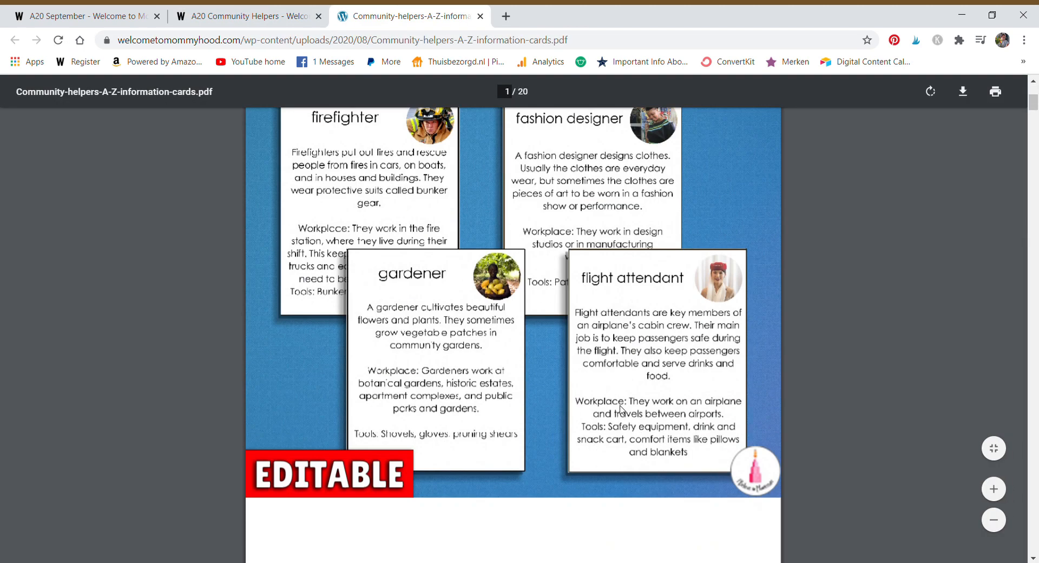
{"action": "scroll", "scroll_direction": "down", "scroll_amount": 3}
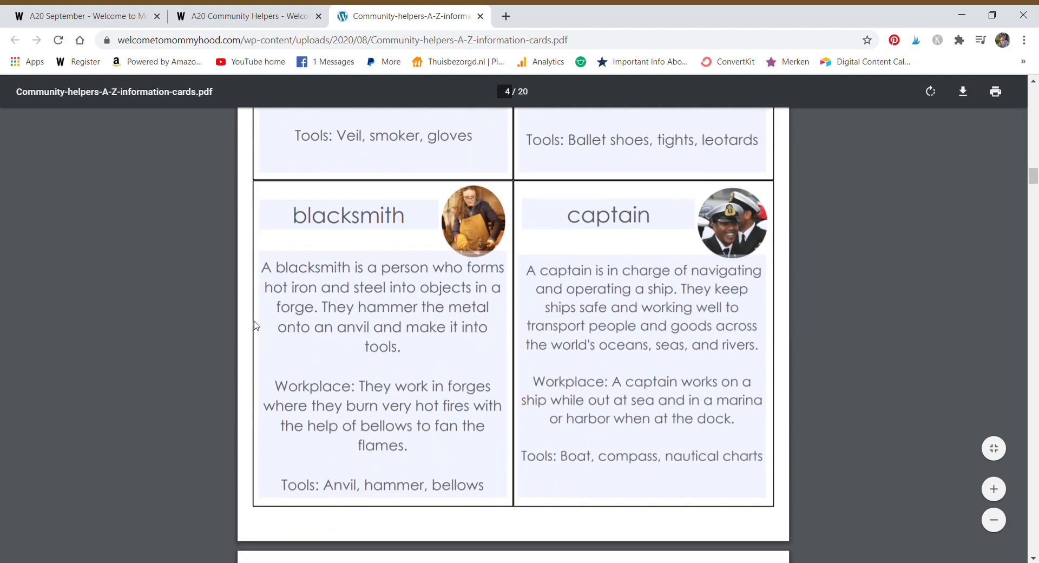
{"action": "scroll", "scroll_direction": "down", "scroll_amount": 3}
{"action": "type", "text": "Sdfasdfasdfsad"}
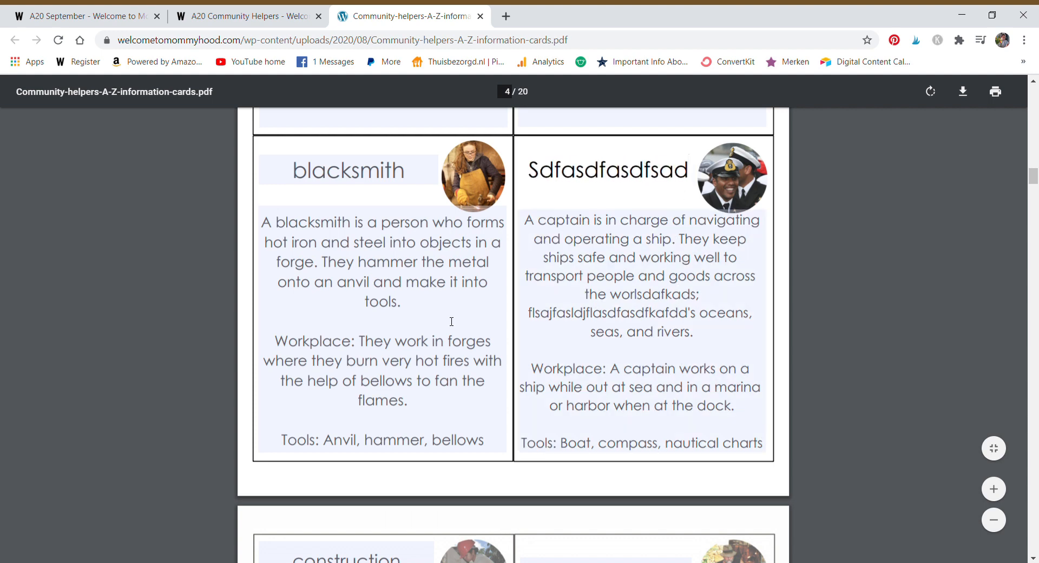
{"action": "left_click", "coordinate": [480, 15]}
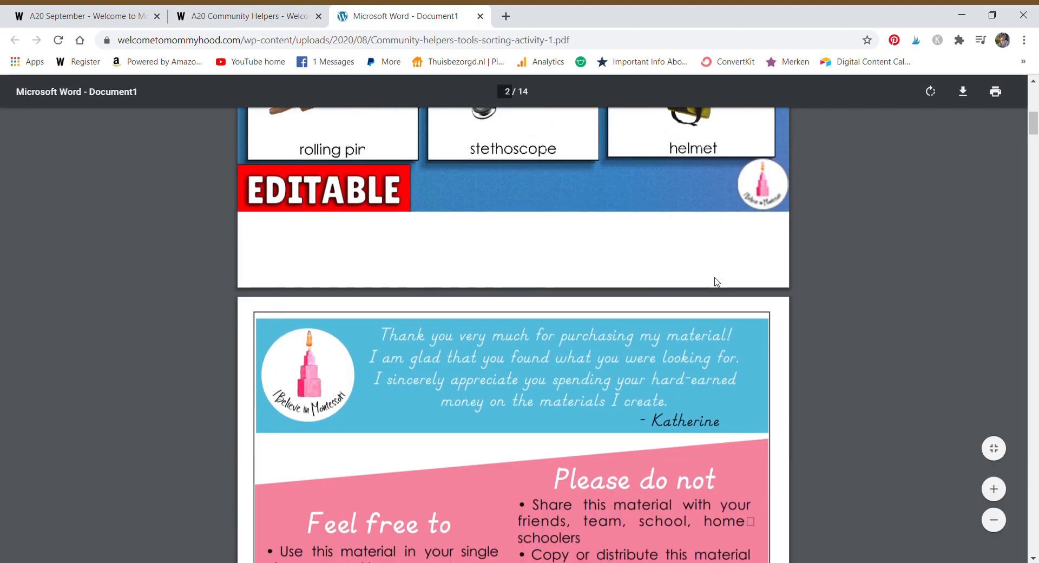
Scroll the tools sorting activity PDF to page 5, then close its tab
{"action": "scroll", "scroll_direction": "down", "scroll_amount": 3}
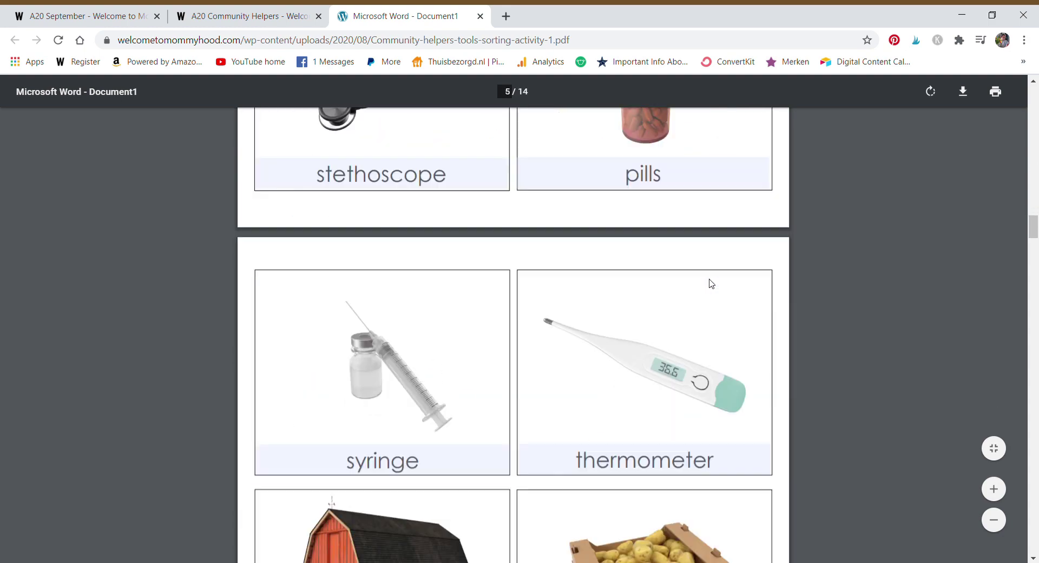
{"action": "scroll", "scroll_direction": "down", "scroll_amount": 3}
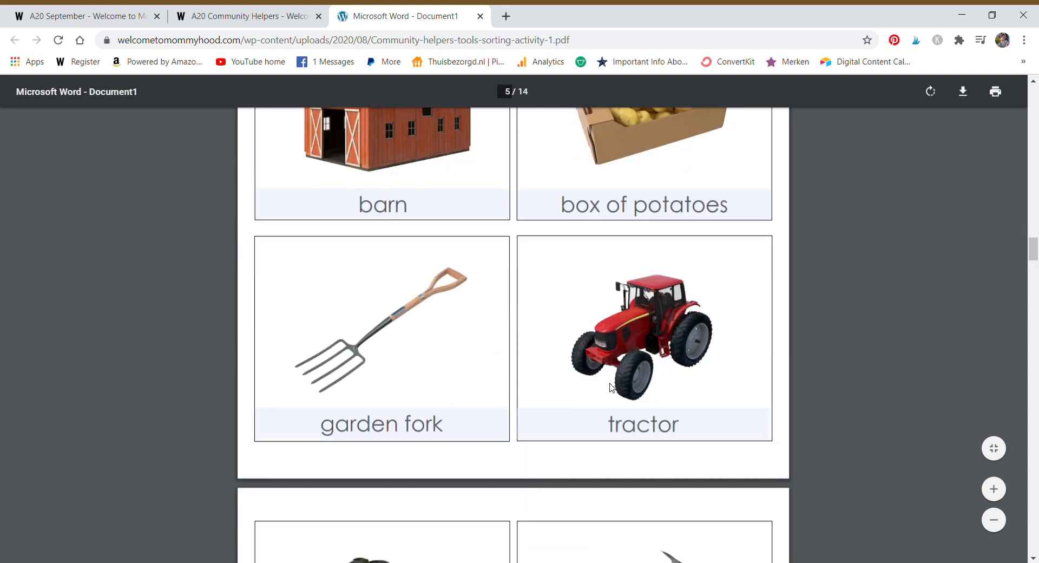
{"action": "left_click", "coordinate": [245, 15]}
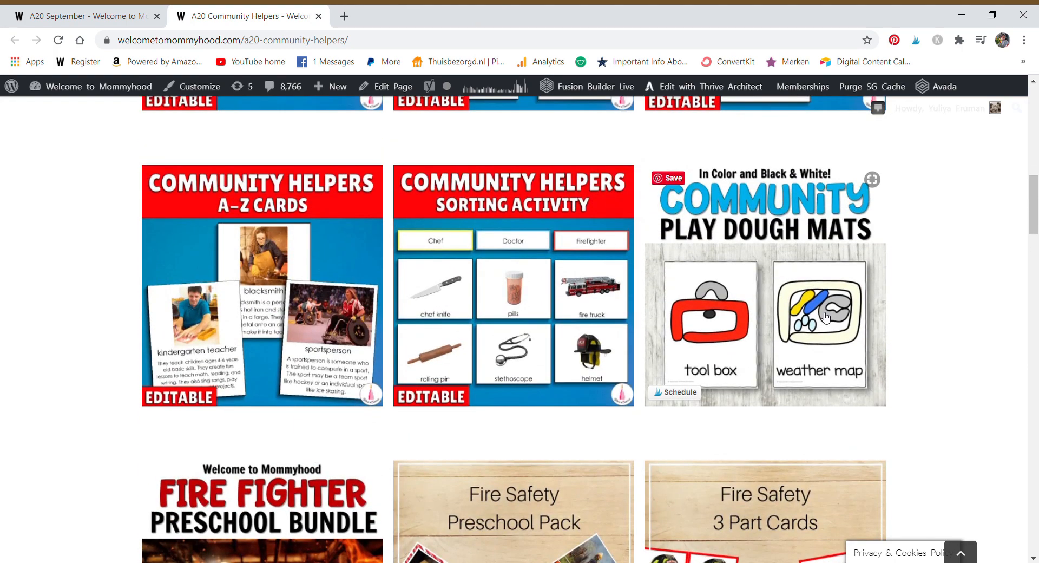
{"action": "mouse_move", "coordinate": [839, 338]}
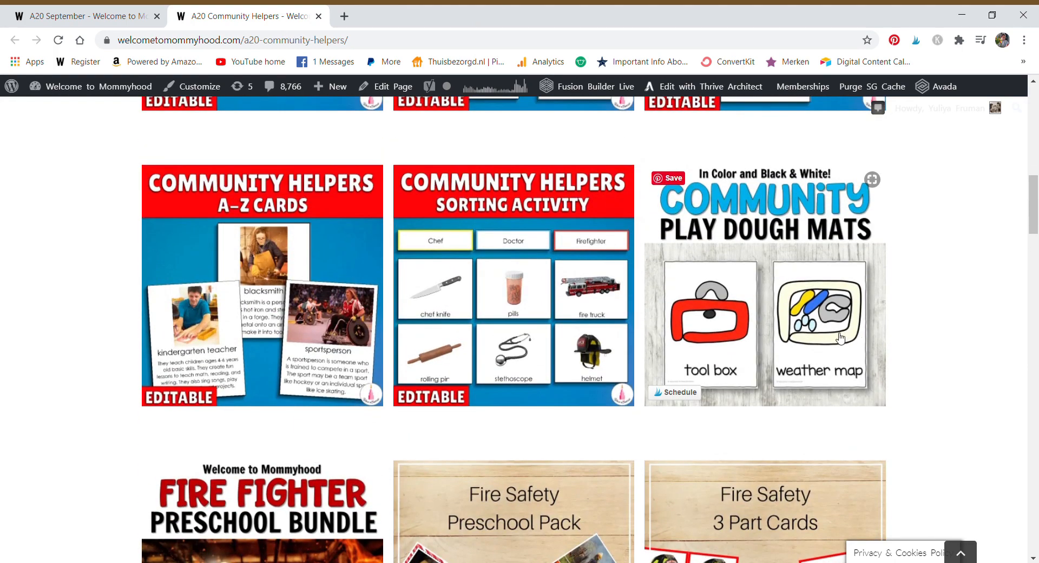
{"action": "mouse_move", "coordinate": [894, 367]}
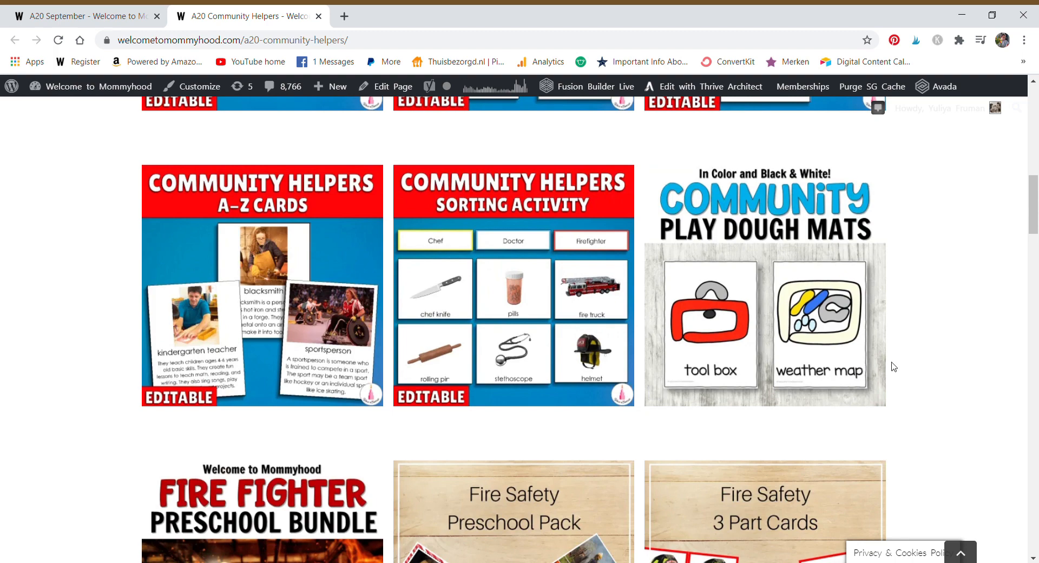
{"action": "mouse_move", "coordinate": [903, 362]}
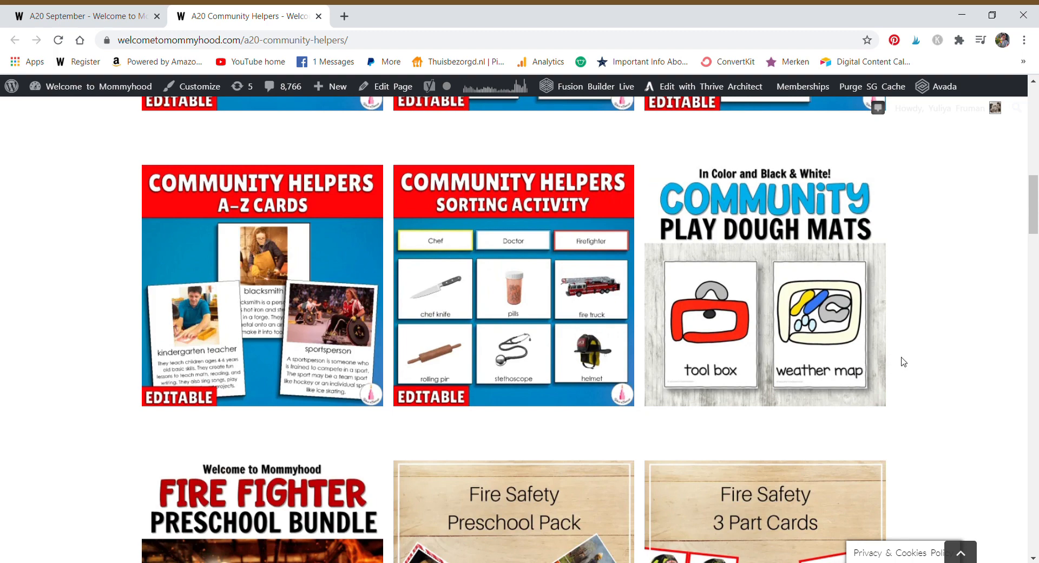
Scroll past the Play Dough Mats down to the Fire Fighter Preschool Bundle
{"action": "scroll", "scroll_direction": "down", "scroll_amount": 3}
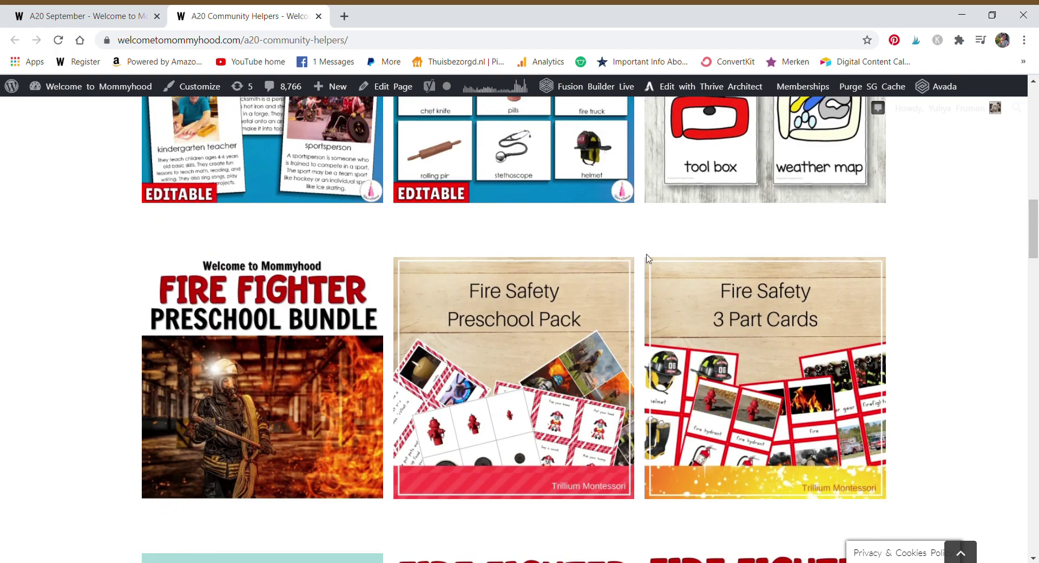
{"action": "mouse_move", "coordinate": [349, 444]}
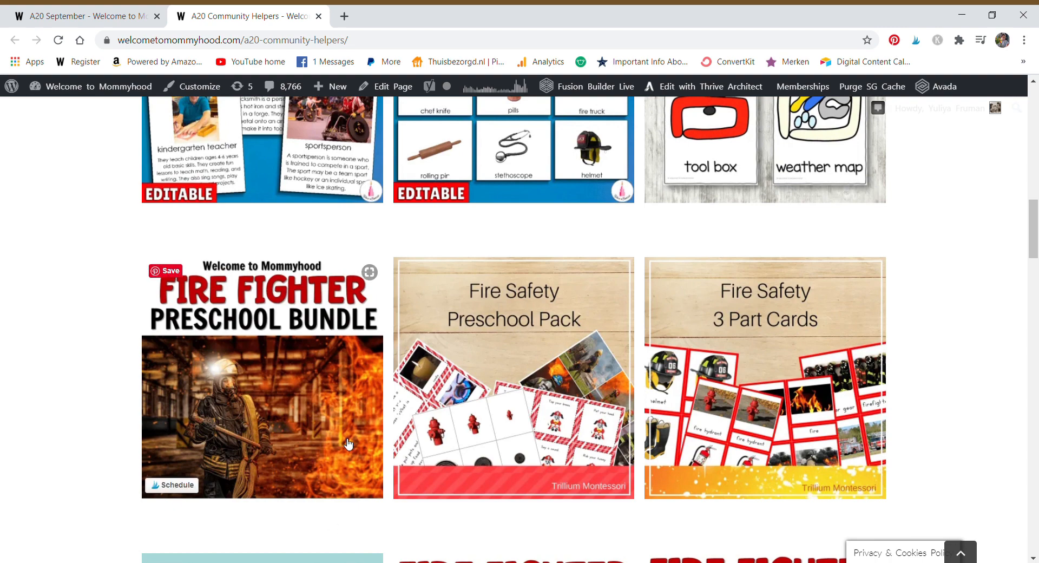
{"action": "mouse_move", "coordinate": [560, 434]}
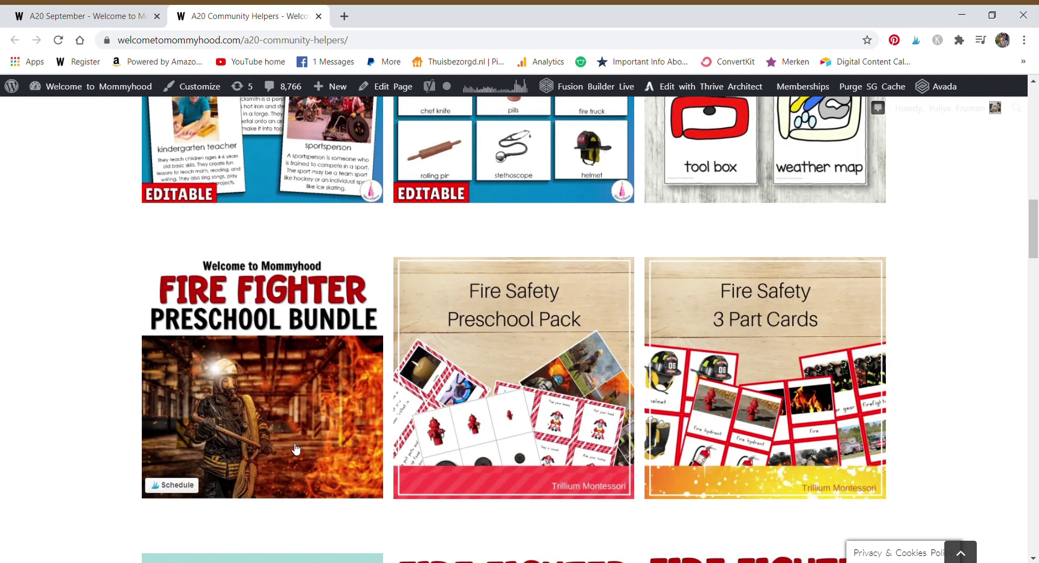
{"action": "scroll", "scroll_direction": "down", "scroll_amount": 3}
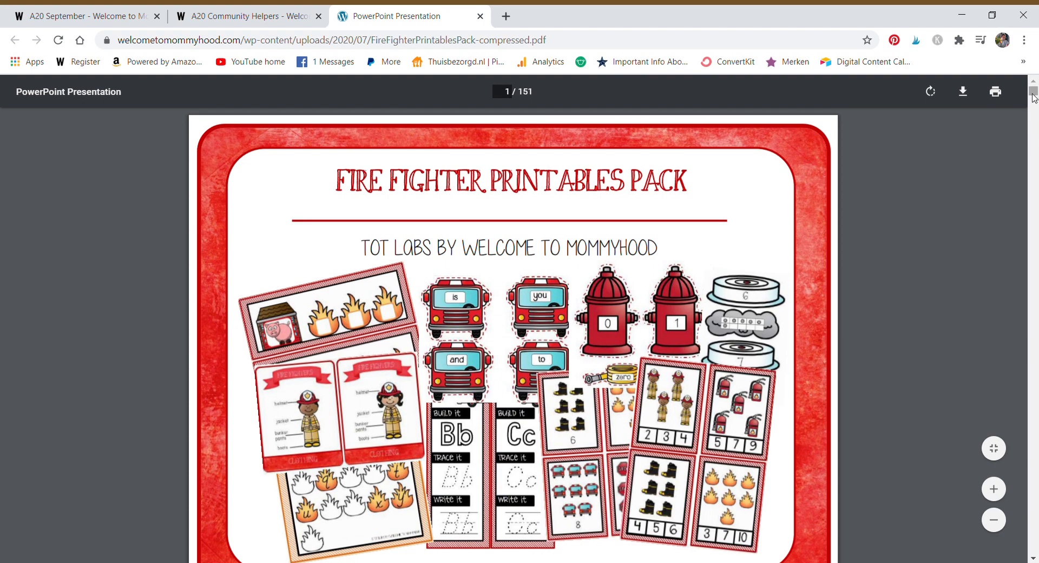
Skim the Fire Fighter Printables Pack to page 86, close it, and scroll the Community Helpers page
{"action": "scroll", "scroll_direction": "down", "scroll_amount": 3}
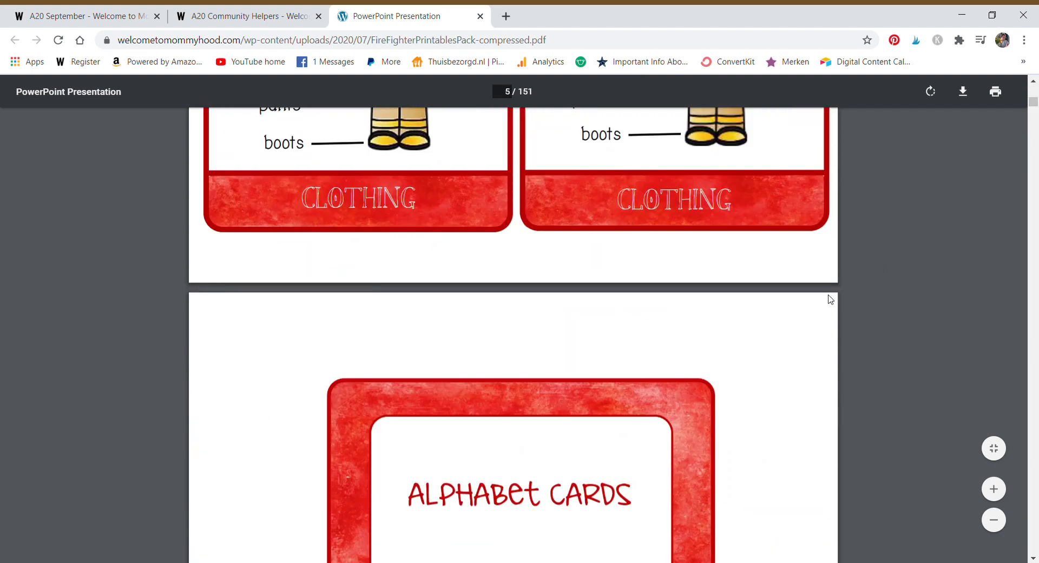
{"action": "scroll", "scroll_direction": "down", "scroll_amount": 3}
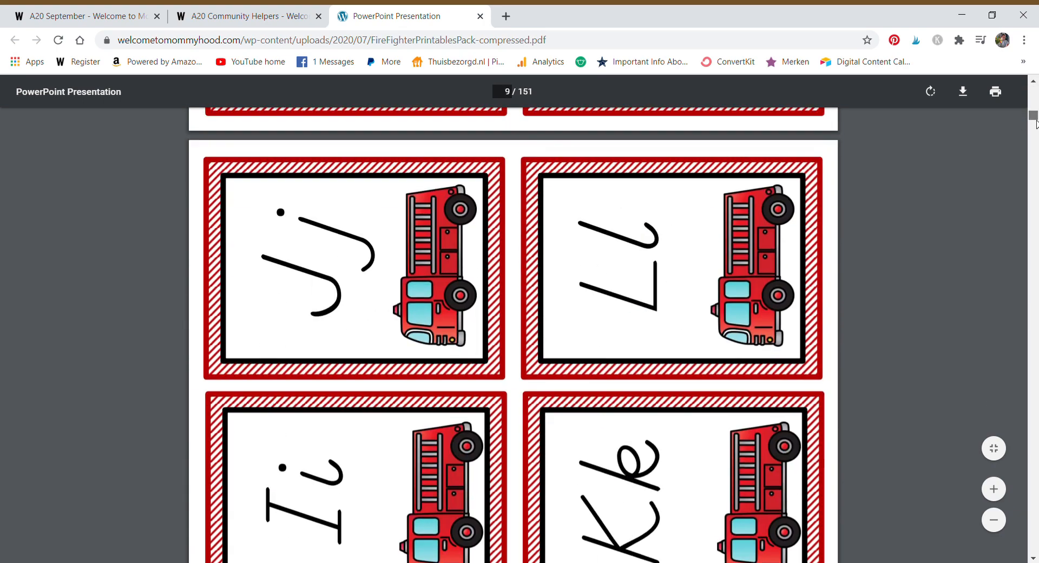
{"action": "scroll", "scroll_direction": "down", "scroll_amount": 3}
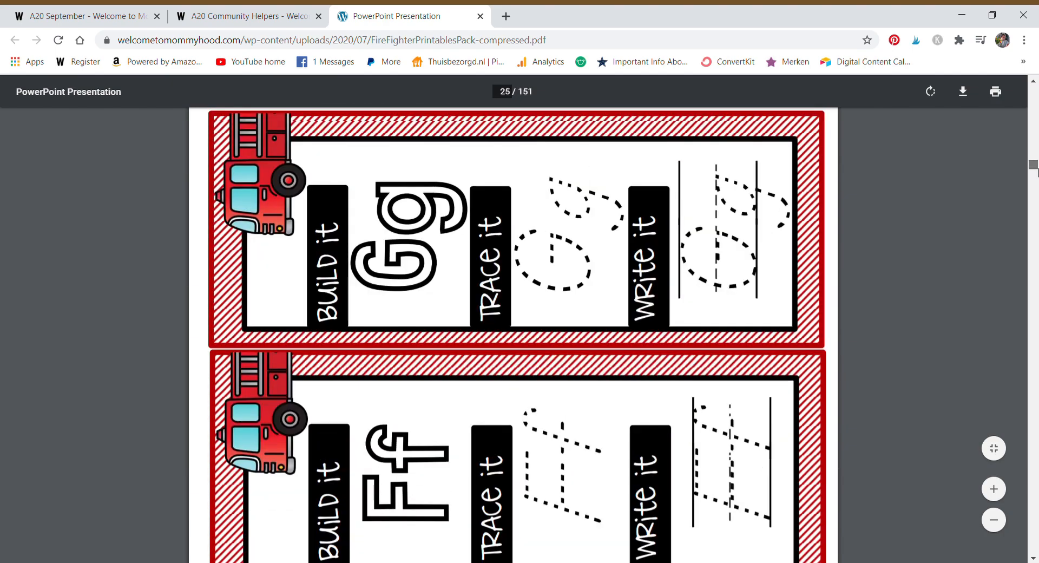
{"action": "scroll", "scroll_direction": "down", "scroll_amount": 3}
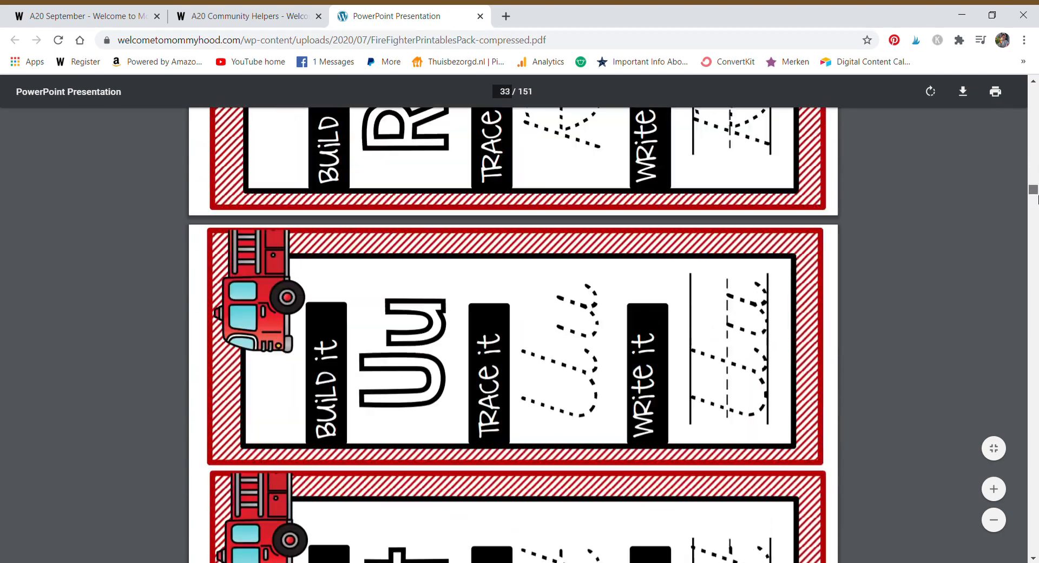
{"action": "scroll", "scroll_direction": "down", "scroll_amount": 3}
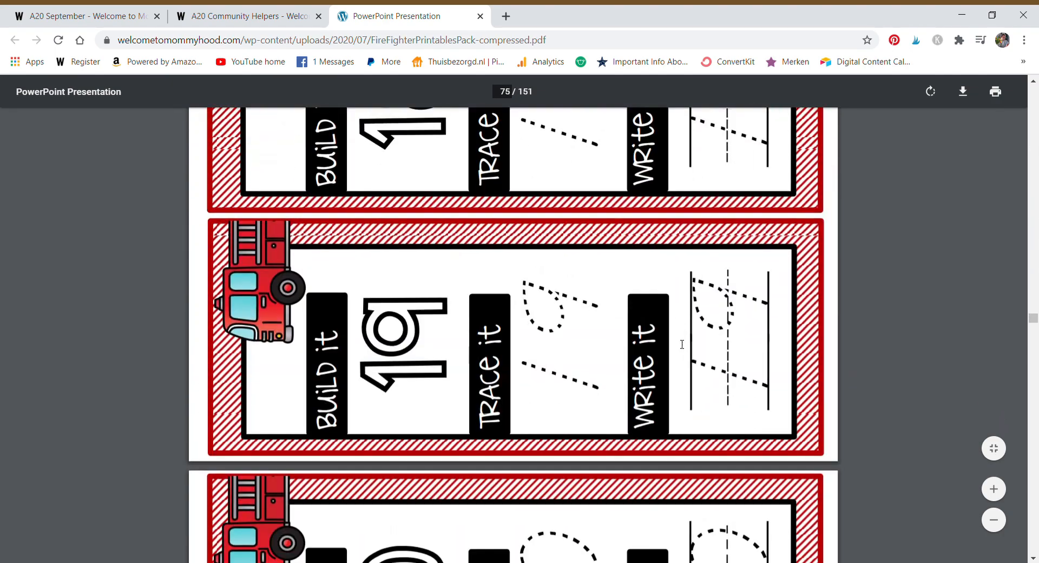
{"action": "scroll", "scroll_direction": "down", "scroll_amount": 3}
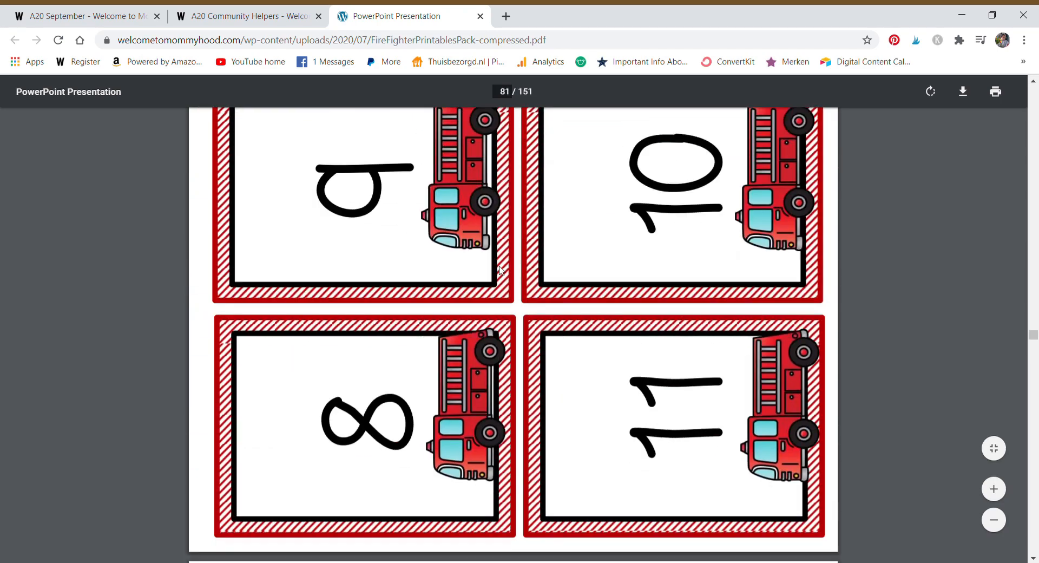
{"action": "mouse_move", "coordinate": [1026, 357]}
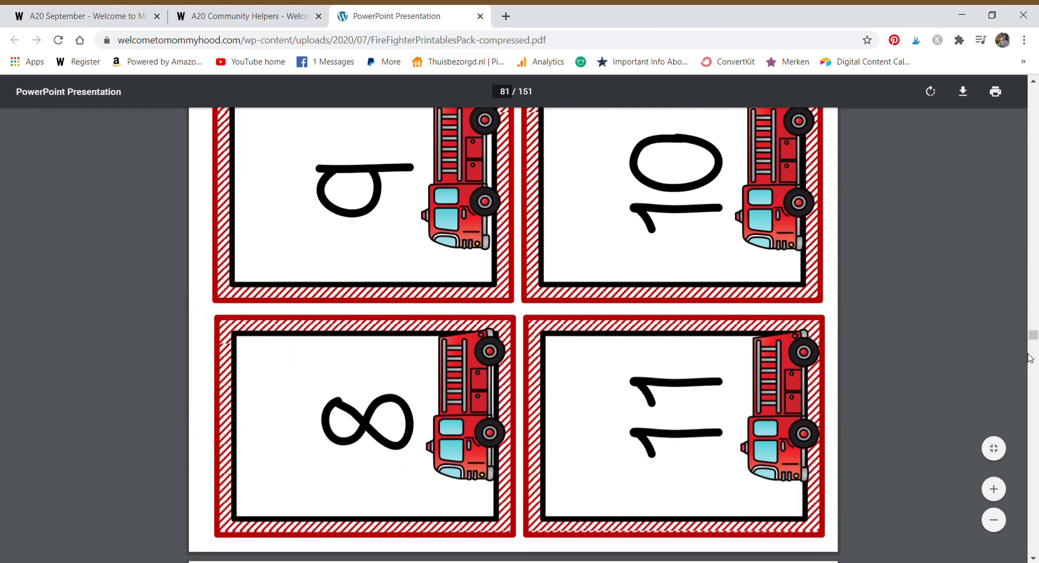
{"action": "scroll", "scroll_direction": "down", "scroll_amount": 3}
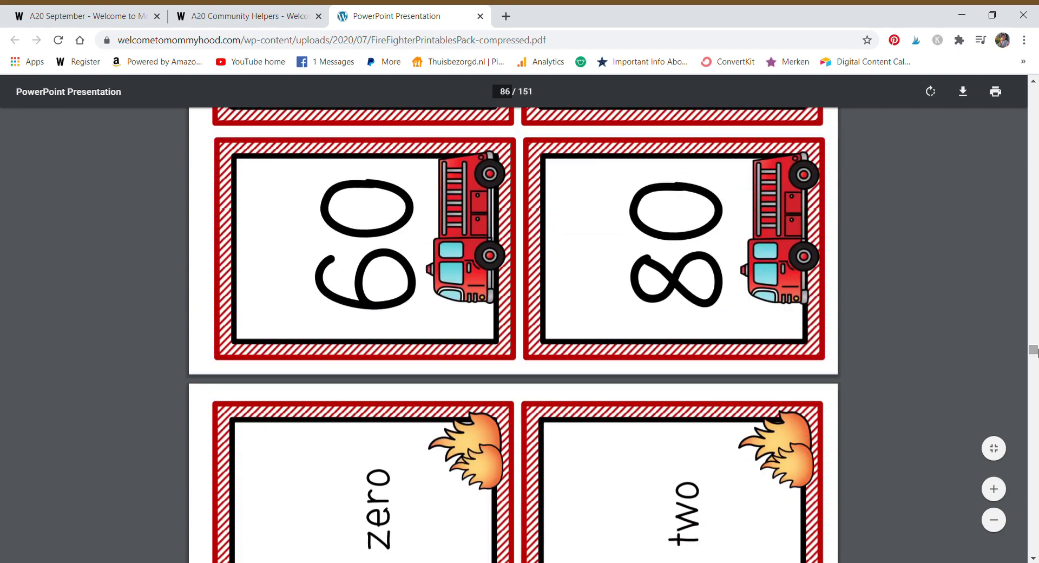
{"action": "left_click", "coordinate": [479, 16]}
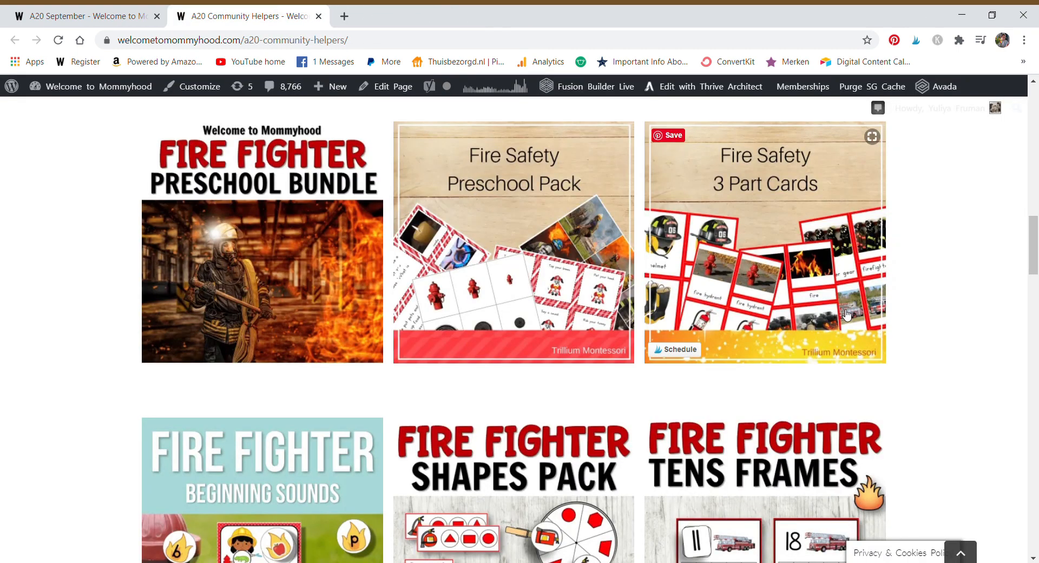
{"action": "scroll", "scroll_direction": "down", "scroll_amount": 3}
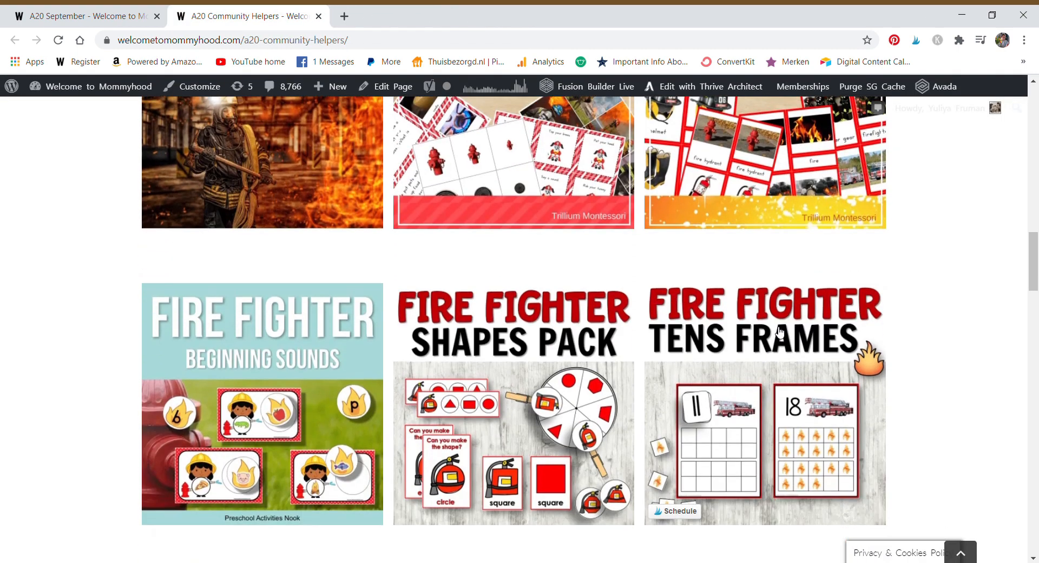
{"action": "mouse_move", "coordinate": [277, 428]}
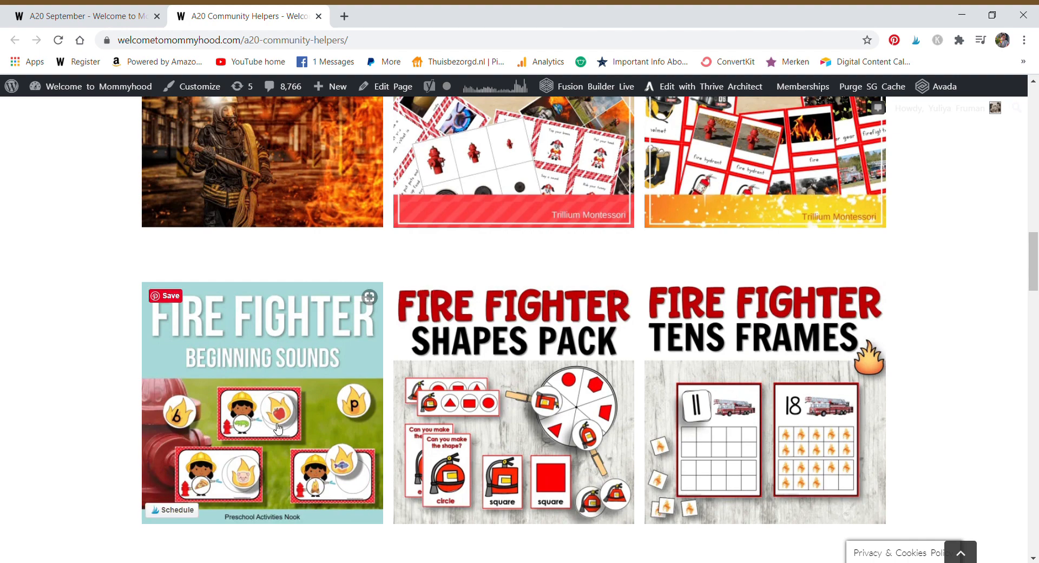
{"action": "mouse_move", "coordinate": [464, 454]}
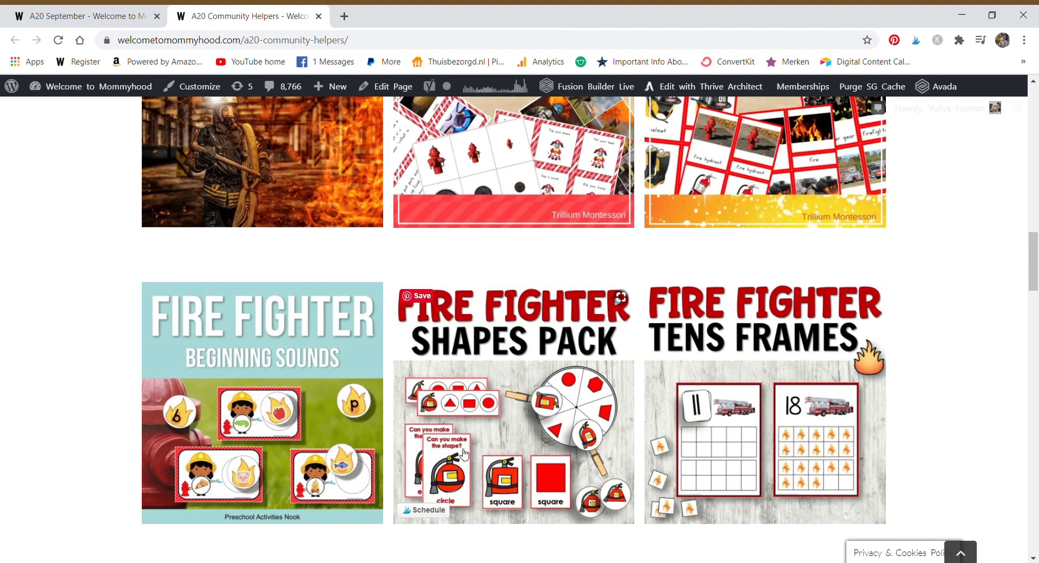
Scroll the Fire Fighter Tens Frames PDF from page 4 to the blank ten-frames on page 28
{"action": "scroll", "scroll_direction": "down", "scroll_amount": 3}
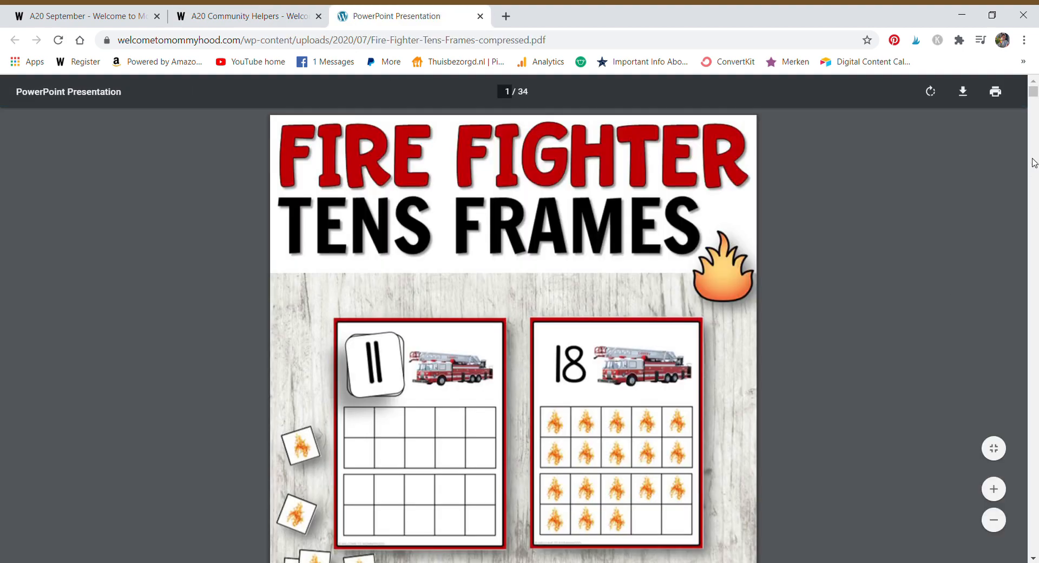
{"action": "scroll", "scroll_direction": "down", "scroll_amount": 3}
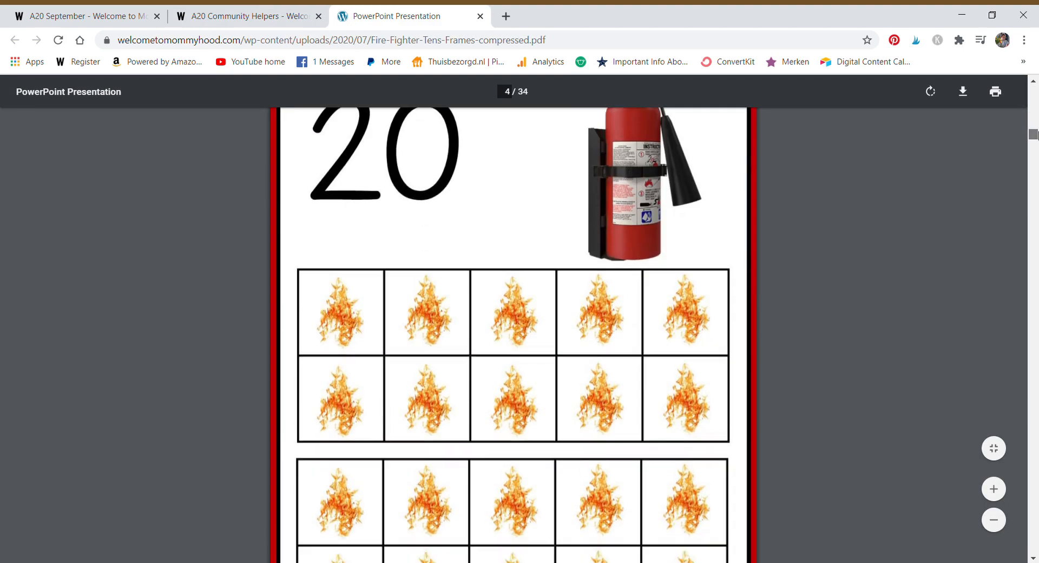
{"action": "scroll", "scroll_direction": "down", "scroll_amount": 3}
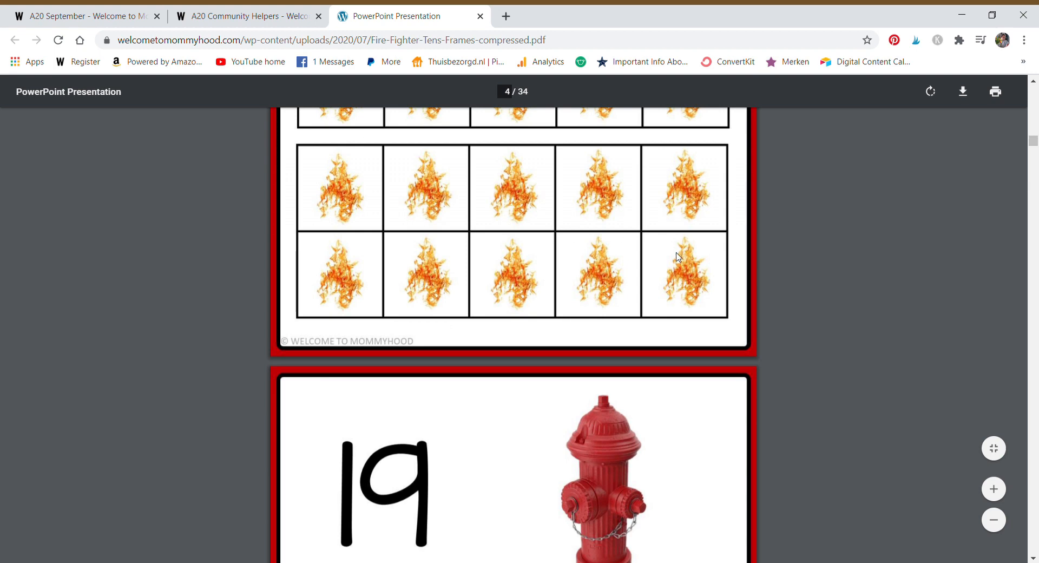
{"action": "scroll", "scroll_direction": "down", "scroll_amount": 3}
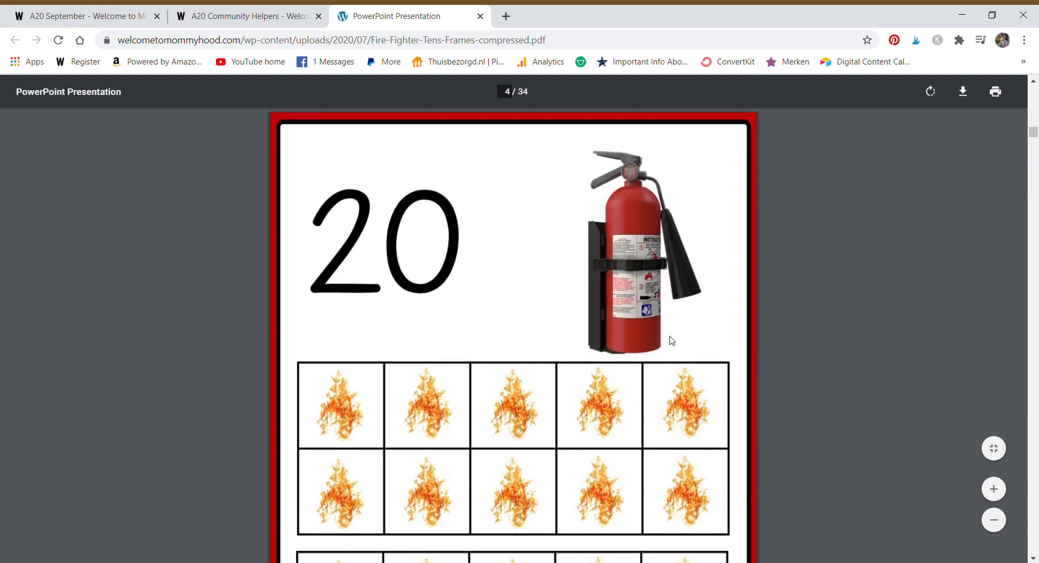
{"action": "scroll", "scroll_direction": "down", "scroll_amount": 3}
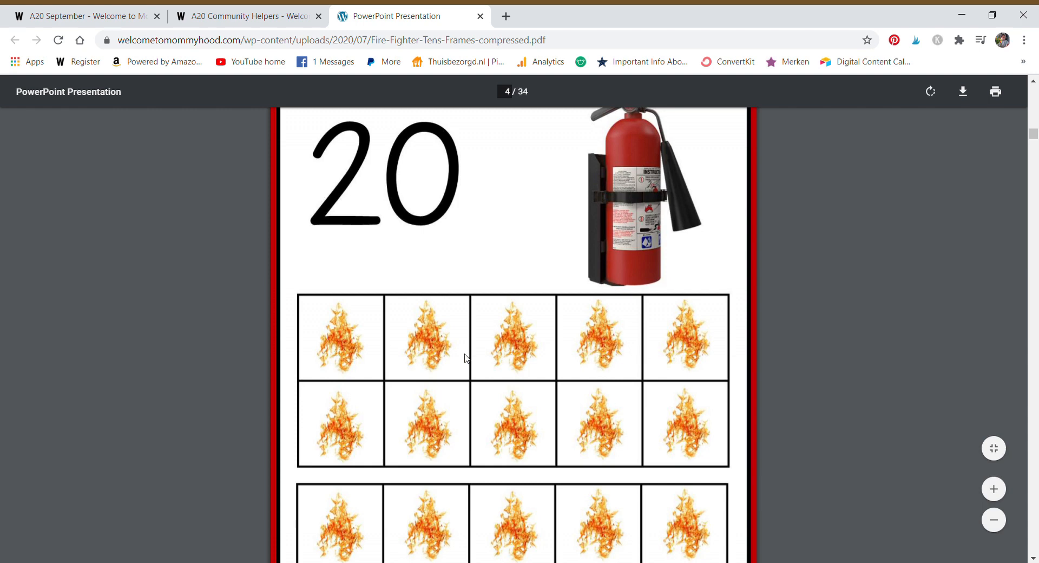
{"action": "mouse_move", "coordinate": [728, 504]}
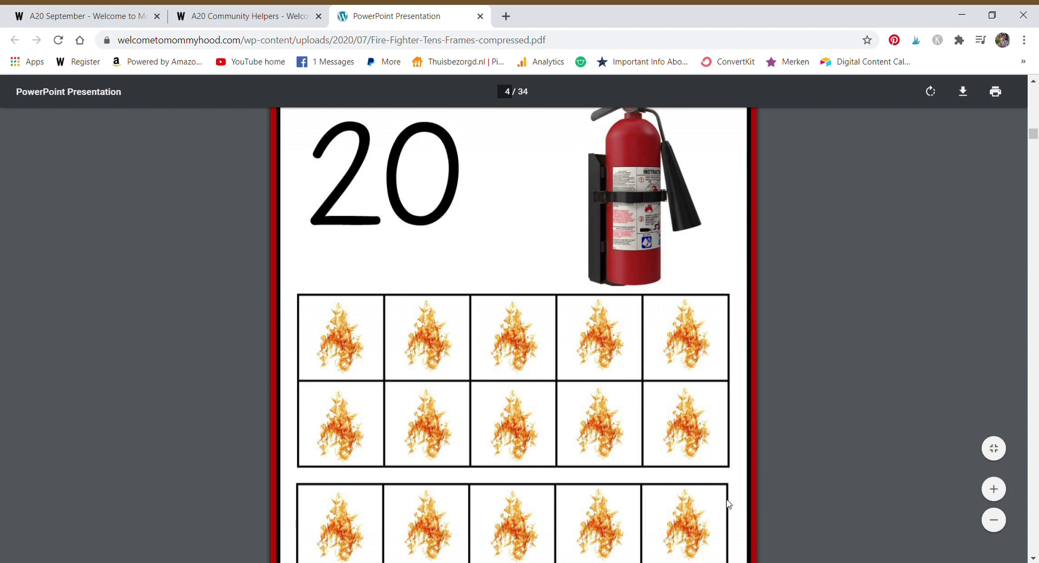
{"action": "scroll", "scroll_direction": "down", "scroll_amount": 3}
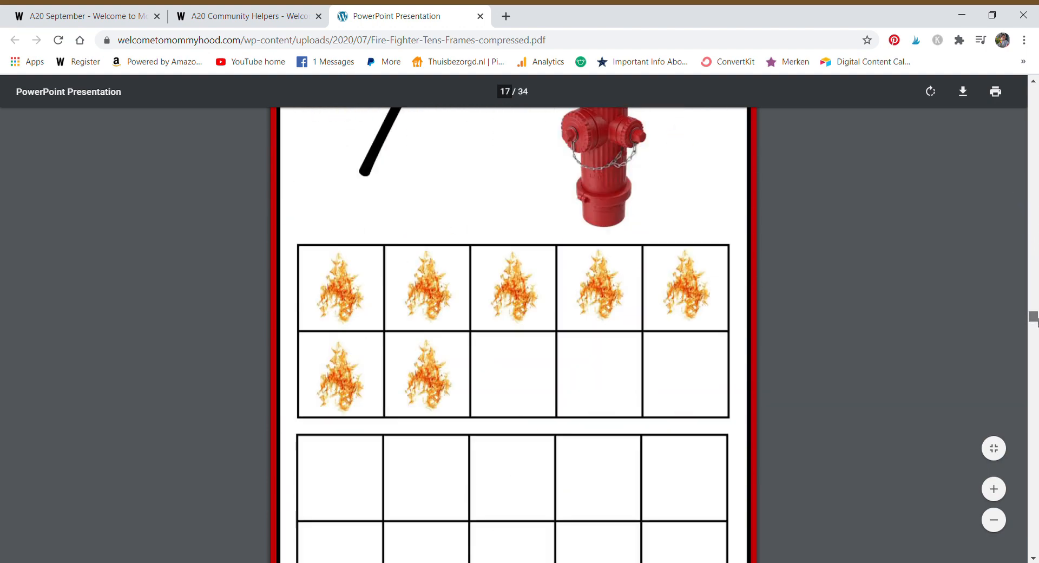
{"action": "scroll", "scroll_direction": "down", "scroll_amount": 3}
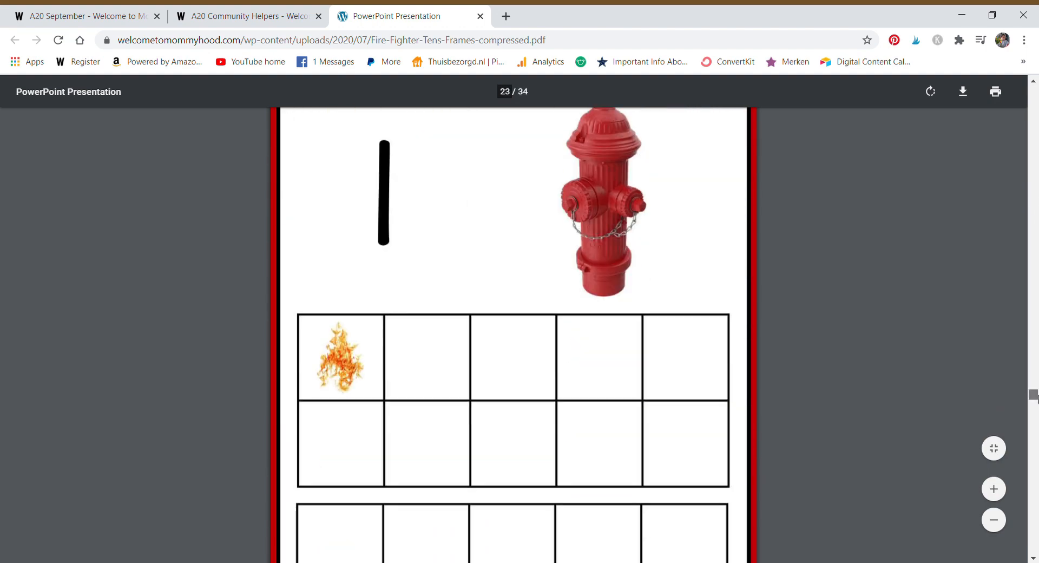
{"action": "scroll", "scroll_direction": "down", "scroll_amount": 3}
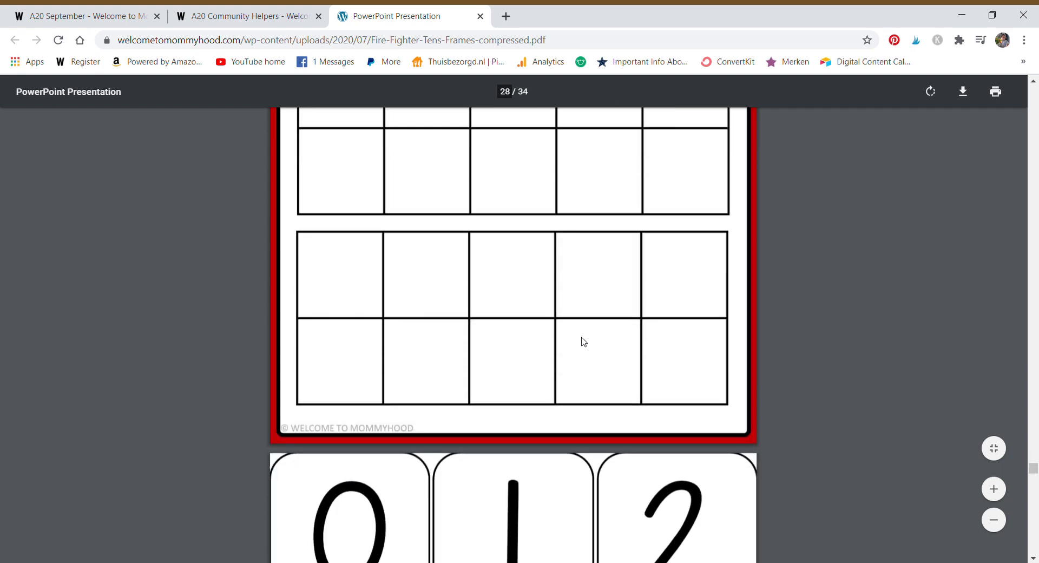
{"action": "scroll", "scroll_direction": "down", "scroll_amount": 3}
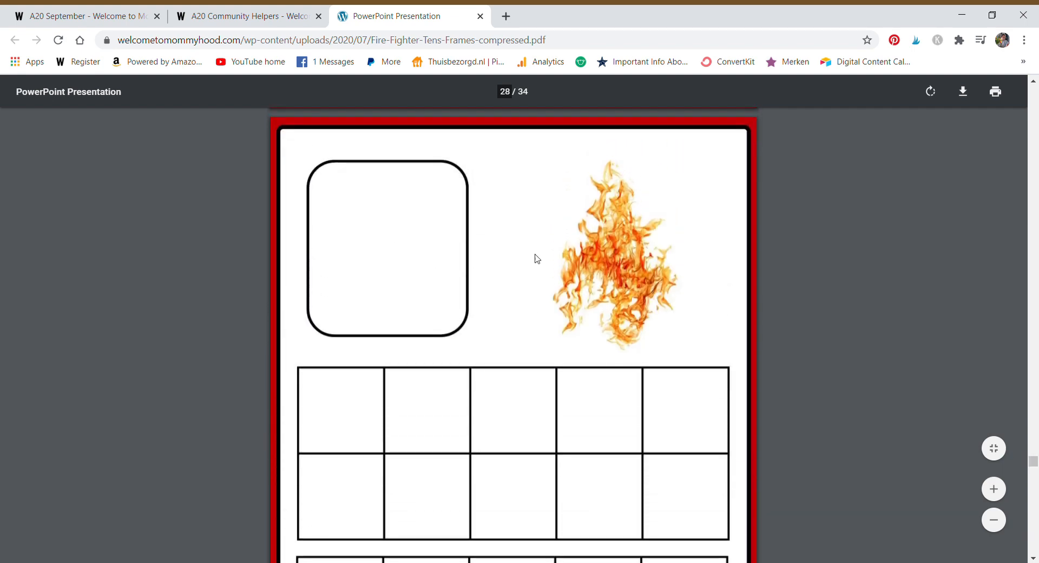
{"action": "mouse_move", "coordinate": [631, 405]}
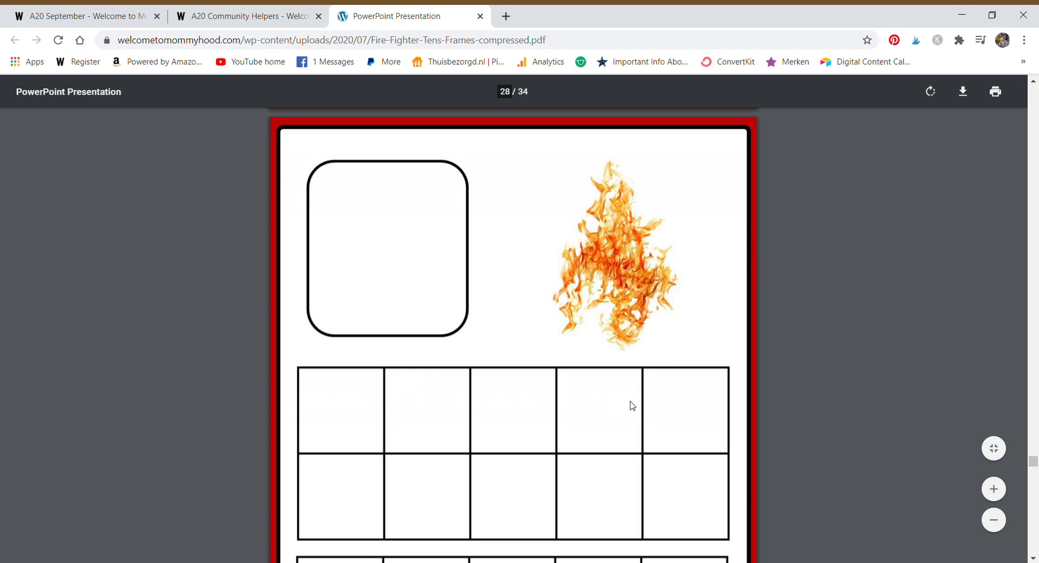
{"action": "scroll", "scroll_direction": "up", "scroll_amount": 3}
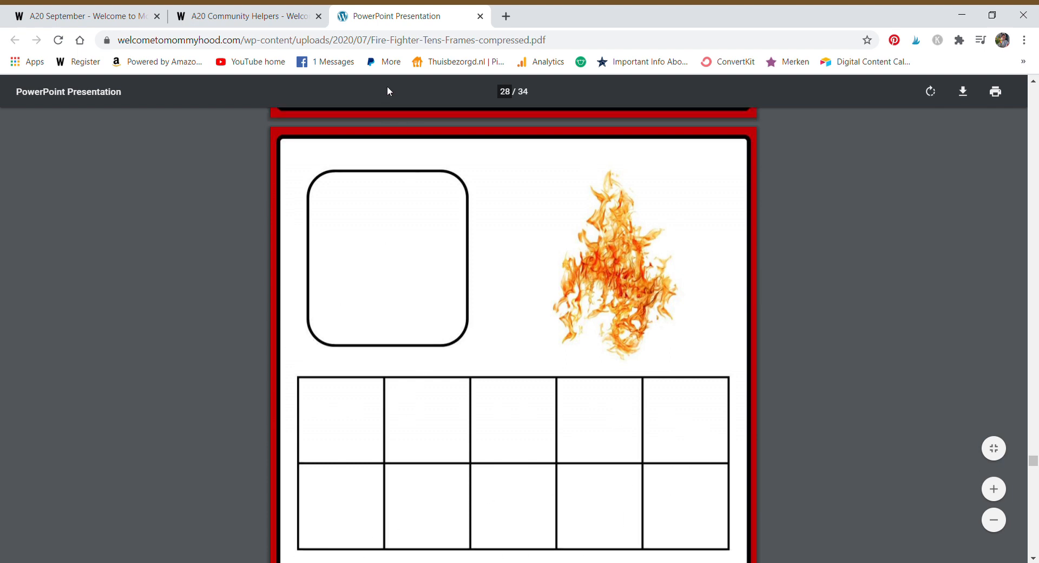
{"action": "scroll", "scroll_direction": "down", "scroll_amount": 3}
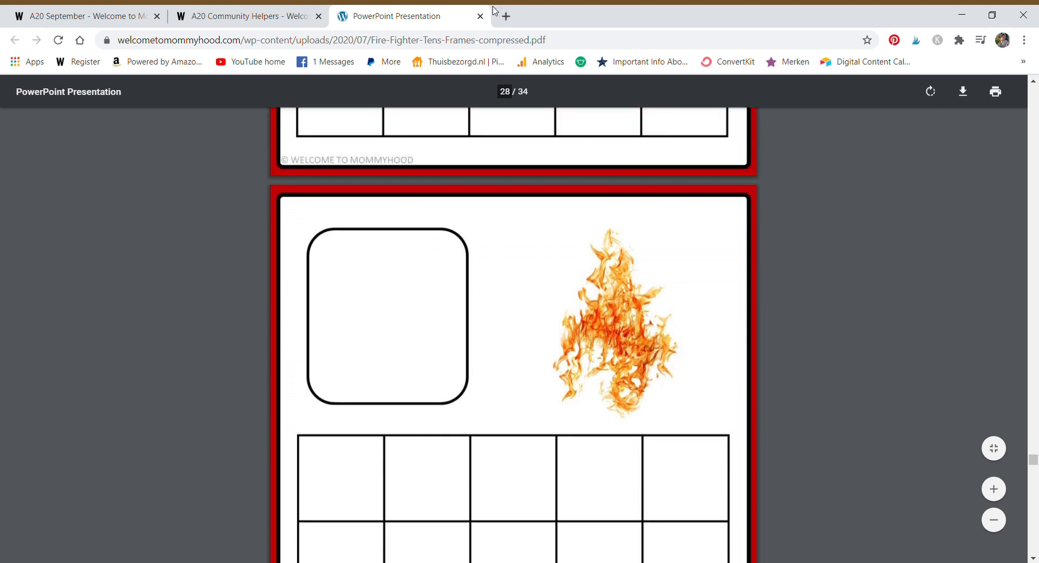
Close the tens frames PDF and scroll the Community Helpers page to the Download Zip File section
{"action": "left_click", "coordinate": [480, 15]}
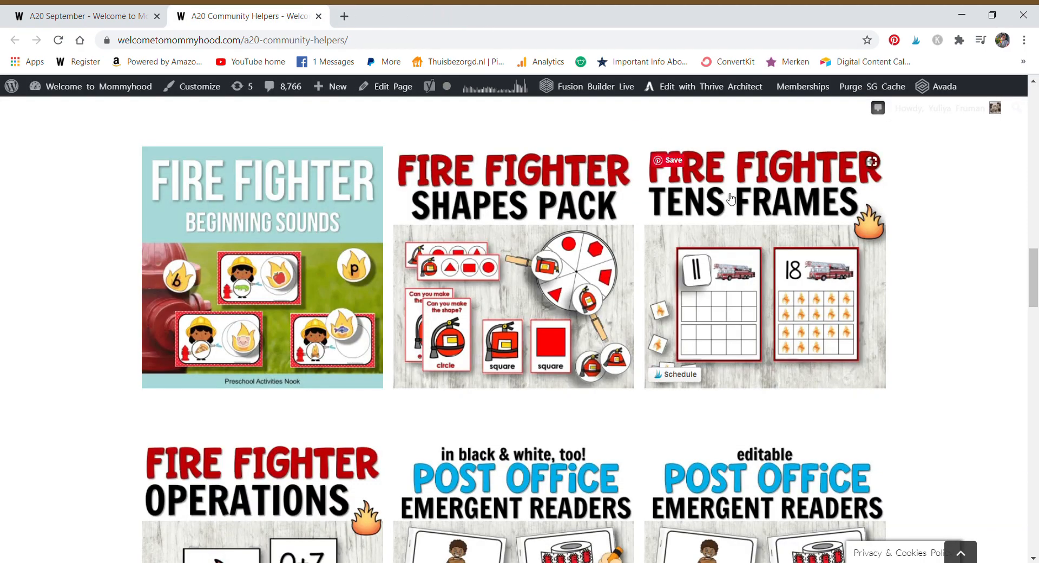
{"action": "scroll", "scroll_direction": "down", "scroll_amount": 3}
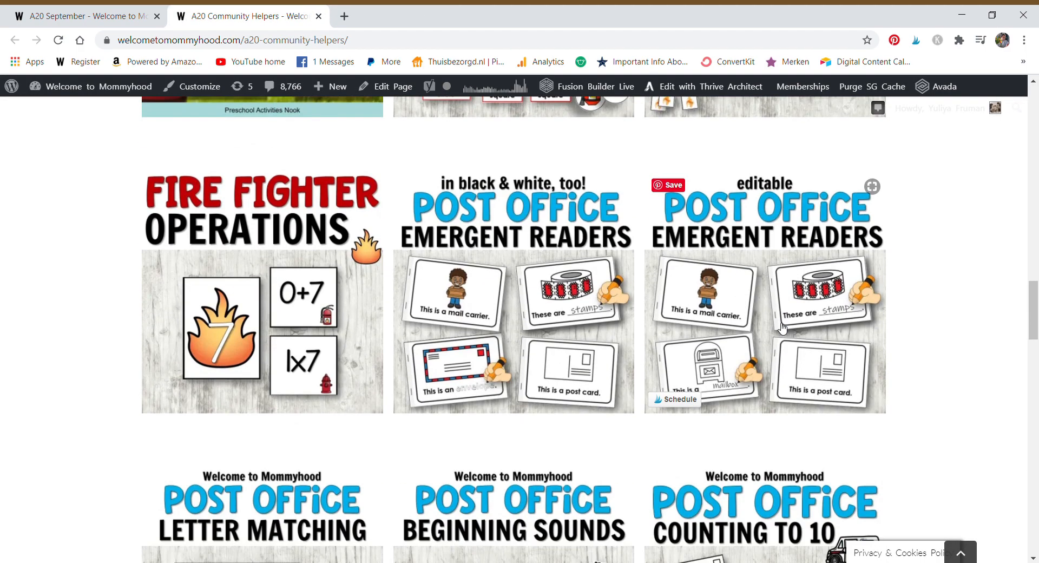
{"action": "scroll", "scroll_direction": "down", "scroll_amount": 3}
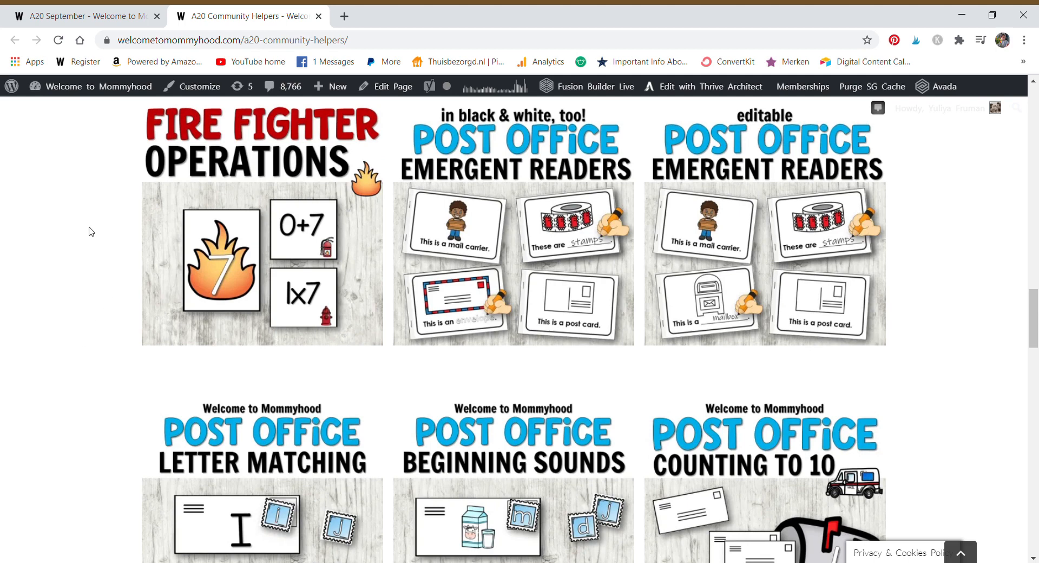
{"action": "mouse_move", "coordinate": [104, 284]}
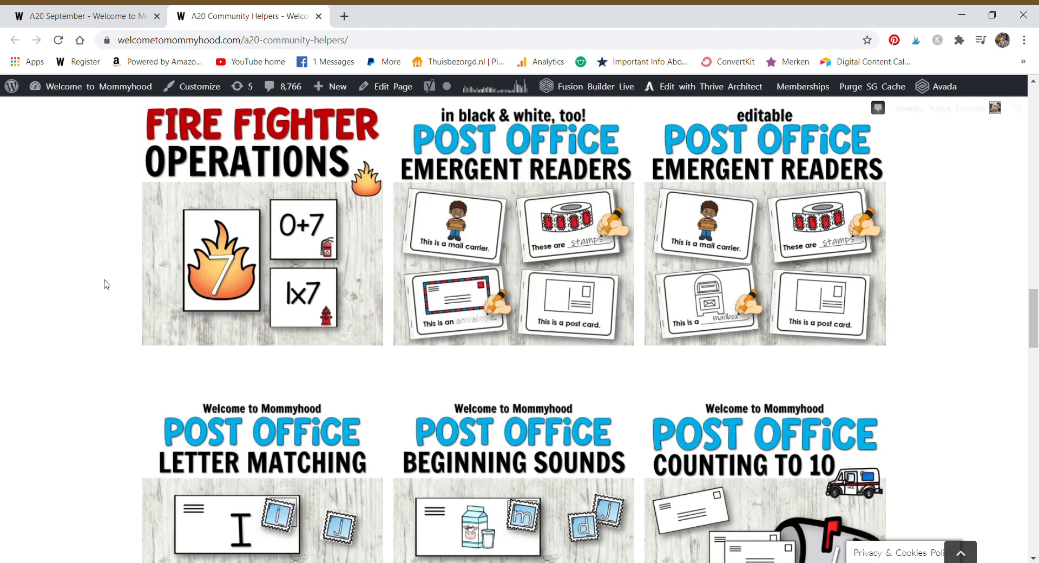
{"action": "mouse_move", "coordinate": [561, 323]}
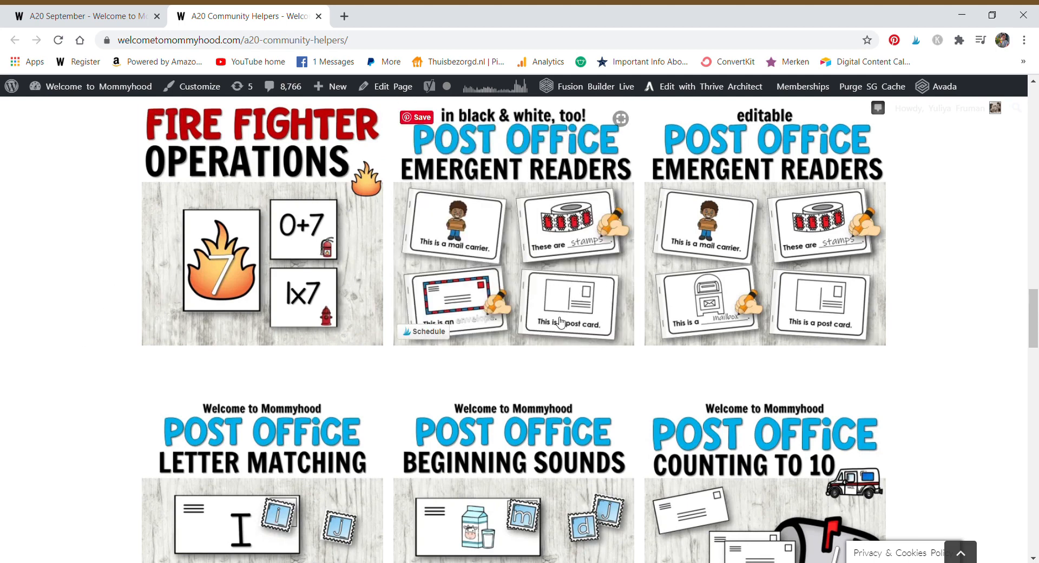
{"action": "mouse_move", "coordinate": [505, 266]}
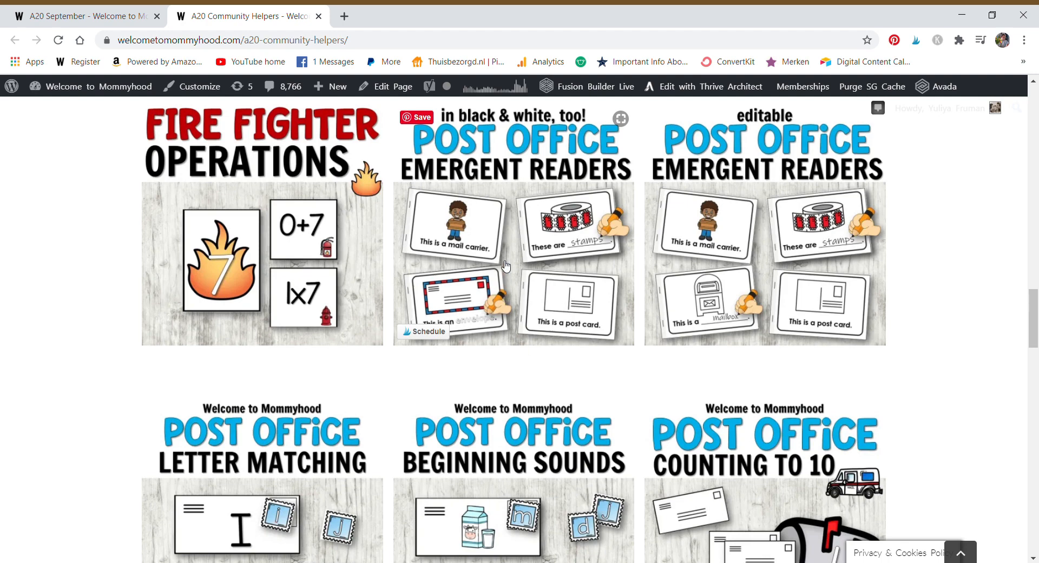
{"action": "mouse_move", "coordinate": [501, 331]}
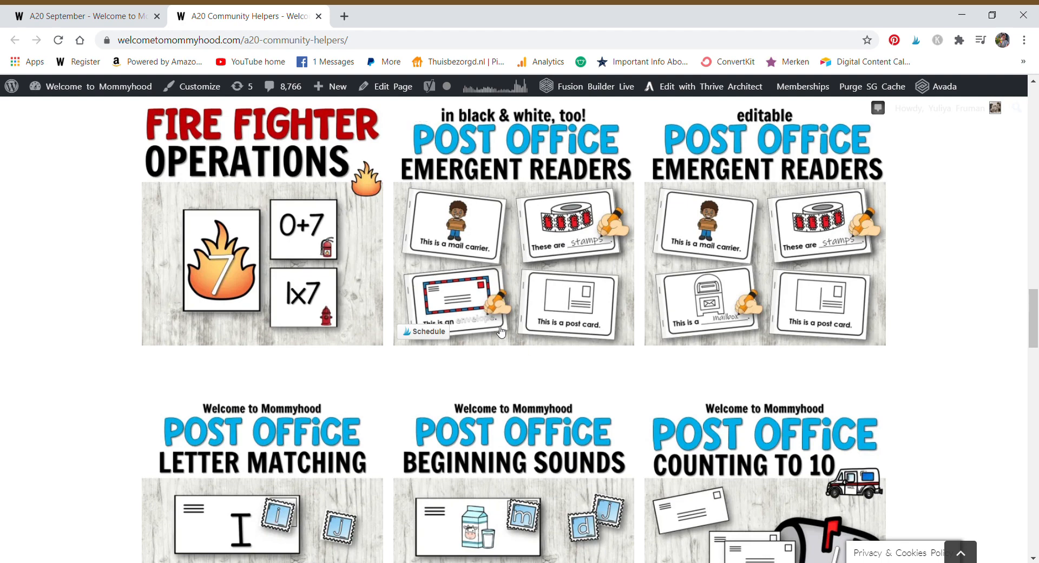
{"action": "mouse_move", "coordinate": [731, 312]}
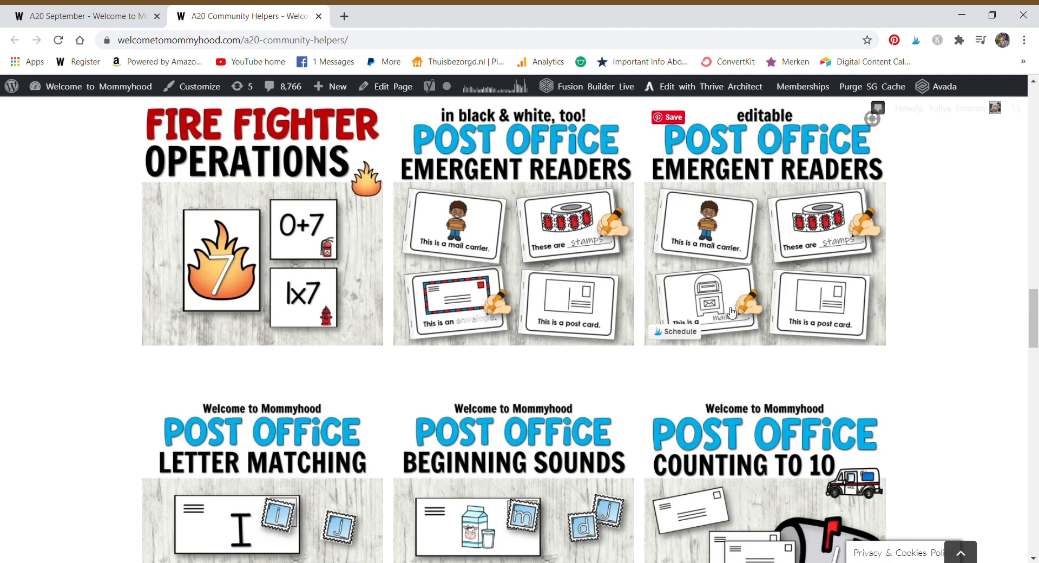
{"action": "scroll", "scroll_direction": "down", "scroll_amount": 3}
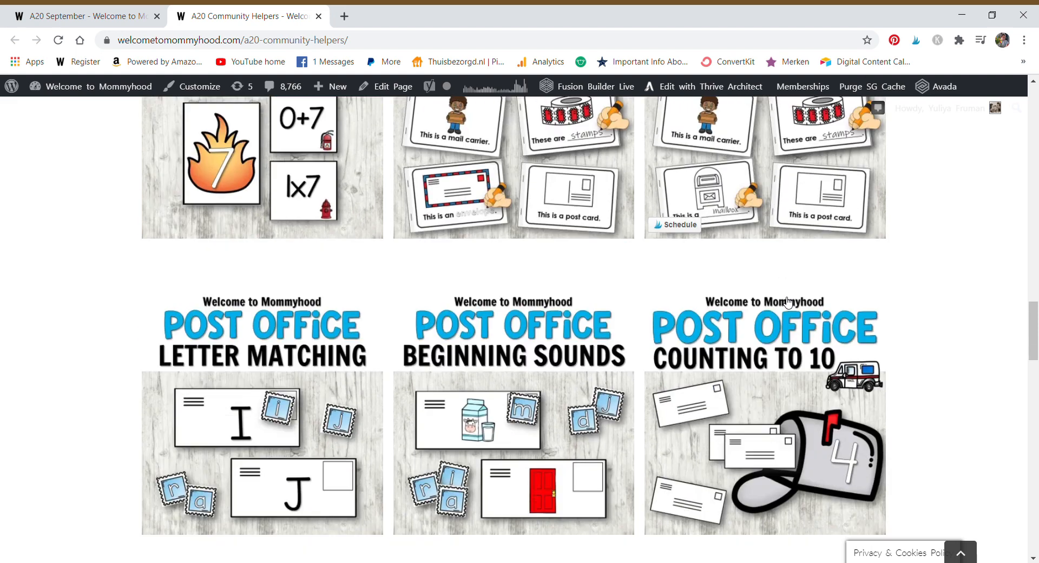
{"action": "scroll", "scroll_direction": "down", "scroll_amount": 3}
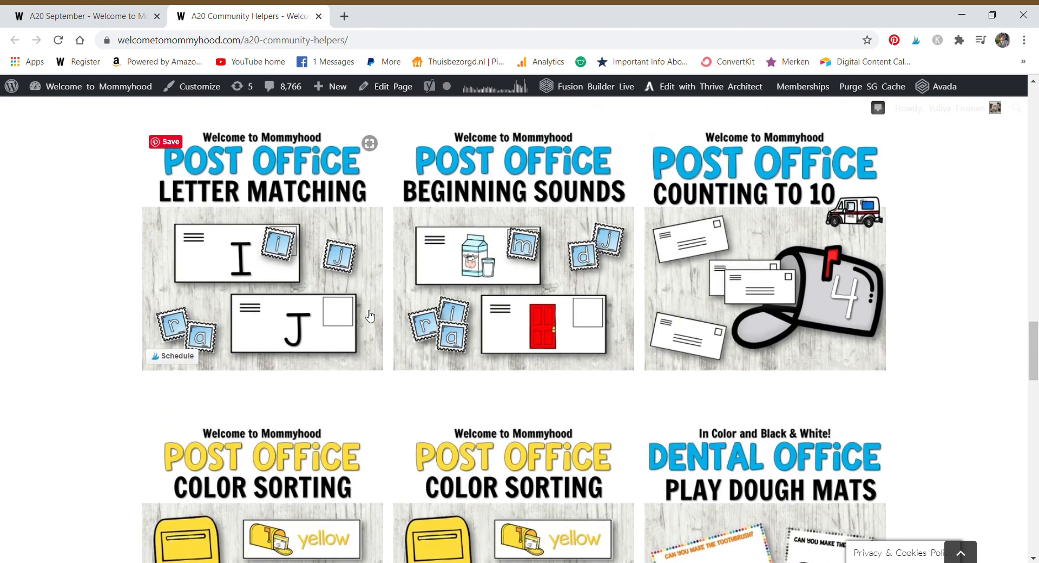
{"action": "scroll", "scroll_direction": "down", "scroll_amount": 3}
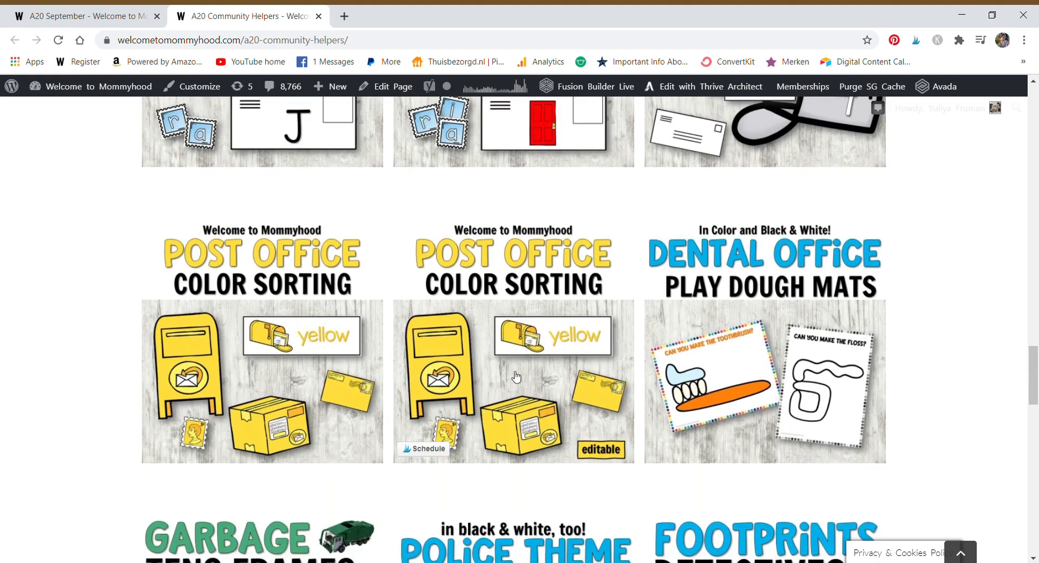
{"action": "scroll", "scroll_direction": "down", "scroll_amount": 3}
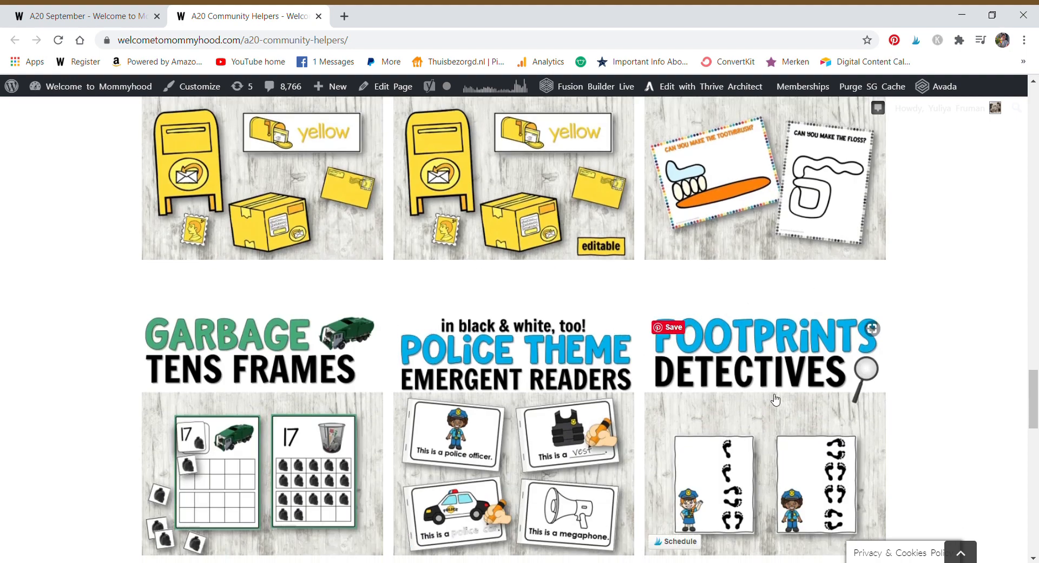
{"action": "scroll", "scroll_direction": "down", "scroll_amount": 3}
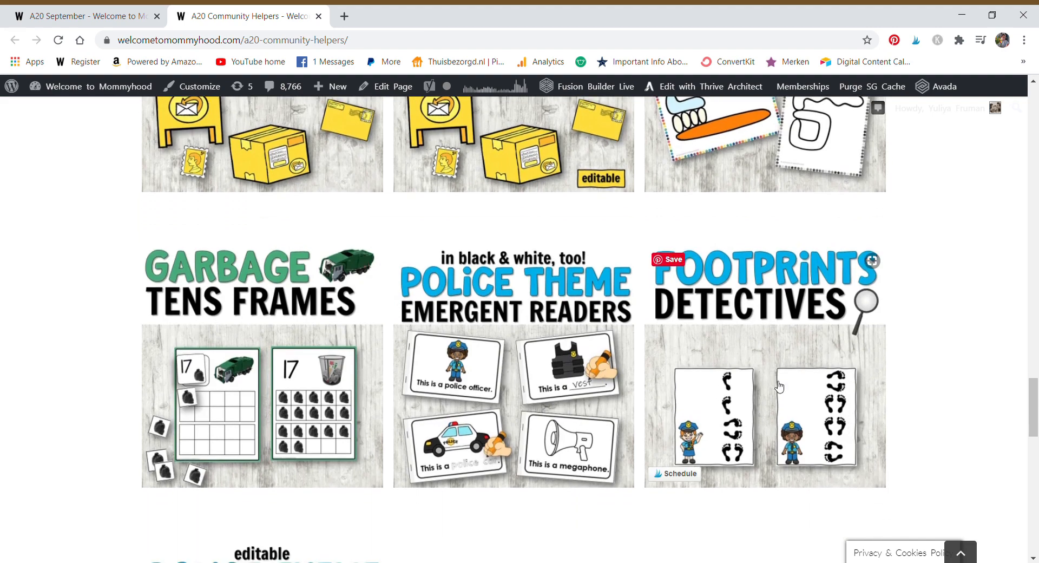
{"action": "mouse_move", "coordinate": [738, 449]}
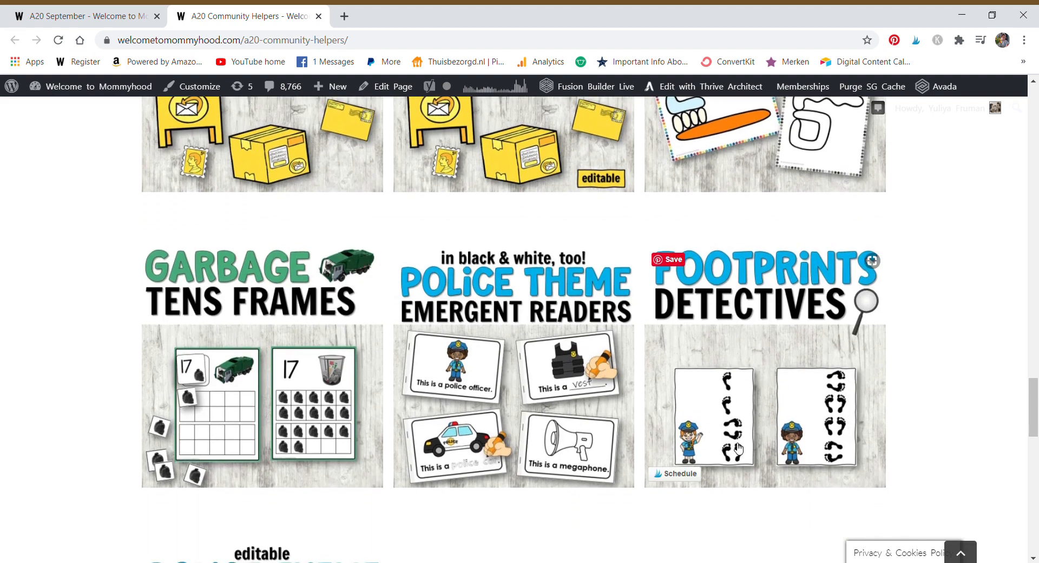
{"action": "mouse_move", "coordinate": [746, 438]}
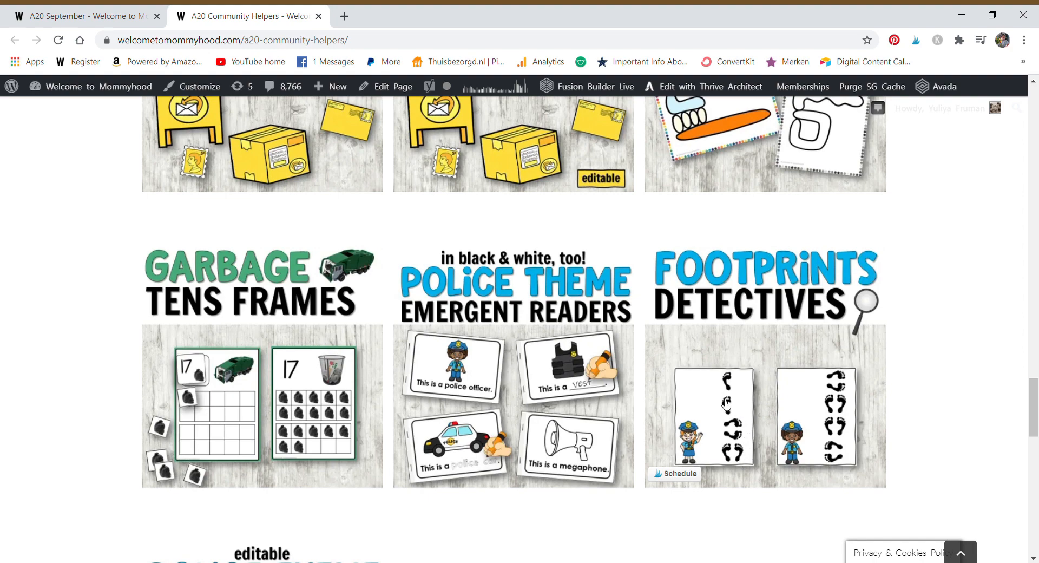
{"action": "scroll", "scroll_direction": "down", "scroll_amount": 3}
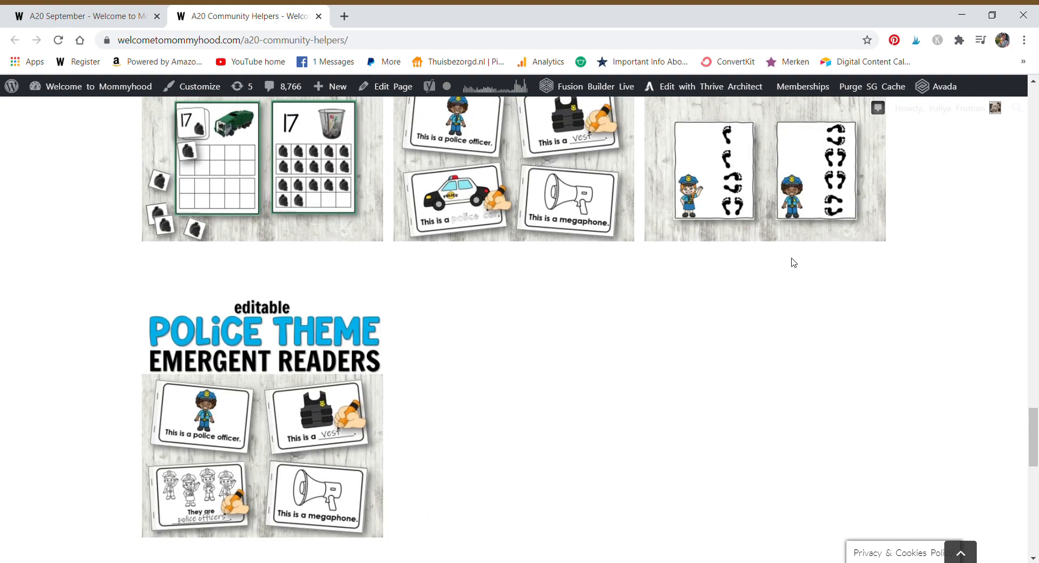
{"action": "scroll", "scroll_direction": "down", "scroll_amount": 3}
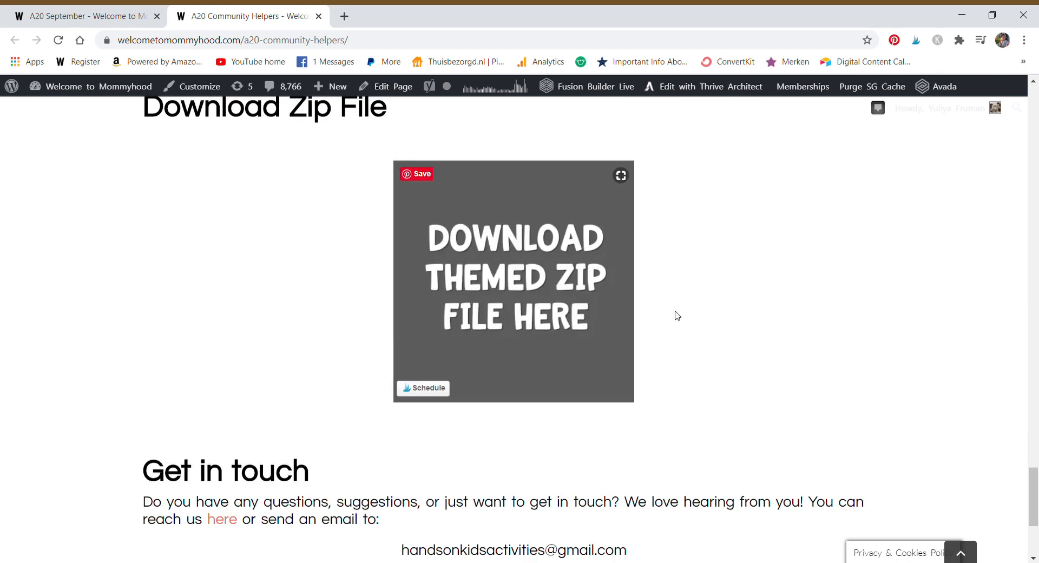
{"action": "mouse_move", "coordinate": [635, 253]}
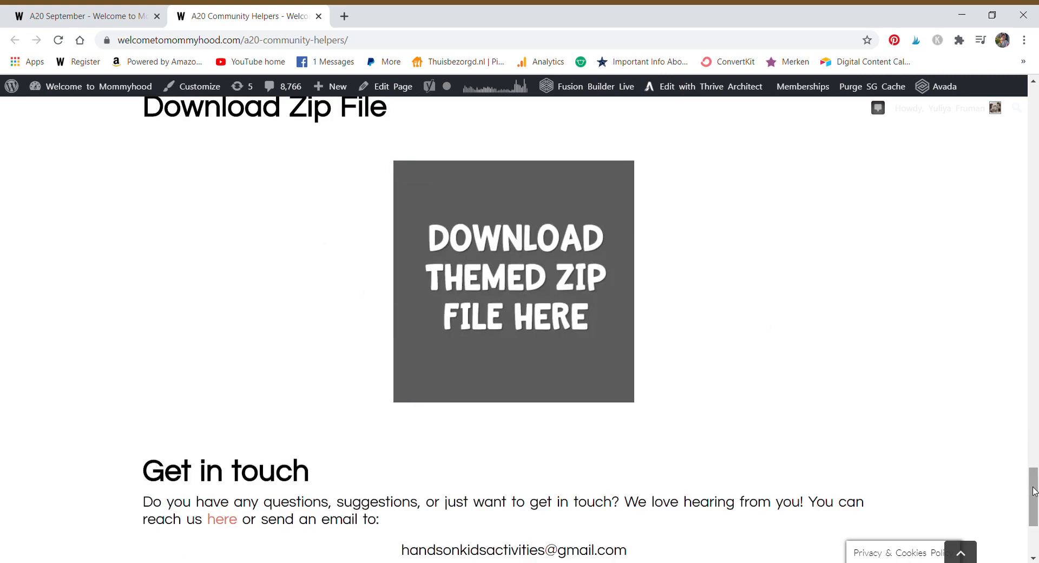
{"action": "scroll", "scroll_direction": "up", "scroll_amount": 3}
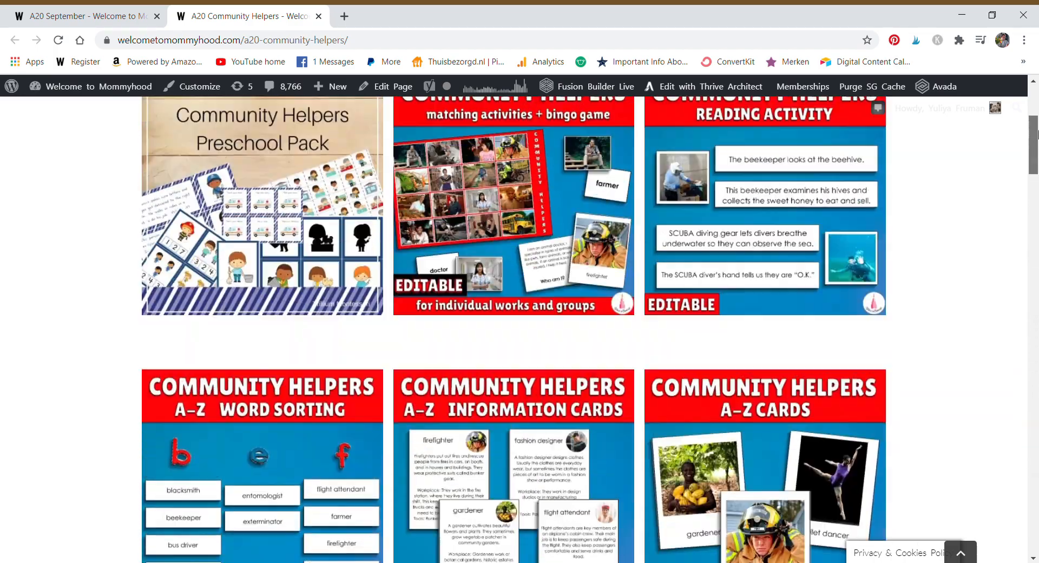
Open the Bonuses Library page and look over the Art and Sewing Challenge images
{"action": "left_click", "coordinate": [605, 115]}
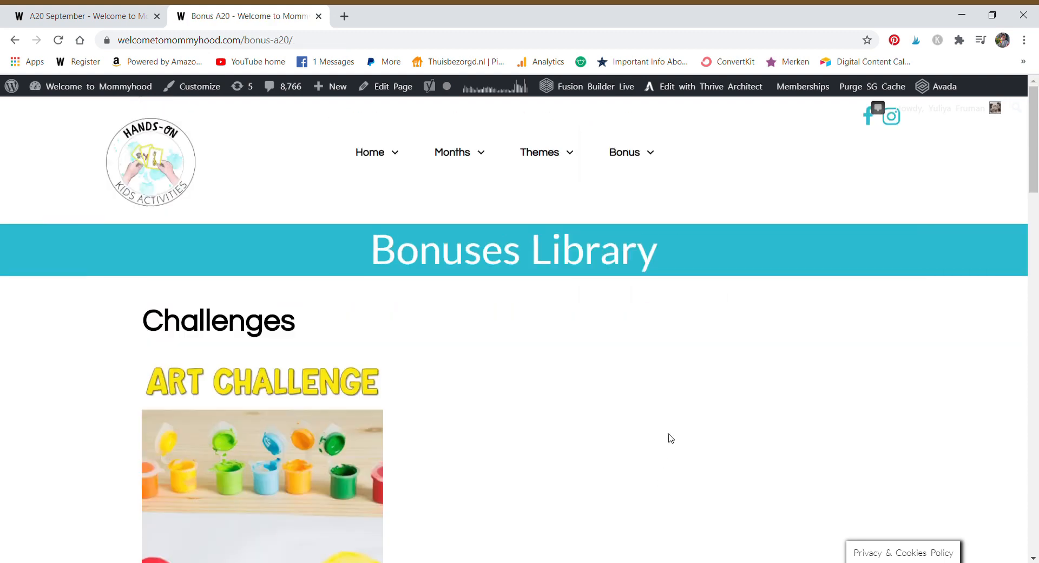
{"action": "scroll", "scroll_direction": "down", "scroll_amount": 3}
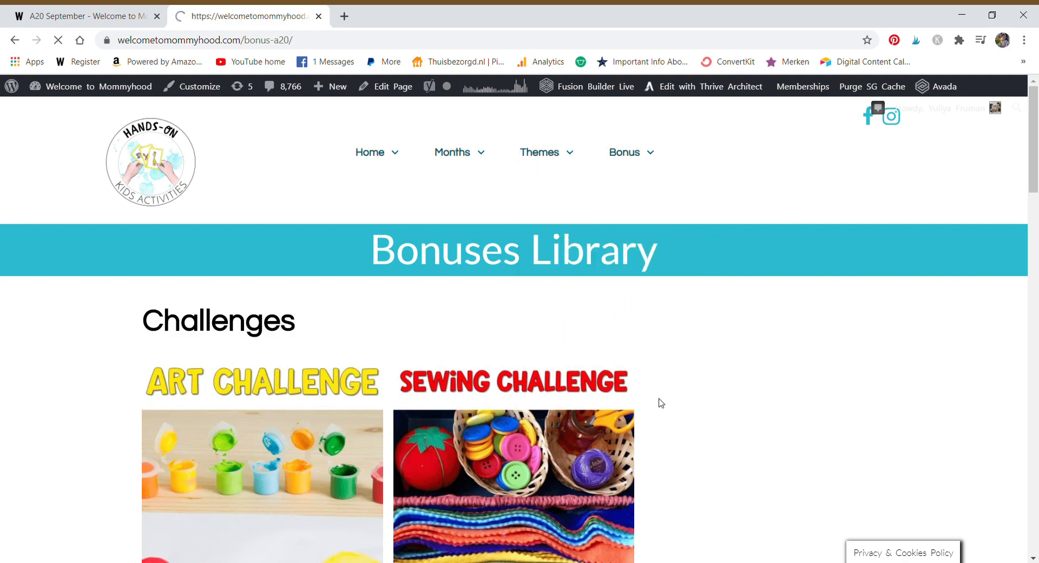
{"action": "scroll", "scroll_direction": "down", "scroll_amount": 3}
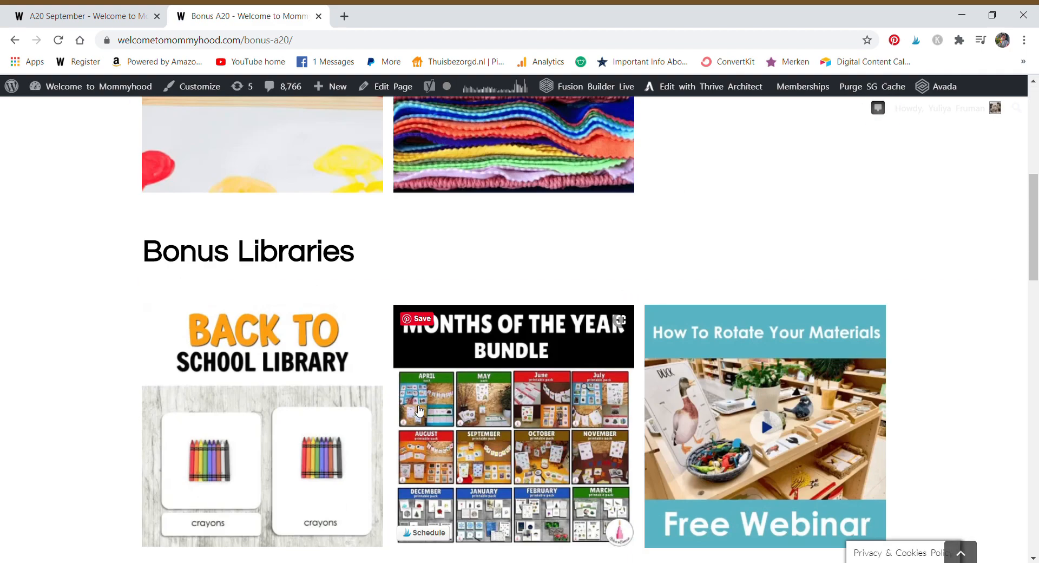
{"action": "scroll", "scroll_direction": "up", "scroll_amount": 3}
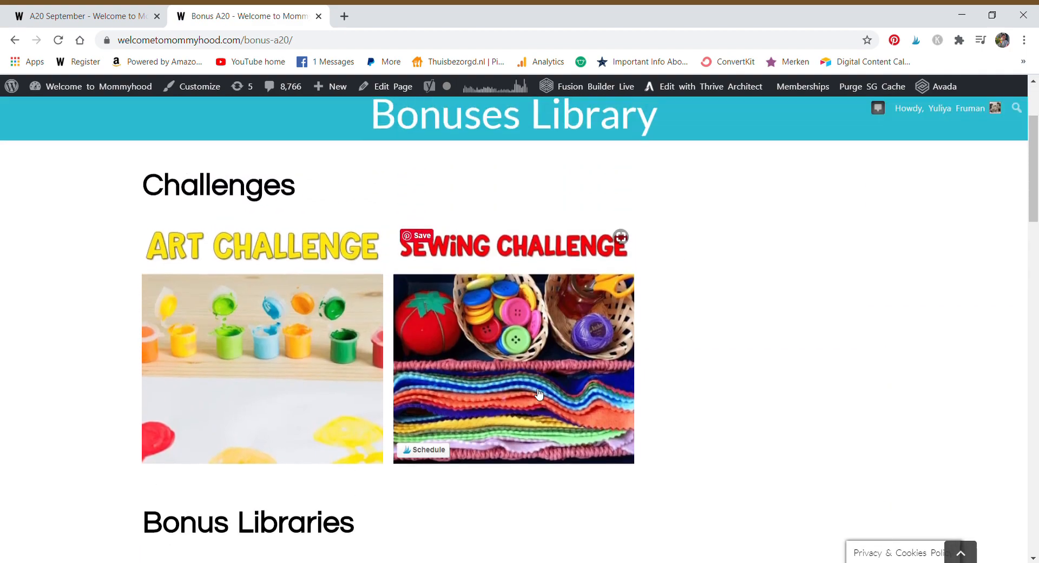
{"action": "mouse_move", "coordinate": [579, 403]}
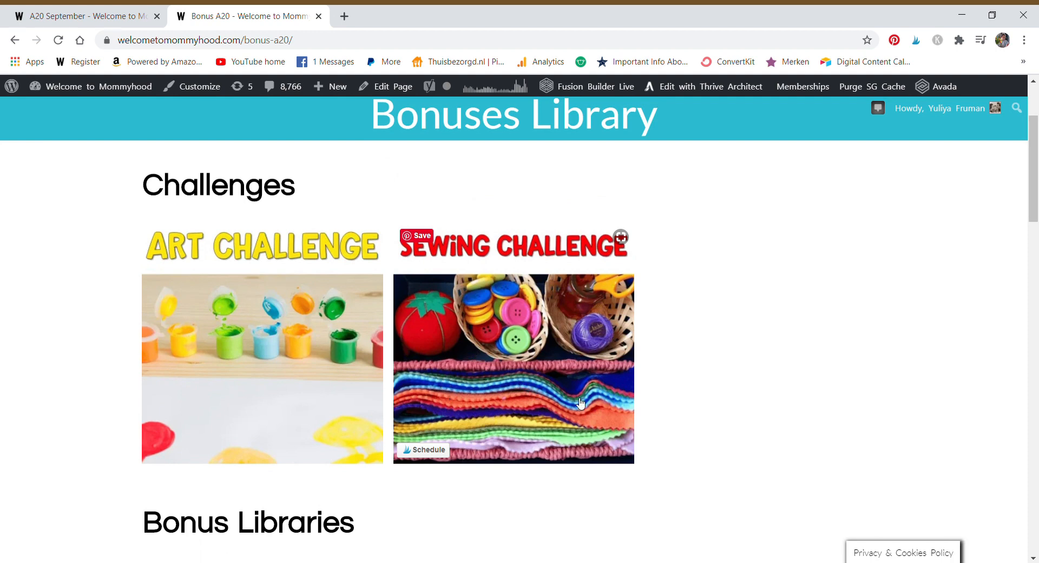
{"action": "mouse_move", "coordinate": [789, 375]}
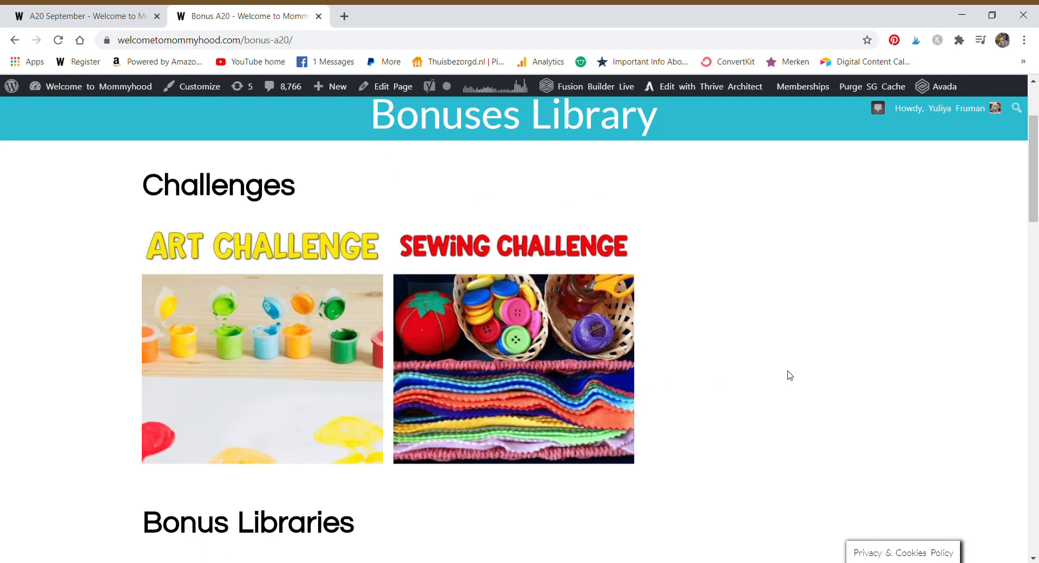
{"action": "scroll", "scroll_direction": "down", "scroll_amount": 3}
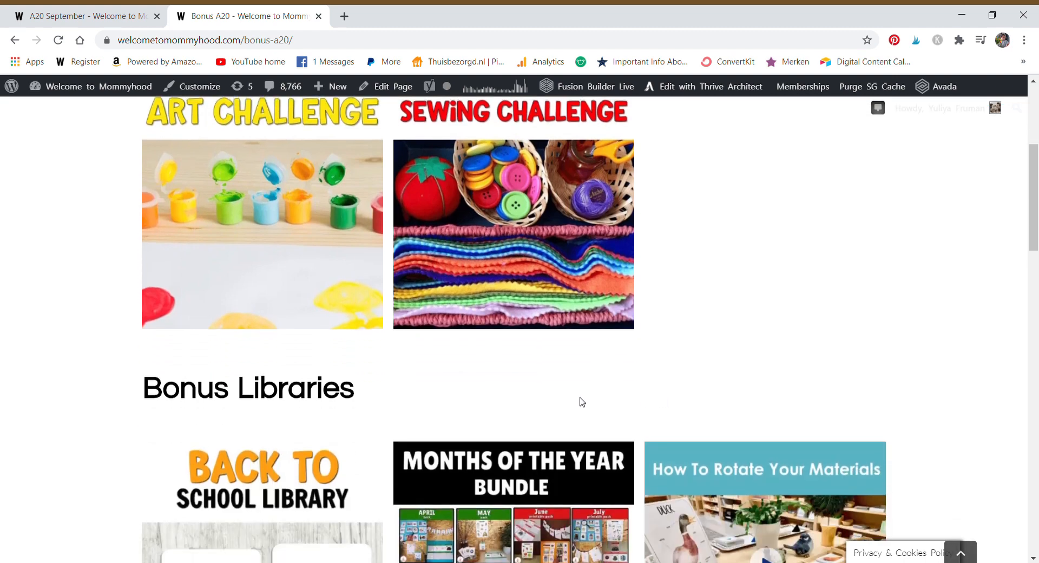
{"action": "scroll", "scroll_direction": "up", "scroll_amount": 3}
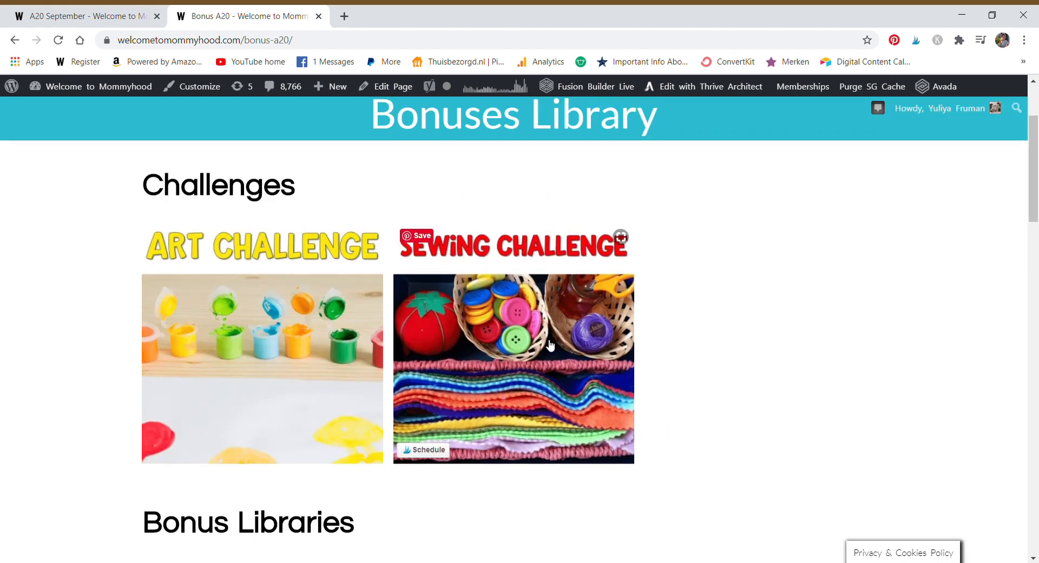
{"action": "mouse_move", "coordinate": [582, 277]}
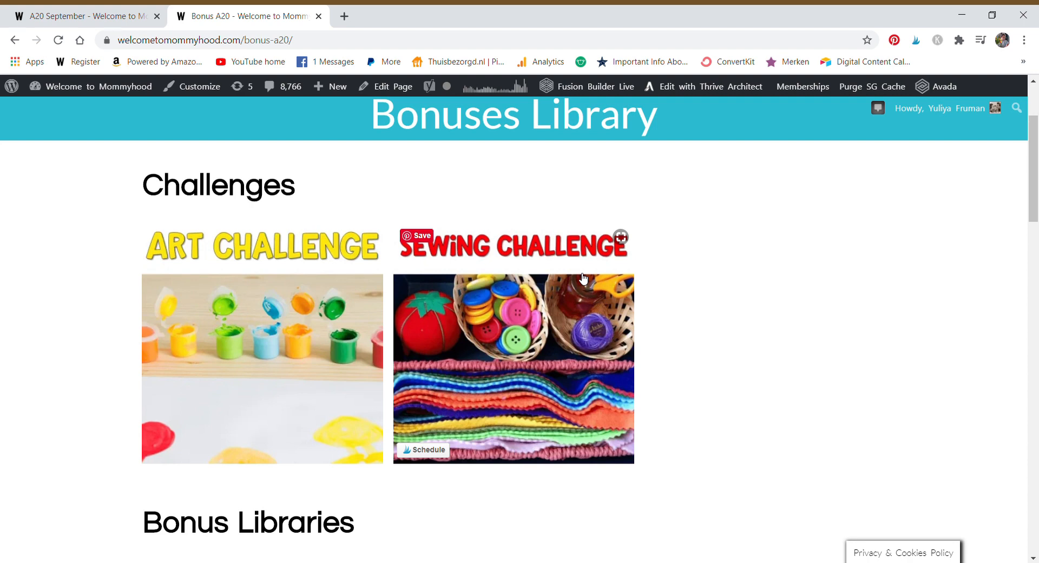
{"action": "mouse_move", "coordinate": [520, 329]}
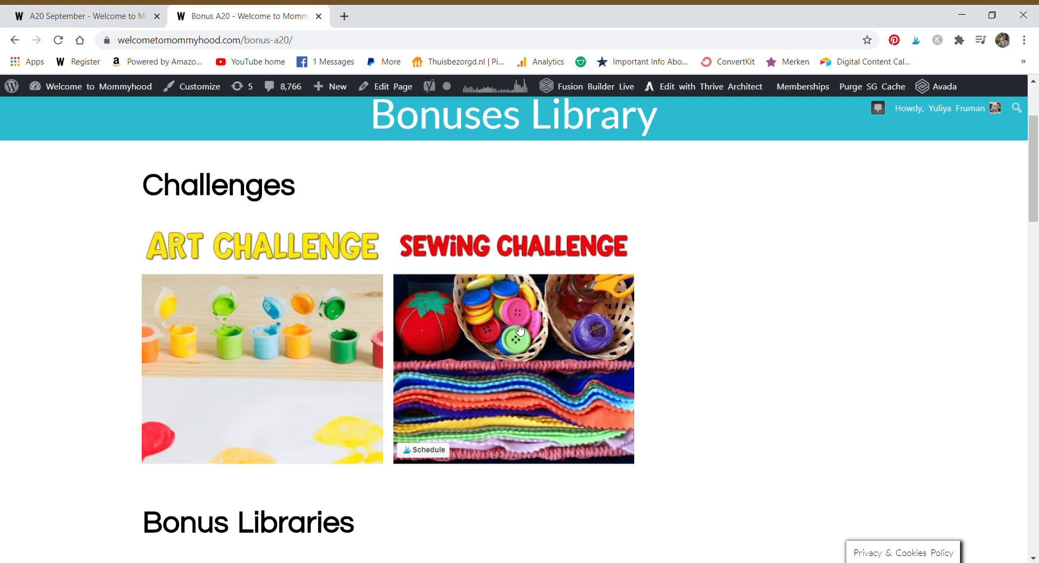
{"action": "mouse_move", "coordinate": [157, 359]}
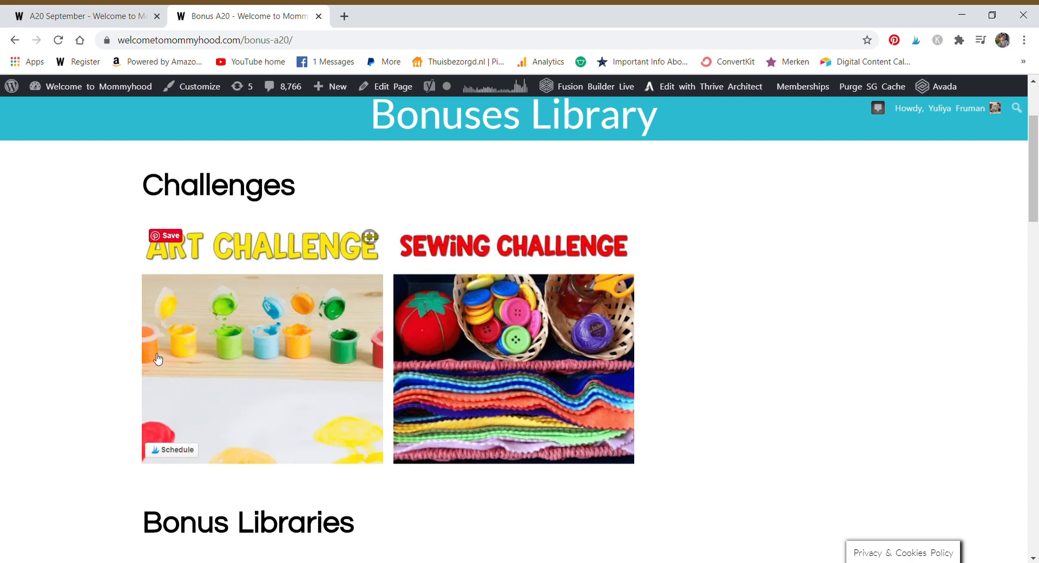
{"action": "mouse_move", "coordinate": [267, 386]}
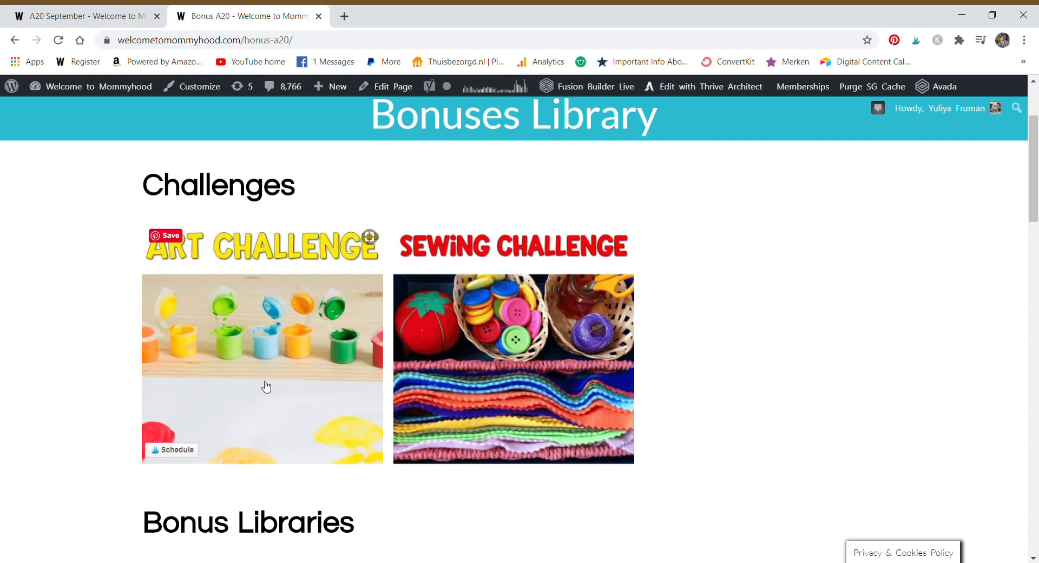
Scroll down to the Bonus Libraries and open the Back To School Library
{"action": "scroll", "scroll_direction": "down", "scroll_amount": 3}
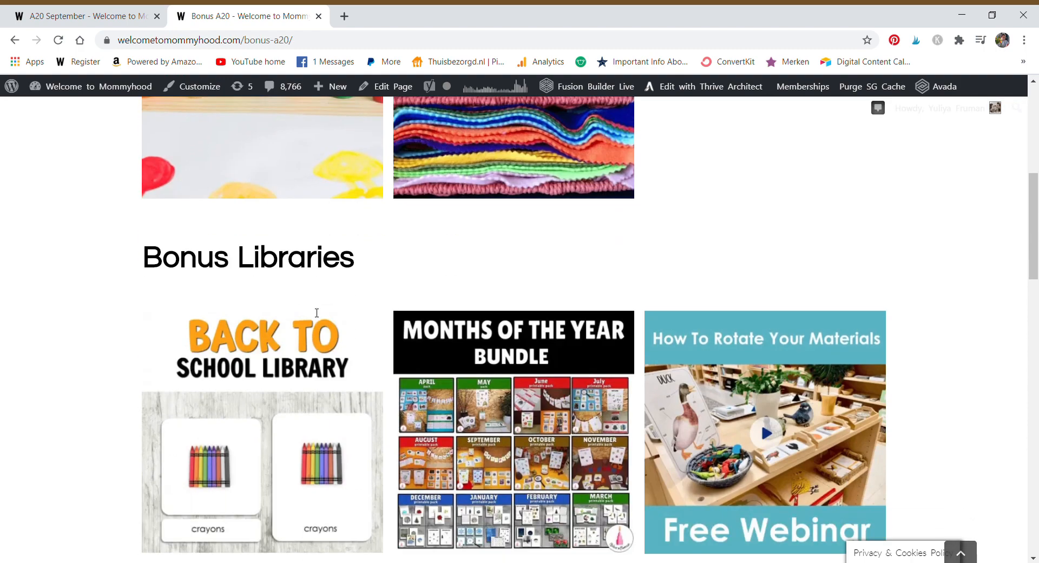
{"action": "scroll", "scroll_direction": "down", "scroll_amount": 3}
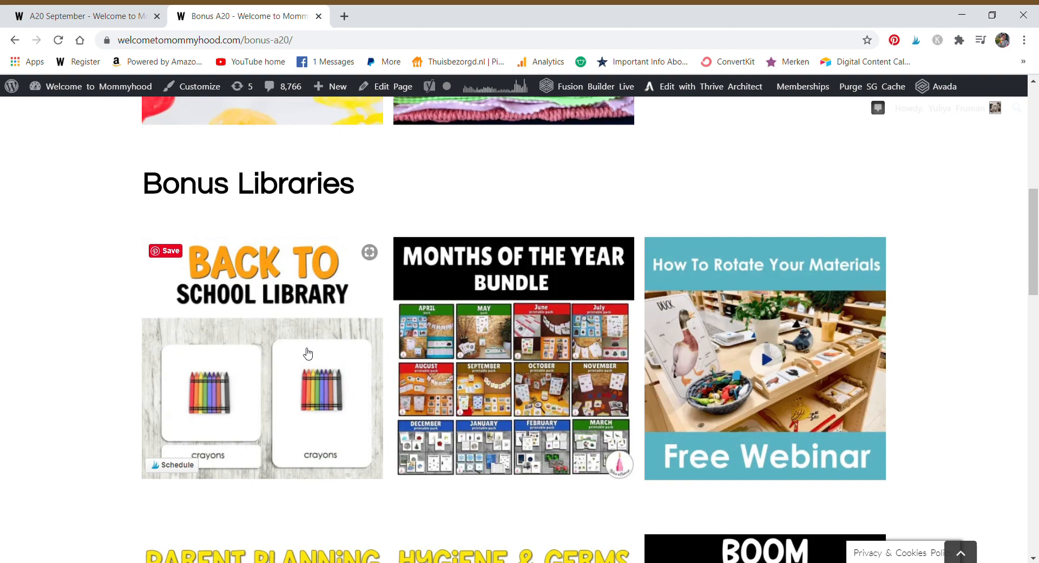
{"action": "left_click", "coordinate": [262, 272]}
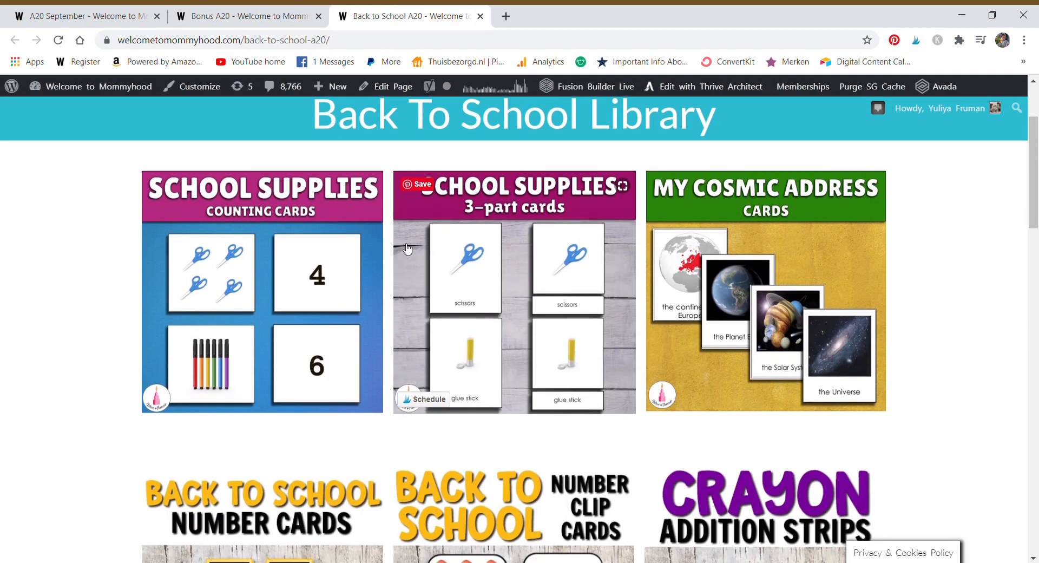
Scroll through the Back to School Library packs, then switch to the Monthly Bundles tab
{"action": "scroll", "scroll_direction": "down", "scroll_amount": 3}
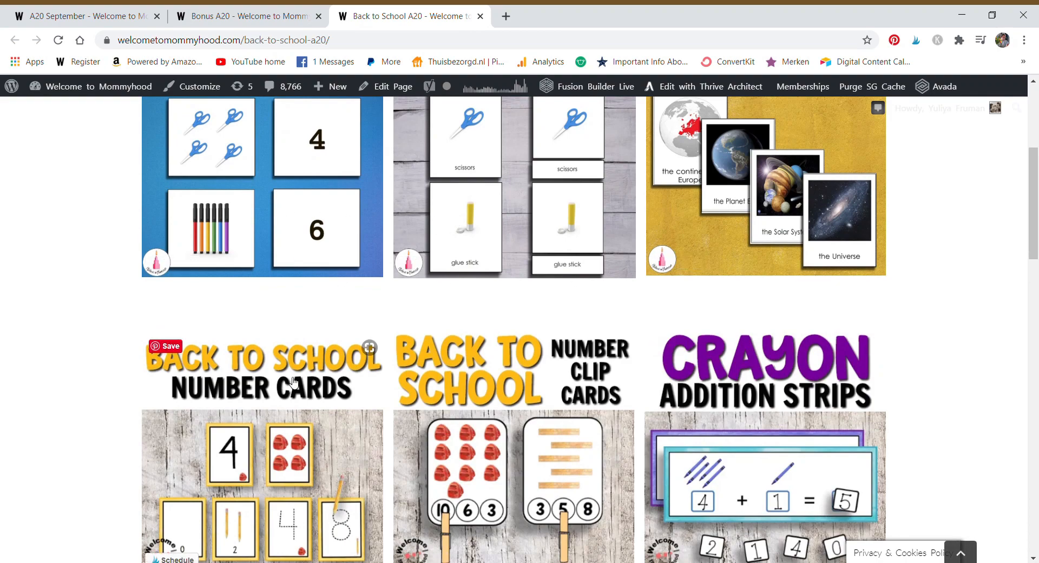
{"action": "scroll", "scroll_direction": "down", "scroll_amount": 3}
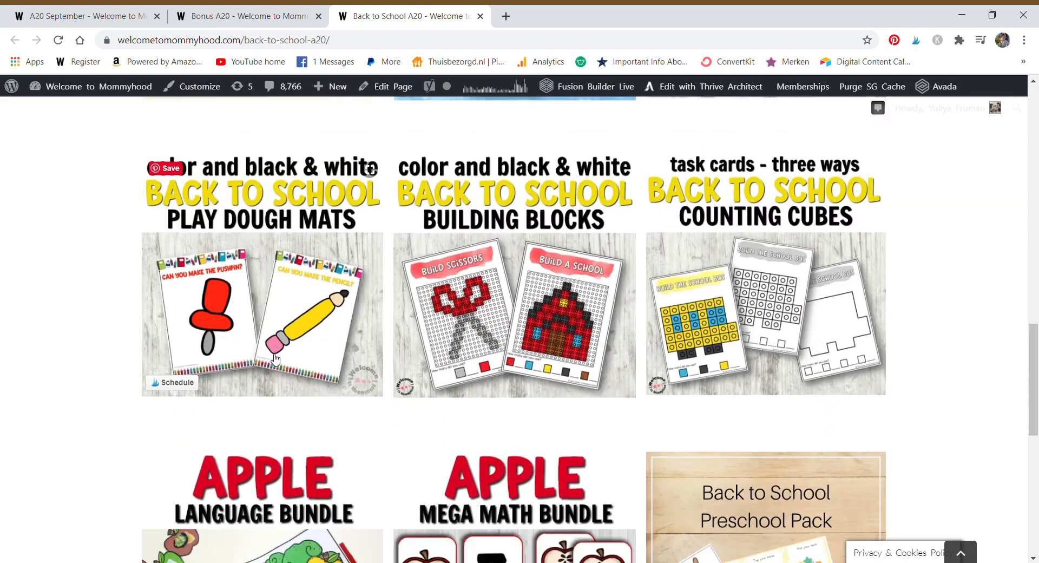
{"action": "scroll", "scroll_direction": "down", "scroll_amount": 3}
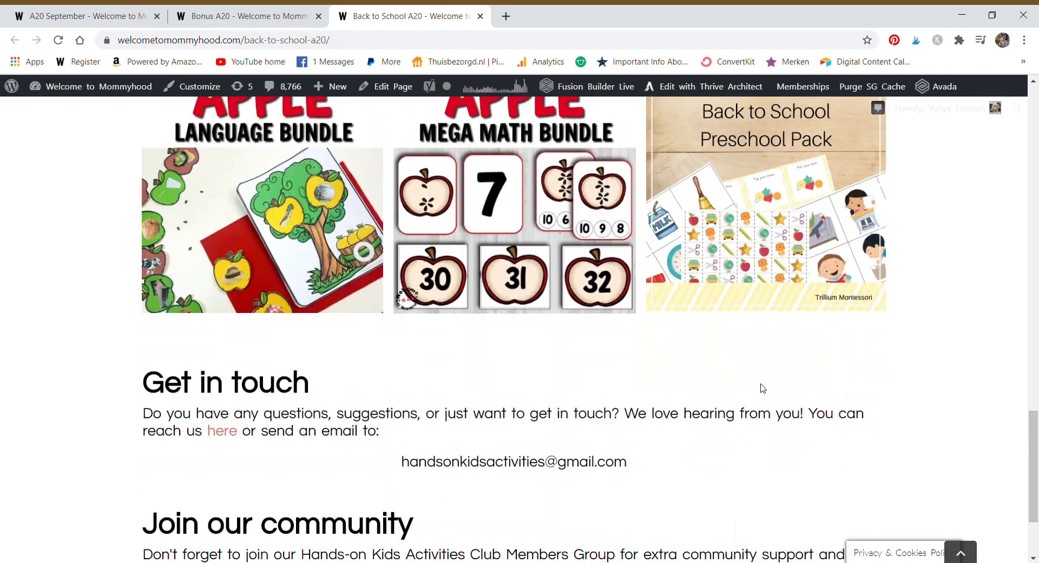
{"action": "left_click", "coordinate": [480, 16]}
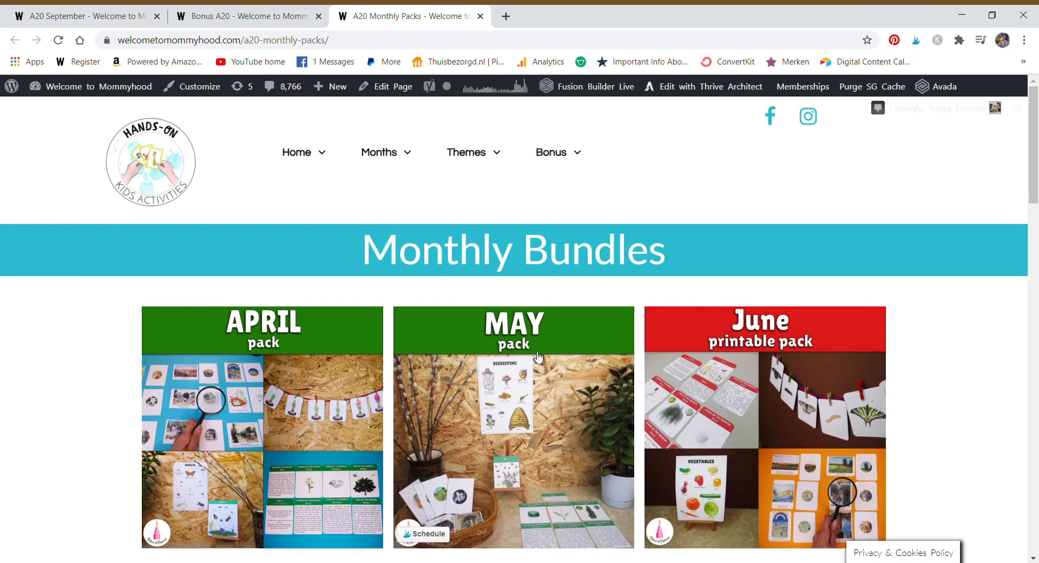
Scroll through the first Monthly Bundles printable packs, starting from April
{"action": "scroll", "scroll_direction": "down", "scroll_amount": 3}
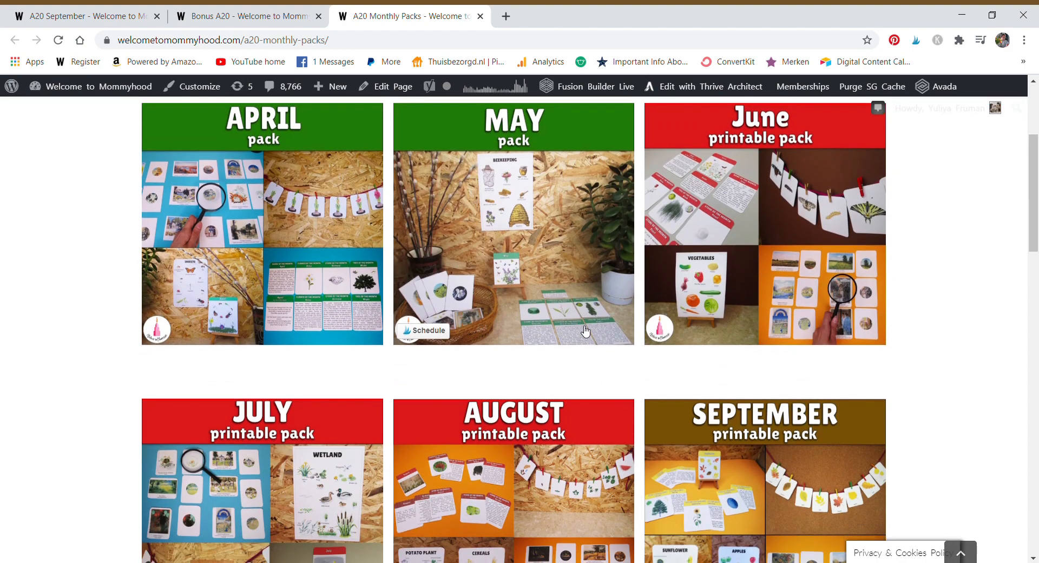
{"action": "scroll", "scroll_direction": "up", "scroll_amount": 3}
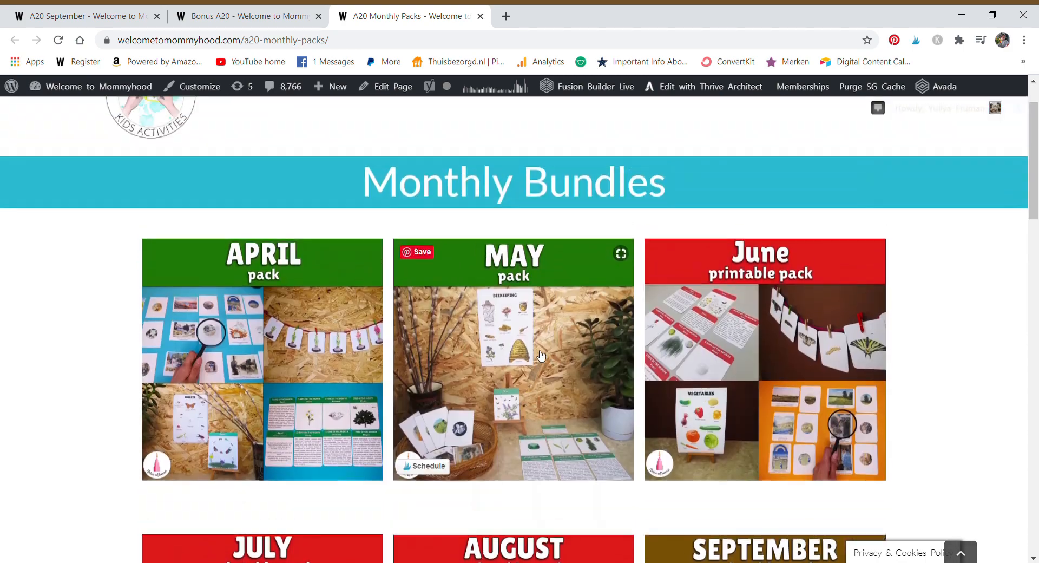
{"action": "mouse_move", "coordinate": [599, 343]}
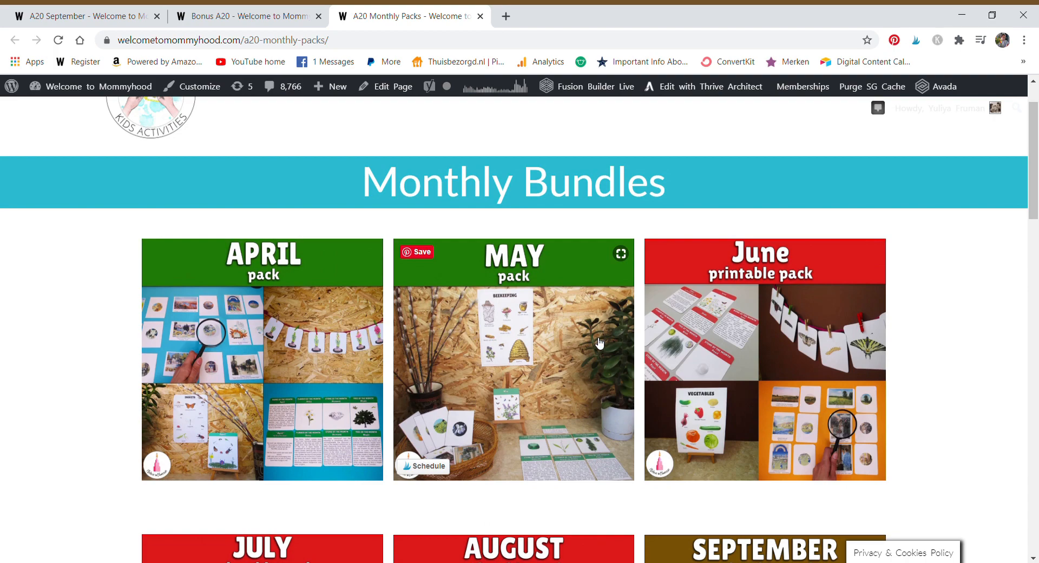
{"action": "scroll", "scroll_direction": "down", "scroll_amount": 3}
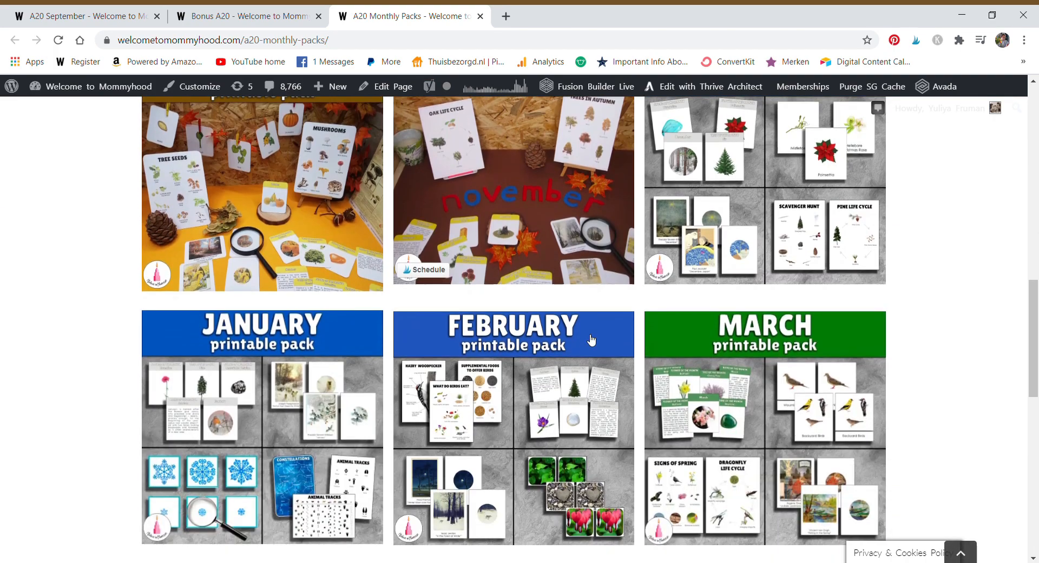
{"action": "scroll", "scroll_direction": "down", "scroll_amount": 3}
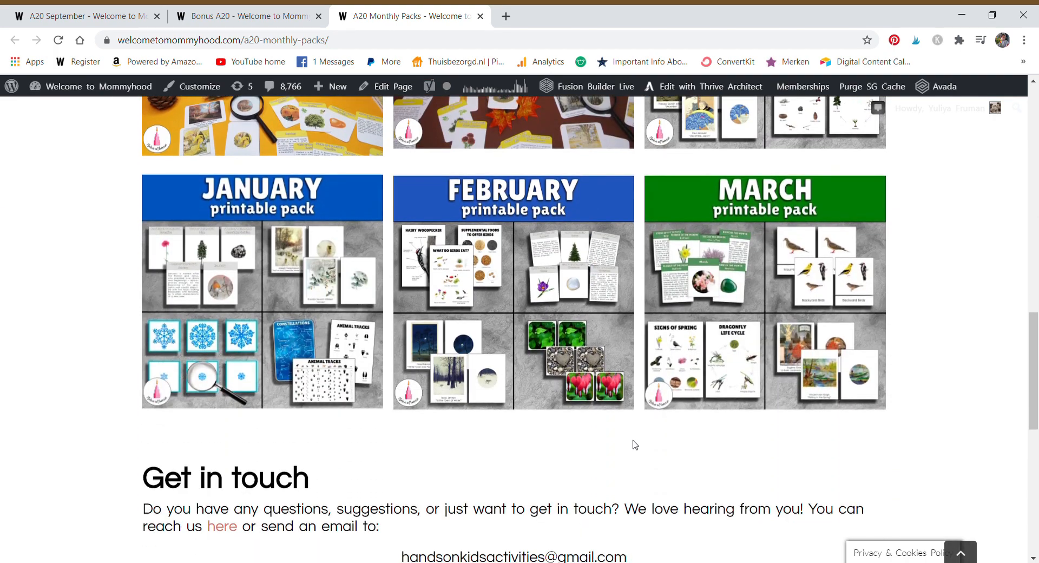
{"action": "scroll", "scroll_direction": "up", "scroll_amount": 3}
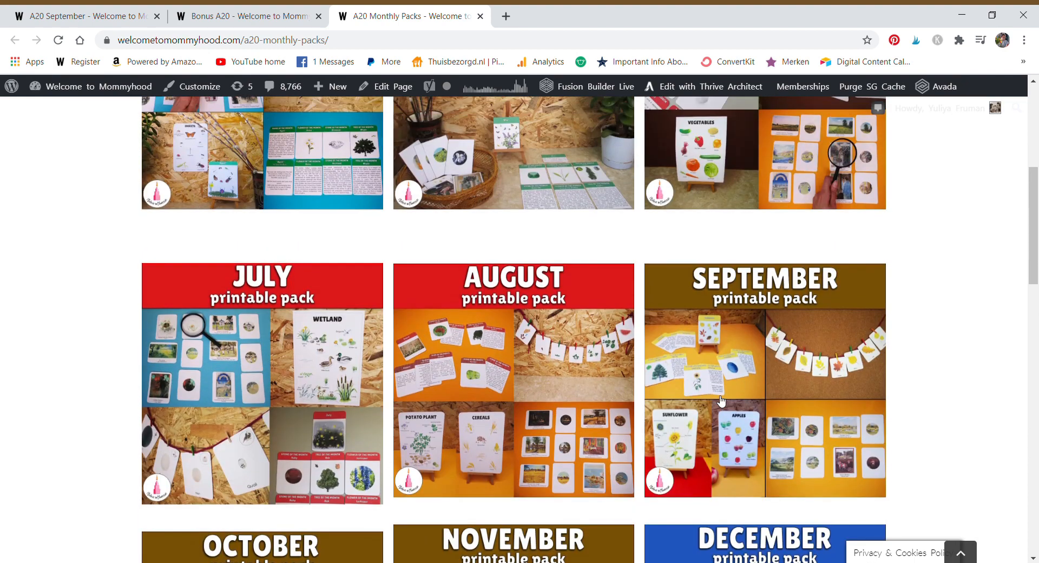
{"action": "scroll", "scroll_direction": "down", "scroll_amount": 3}
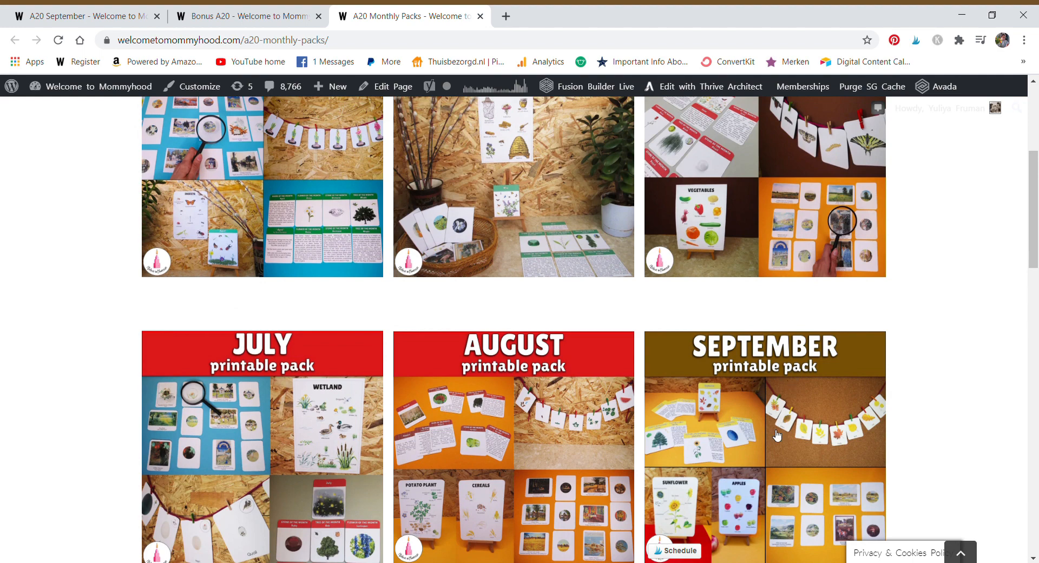
{"action": "mouse_move", "coordinate": [806, 489]}
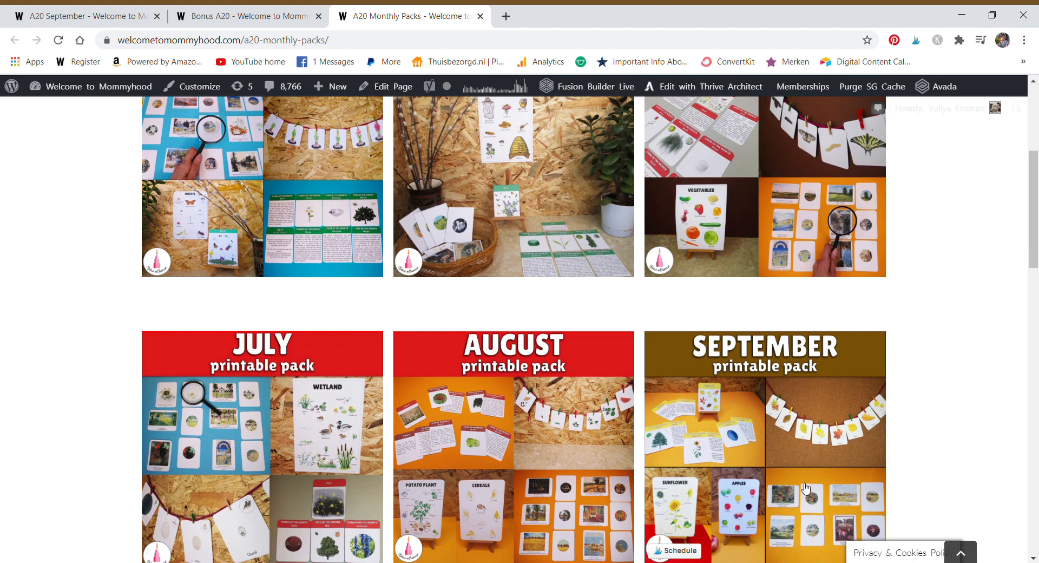
Browse the remaining packs through March and close the Monthly Bundles tab
{"action": "scroll", "scroll_direction": "down", "scroll_amount": 3}
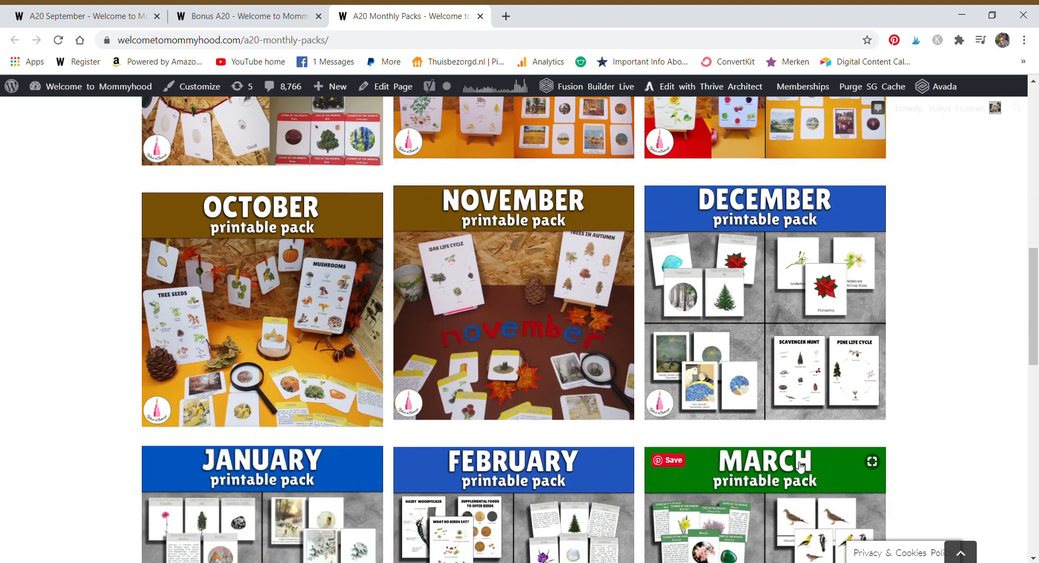
{"action": "scroll", "scroll_direction": "down", "scroll_amount": 3}
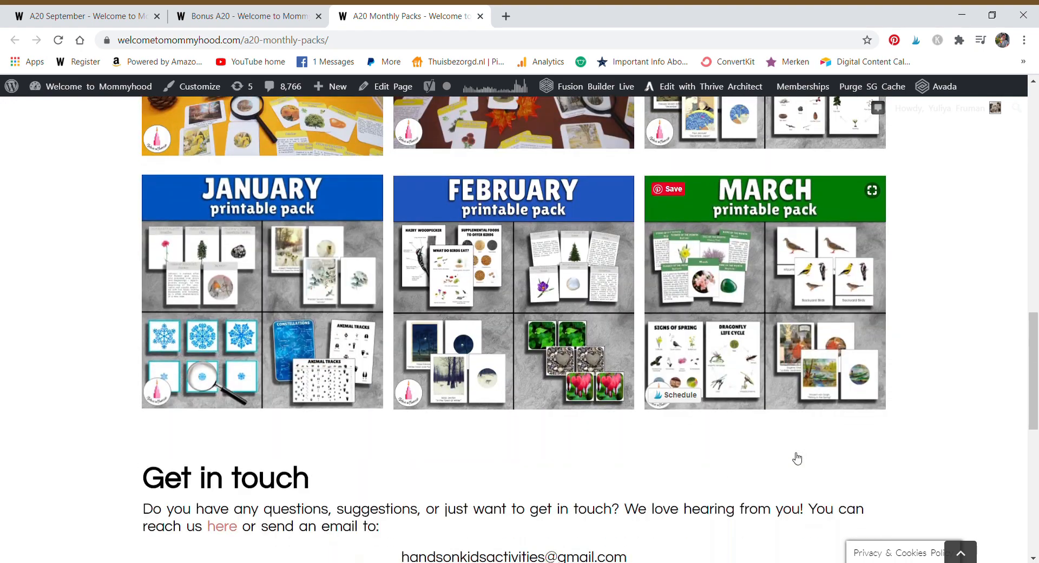
{"action": "scroll", "scroll_direction": "up", "scroll_amount": 3}
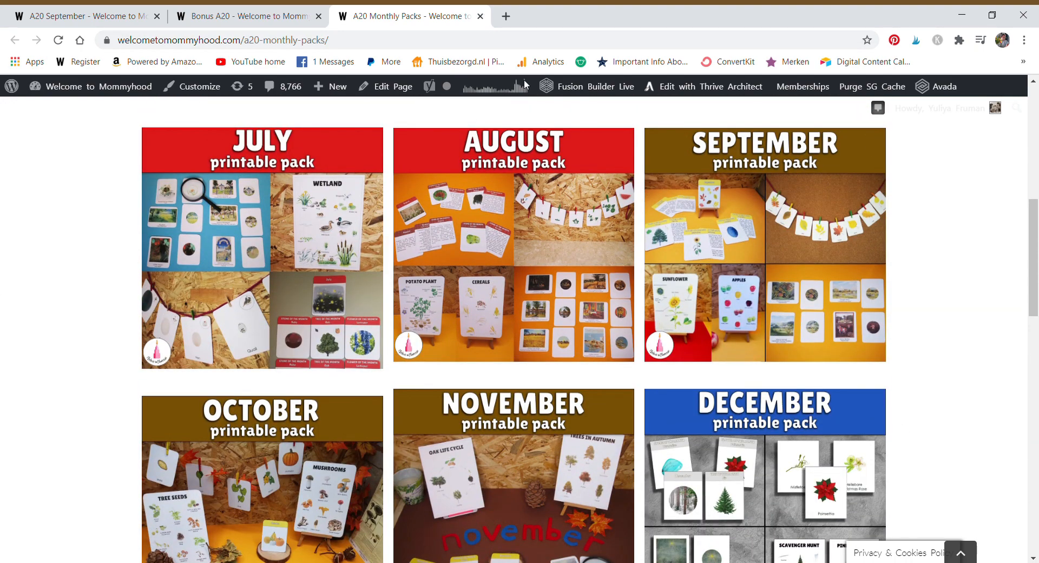
{"action": "left_click", "coordinate": [245, 15]}
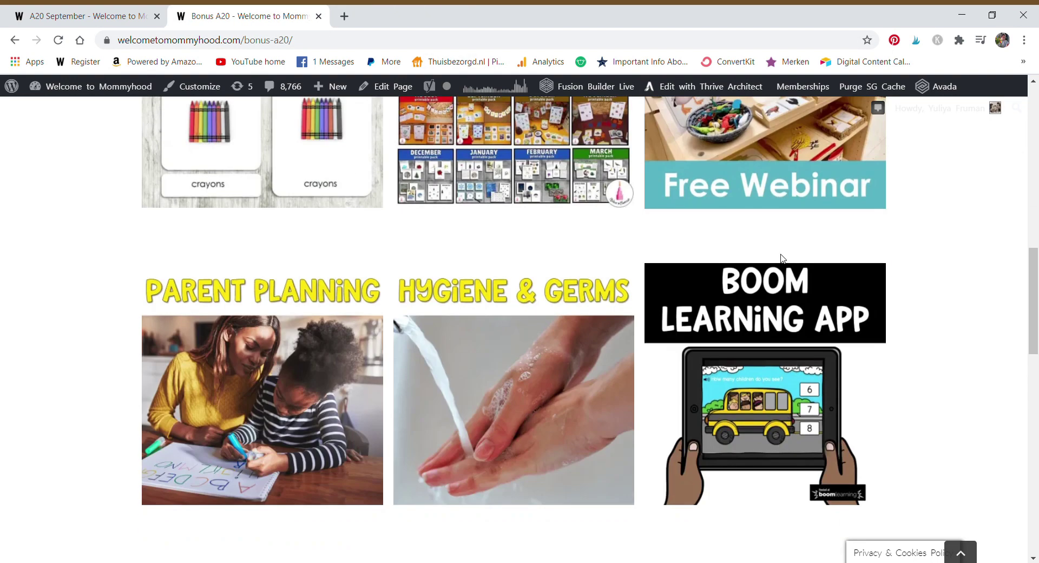
Scroll through the Bonus A20 libraries and open the Hygiene & Germs library
{"action": "scroll", "scroll_direction": "up", "scroll_amount": 3}
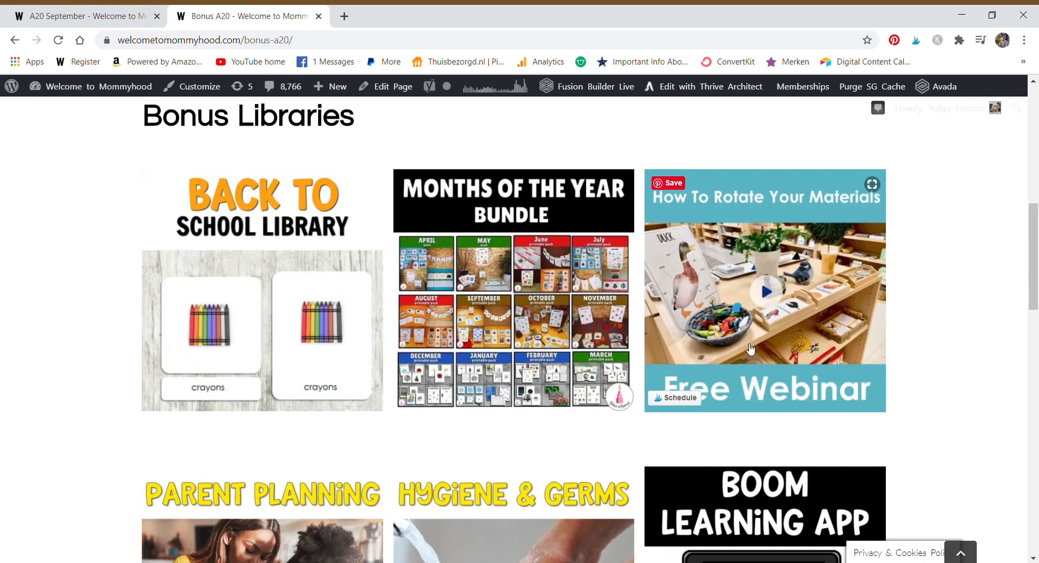
{"action": "mouse_move", "coordinate": [742, 345]}
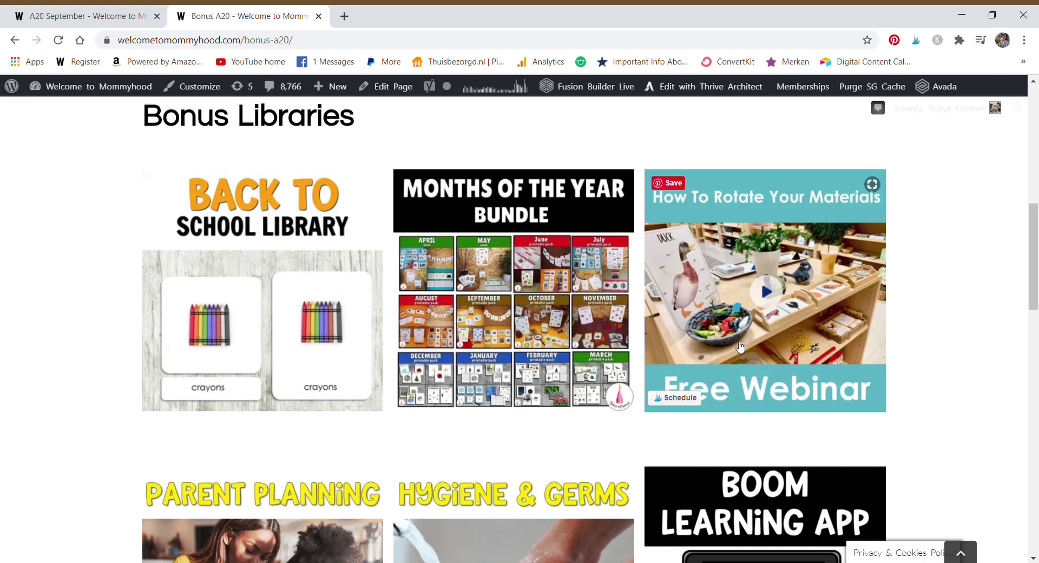
{"action": "mouse_move", "coordinate": [746, 362]}
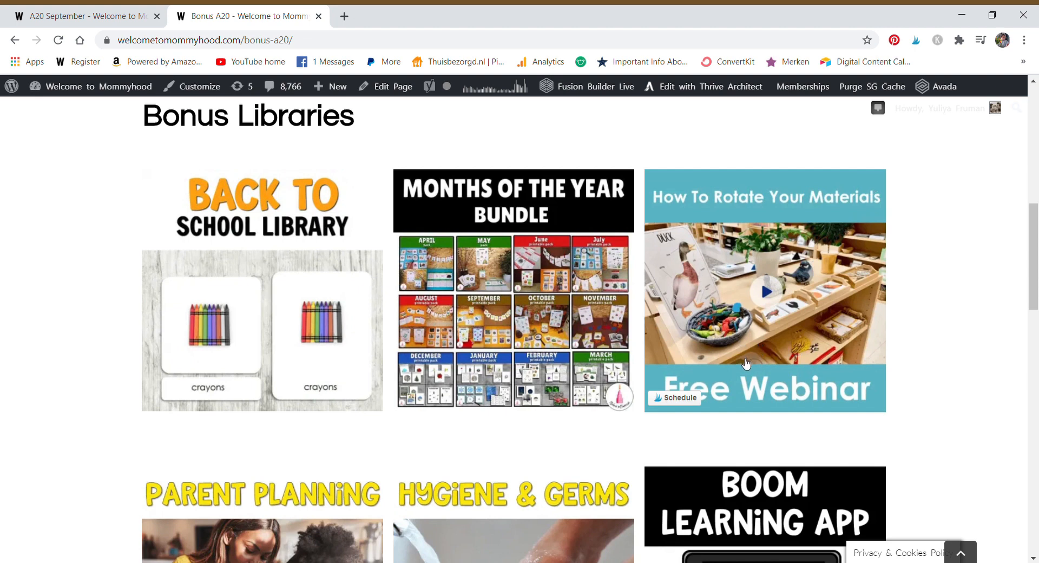
{"action": "mouse_move", "coordinate": [793, 277]}
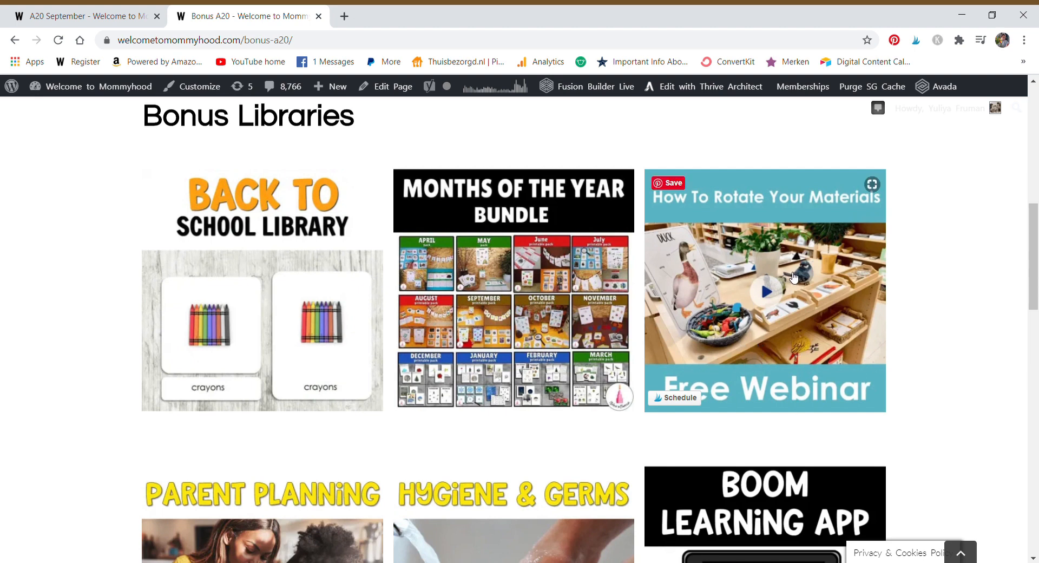
{"action": "mouse_move", "coordinate": [809, 287]}
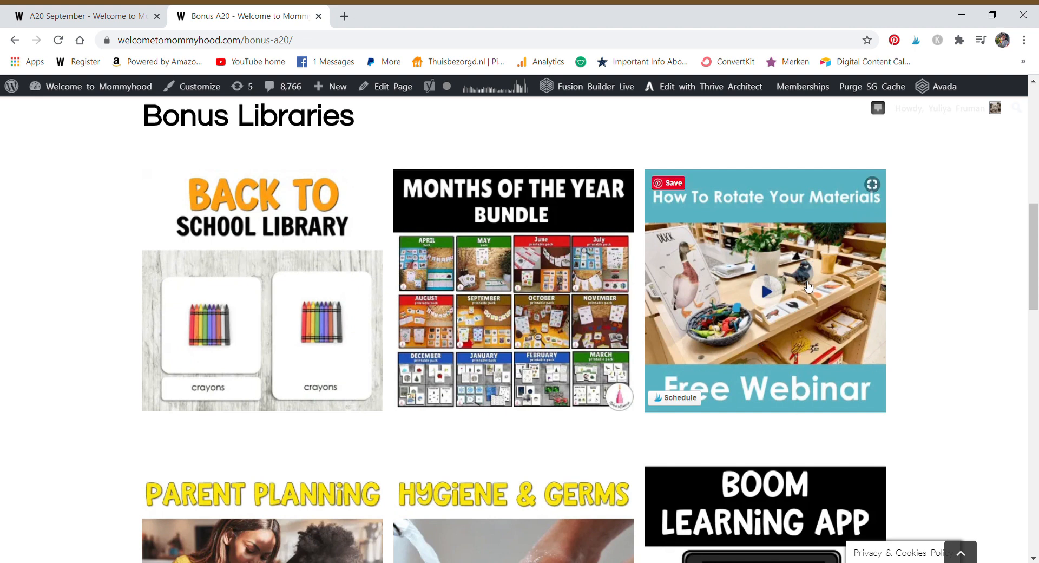
{"action": "scroll", "scroll_direction": "down", "scroll_amount": 3}
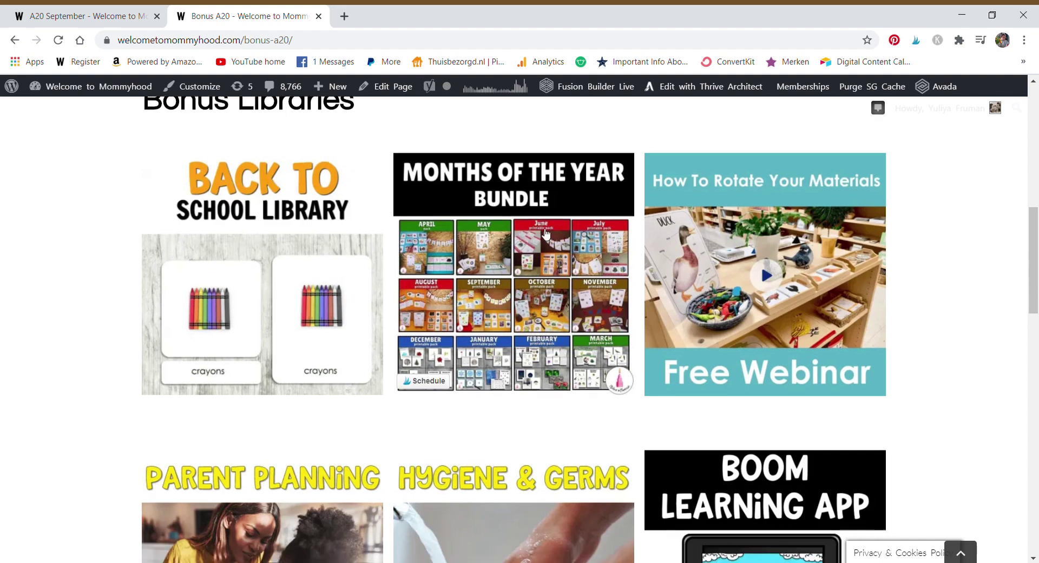
{"action": "scroll", "scroll_direction": "down", "scroll_amount": 3}
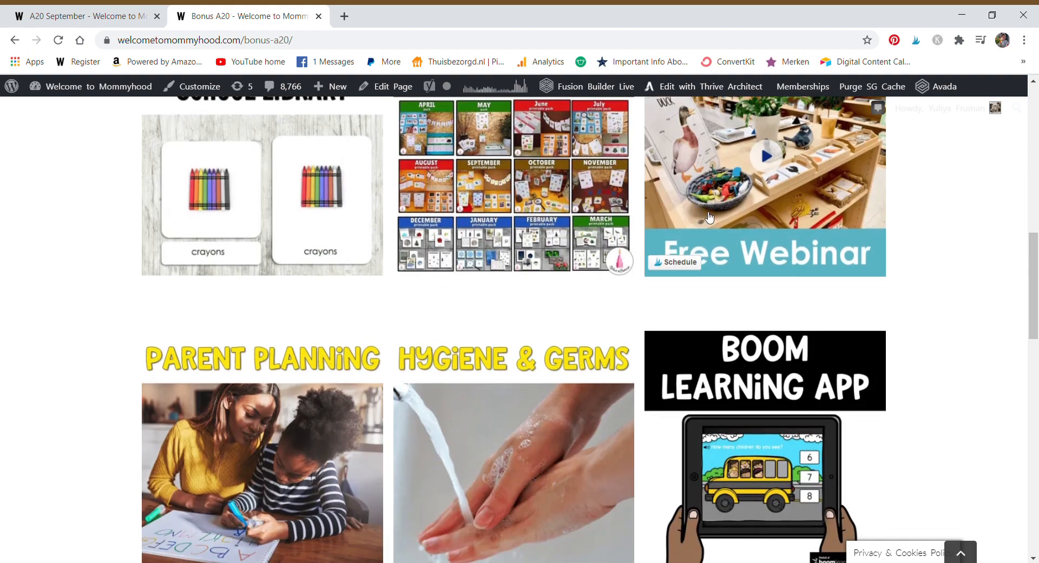
{"action": "scroll", "scroll_direction": "down", "scroll_amount": 3}
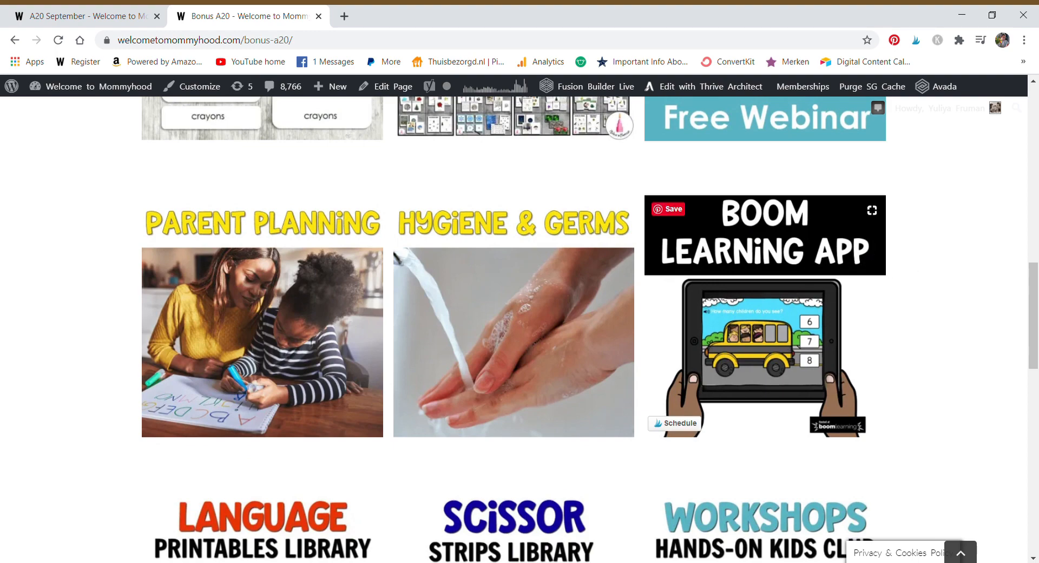
{"action": "mouse_move", "coordinate": [130, 265]}
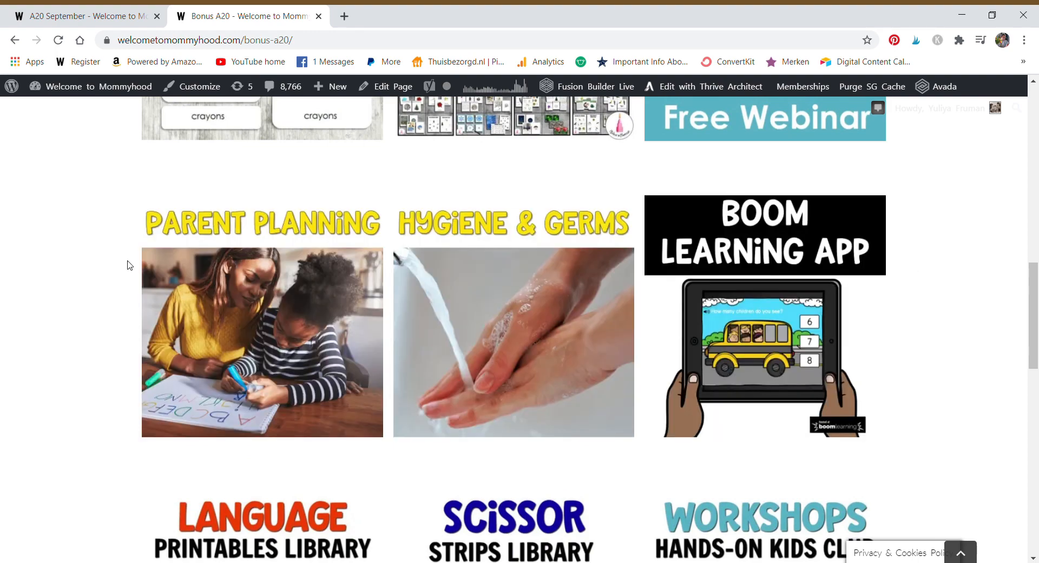
{"action": "mouse_move", "coordinate": [194, 338]}
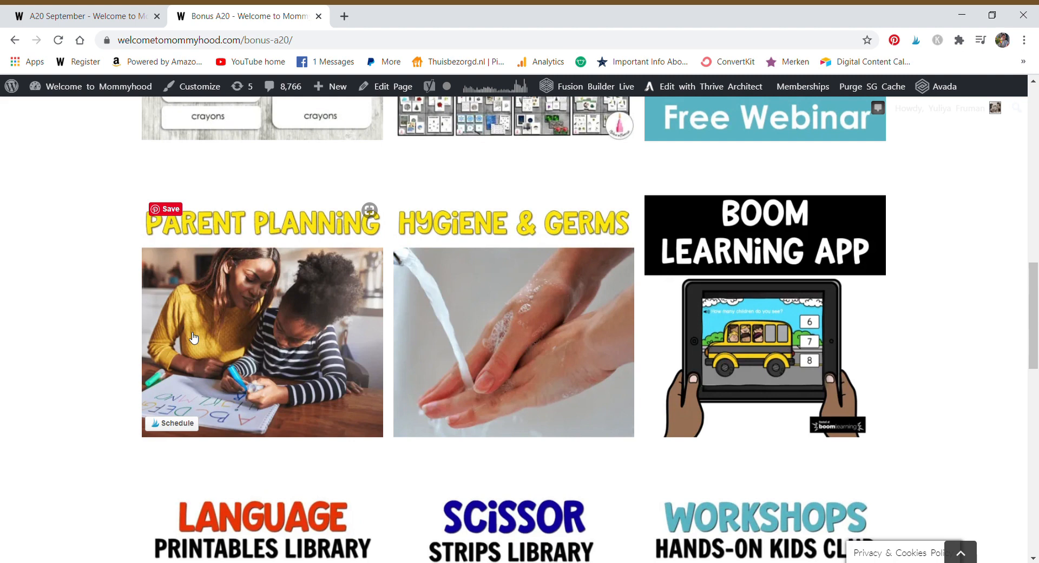
{"action": "mouse_move", "coordinate": [331, 316]}
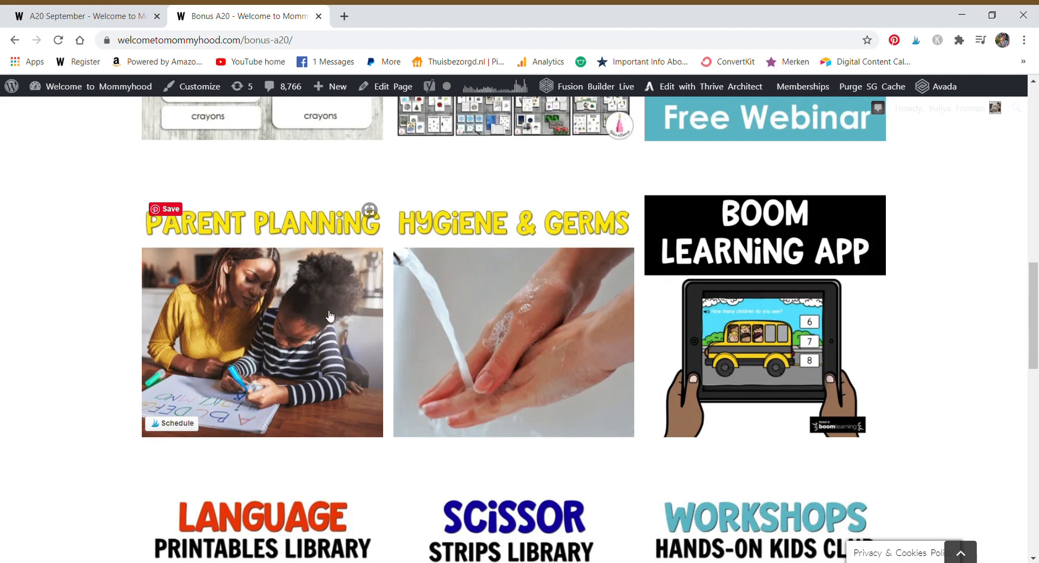
{"action": "mouse_move", "coordinate": [320, 334]}
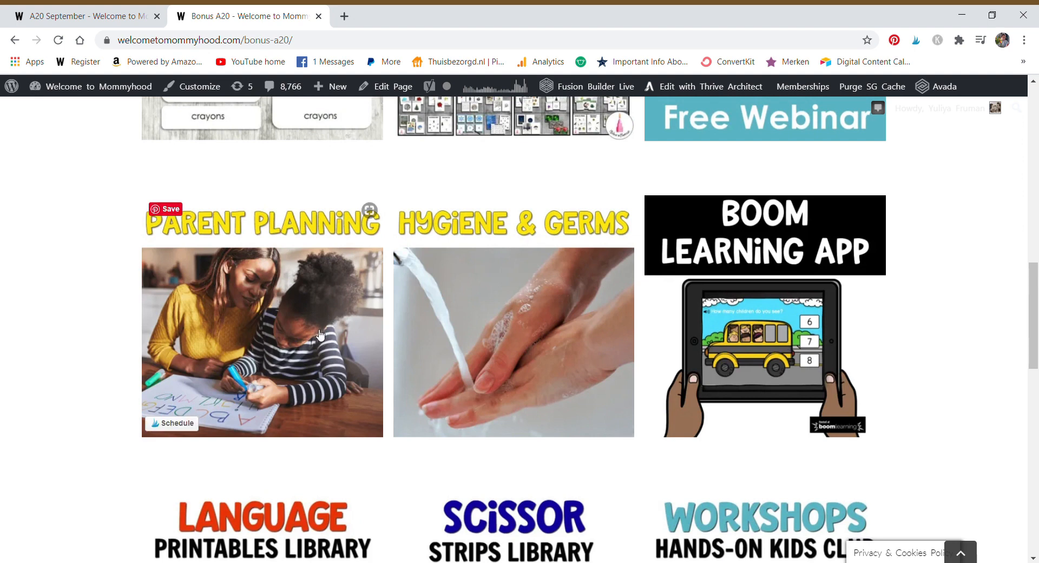
{"action": "mouse_move", "coordinate": [174, 331]}
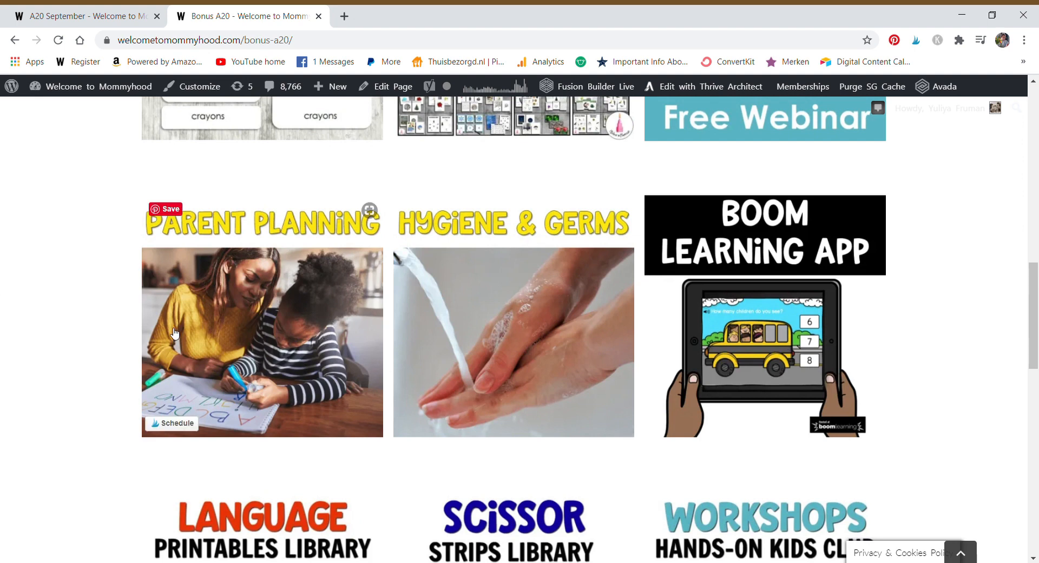
{"action": "mouse_move", "coordinate": [236, 341]}
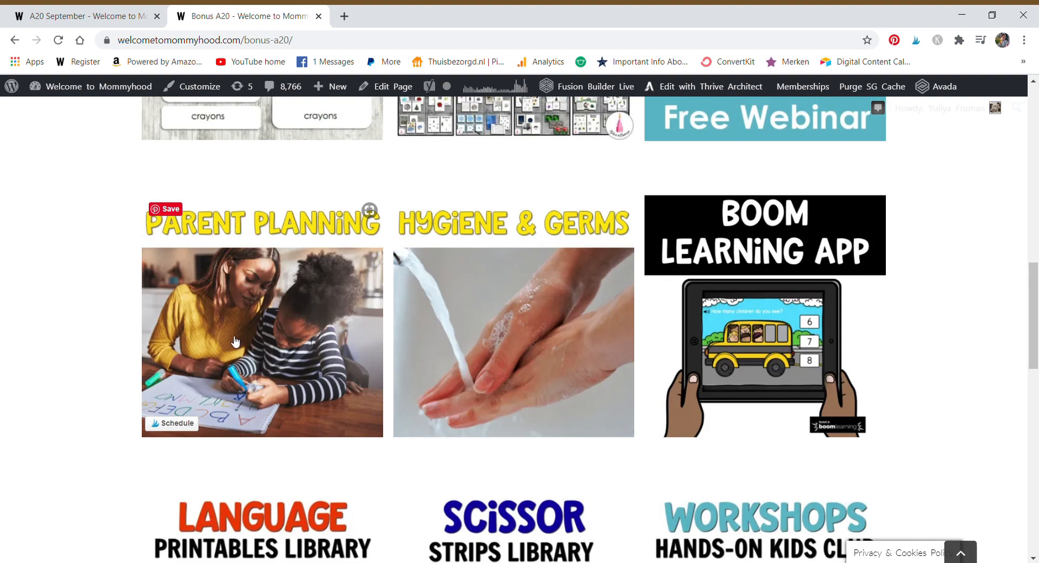
{"action": "mouse_move", "coordinate": [490, 325]}
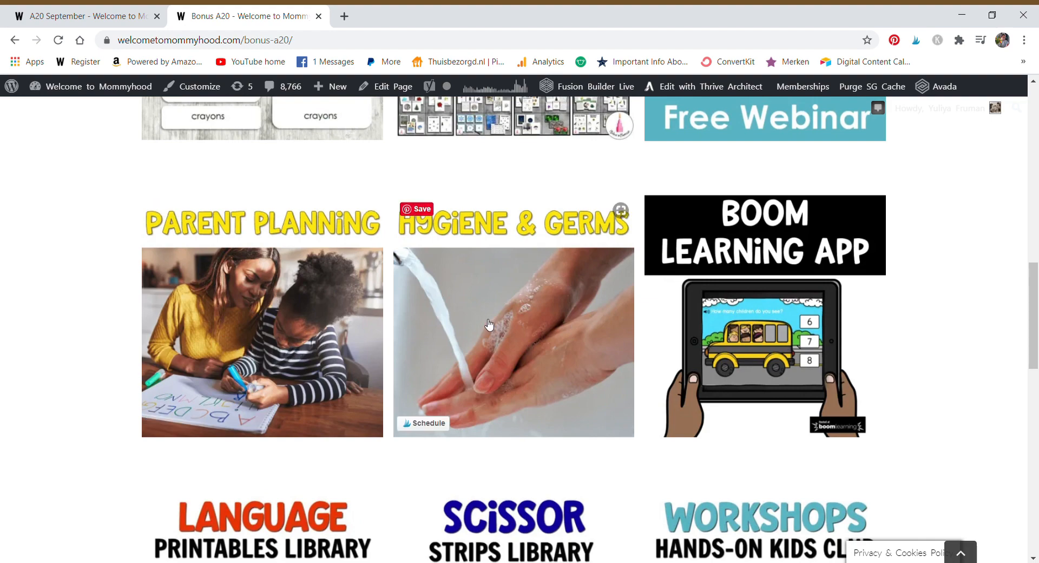
{"action": "left_click", "coordinate": [514, 342]}
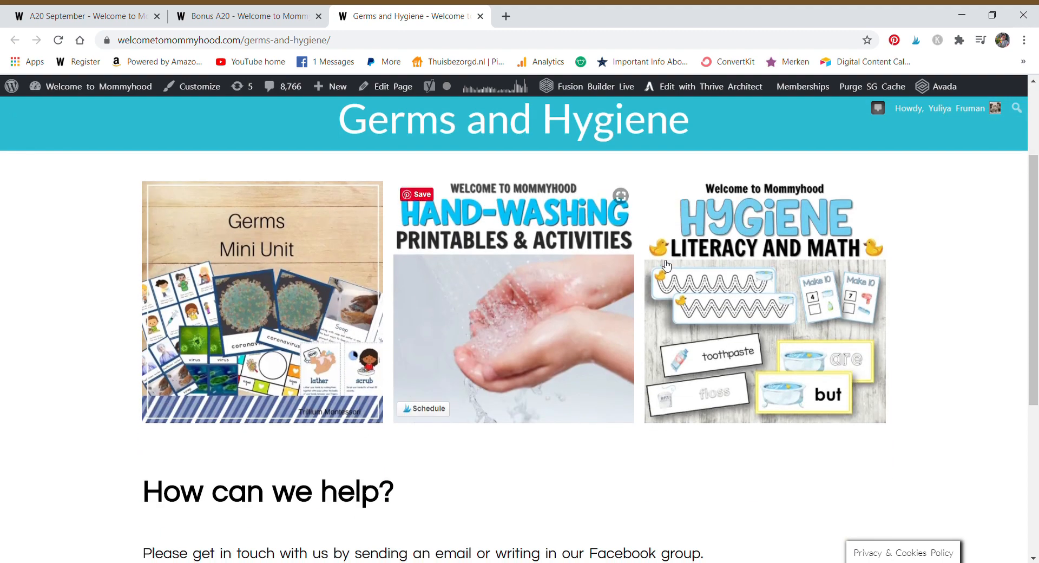
{"action": "mouse_move", "coordinate": [246, 311]}
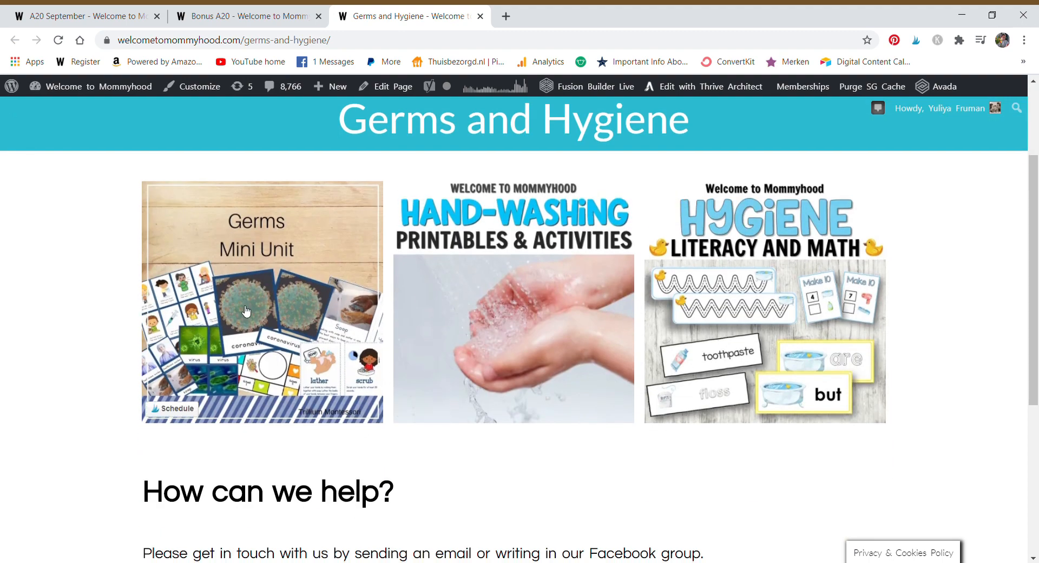
{"action": "mouse_move", "coordinate": [481, 15]}
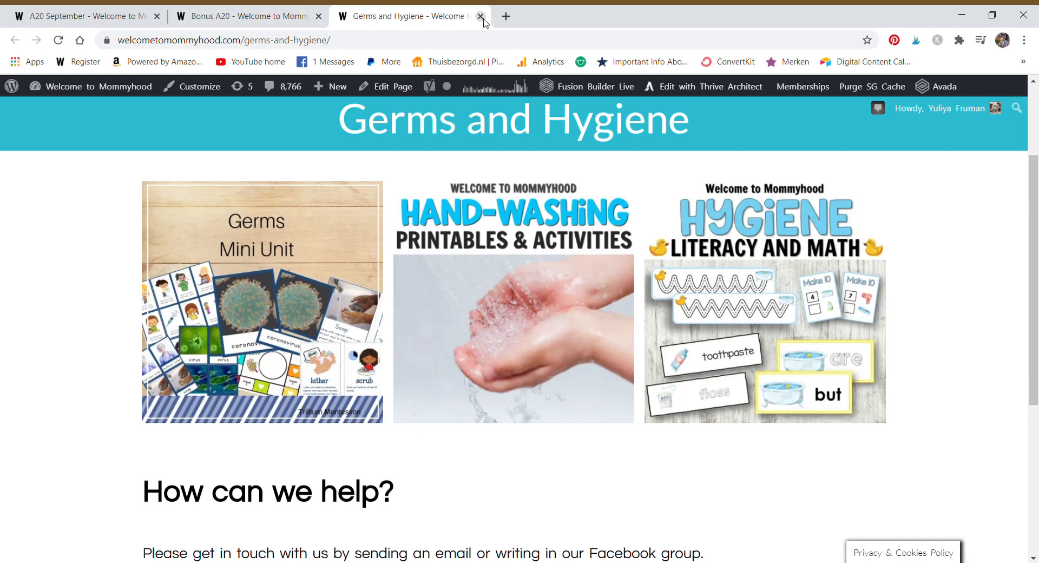
Close the Germs and Hygiene tab and open the Boom Learning App library
{"action": "left_click", "coordinate": [479, 16]}
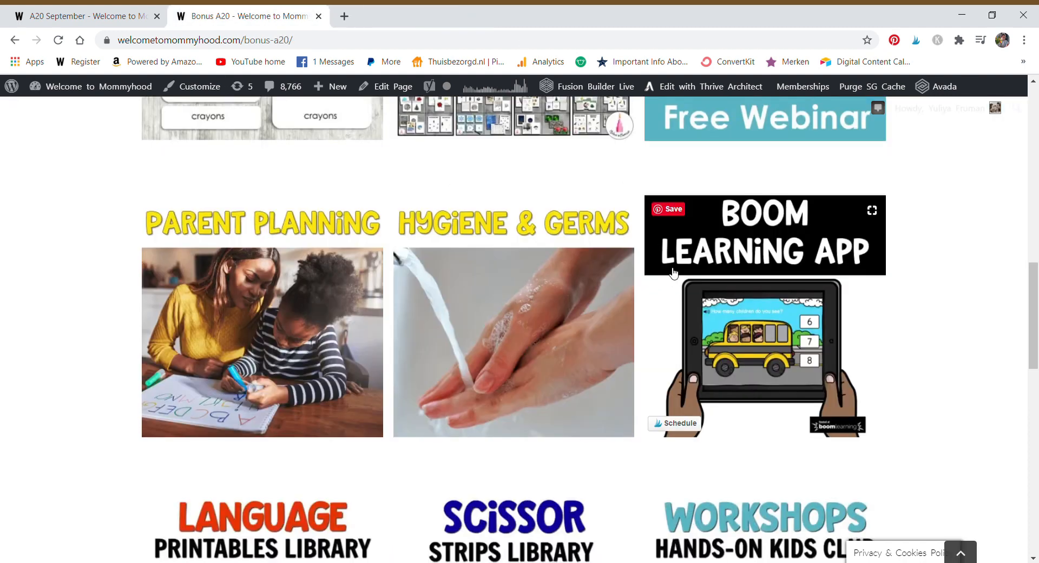
{"action": "left_click", "coordinate": [763, 234]}
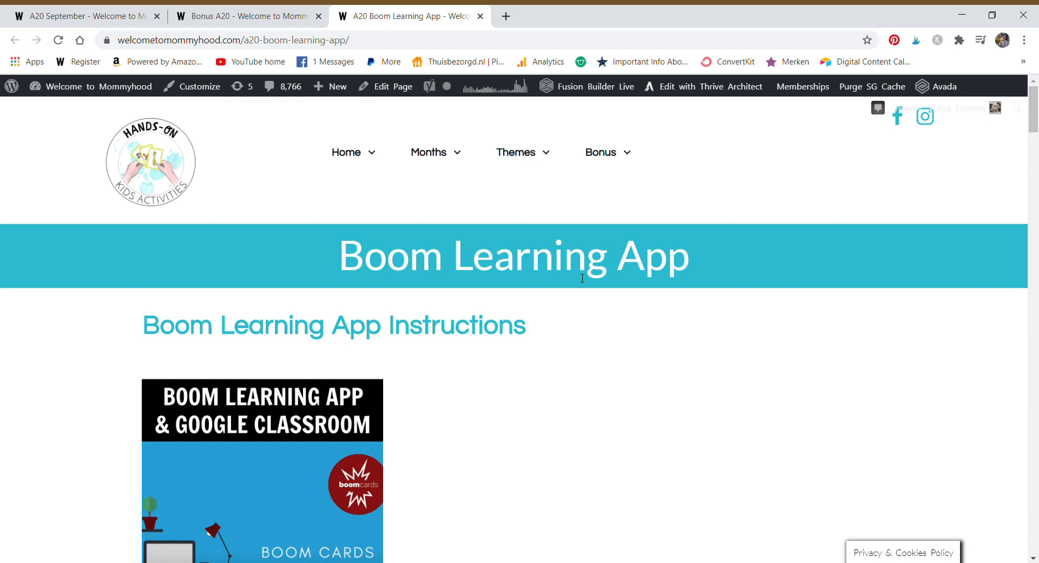
Scroll through the Math, Number Comparison, Multiplication, Shapes, Time and Colors Boom Cards sections, then back up
{"action": "scroll", "scroll_direction": "down", "scroll_amount": 3}
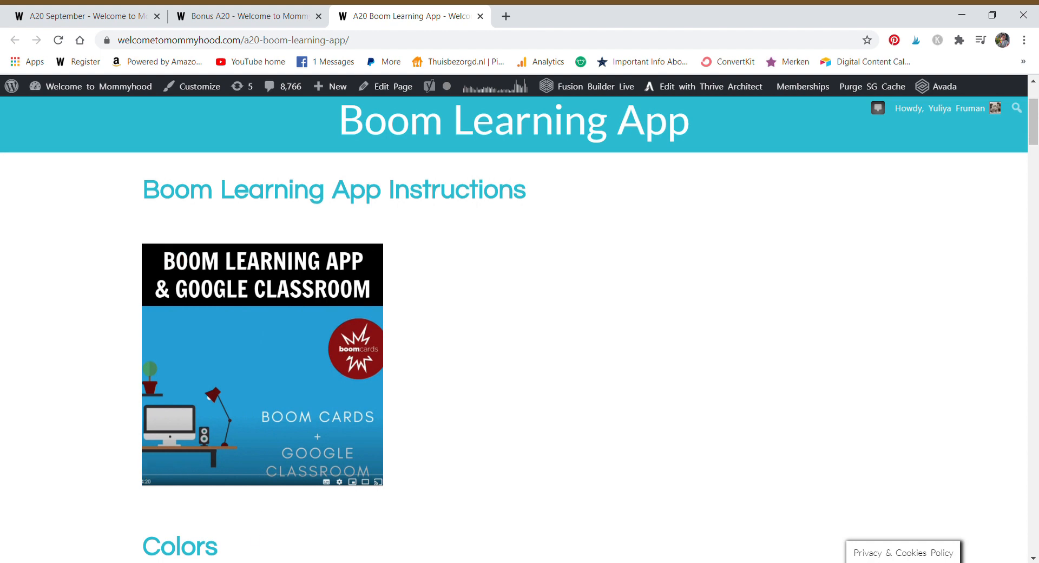
{"action": "scroll", "scroll_direction": "down", "scroll_amount": 3}
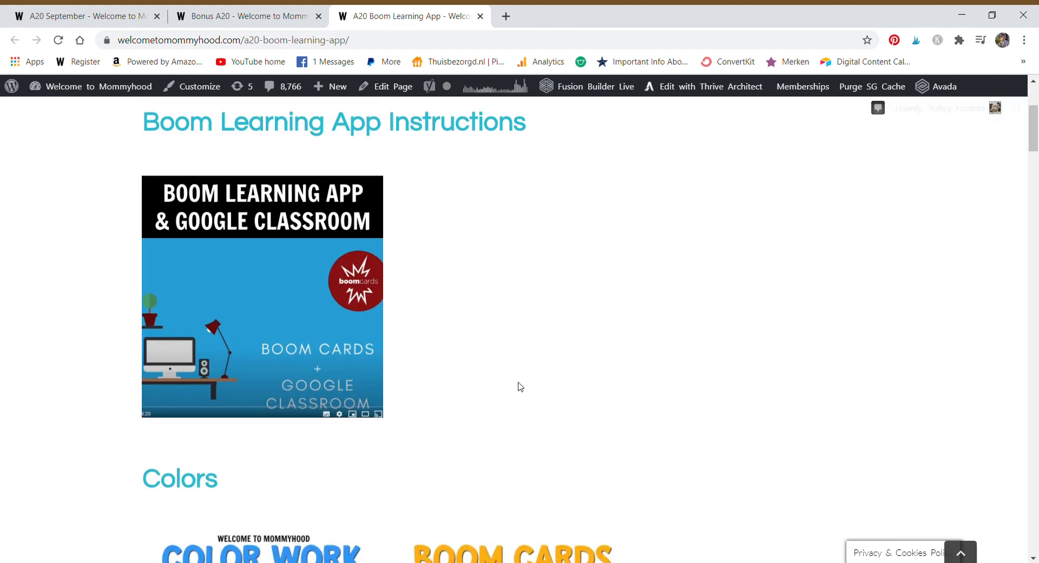
{"action": "mouse_move", "coordinate": [425, 401]}
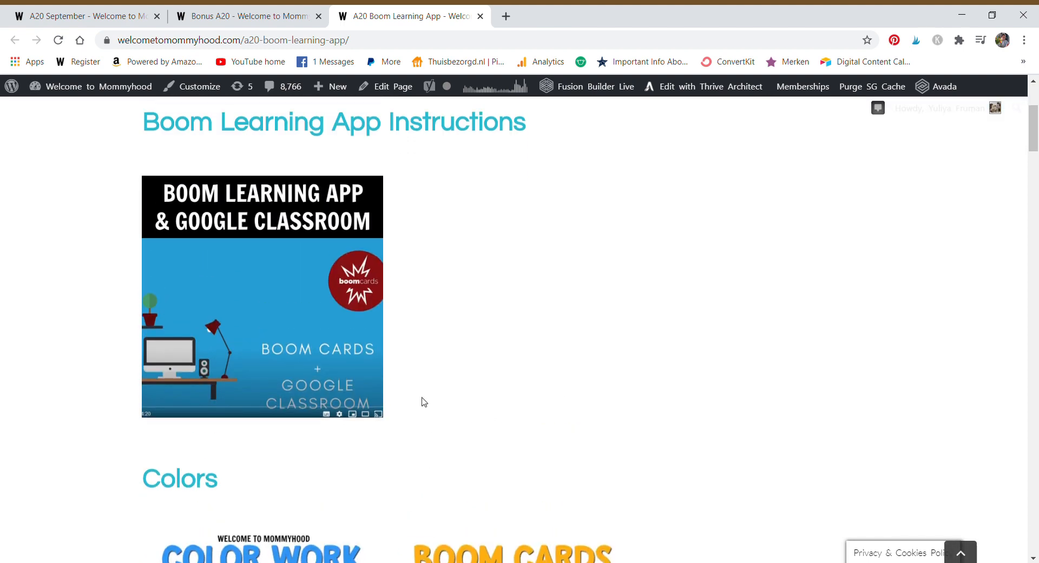
{"action": "mouse_move", "coordinate": [437, 388]}
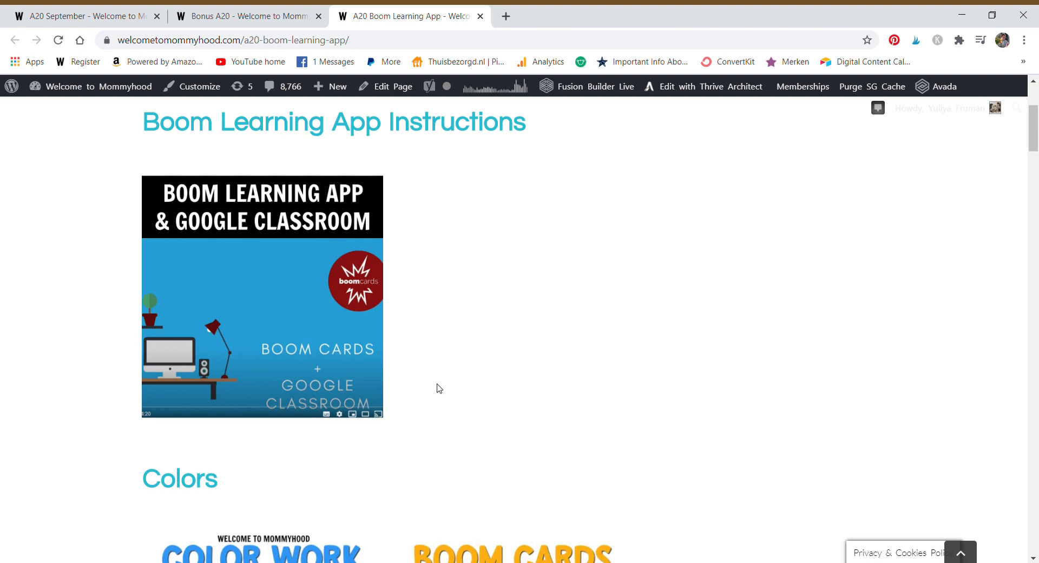
{"action": "scroll", "scroll_direction": "down", "scroll_amount": 3}
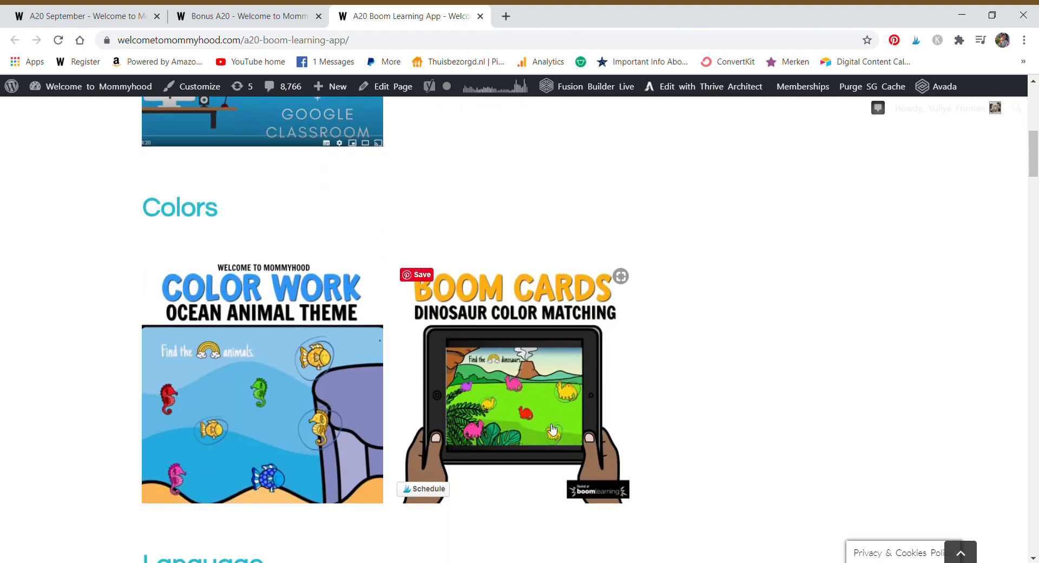
{"action": "mouse_move", "coordinate": [622, 410]}
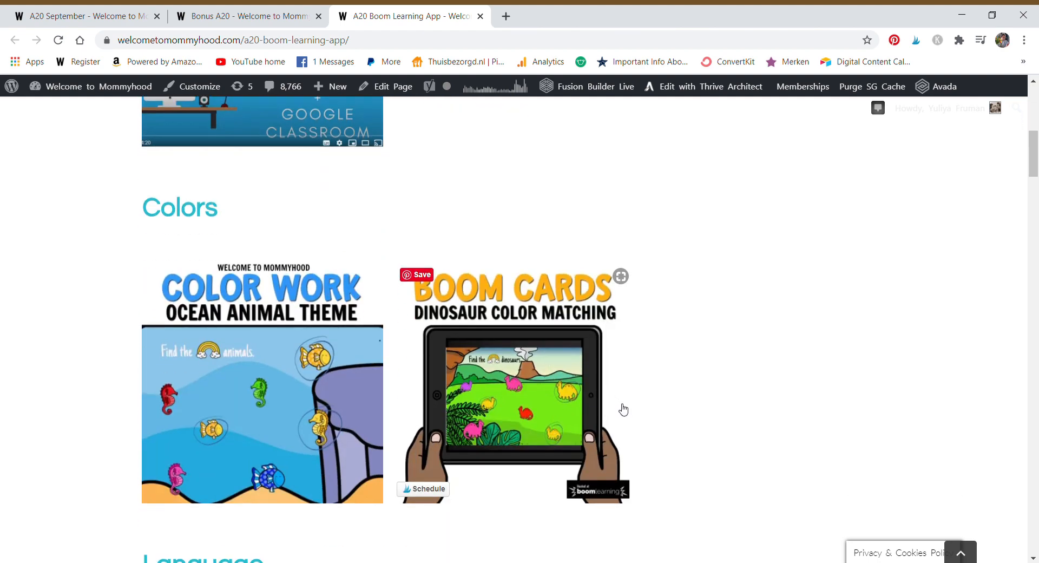
{"action": "mouse_move", "coordinate": [705, 395]}
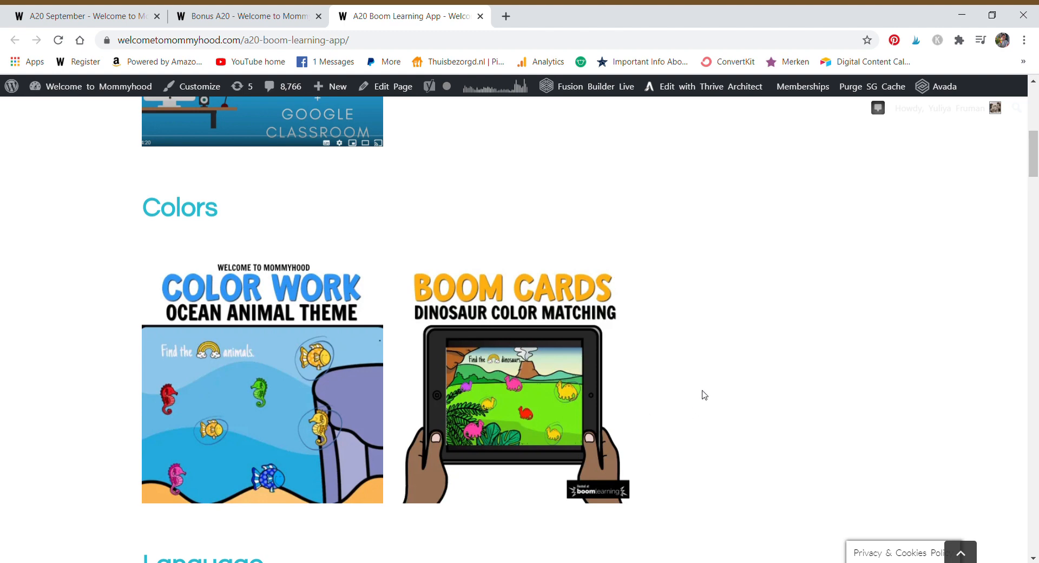
{"action": "mouse_move", "coordinate": [689, 412]}
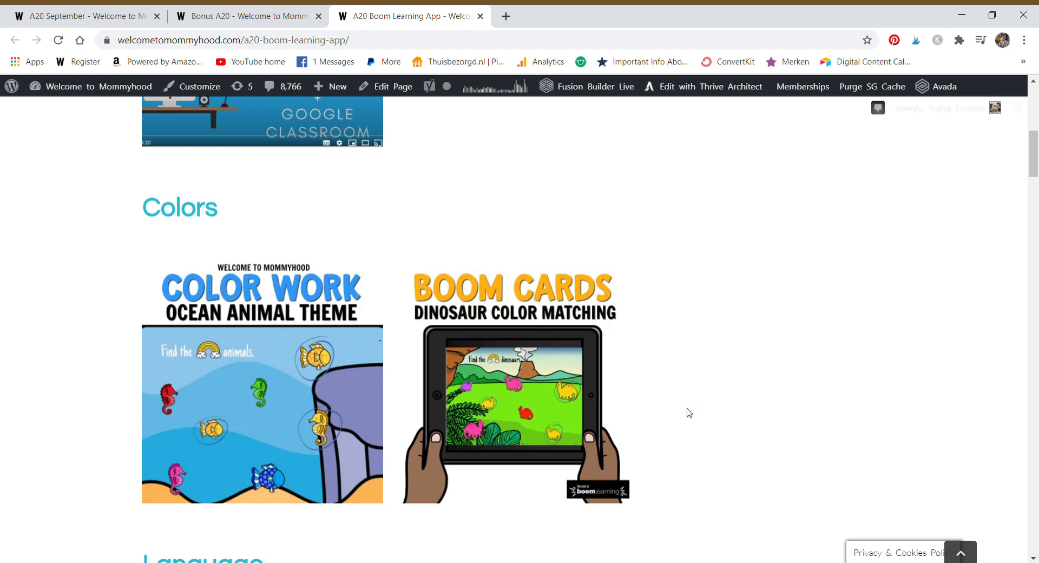
{"action": "mouse_move", "coordinate": [705, 435]}
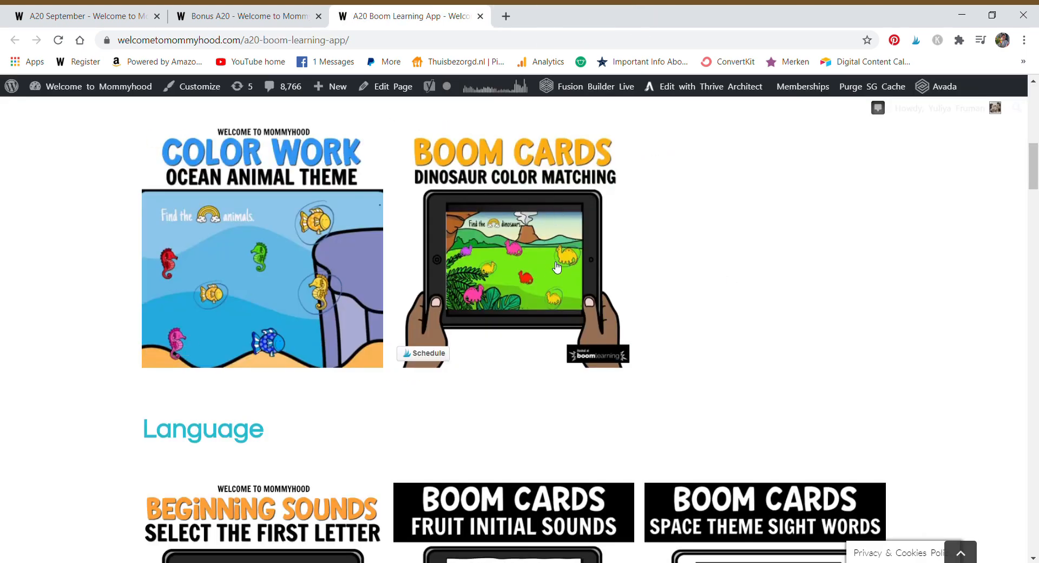
{"action": "mouse_move", "coordinate": [494, 289]}
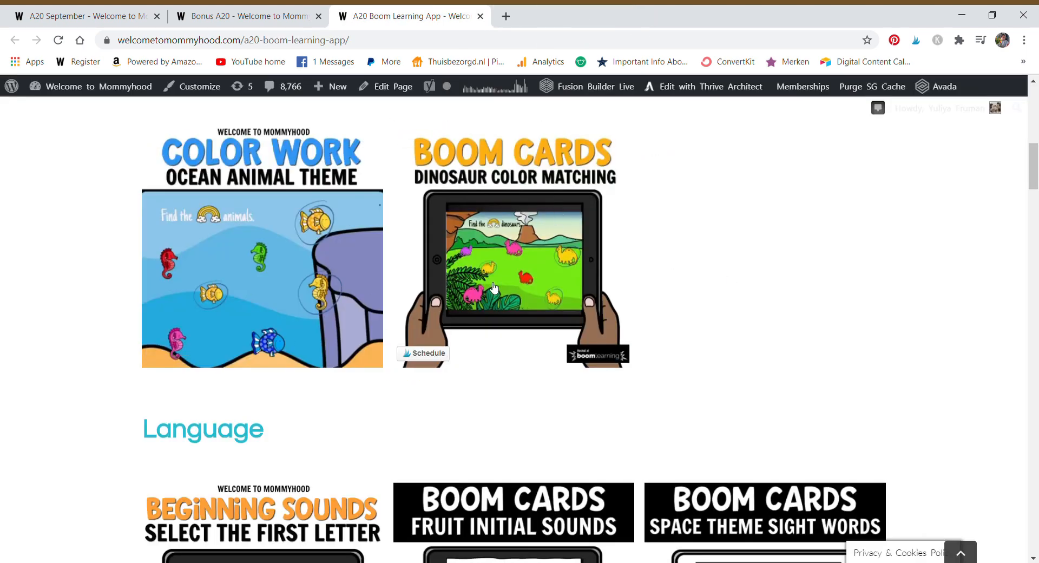
{"action": "scroll", "scroll_direction": "down", "scroll_amount": 3}
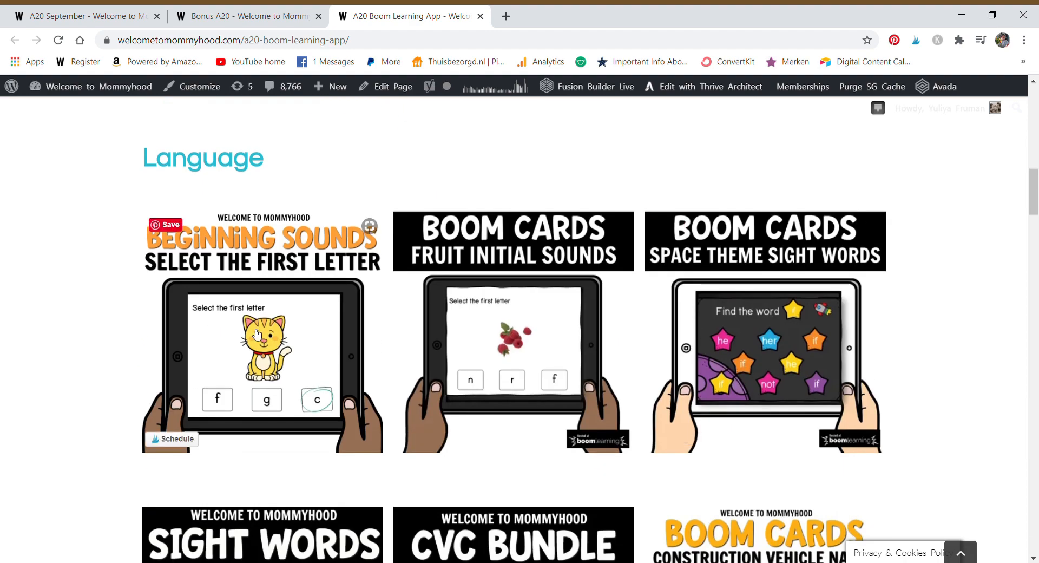
{"action": "scroll", "scroll_direction": "down", "scroll_amount": 3}
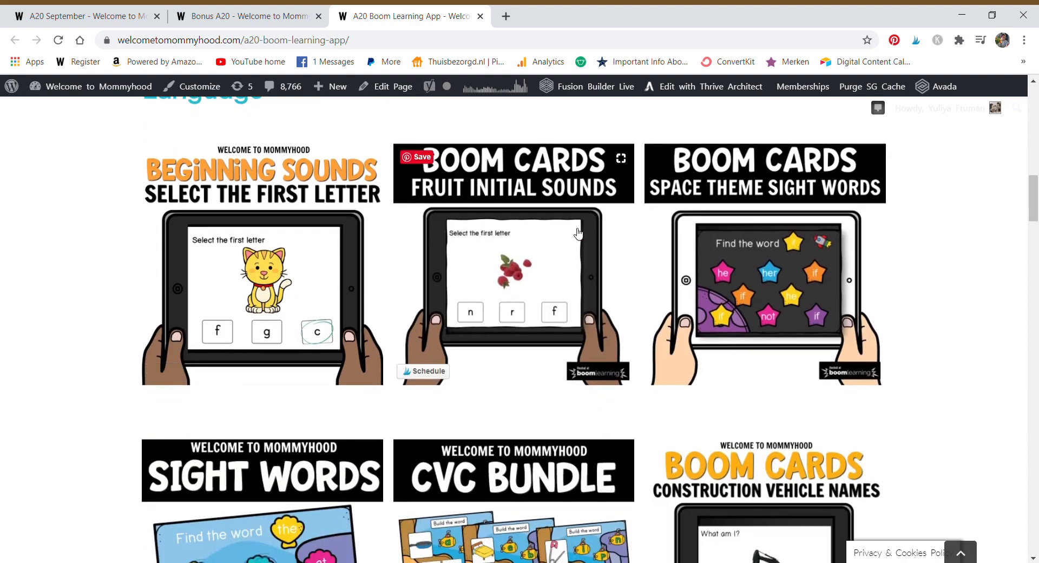
{"action": "scroll", "scroll_direction": "down", "scroll_amount": 3}
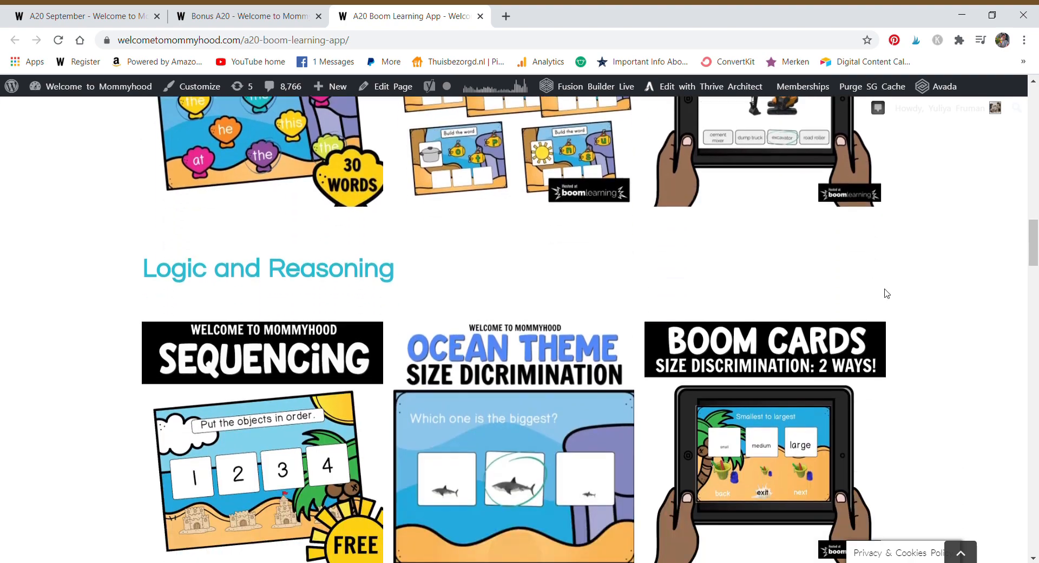
{"action": "scroll", "scroll_direction": "up", "scroll_amount": 3}
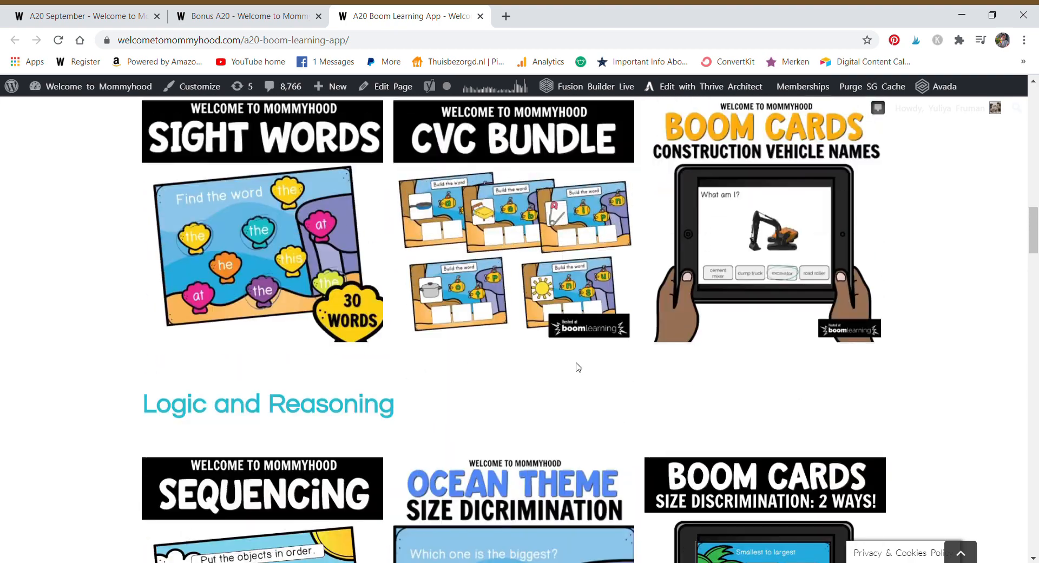
{"action": "scroll", "scroll_direction": "down", "scroll_amount": 3}
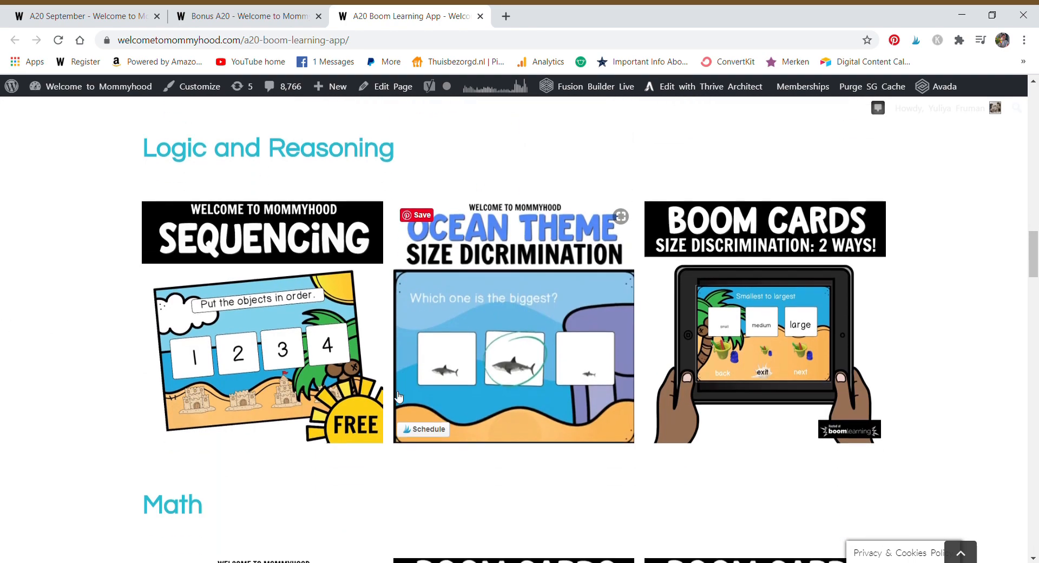
{"action": "scroll", "scroll_direction": "down", "scroll_amount": 3}
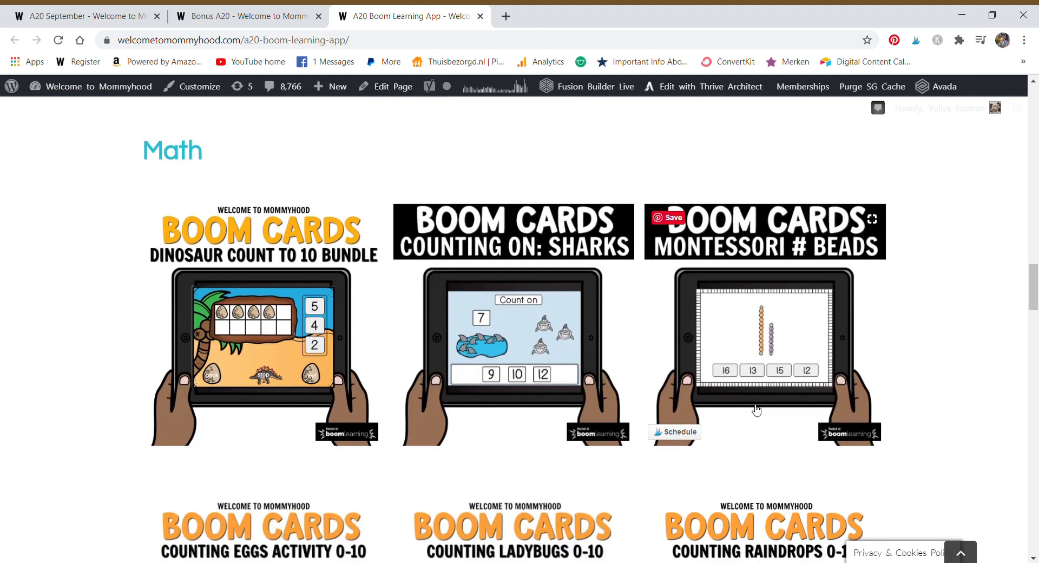
{"action": "mouse_move", "coordinate": [789, 365]}
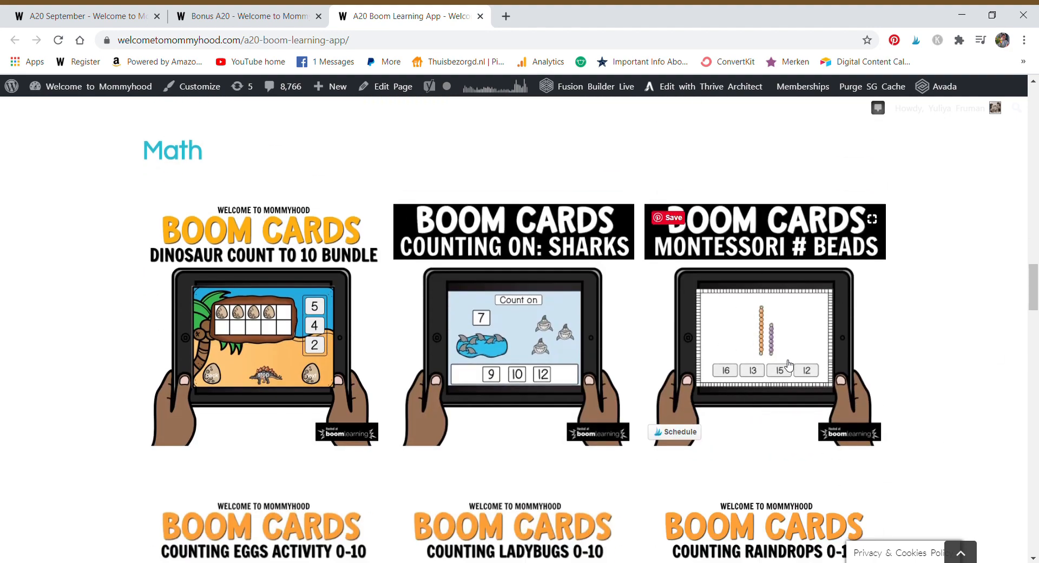
{"action": "scroll", "scroll_direction": "down", "scroll_amount": 3}
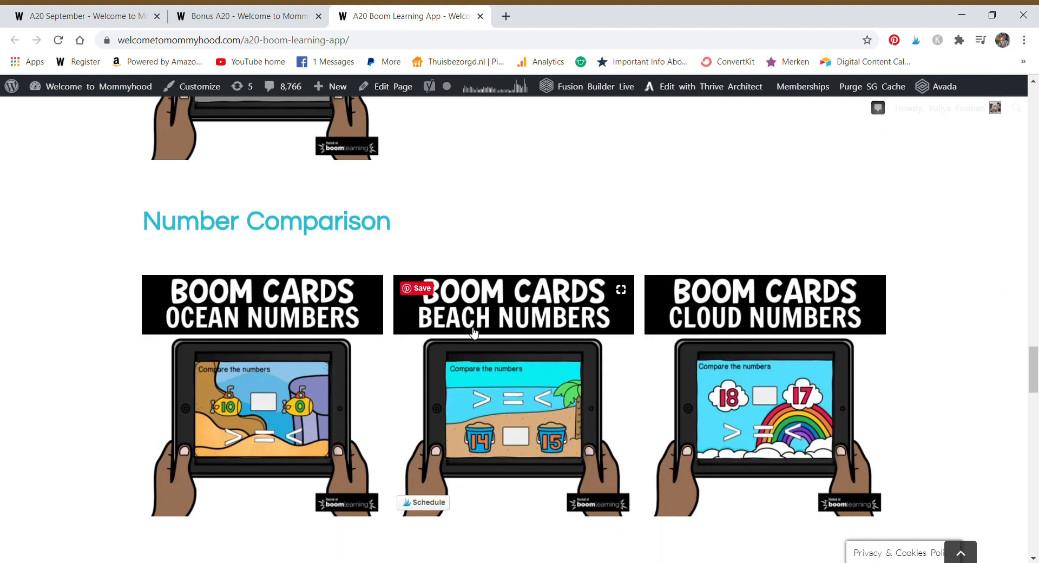
{"action": "scroll", "scroll_direction": "down", "scroll_amount": 3}
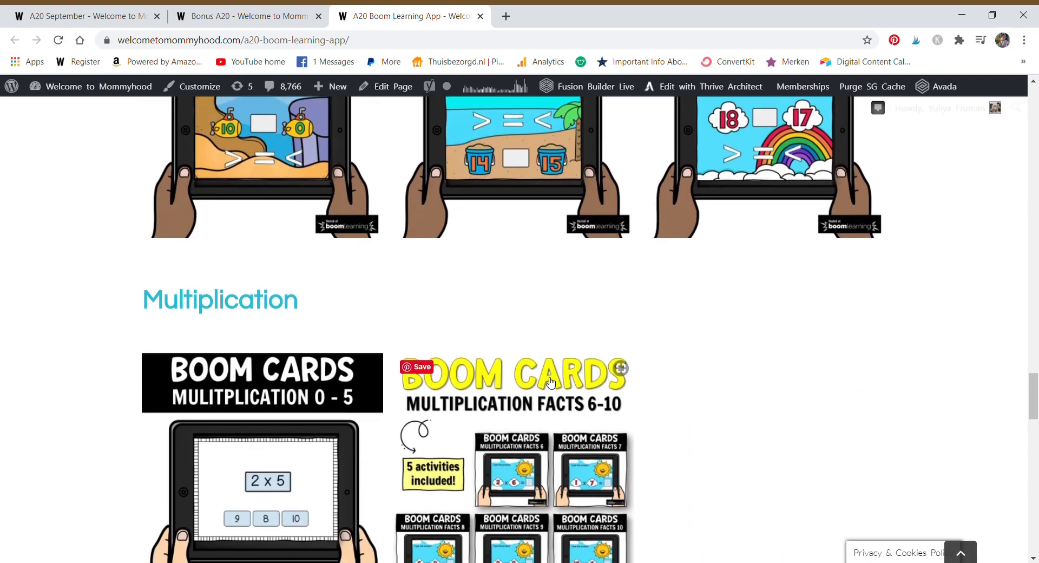
{"action": "scroll", "scroll_direction": "down", "scroll_amount": 3}
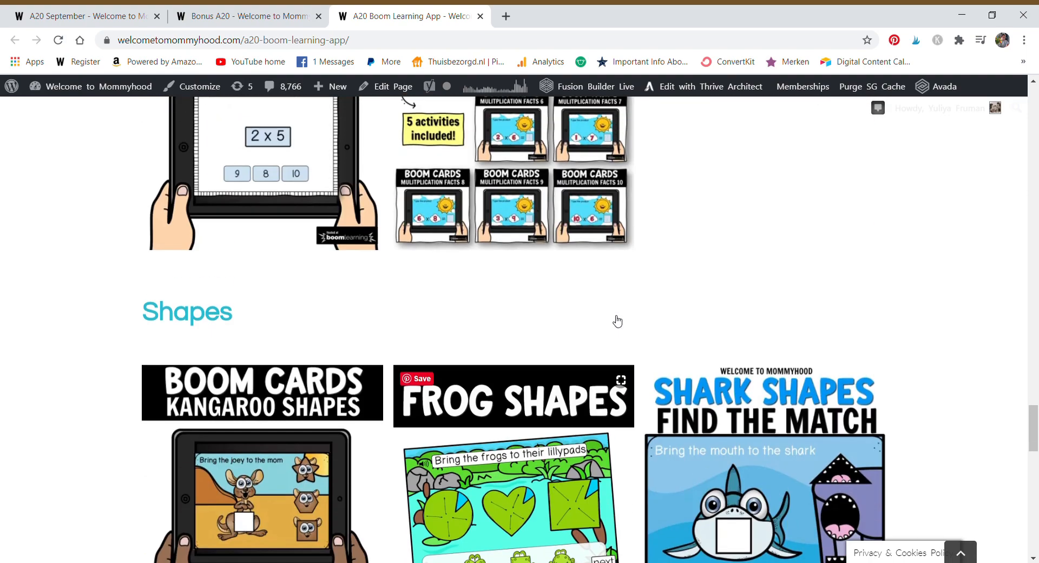
{"action": "scroll", "scroll_direction": "down", "scroll_amount": 3}
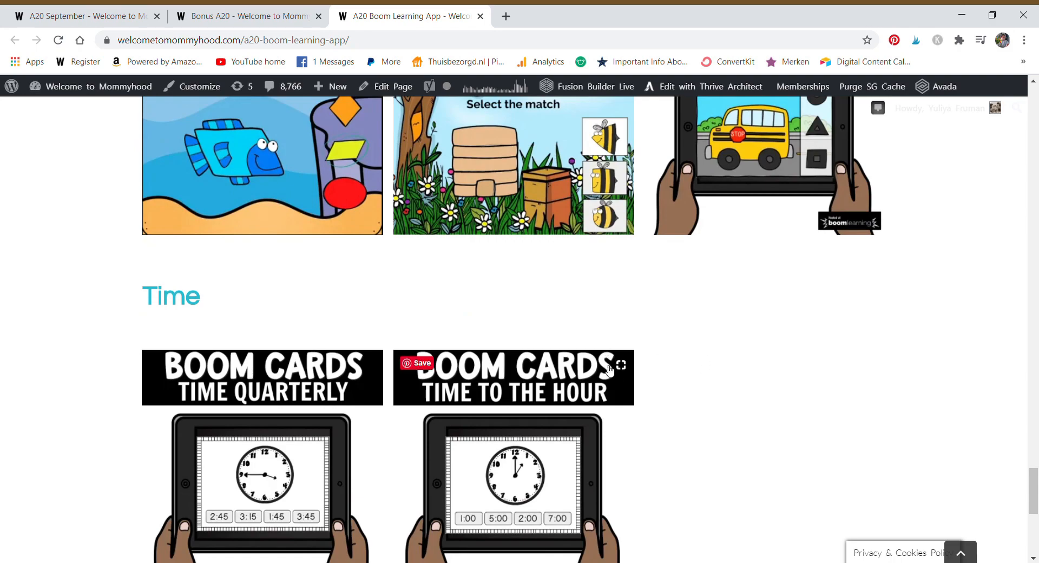
{"action": "scroll", "scroll_direction": "up", "scroll_amount": 3}
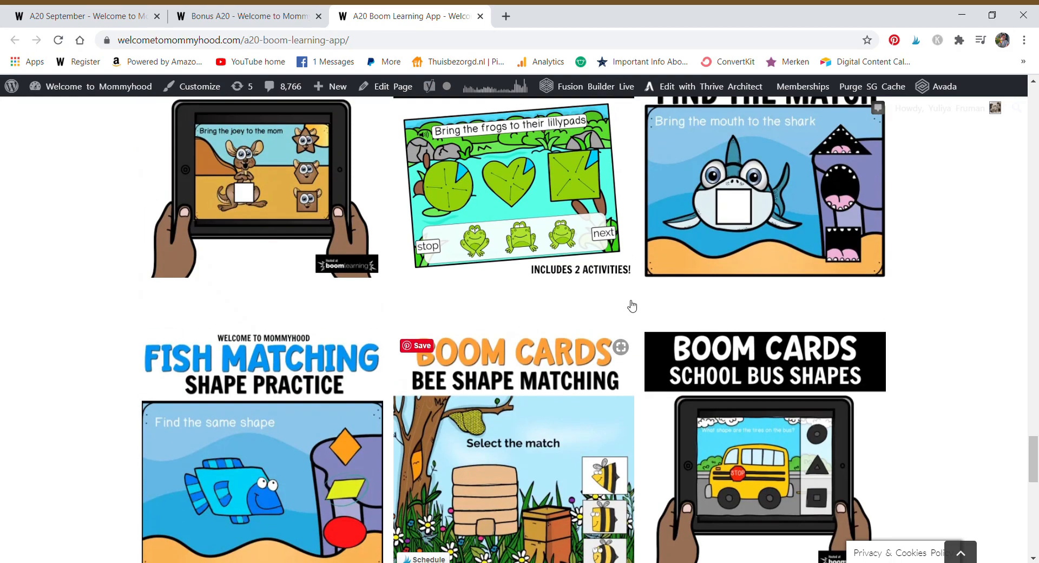
{"action": "scroll", "scroll_direction": "down", "scroll_amount": 3}
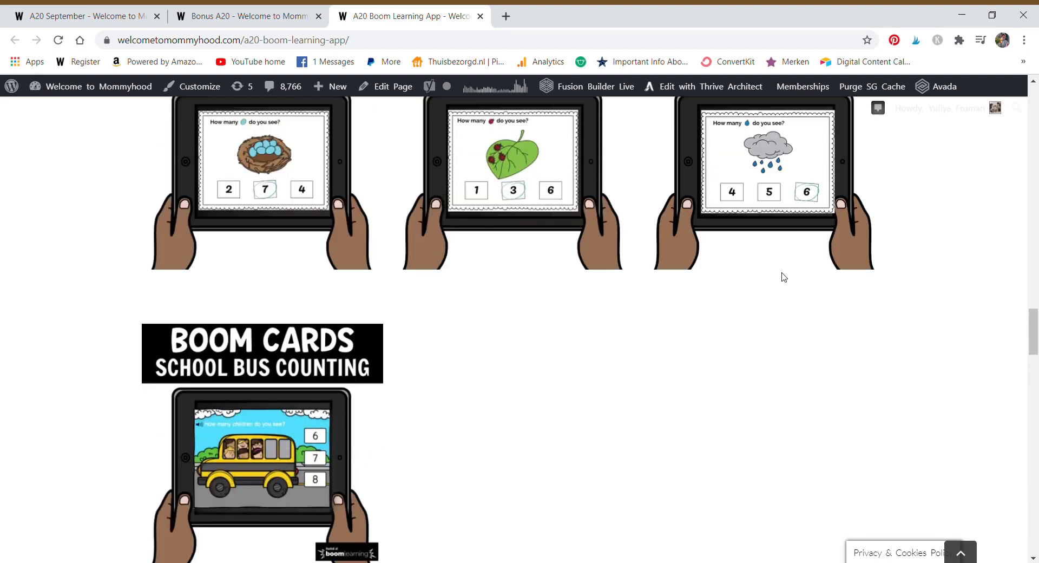
{"action": "scroll", "scroll_direction": "down", "scroll_amount": 3}
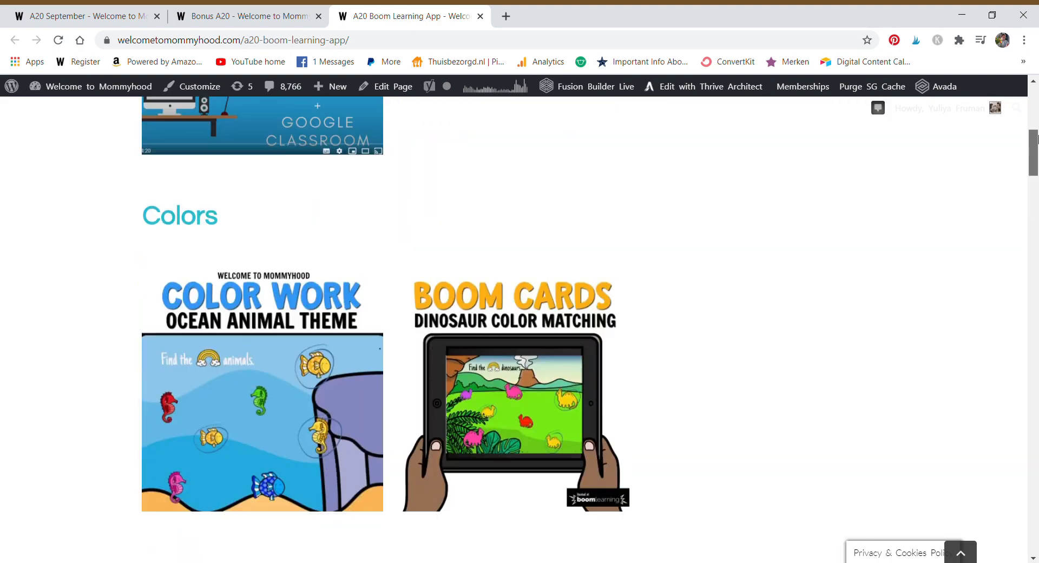
{"action": "scroll", "scroll_direction": "up", "scroll_amount": 3}
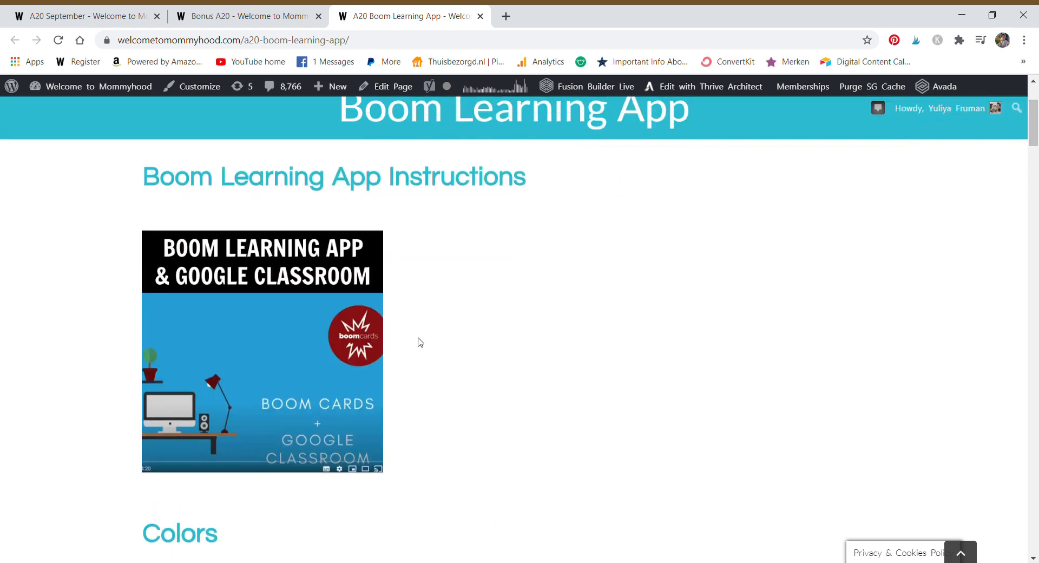
{"action": "mouse_move", "coordinate": [398, 315]}
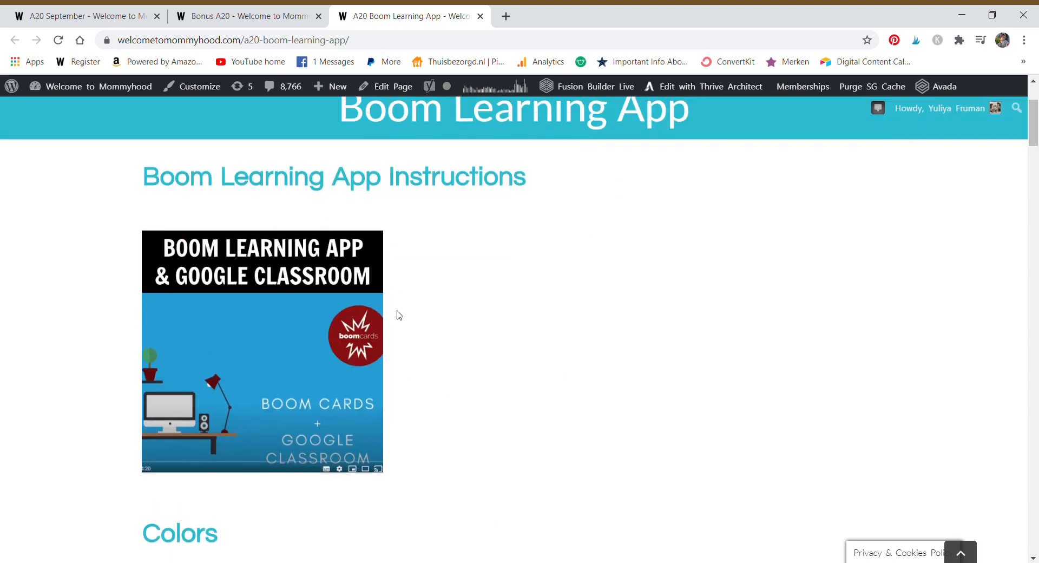
{"action": "mouse_move", "coordinate": [219, 392]}
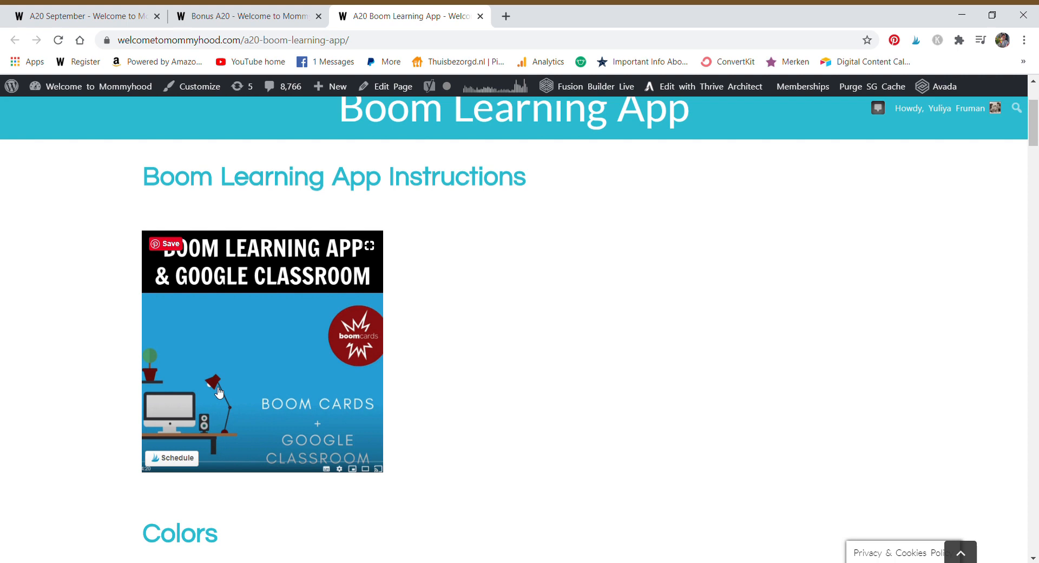
{"action": "mouse_move", "coordinate": [280, 318]}
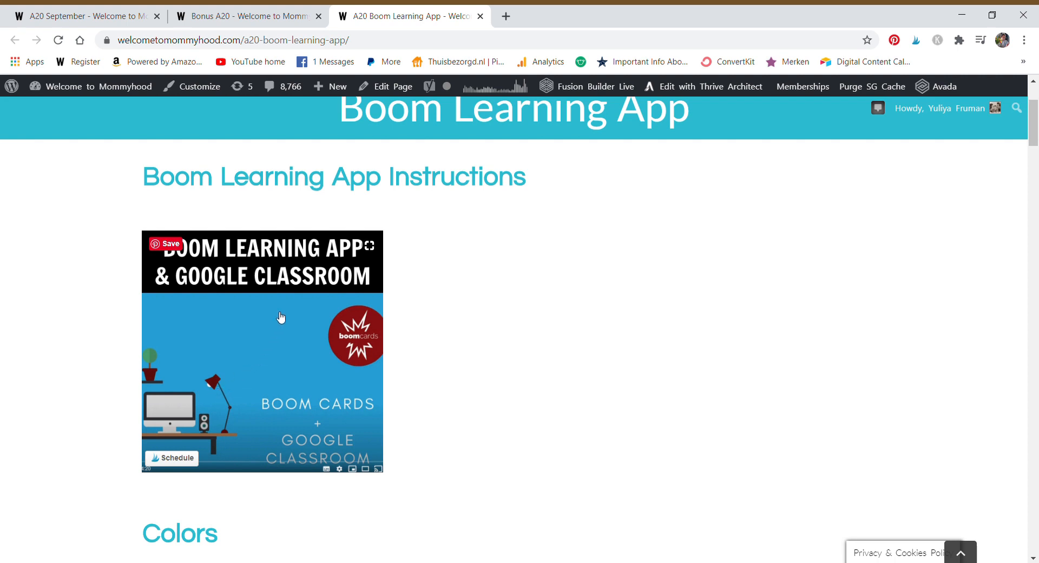
Scroll to the top of the Boom Learning App page to reach the site header
{"action": "scroll", "scroll_direction": "up", "scroll_amount": 3}
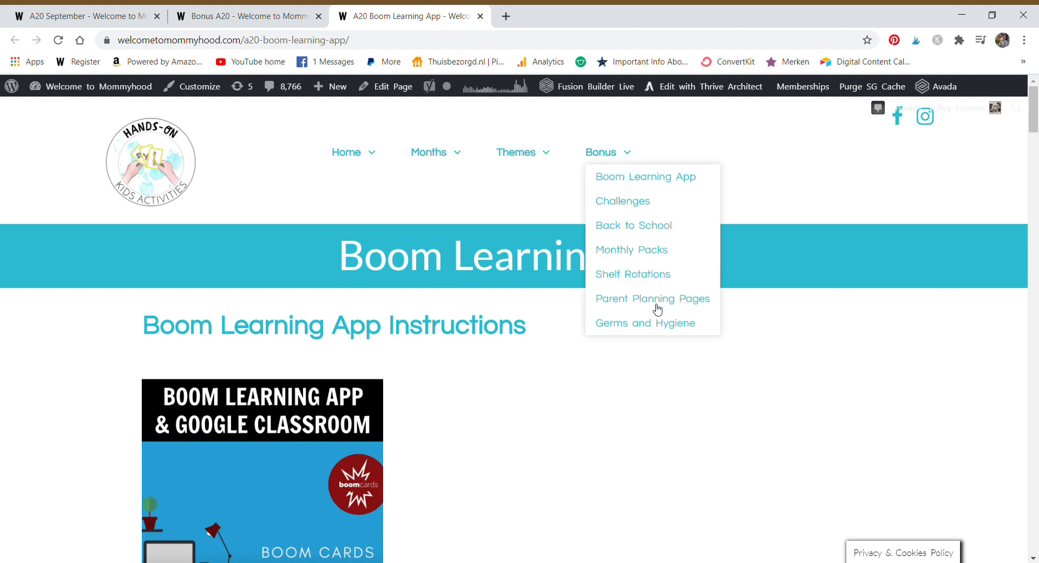
{"action": "mouse_move", "coordinate": [628, 153]}
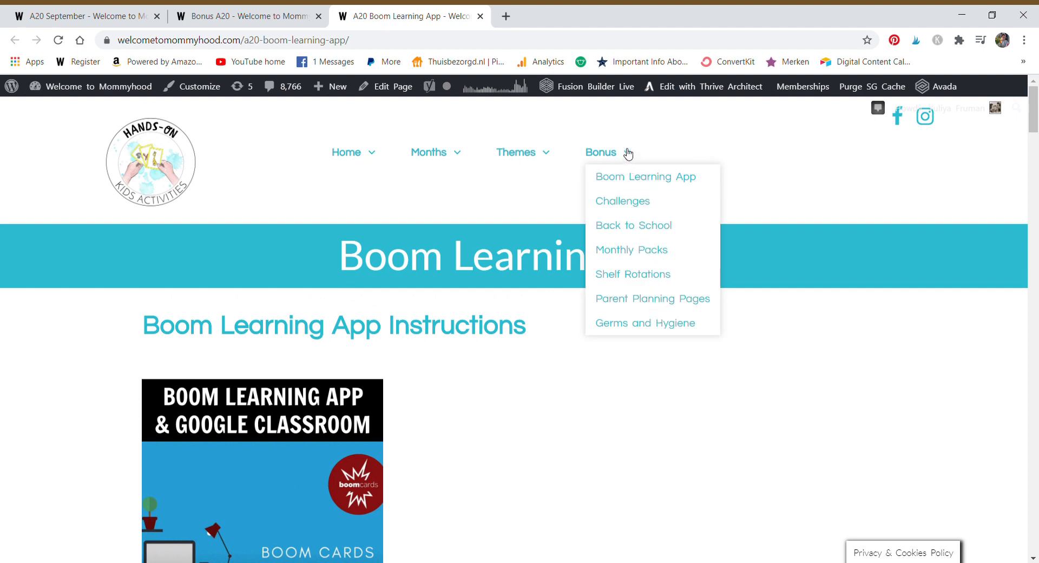
{"action": "mouse_move", "coordinate": [646, 332]}
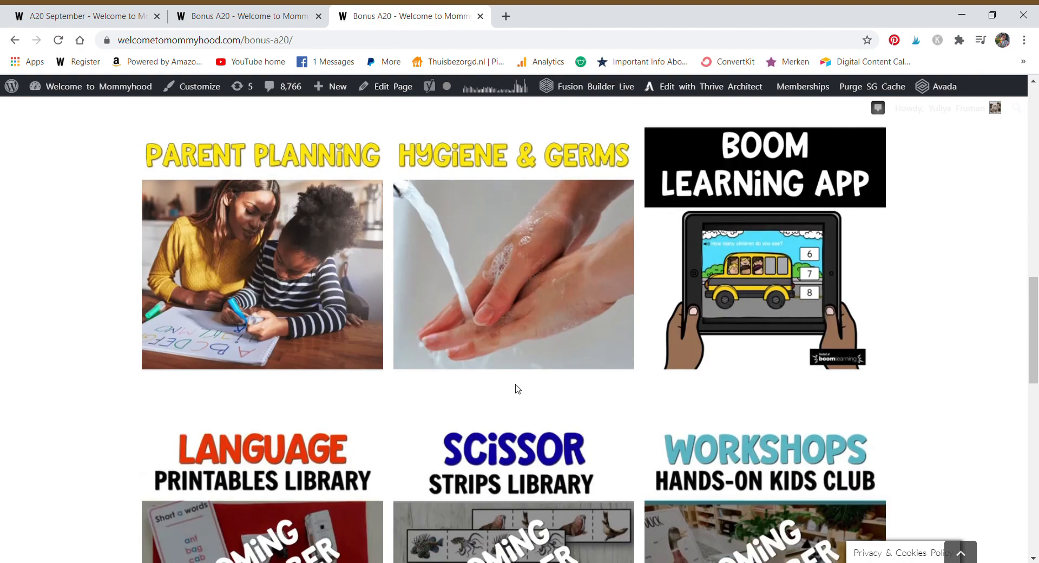
Scroll the Bonus page to the Language Printables, Scissor Strips and Workshops tiles
{"action": "scroll", "scroll_direction": "down", "scroll_amount": 3}
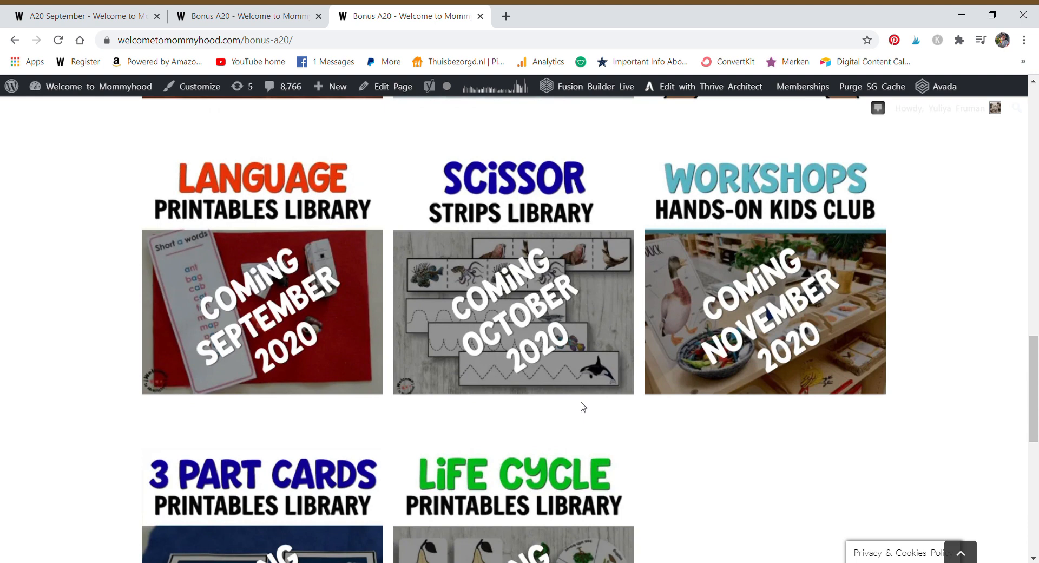
{"action": "mouse_move", "coordinate": [292, 508]}
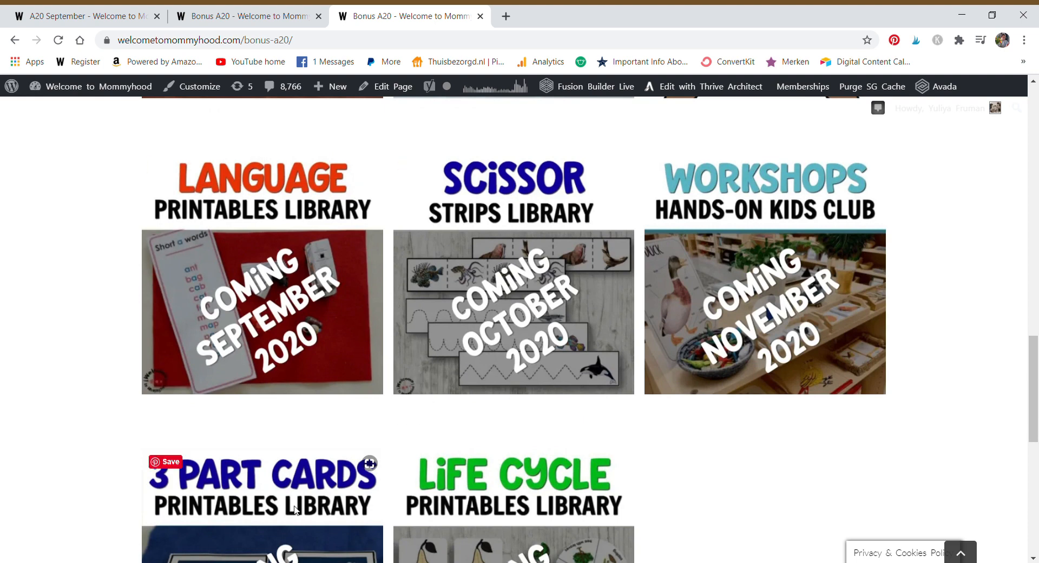
{"action": "mouse_move", "coordinate": [145, 398]}
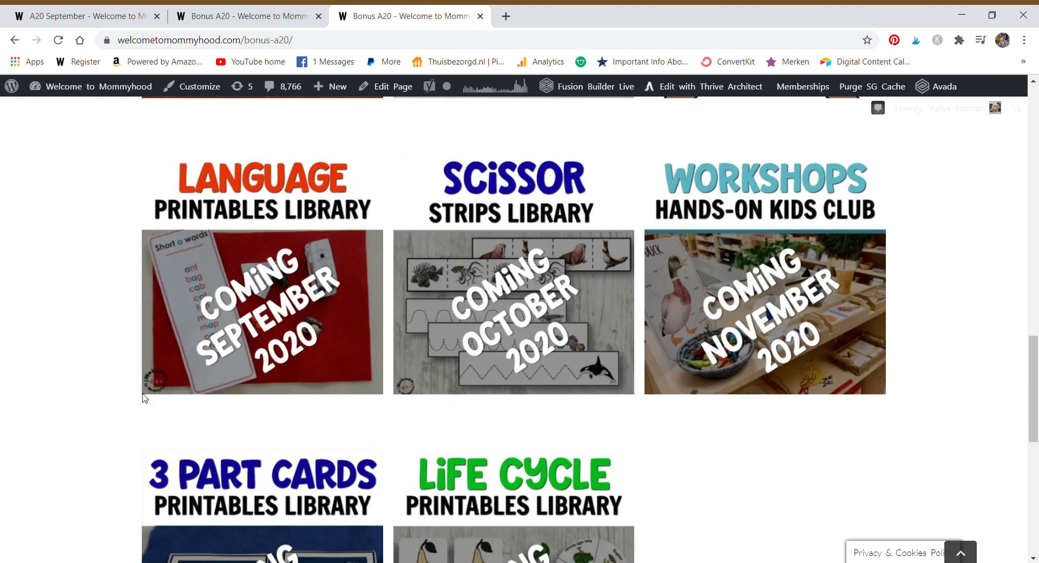
{"action": "scroll", "scroll_direction": "up", "scroll_amount": 3}
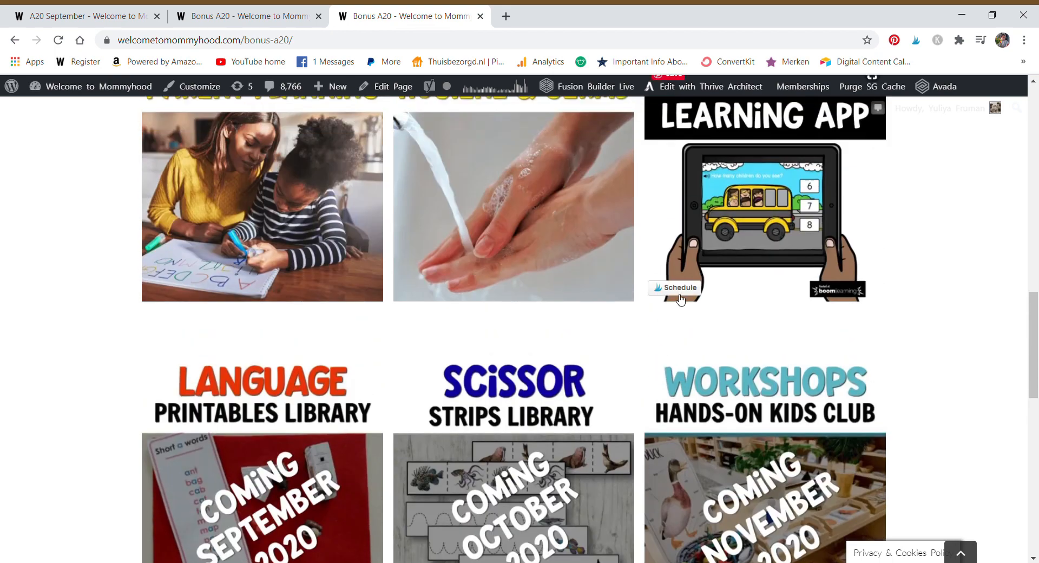
{"action": "mouse_move", "coordinate": [891, 313]}
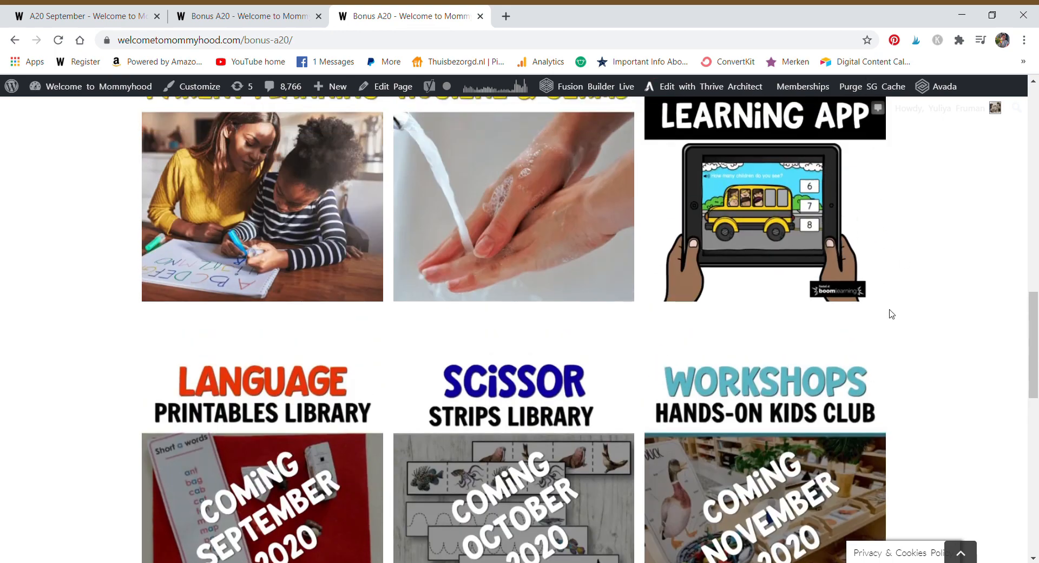
{"action": "mouse_move", "coordinate": [97, 307]}
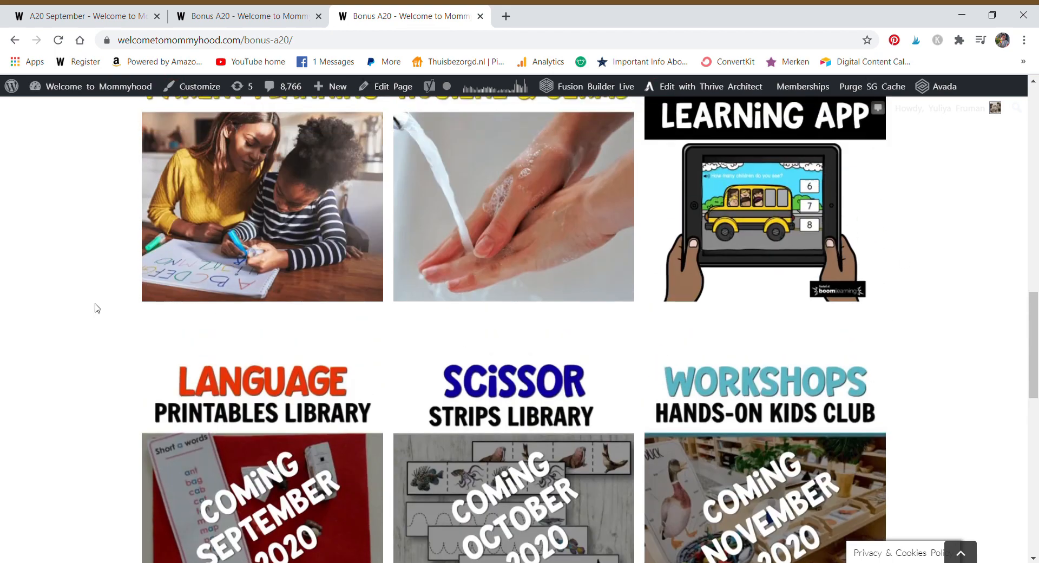
{"action": "scroll", "scroll_direction": "down", "scroll_amount": 3}
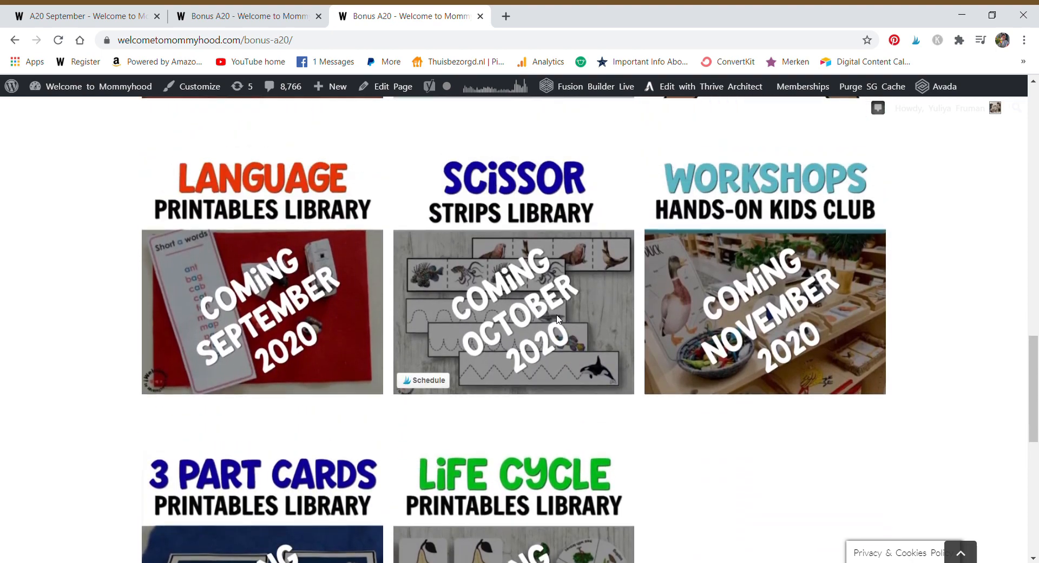
{"action": "mouse_move", "coordinate": [560, 331]}
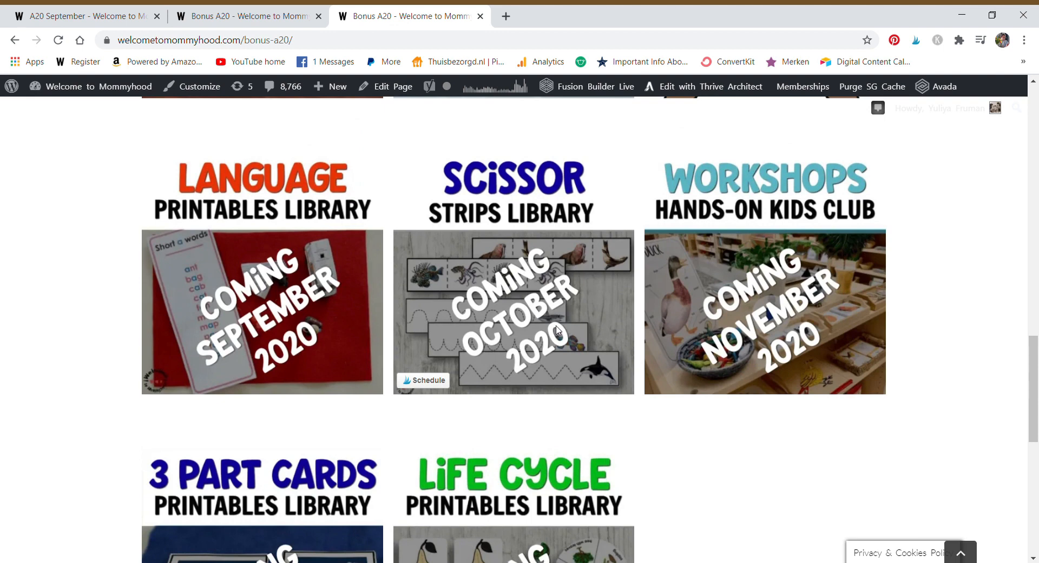
{"action": "mouse_move", "coordinate": [390, 285]}
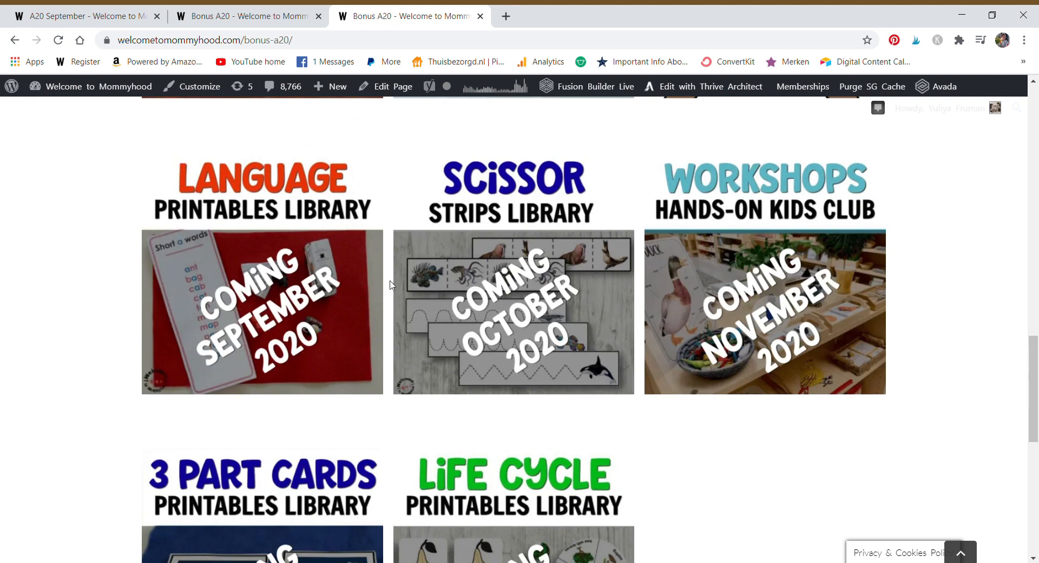
{"action": "mouse_move", "coordinate": [298, 293]}
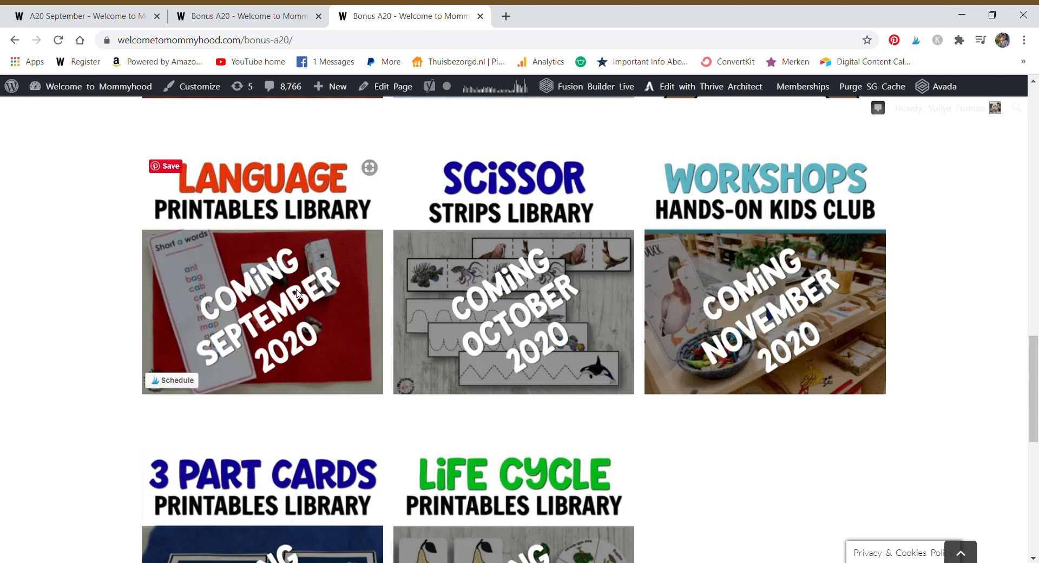
{"action": "mouse_move", "coordinate": [313, 297]}
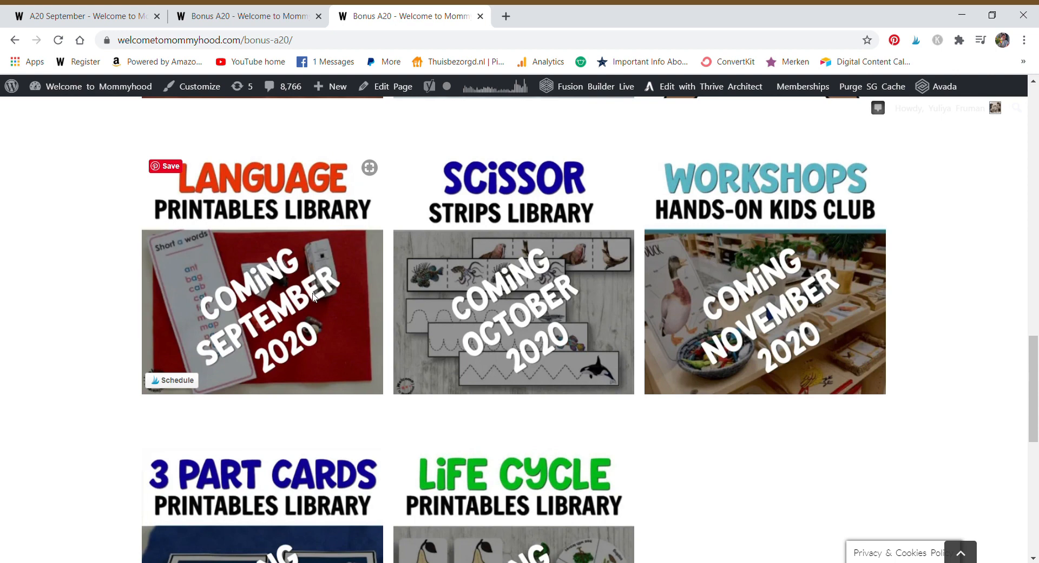
{"action": "mouse_move", "coordinate": [596, 319]}
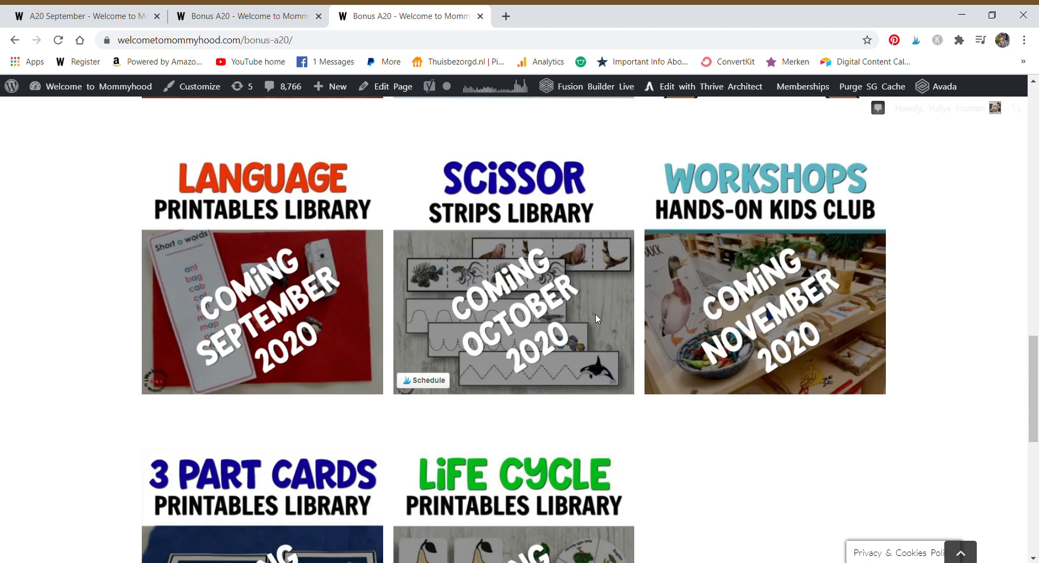
{"action": "mouse_move", "coordinate": [861, 286]}
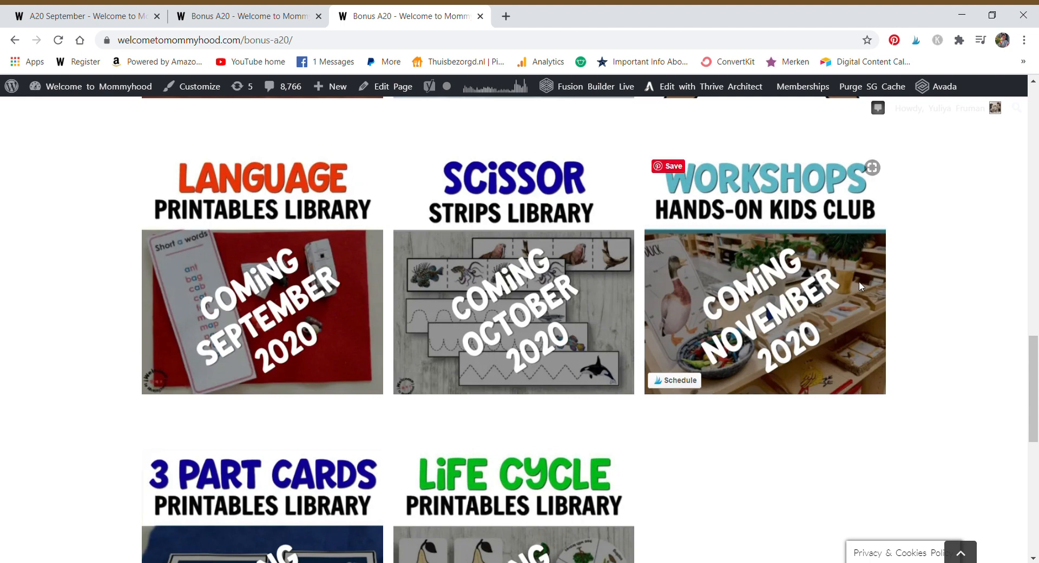
{"action": "mouse_move", "coordinate": [722, 424]}
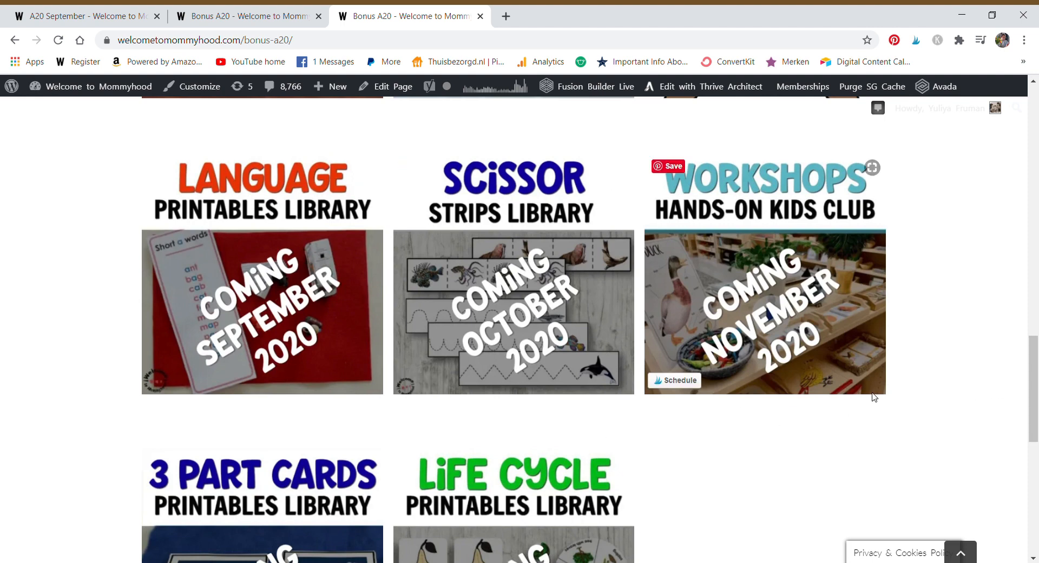
{"action": "mouse_move", "coordinate": [939, 369]}
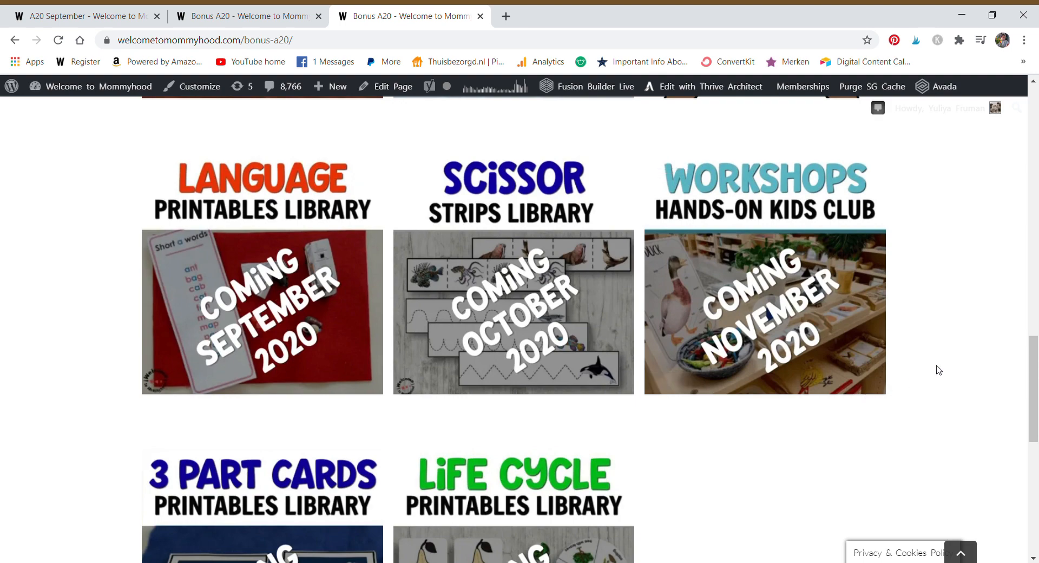
Scroll to the 3 Part Cards and Life Cycle libraries coming December 2020 and January 2021
{"action": "scroll", "scroll_direction": "down", "scroll_amount": 3}
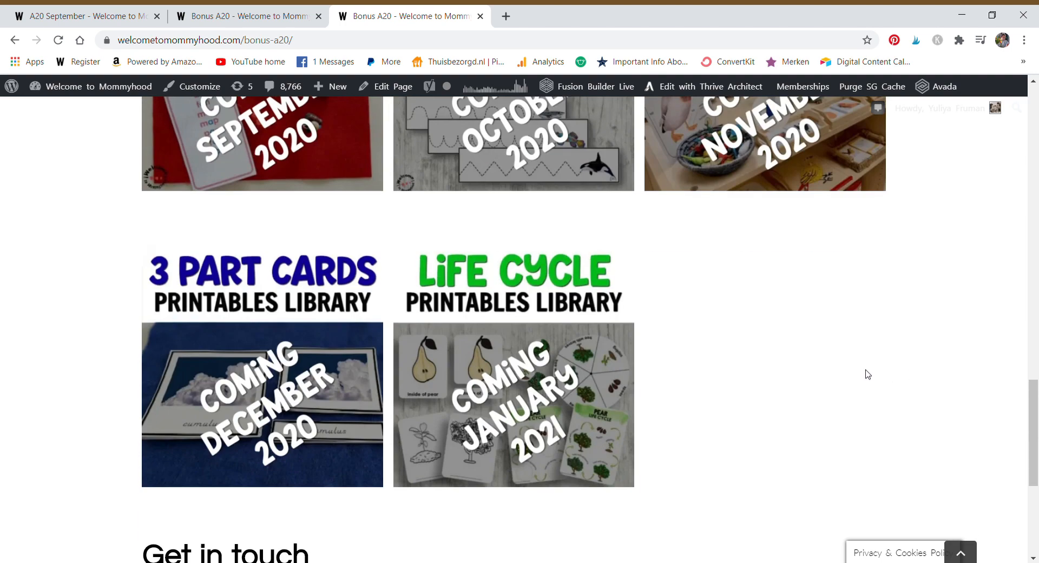
{"action": "mouse_move", "coordinate": [365, 411]}
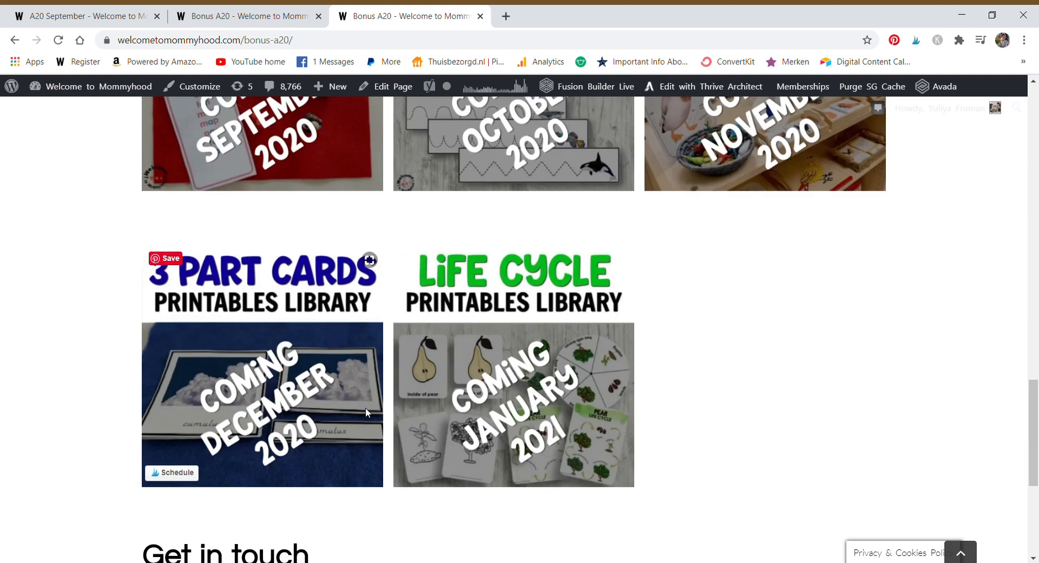
{"action": "mouse_move", "coordinate": [371, 415]}
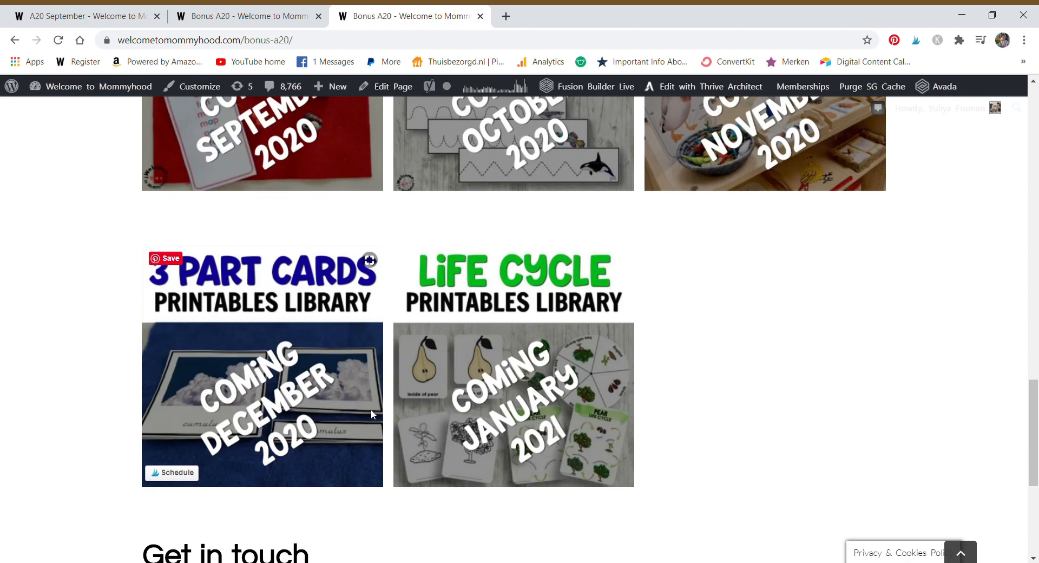
Close the duplicate tabs, leaving only the Bonus A20 page open
{"action": "scroll", "scroll_direction": "down", "scroll_amount": 3}
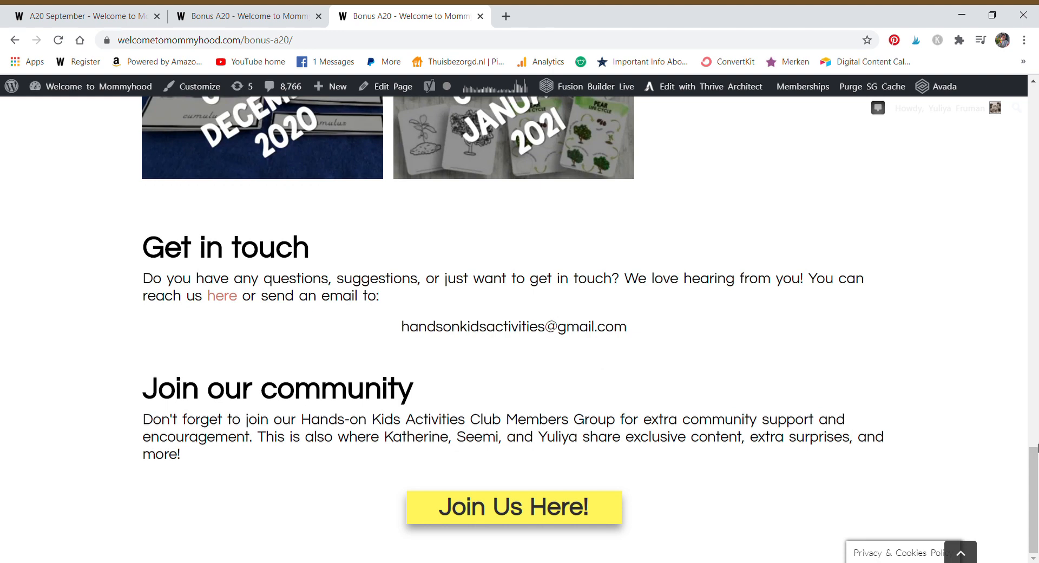
{"action": "mouse_move", "coordinate": [319, 16]}
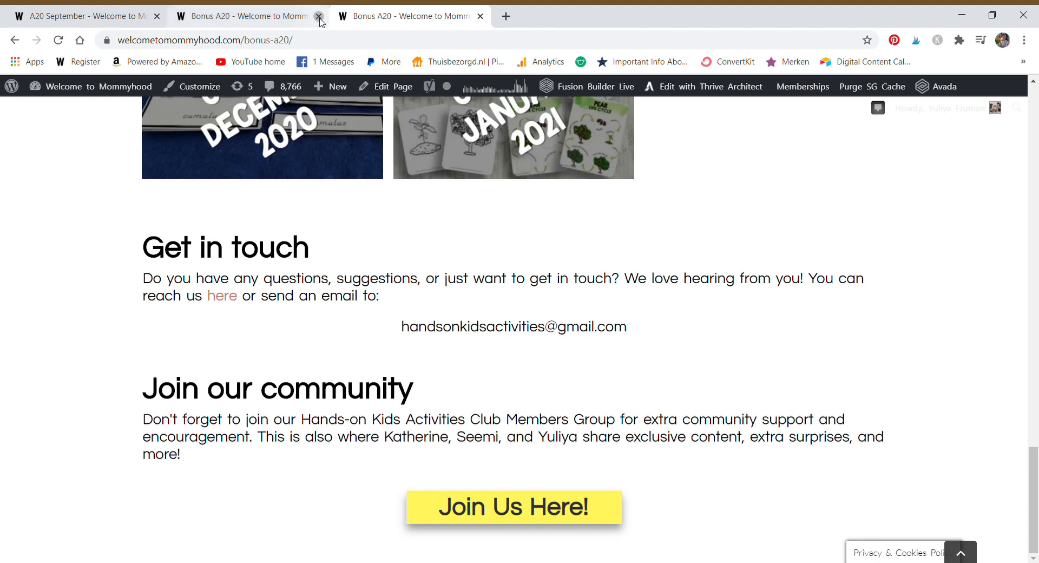
{"action": "left_click", "coordinate": [319, 15]}
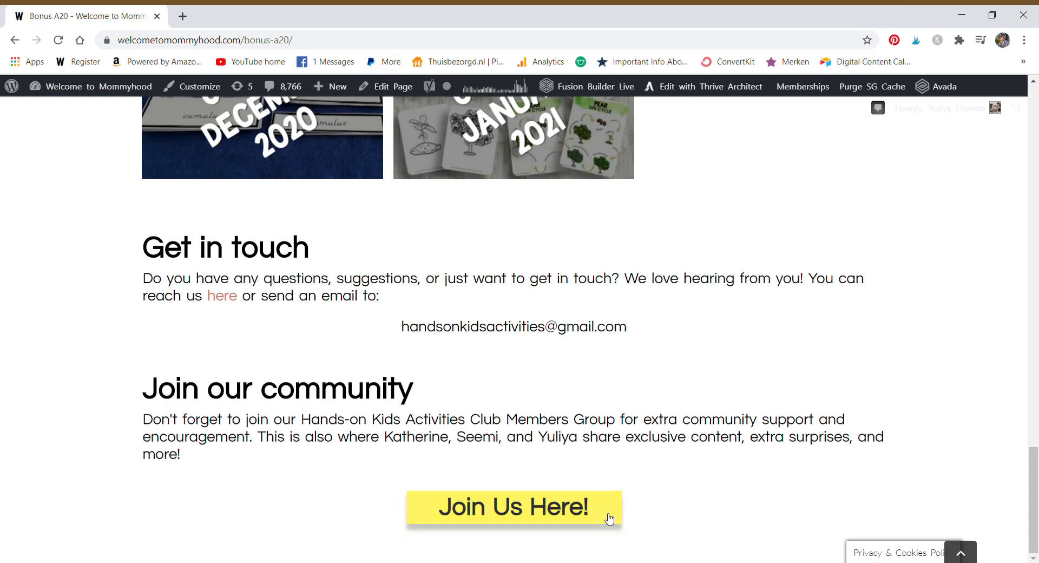
{"action": "mouse_move", "coordinate": [446, 538]}
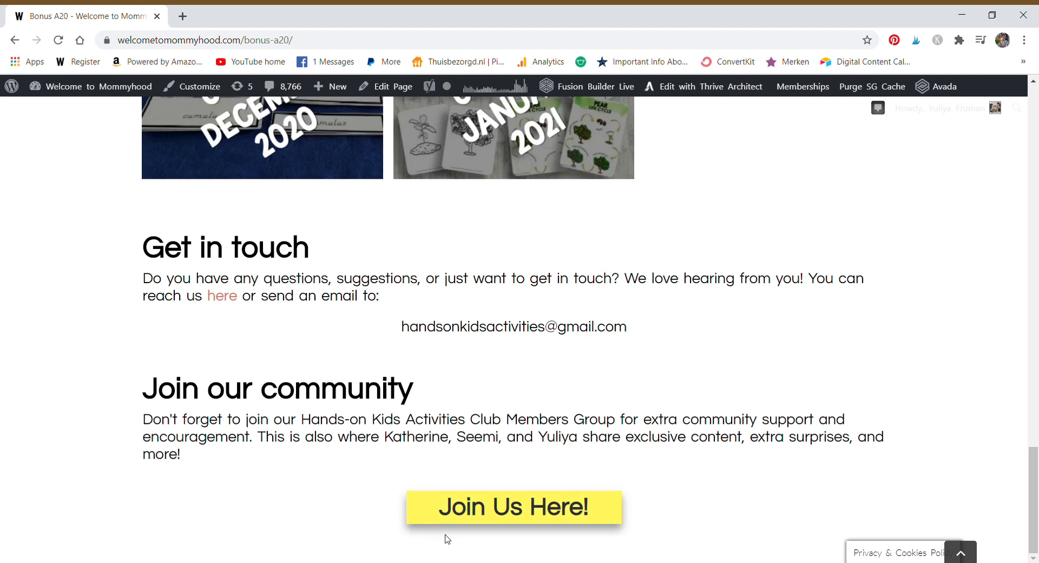
{"action": "mouse_move", "coordinate": [527, 507]}
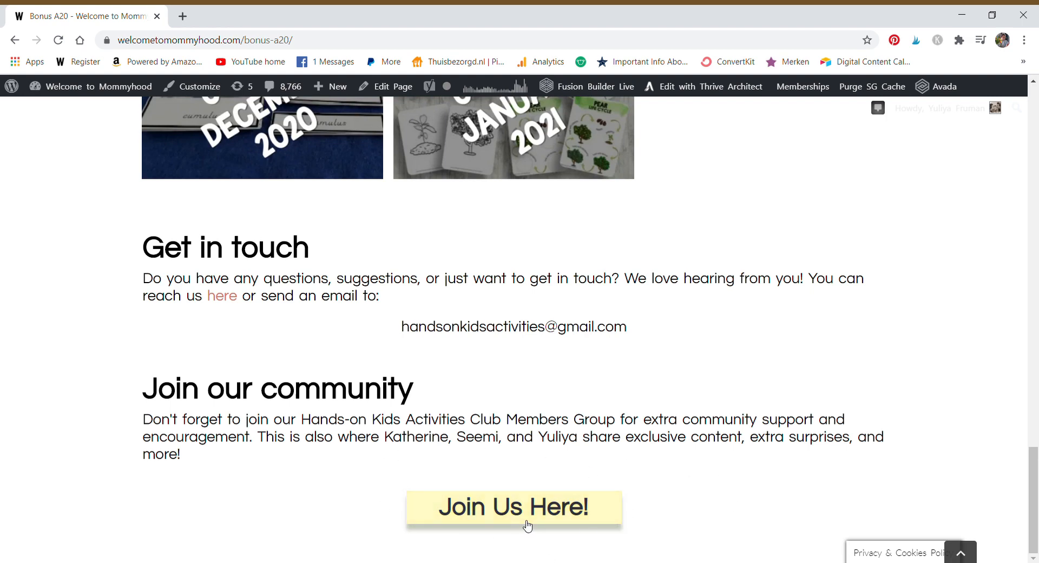
{"action": "scroll", "scroll_direction": "up", "scroll_amount": 3}
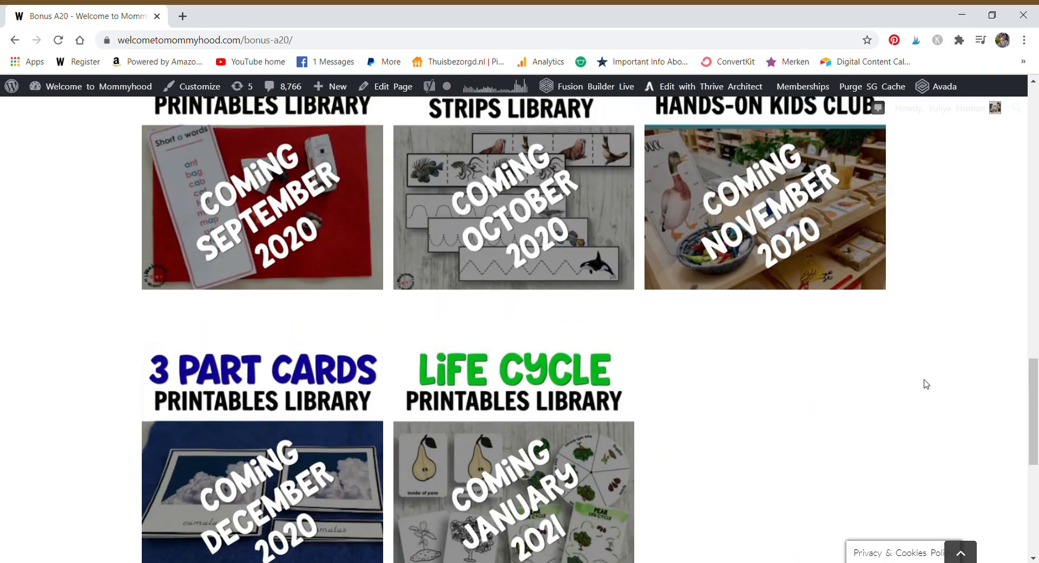
View the Browse By Month and Browse By Theme images on the HOKA A20 Home page
{"action": "scroll", "scroll_direction": "up", "scroll_amount": 3}
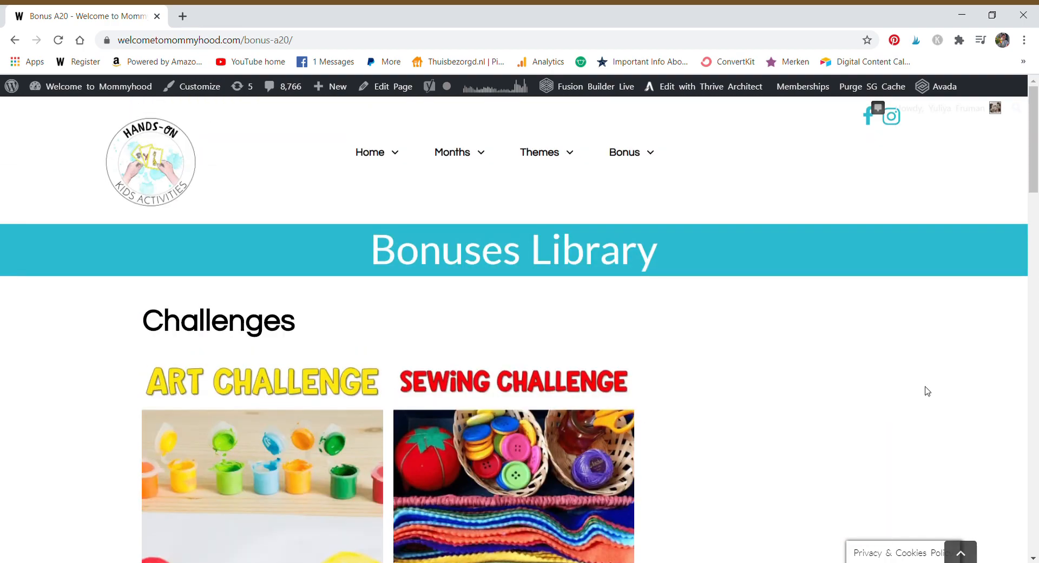
{"action": "mouse_move", "coordinate": [316, 127]}
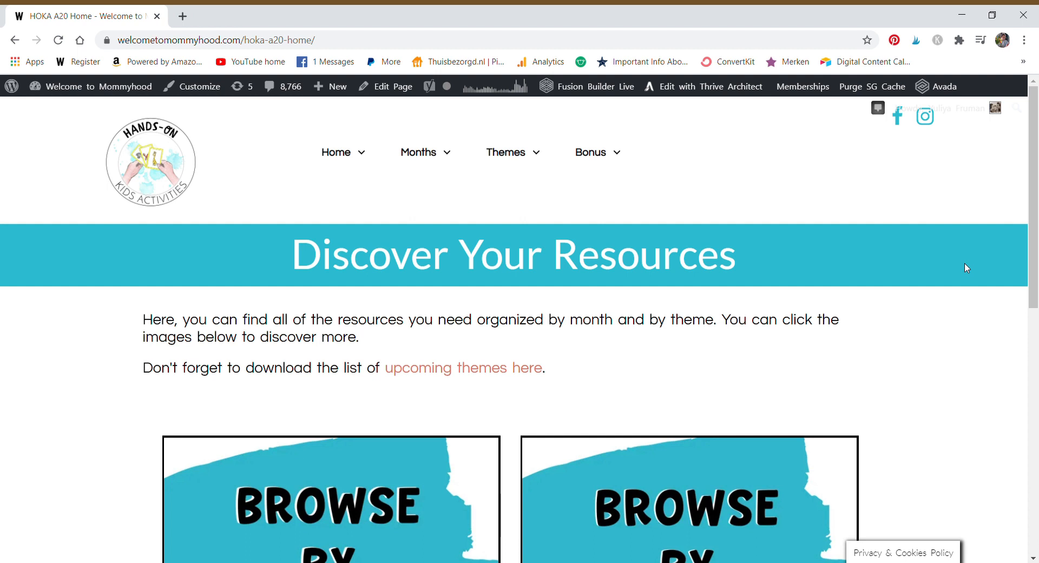
{"action": "scroll", "scroll_direction": "down", "scroll_amount": 3}
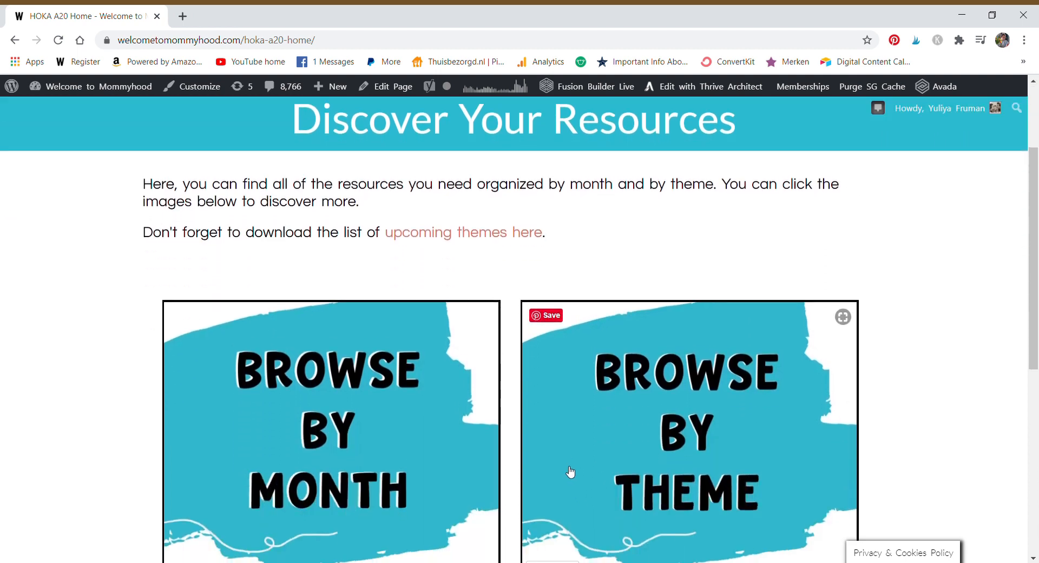
{"action": "mouse_move", "coordinate": [583, 475]}
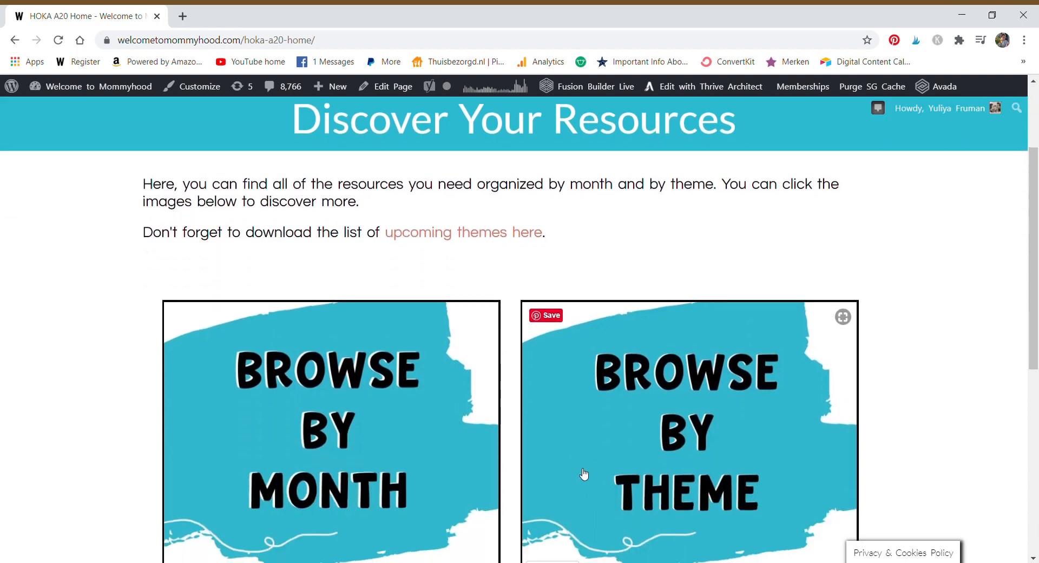
{"action": "mouse_move", "coordinate": [578, 477]}
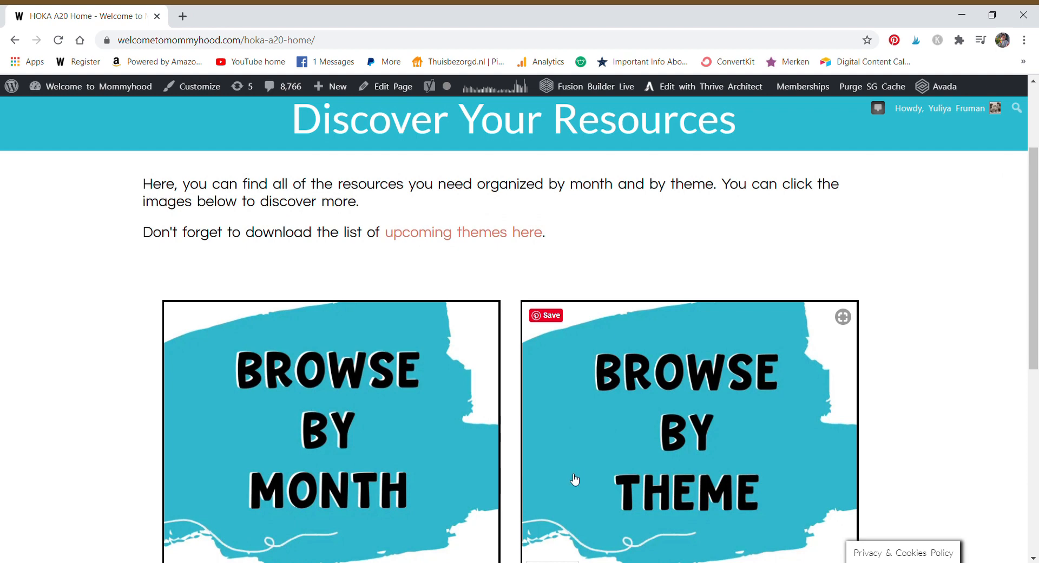
{"action": "mouse_move", "coordinate": [571, 483]}
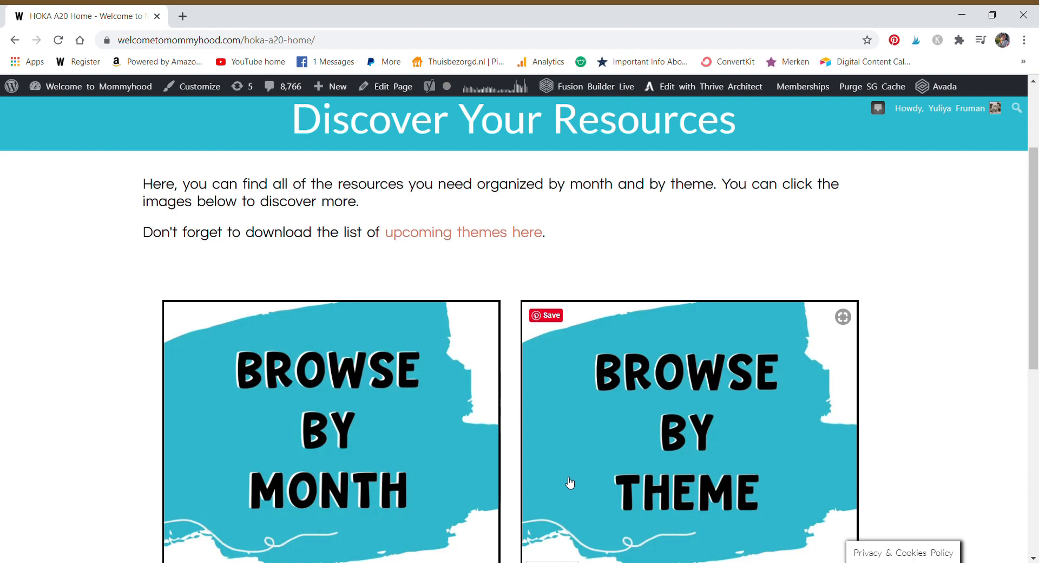
{"action": "mouse_move", "coordinate": [441, 402]}
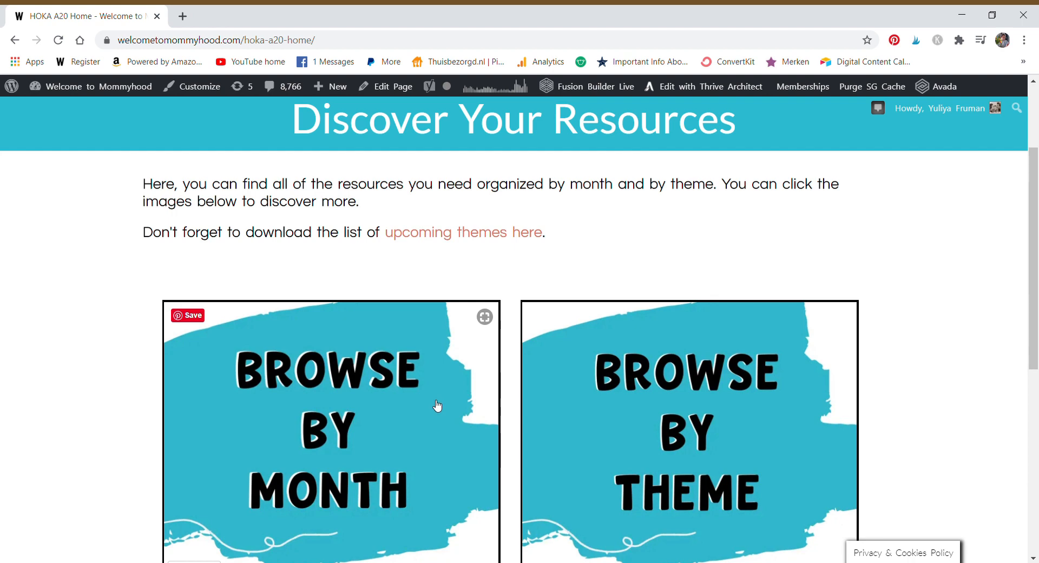
{"action": "mouse_move", "coordinate": [422, 413]}
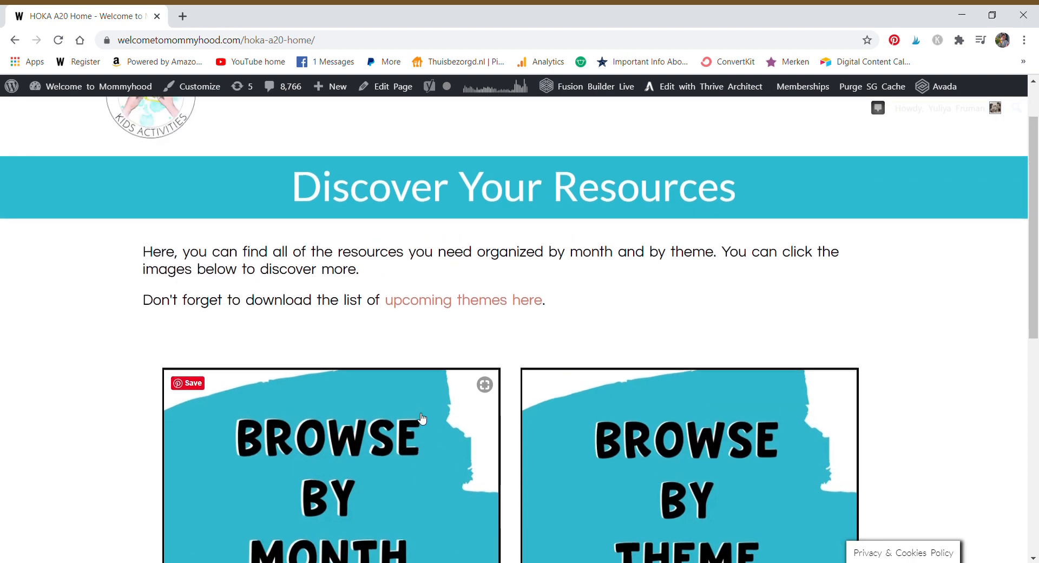
{"action": "scroll", "scroll_direction": "up", "scroll_amount": 3}
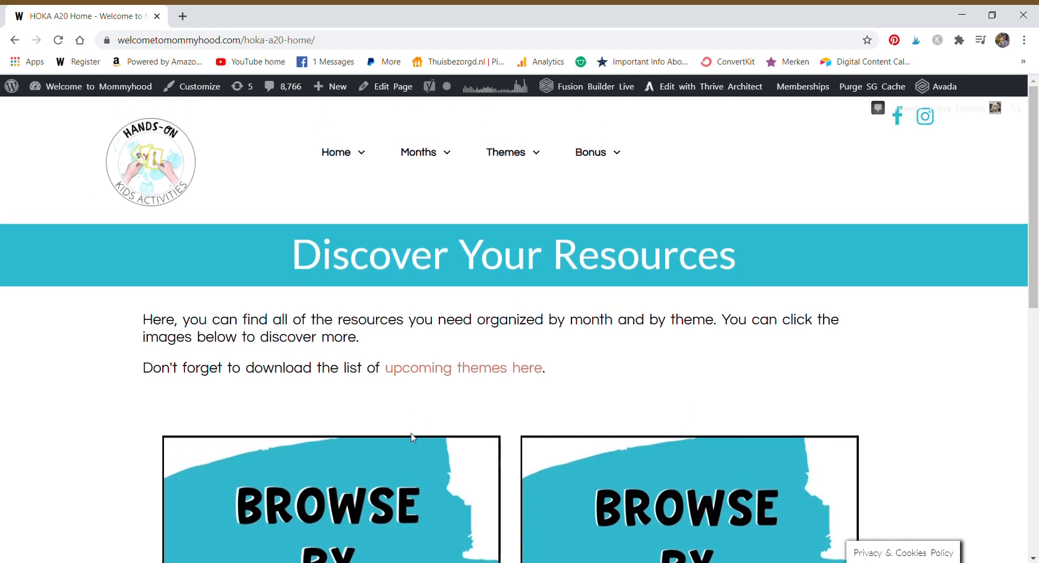
{"action": "mouse_move", "coordinate": [419, 443]}
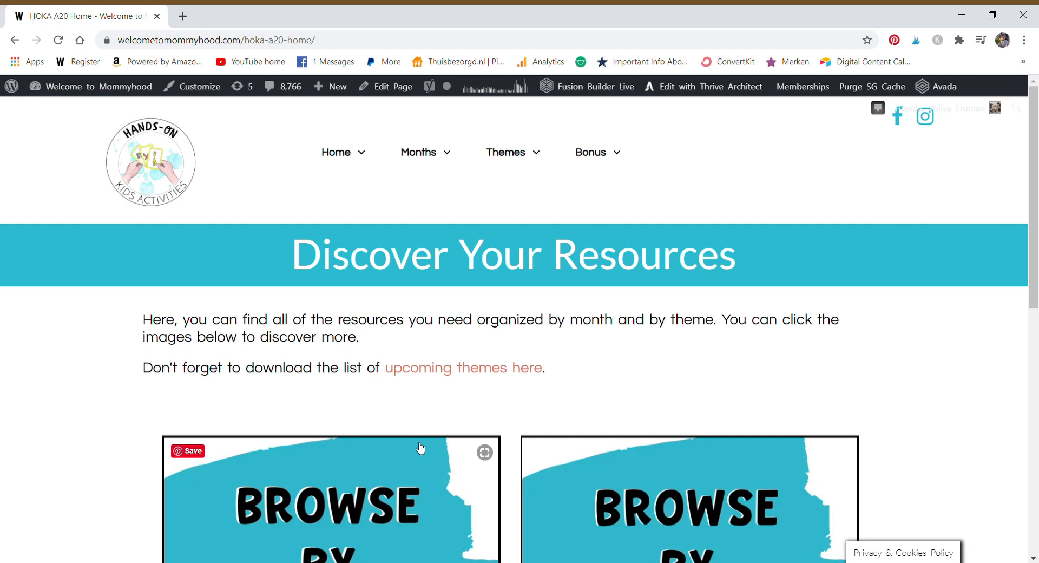
{"action": "mouse_move", "coordinate": [427, 463]}
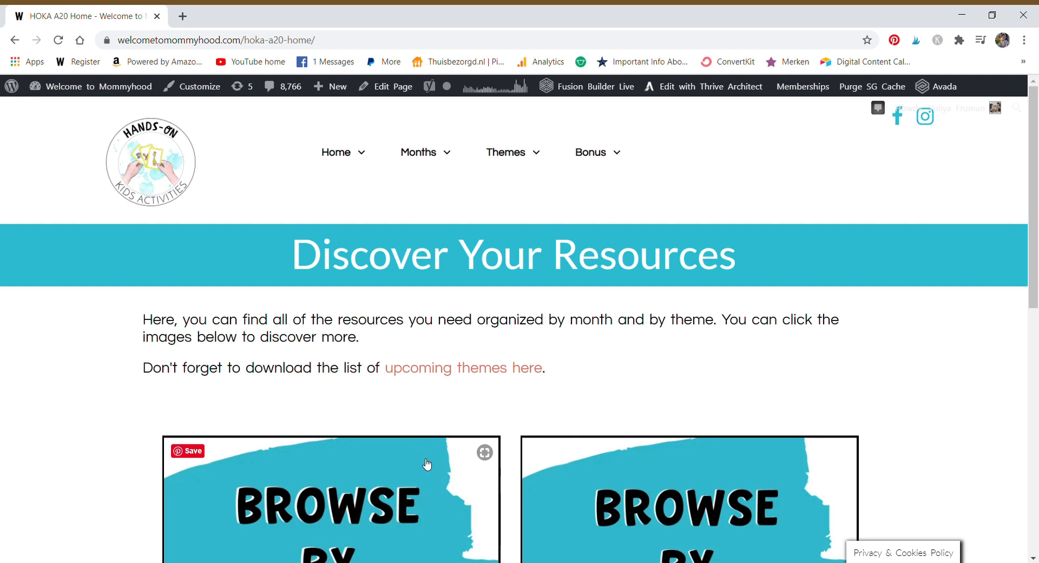
{"action": "mouse_move", "coordinate": [467, 489]}
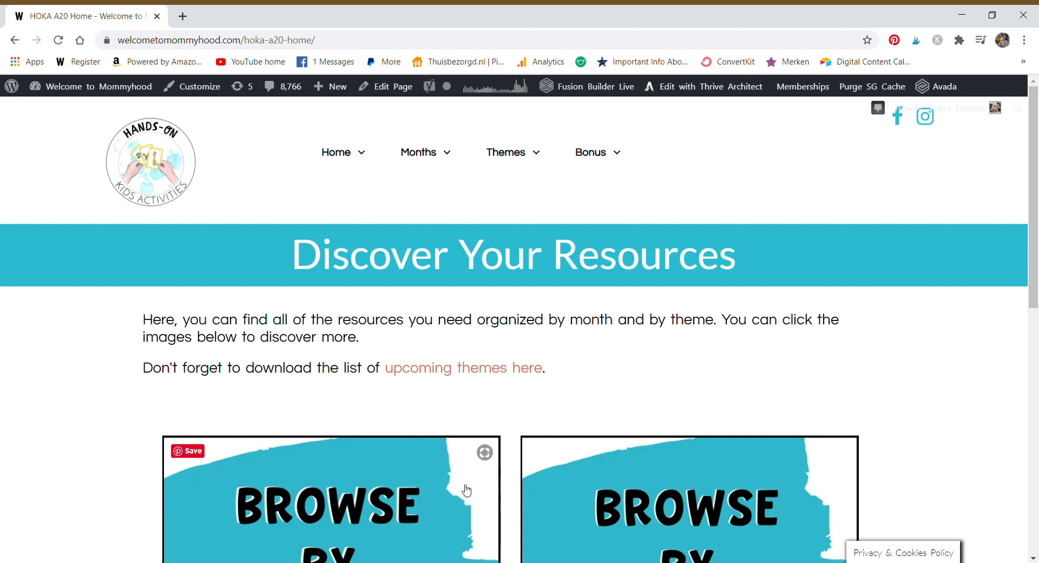
{"action": "mouse_move", "coordinate": [463, 490]}
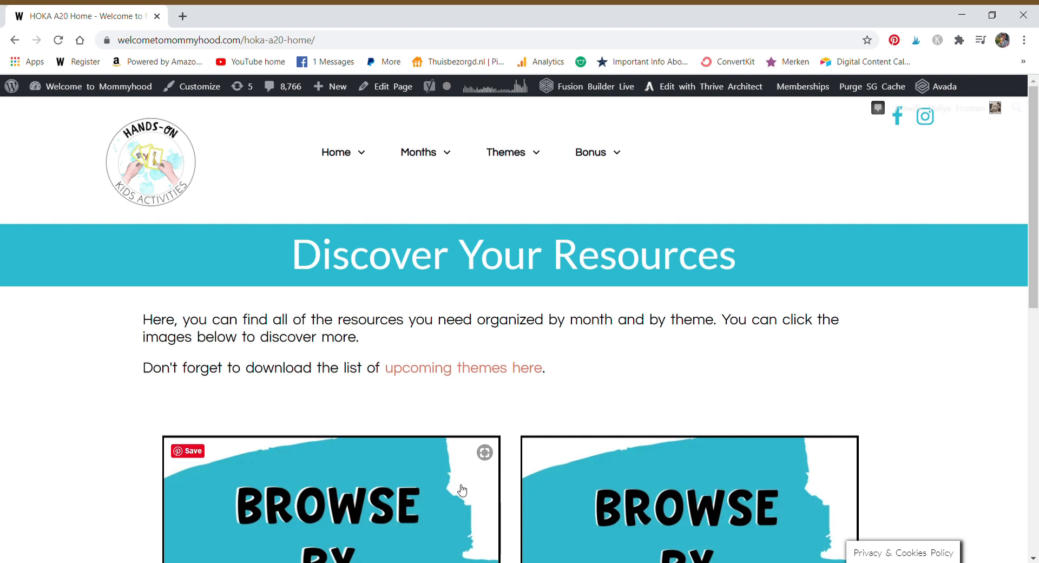
{"action": "mouse_move", "coordinate": [454, 488]}
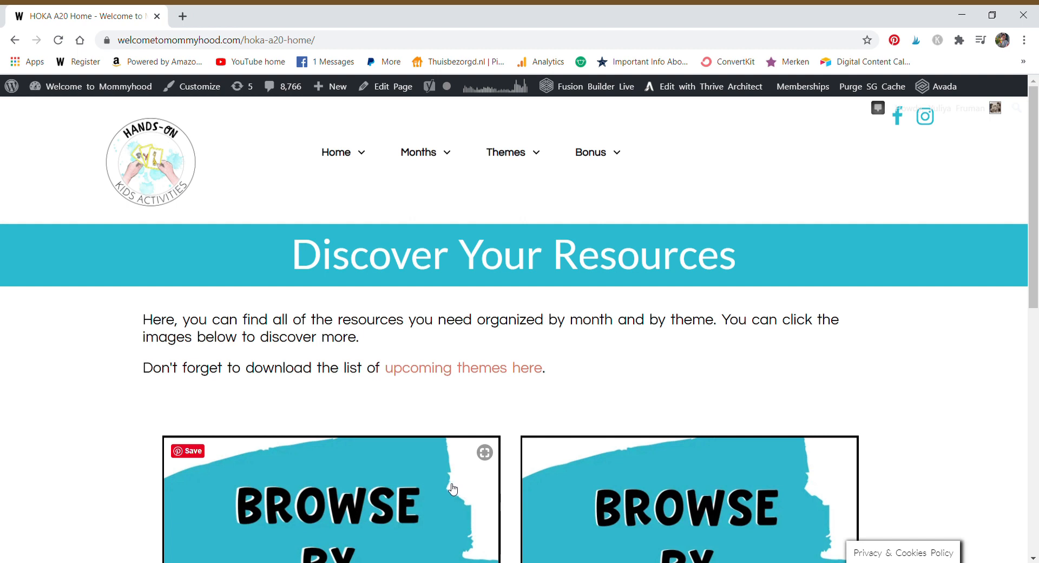
{"action": "mouse_move", "coordinate": [545, 389]}
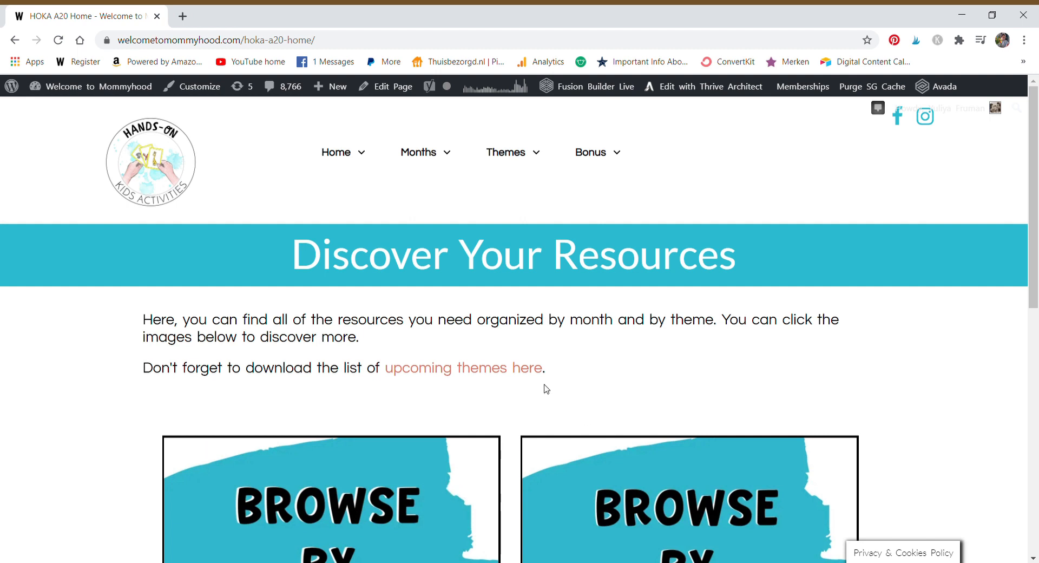
{"action": "mouse_move", "coordinate": [580, 271]}
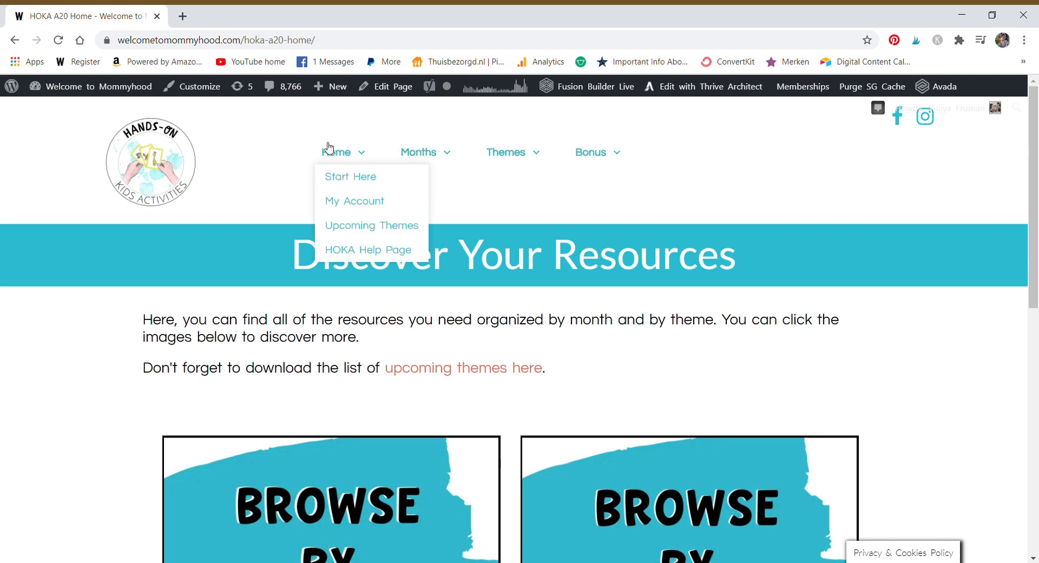
{"action": "mouse_move", "coordinate": [409, 227]}
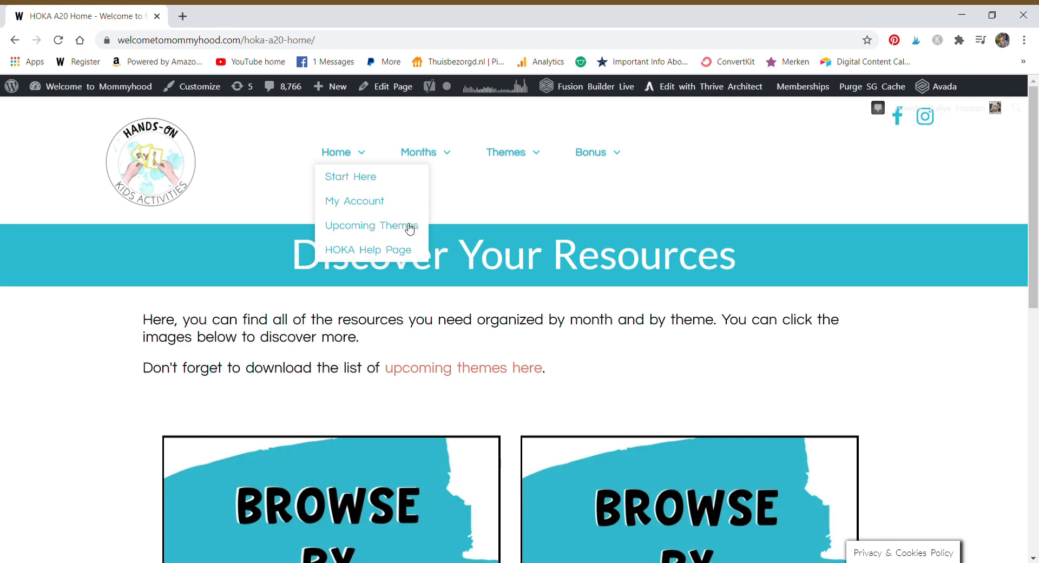
{"action": "mouse_move", "coordinate": [373, 185]}
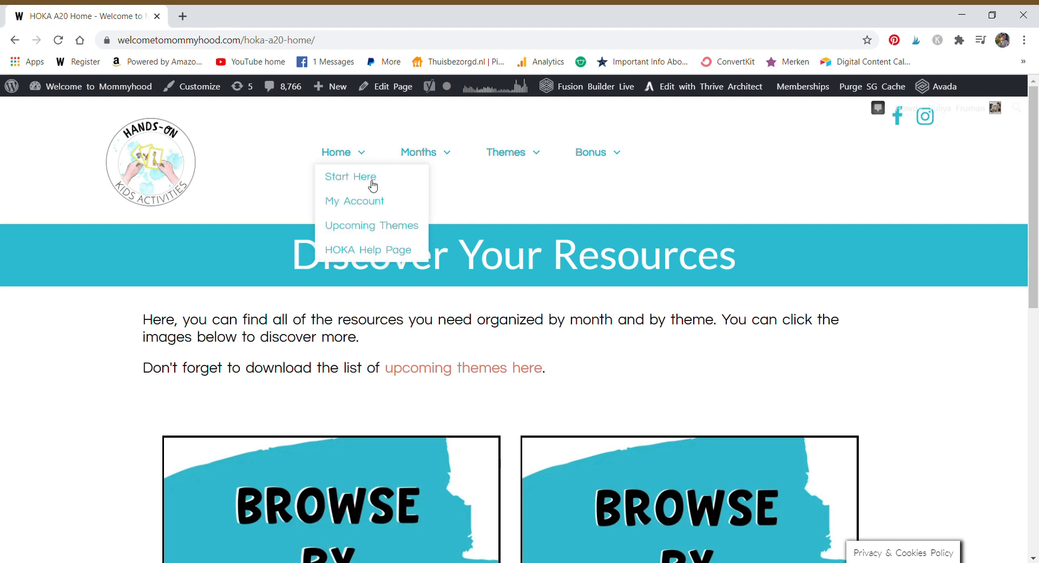
{"action": "mouse_move", "coordinate": [394, 254]}
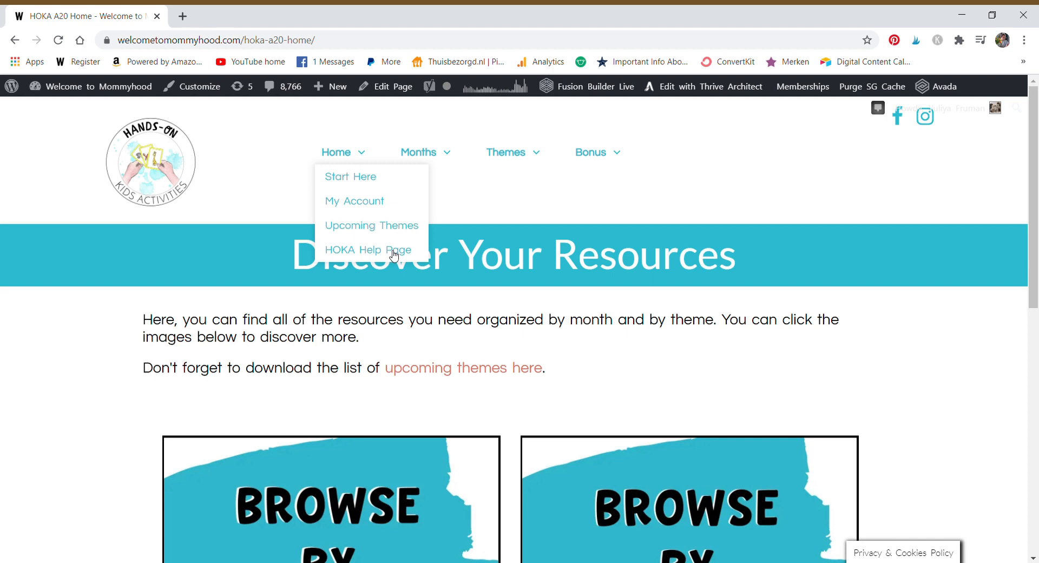
{"action": "mouse_move", "coordinate": [390, 253]}
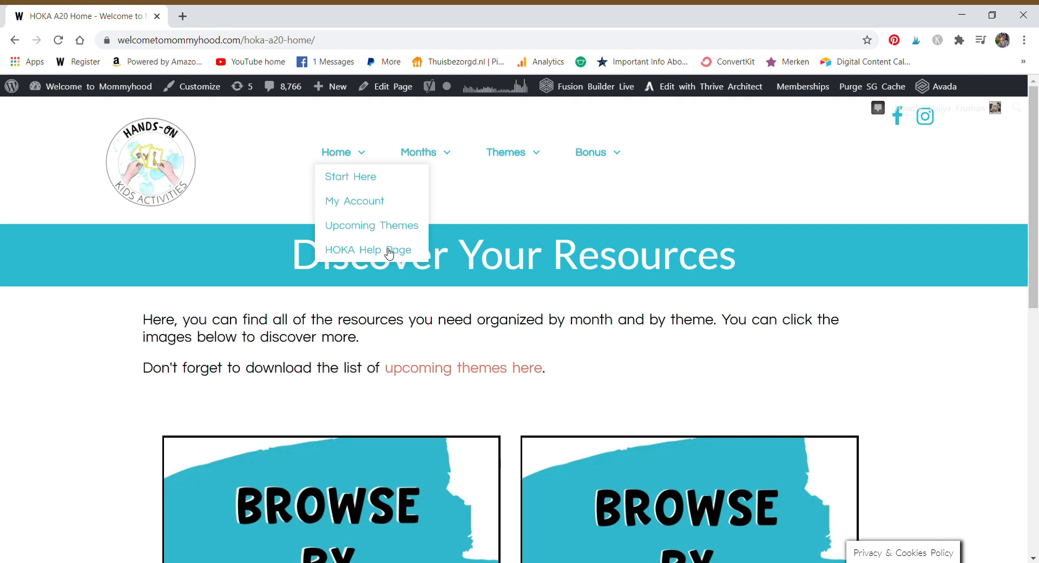
{"action": "mouse_move", "coordinate": [389, 249]}
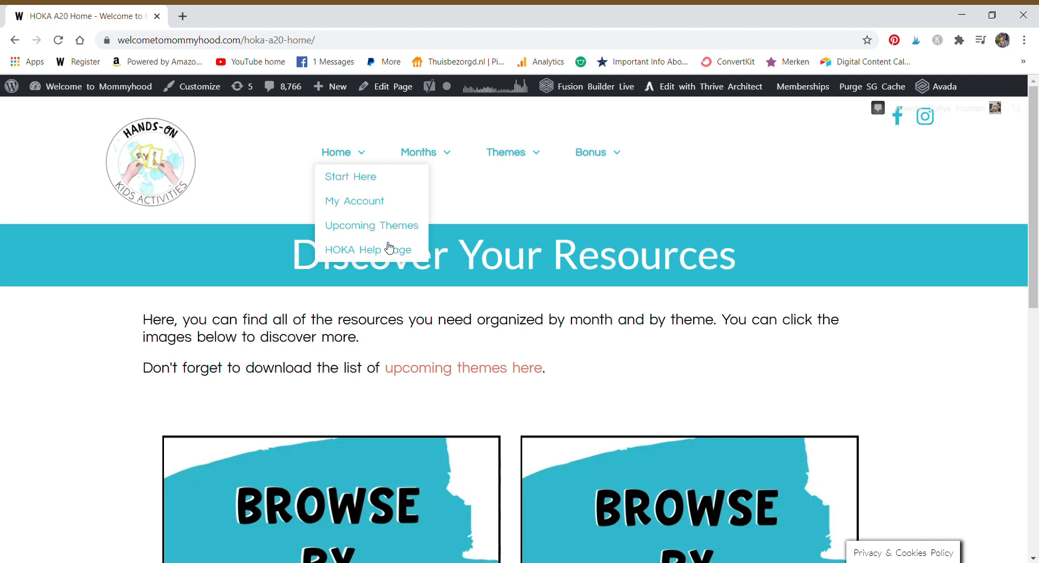
{"action": "mouse_move", "coordinate": [401, 200]}
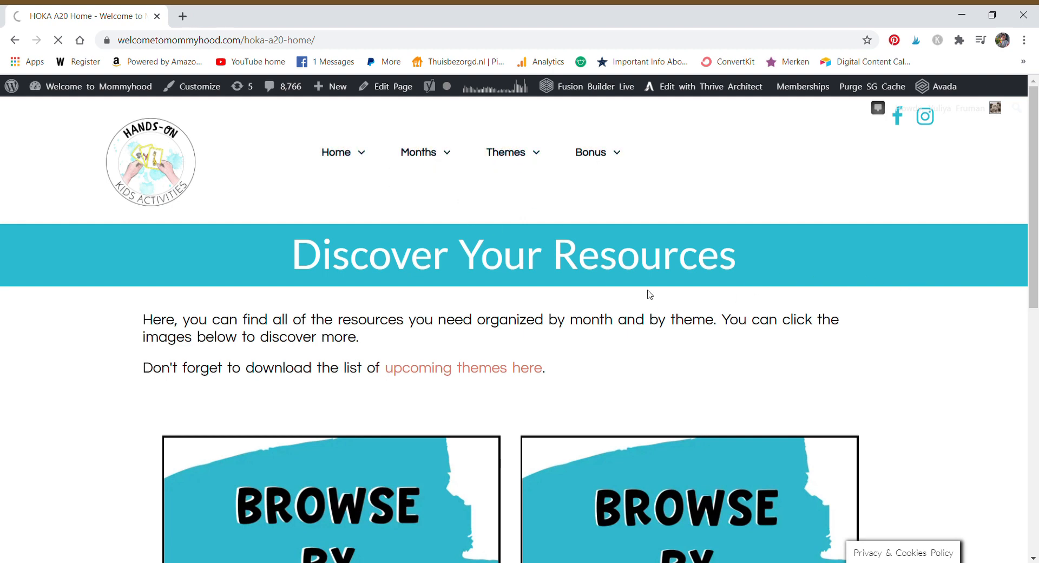
{"action": "left_click", "coordinate": [331, 501]}
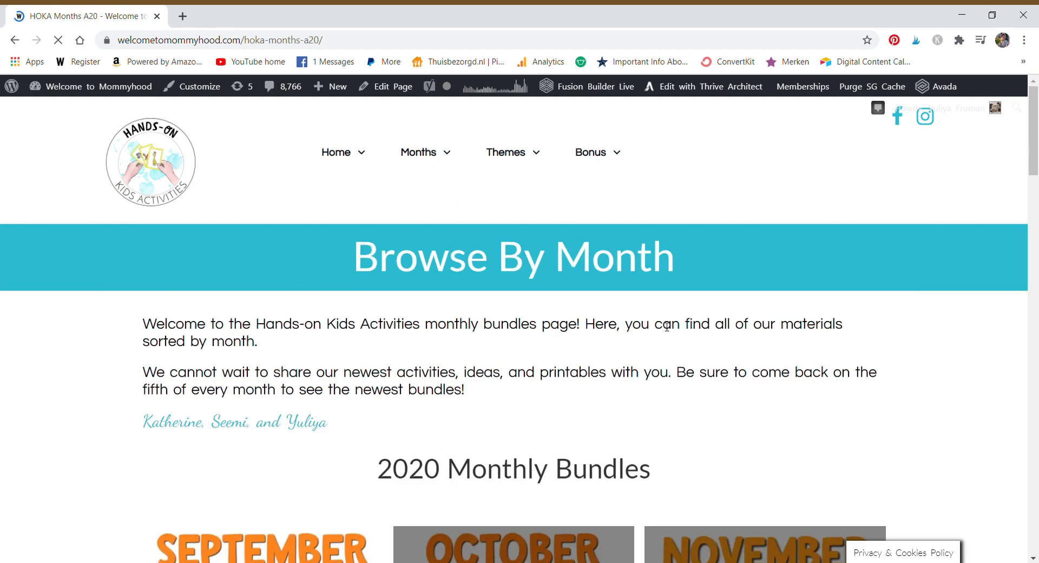
{"action": "scroll", "scroll_direction": "down", "scroll_amount": 3}
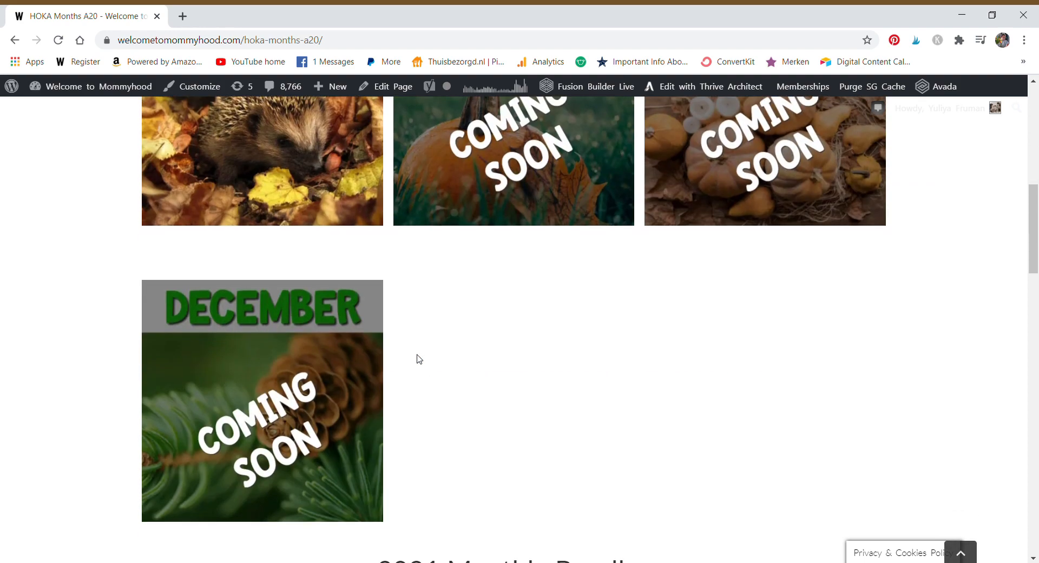
{"action": "scroll", "scroll_direction": "up", "scroll_amount": 3}
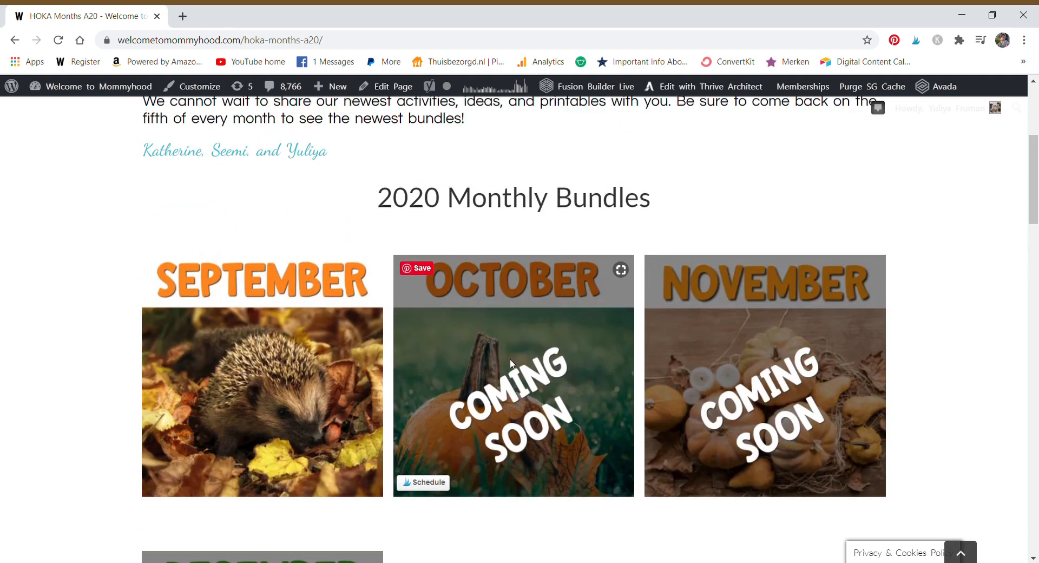
{"action": "scroll", "scroll_direction": "up", "scroll_amount": 3}
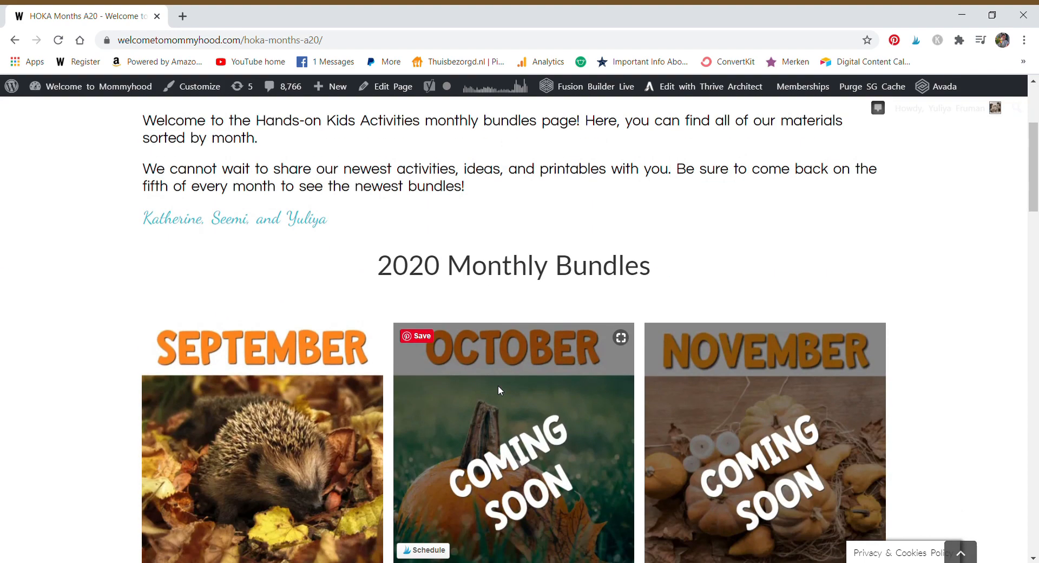
{"action": "scroll", "scroll_direction": "down", "scroll_amount": 3}
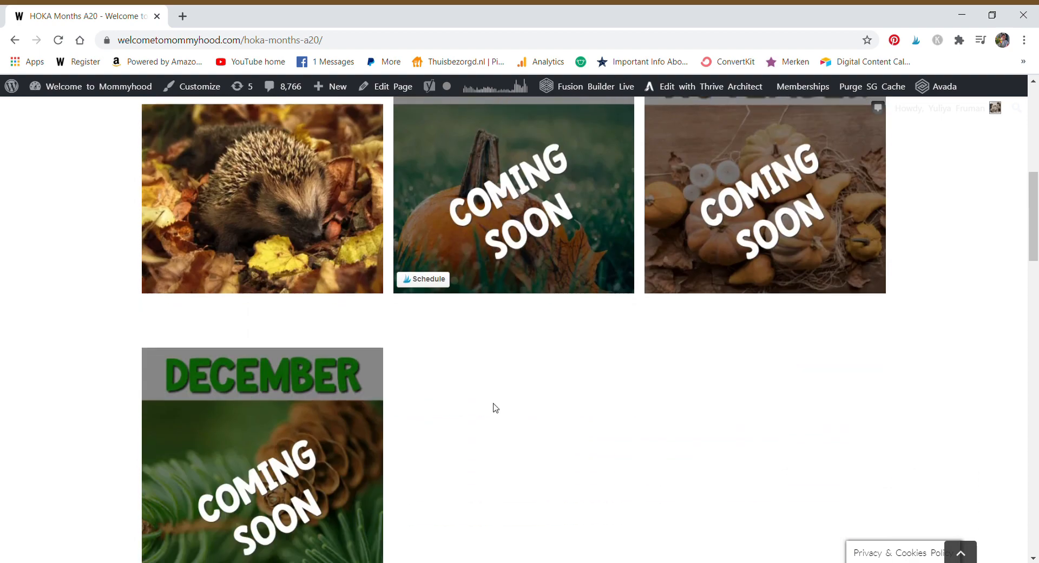
{"action": "mouse_move", "coordinate": [507, 398]}
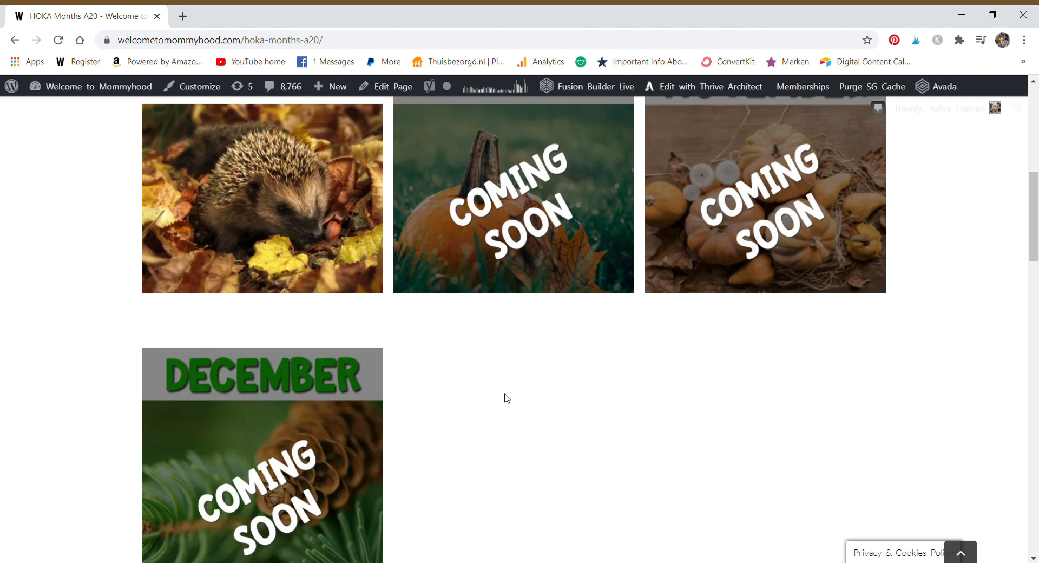
{"action": "scroll", "scroll_direction": "up", "scroll_amount": 3}
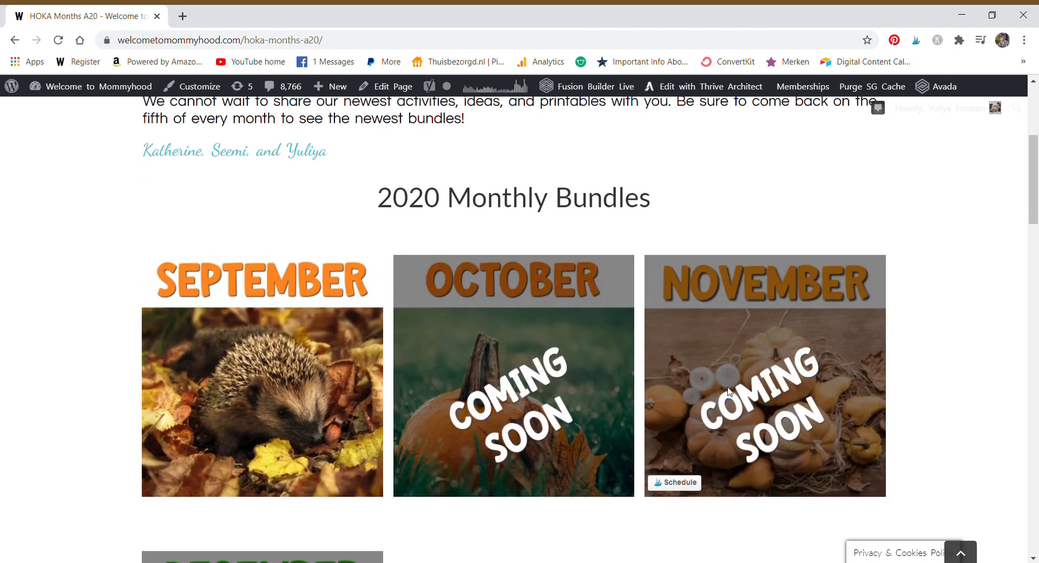
{"action": "scroll", "scroll_direction": "up", "scroll_amount": 3}
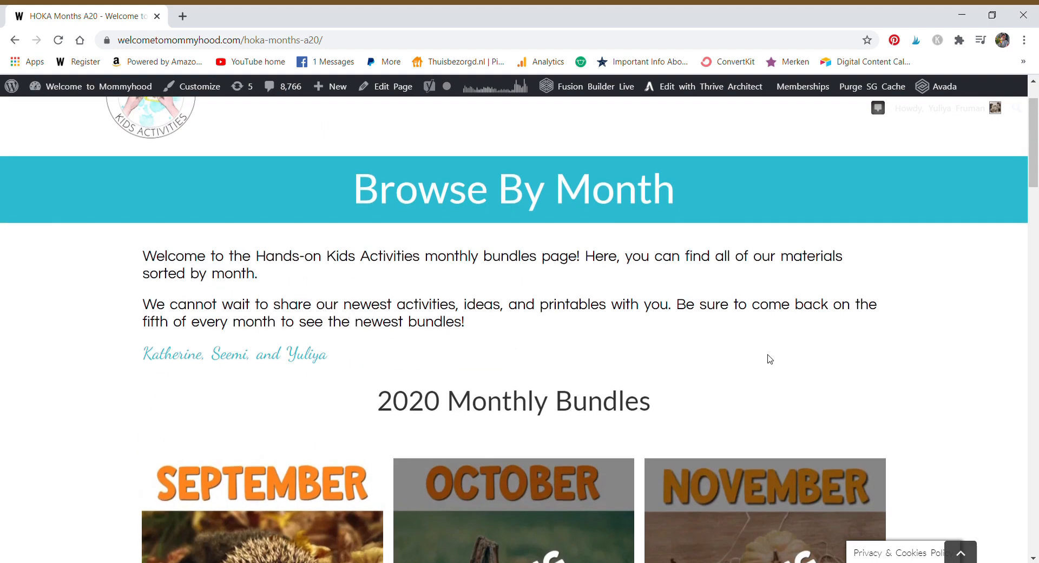
{"action": "scroll", "scroll_direction": "up", "scroll_amount": 3}
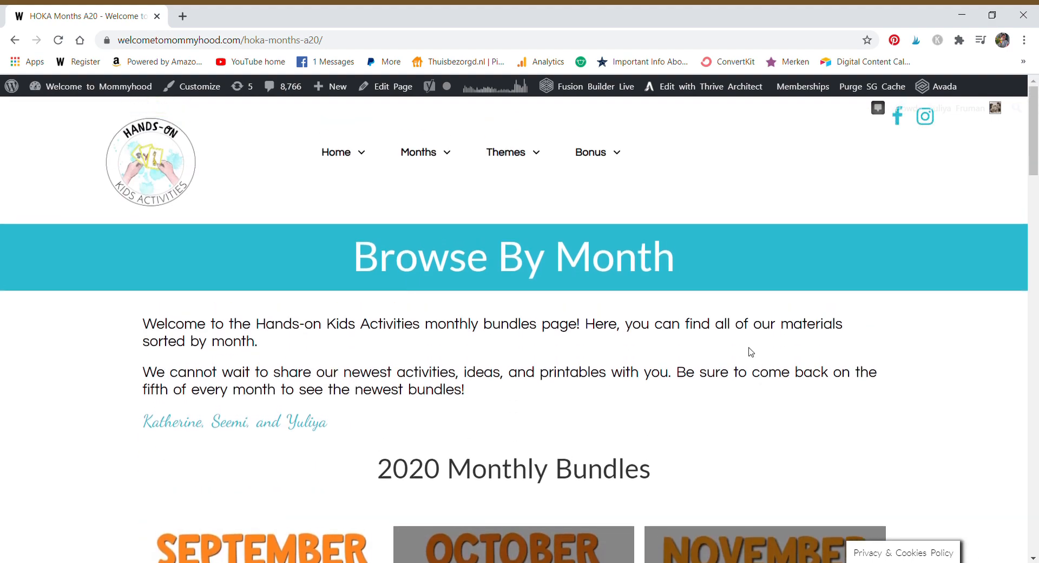
{"action": "mouse_move", "coordinate": [754, 372]}
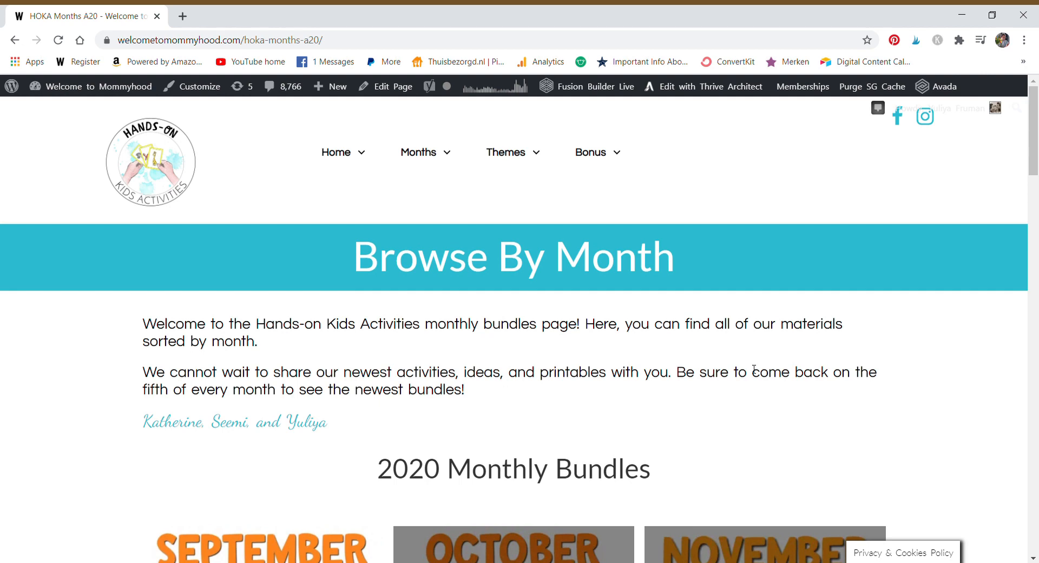
{"action": "mouse_move", "coordinate": [751, 380]}
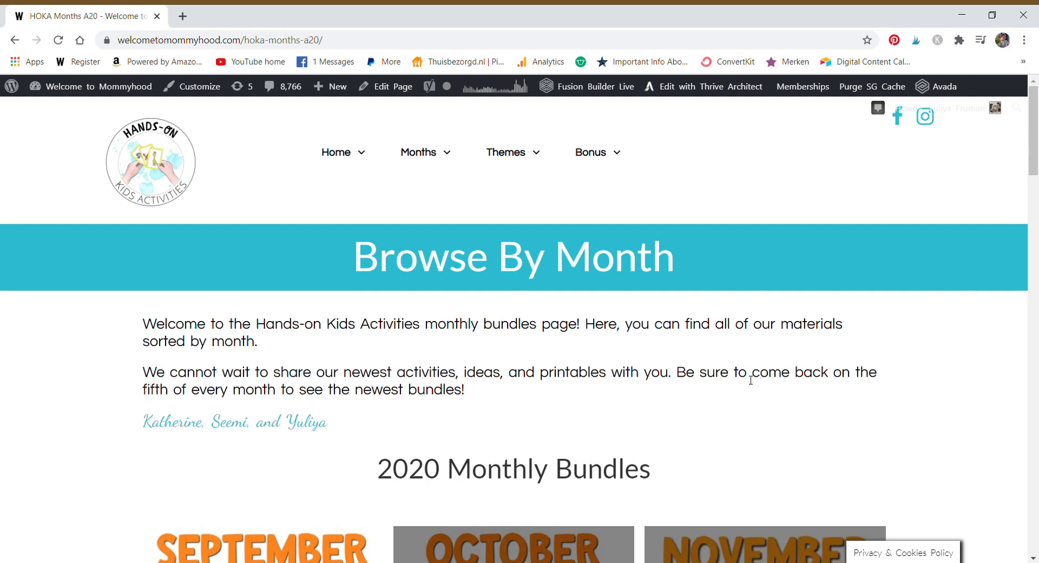
{"action": "mouse_move", "coordinate": [748, 398]}
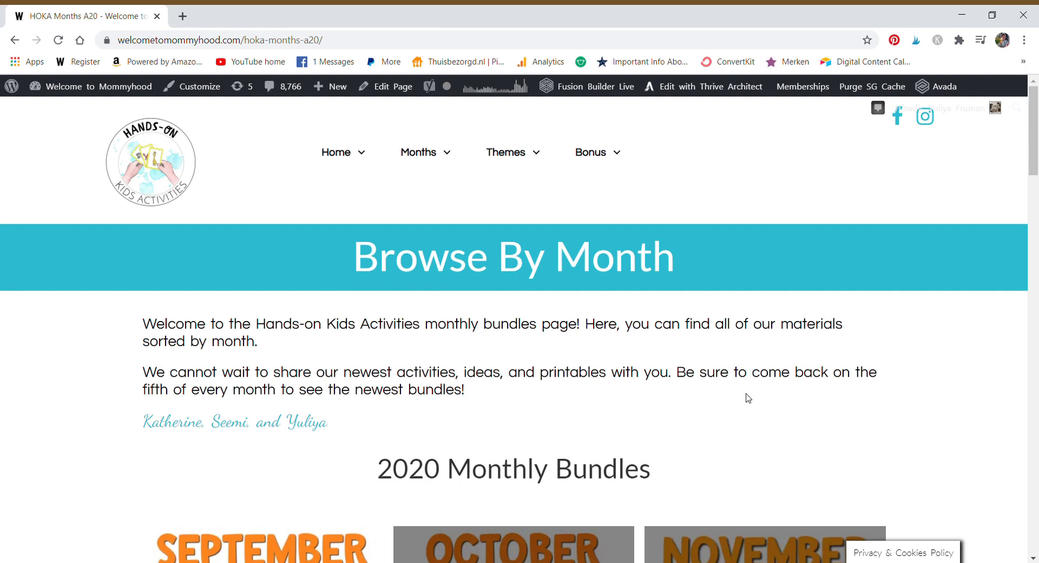
{"action": "mouse_move", "coordinate": [553, 433]}
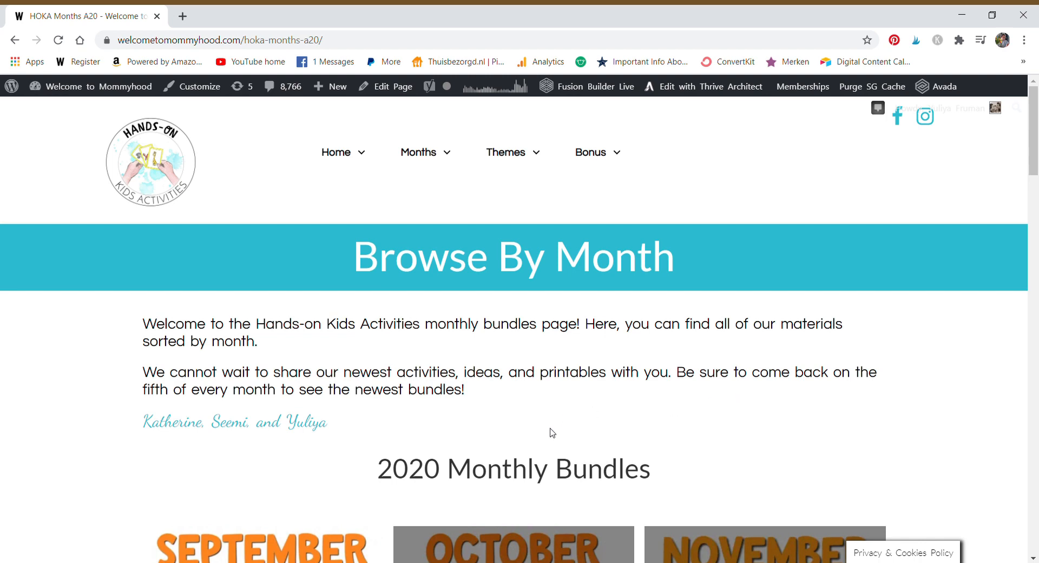
{"action": "mouse_move", "coordinate": [561, 435]}
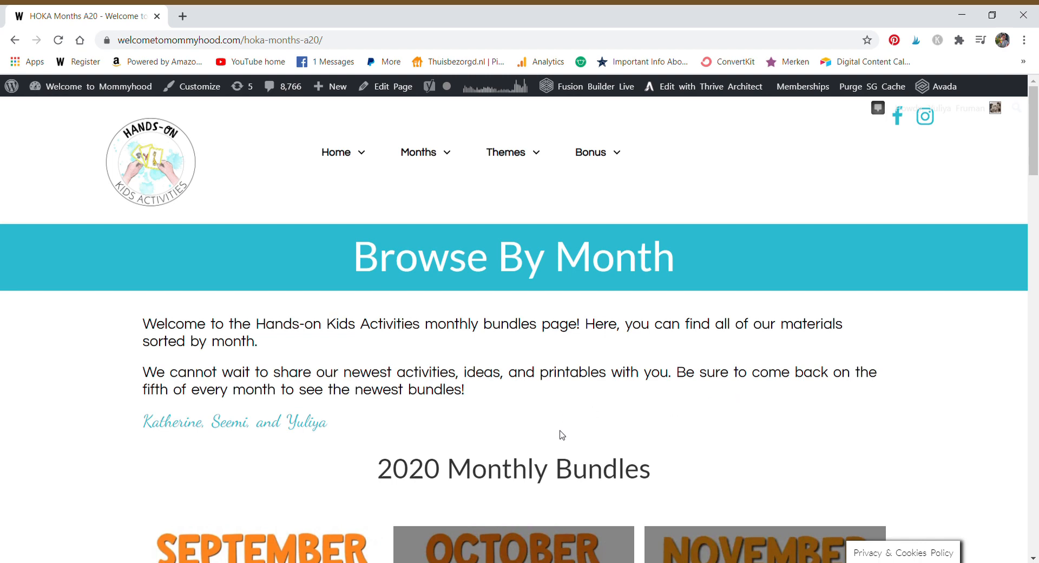
{"action": "mouse_move", "coordinate": [591, 403]}
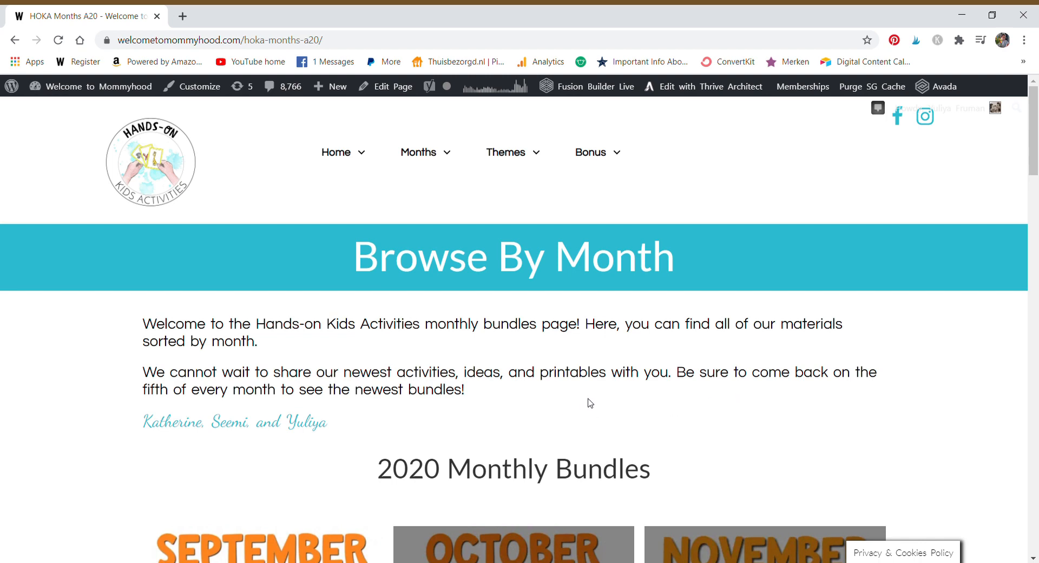
{"action": "mouse_move", "coordinate": [696, 413]}
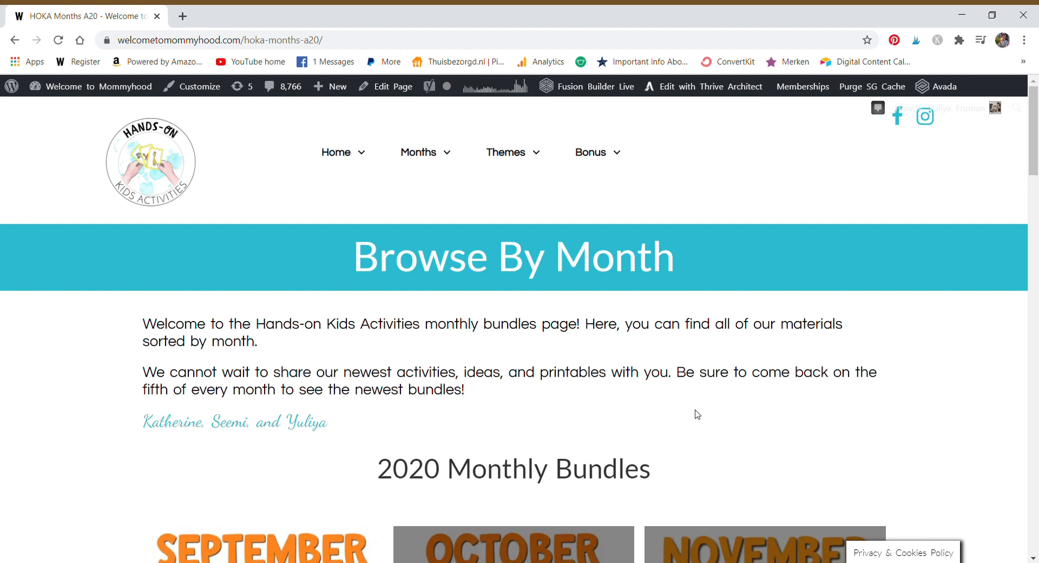
{"action": "mouse_move", "coordinate": [677, 419]}
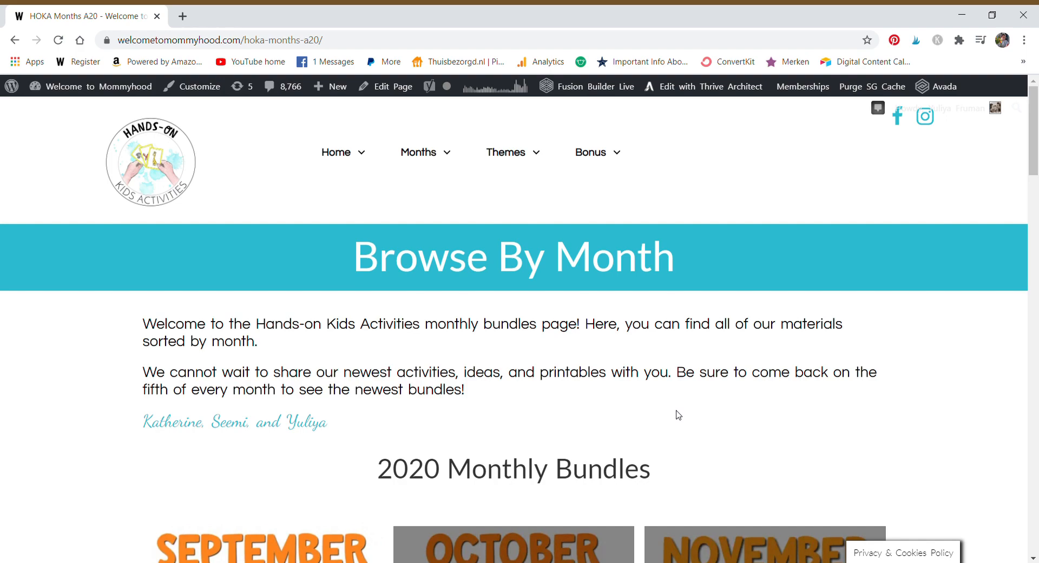
{"action": "scroll", "scroll_direction": "down", "scroll_amount": 3}
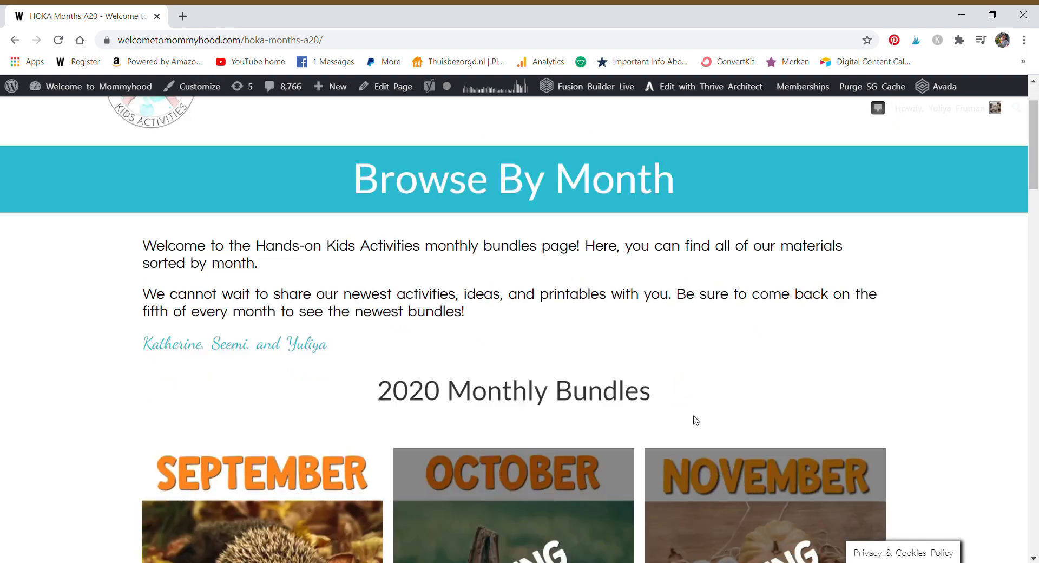
{"action": "scroll", "scroll_direction": "down", "scroll_amount": 3}
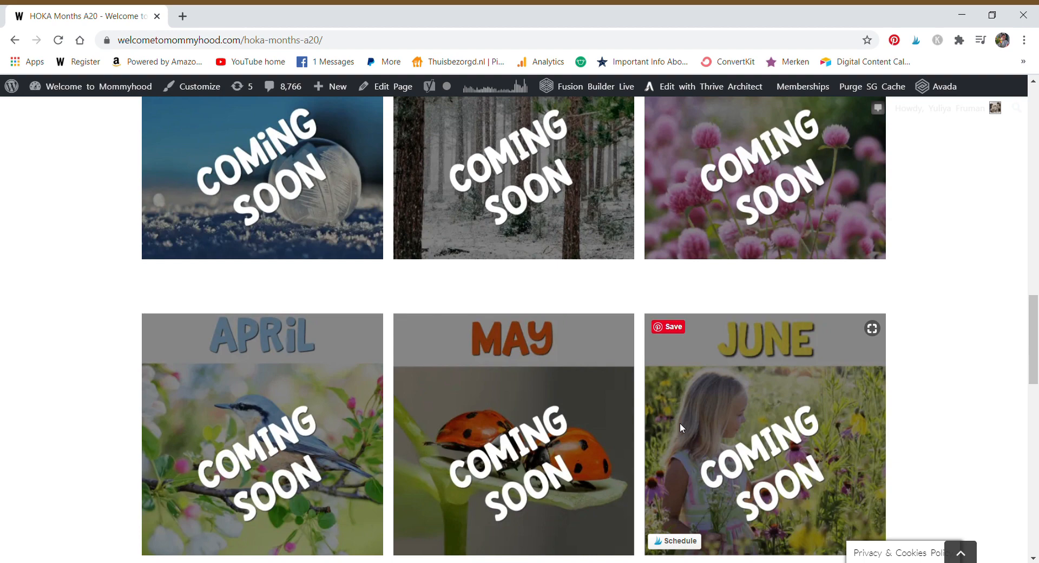
{"action": "scroll", "scroll_direction": "up", "scroll_amount": 3}
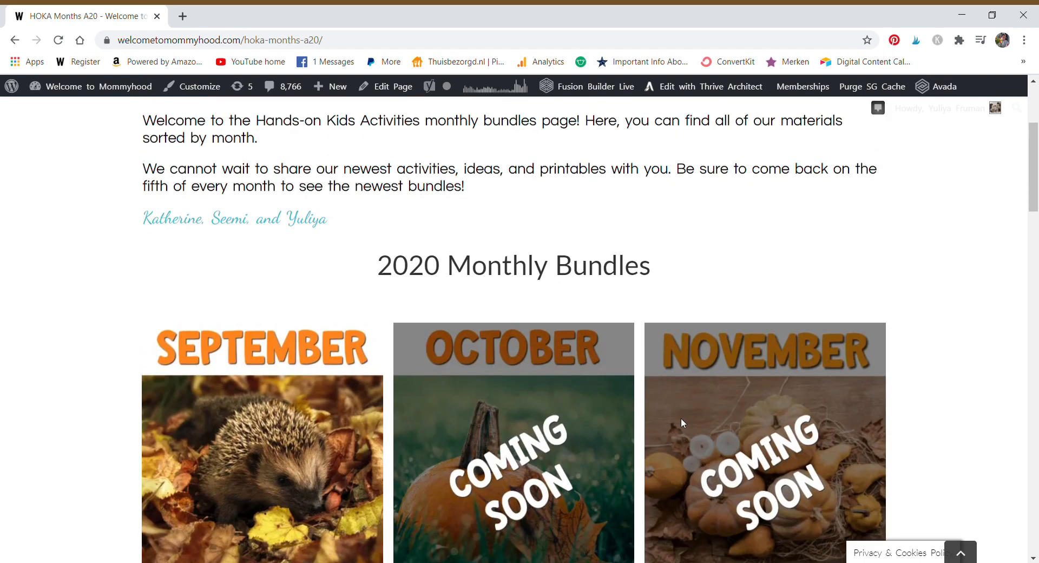
{"action": "left_click", "coordinate": [591, 151]}
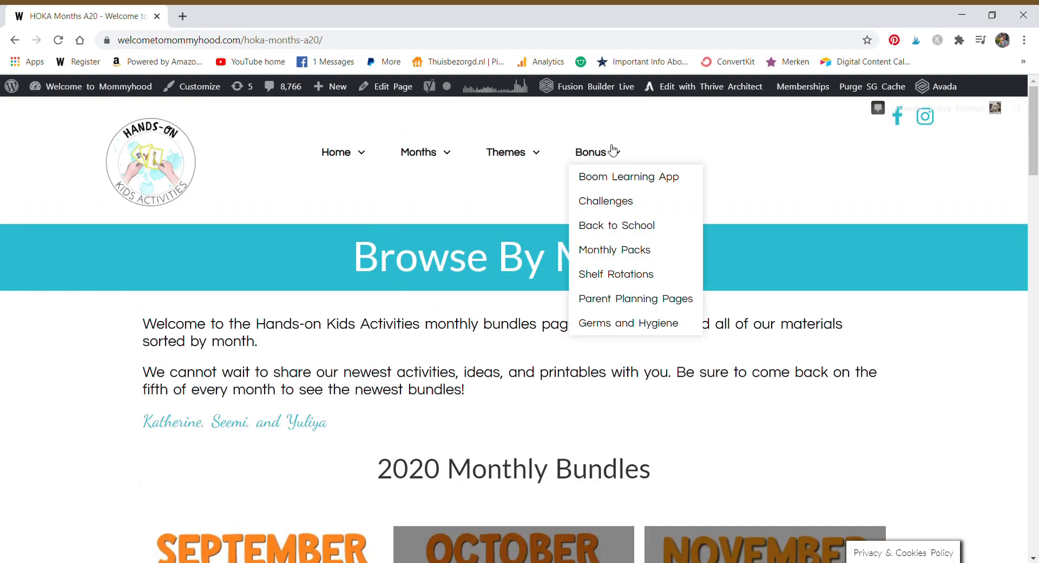
{"action": "mouse_move", "coordinate": [811, 295]}
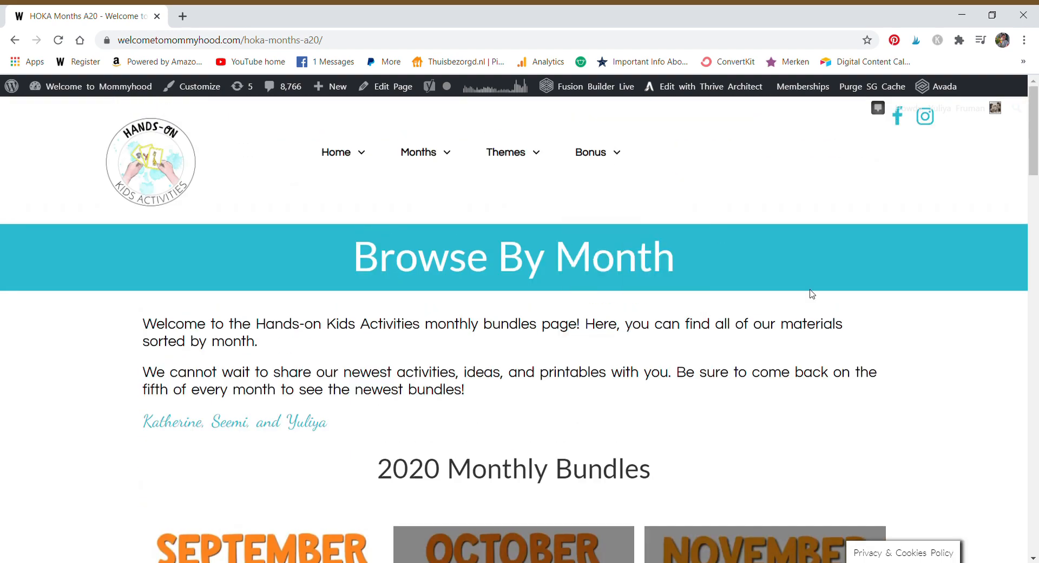
{"action": "mouse_move", "coordinate": [955, 283]}
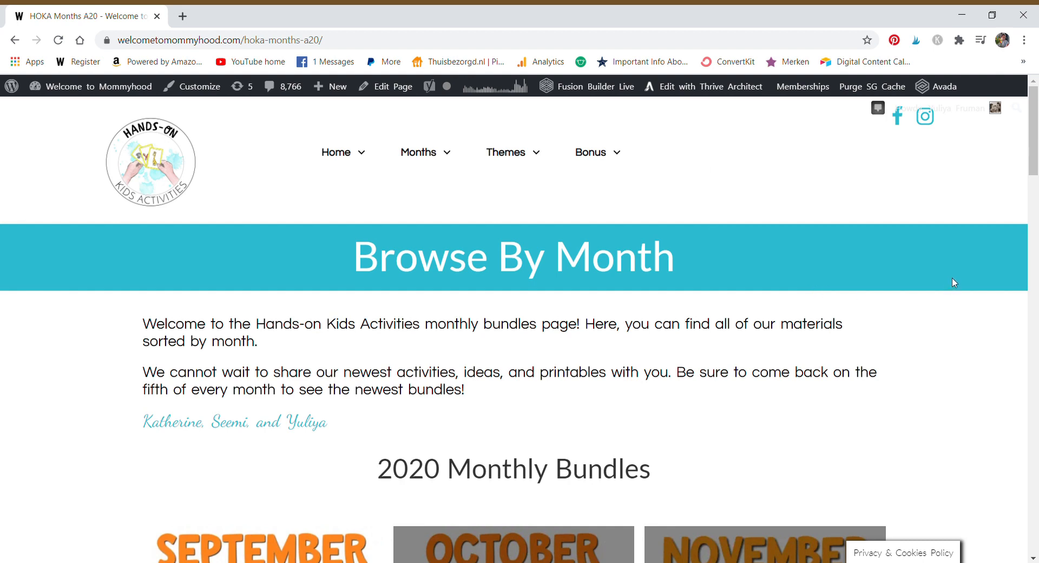
{"action": "mouse_move", "coordinate": [963, 257]}
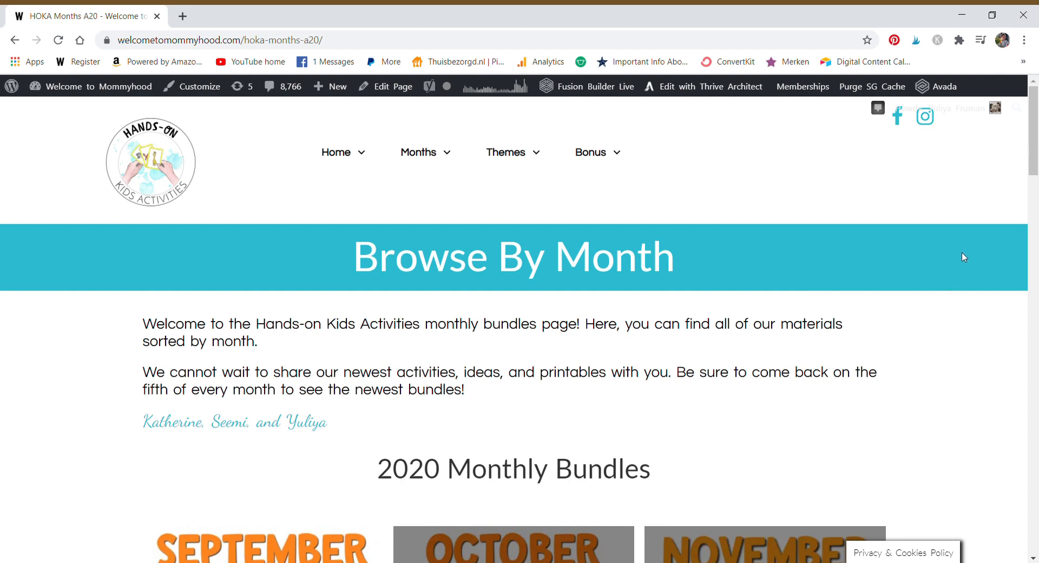
{"action": "mouse_move", "coordinate": [951, 263]}
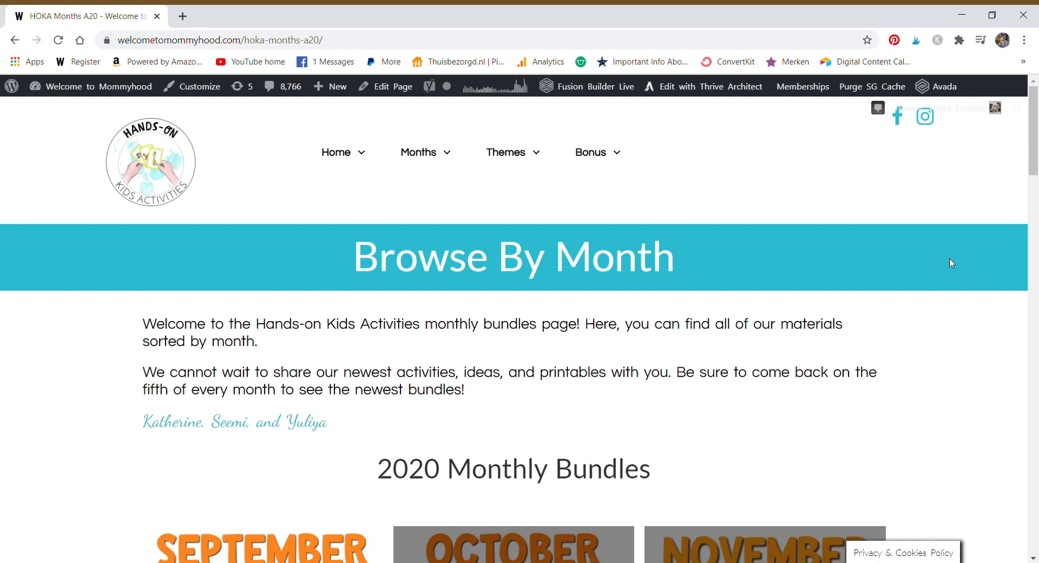
{"action": "mouse_move", "coordinate": [948, 263]}
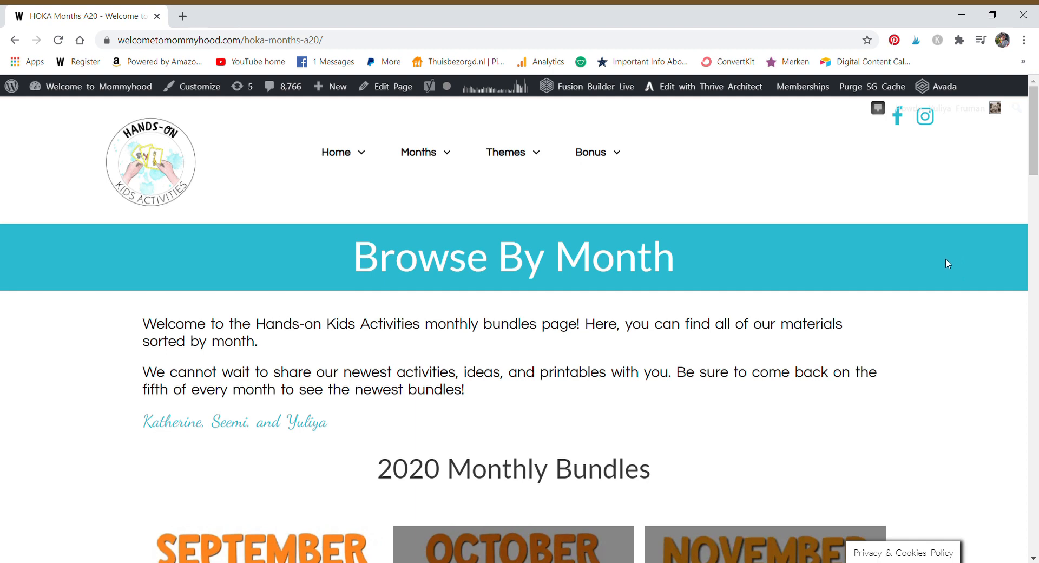
{"action": "mouse_move", "coordinate": [990, 123]}
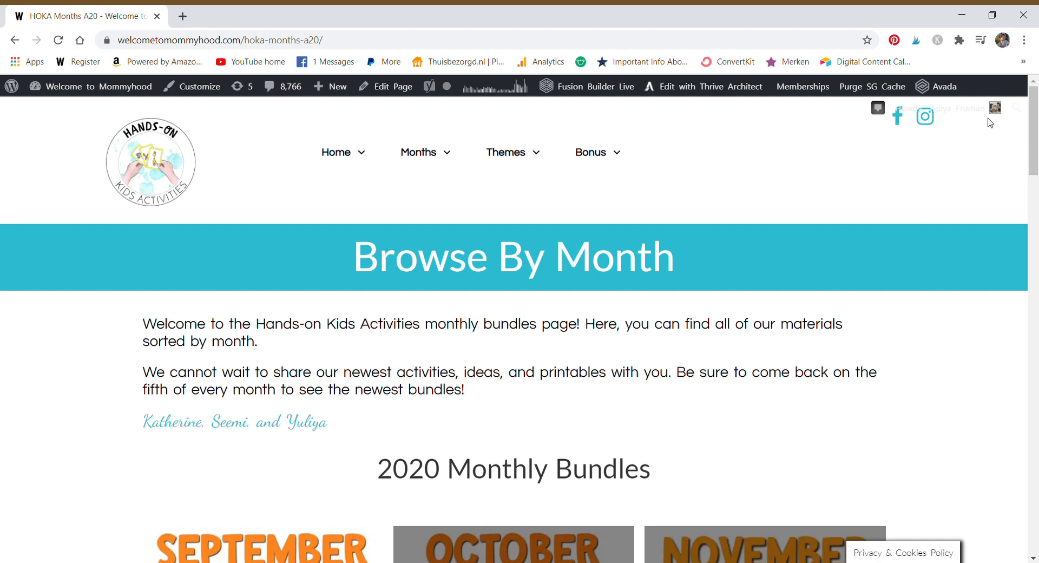